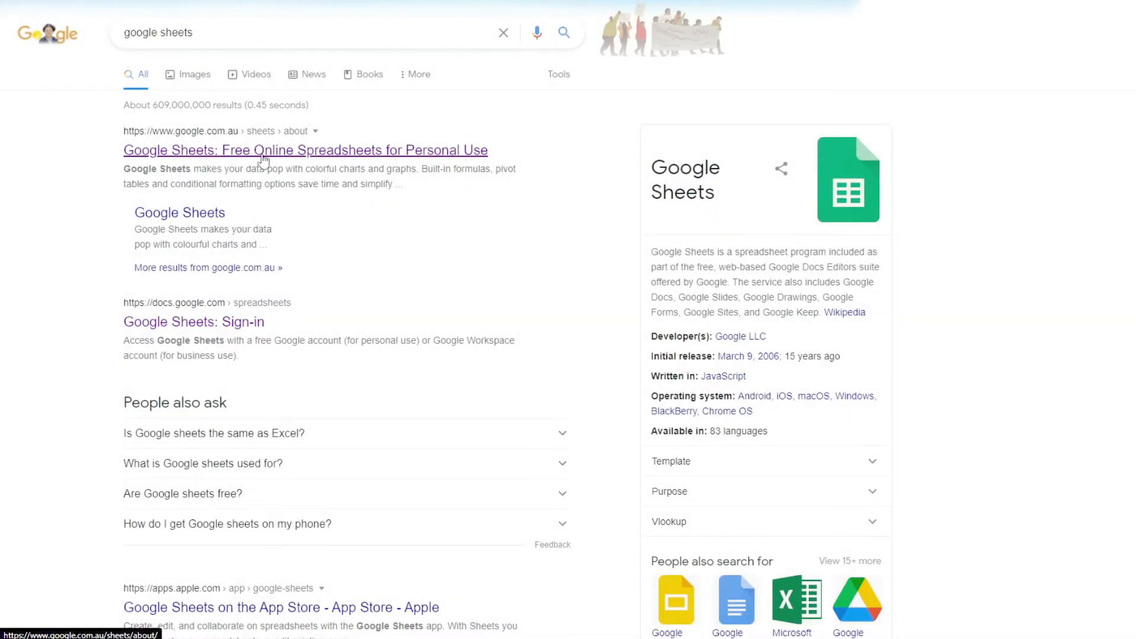
- Open a blank Google Sheets spreadsheet from the Google Search results
click(304, 150)
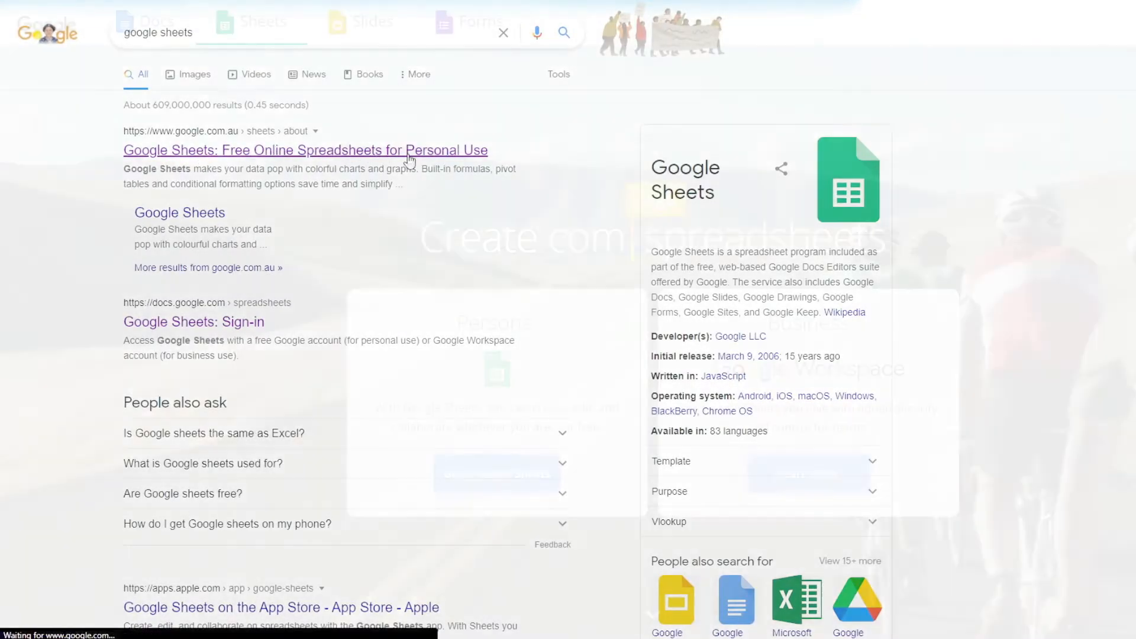
click(305, 149)
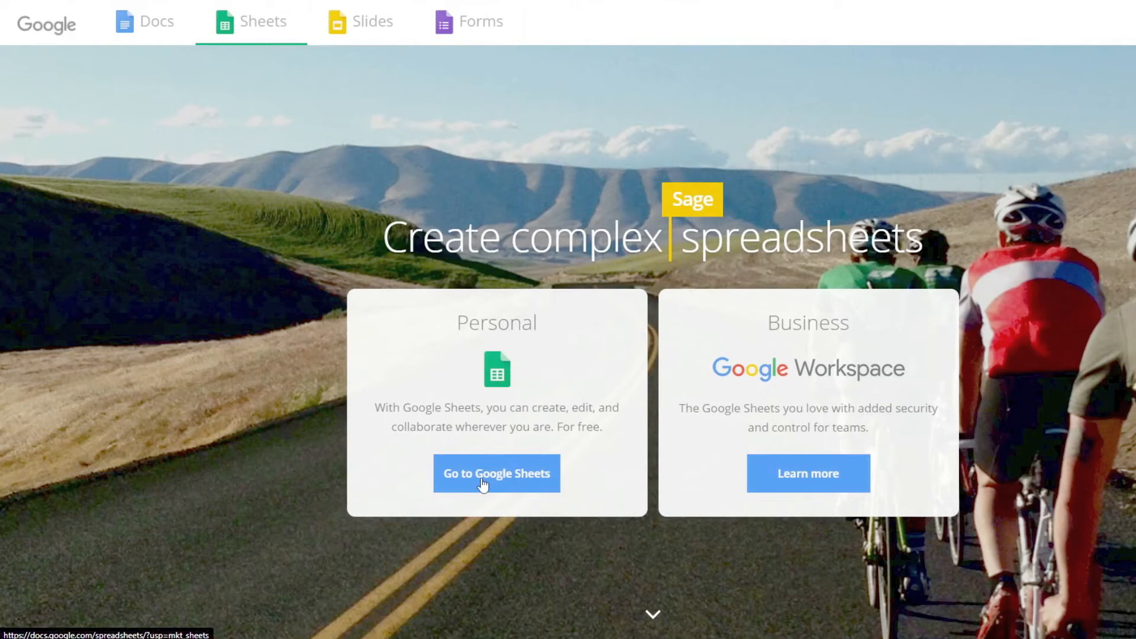
click(496, 473)
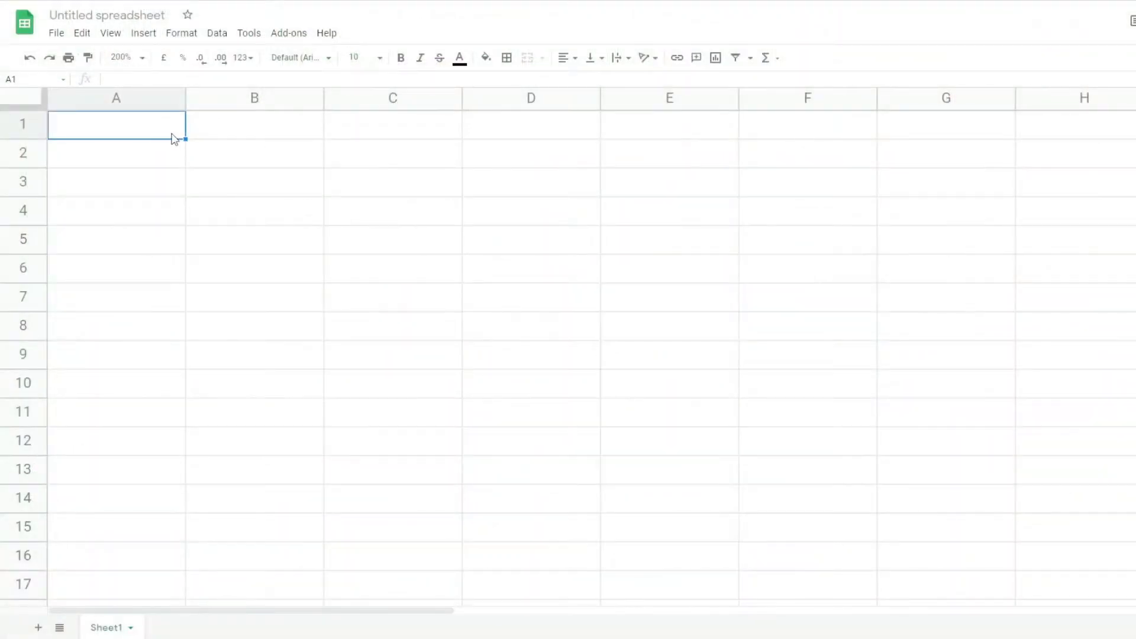
- Start =GOOGLEFINANCE( in a cell and open its full help article
text(=GOOGL)
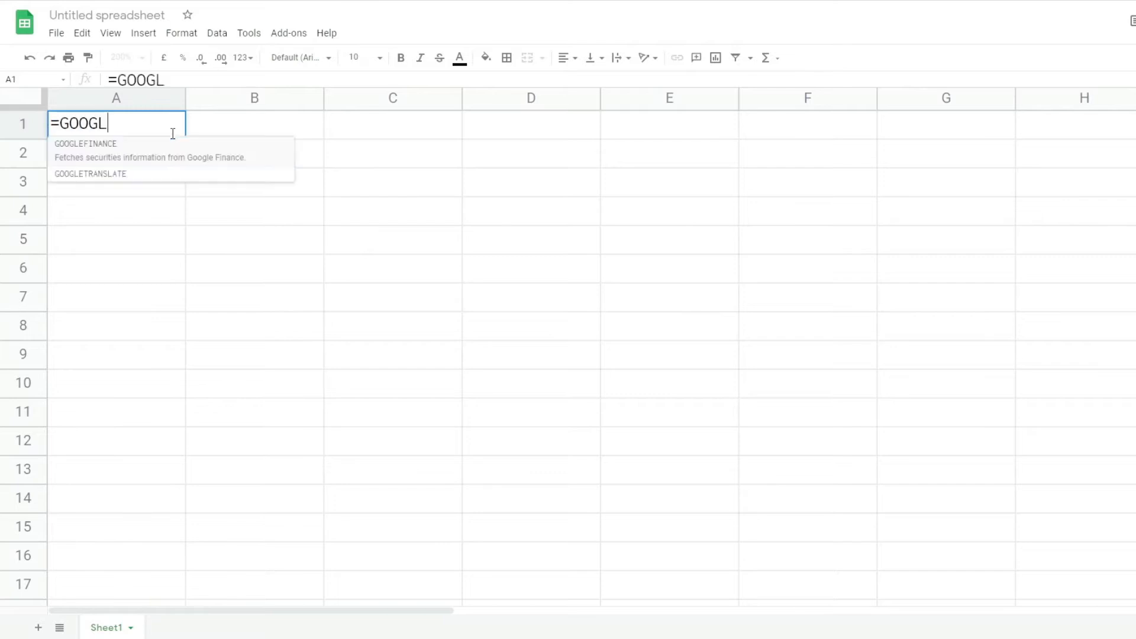
text(EFINANCE()
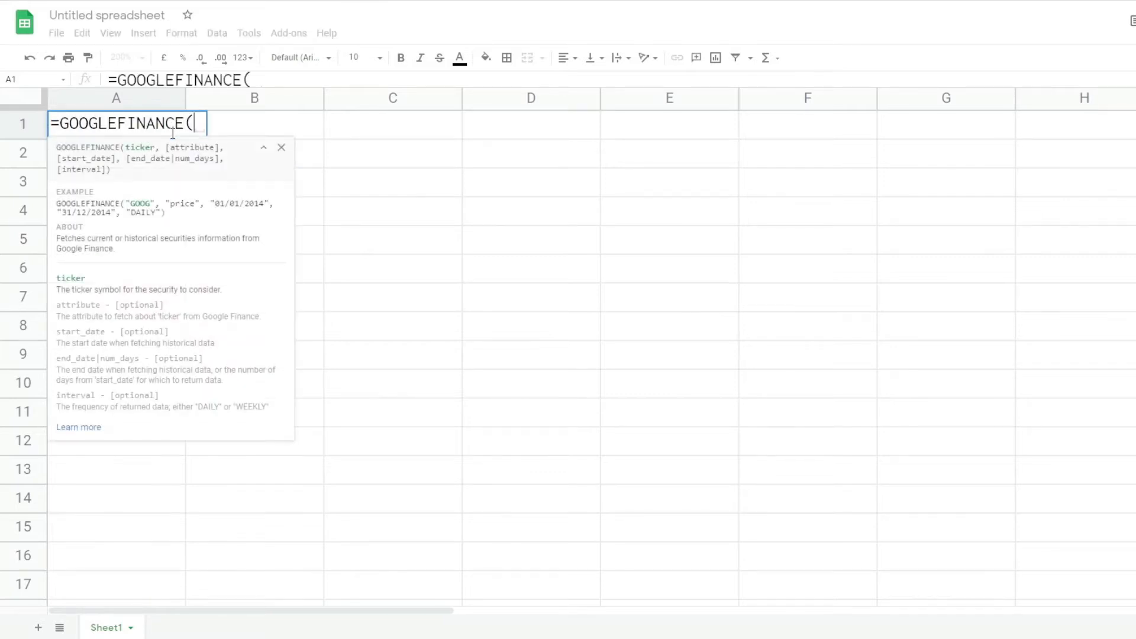
click(79, 426)
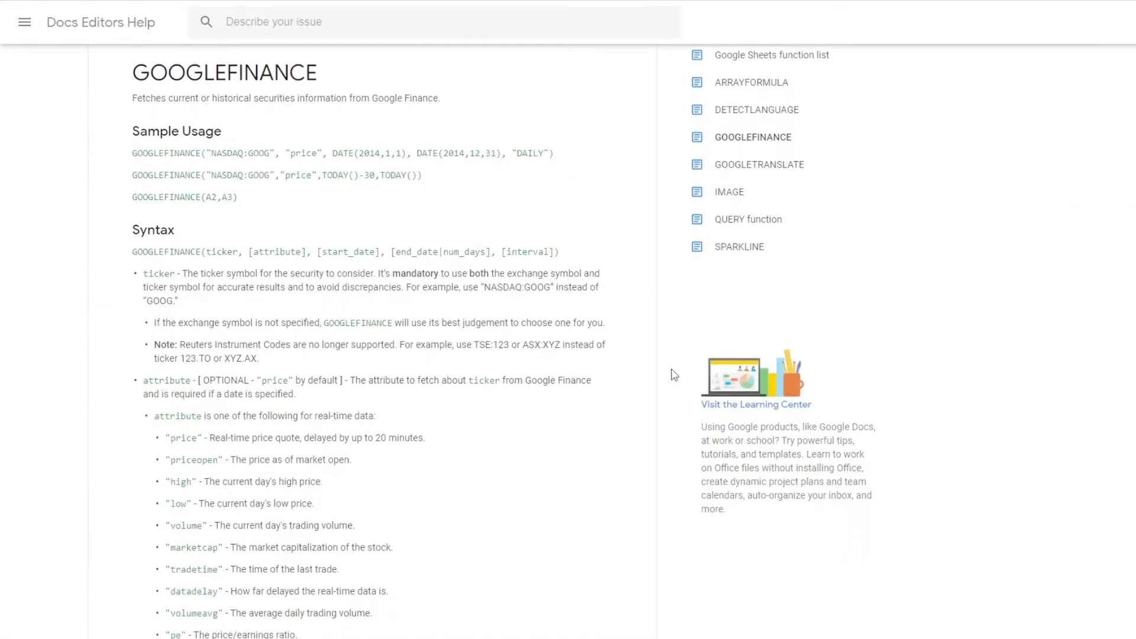
- View Microsoft's NASDAQ quote on Google Finance and scroll the exchange code tables
scroll(down, 3)
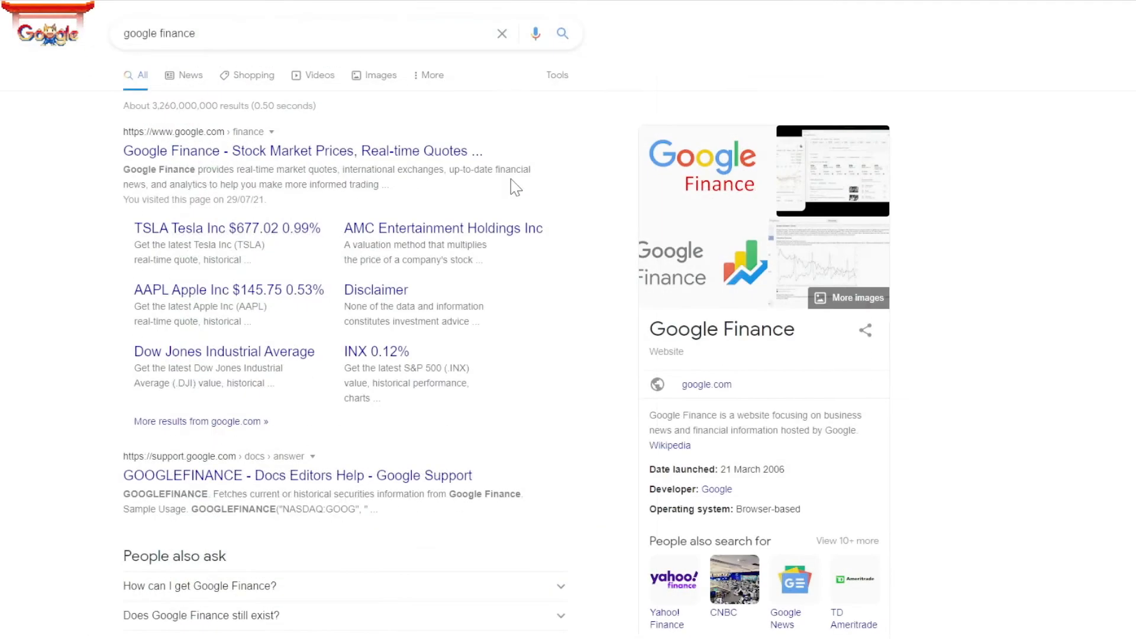
double_click(295, 184)
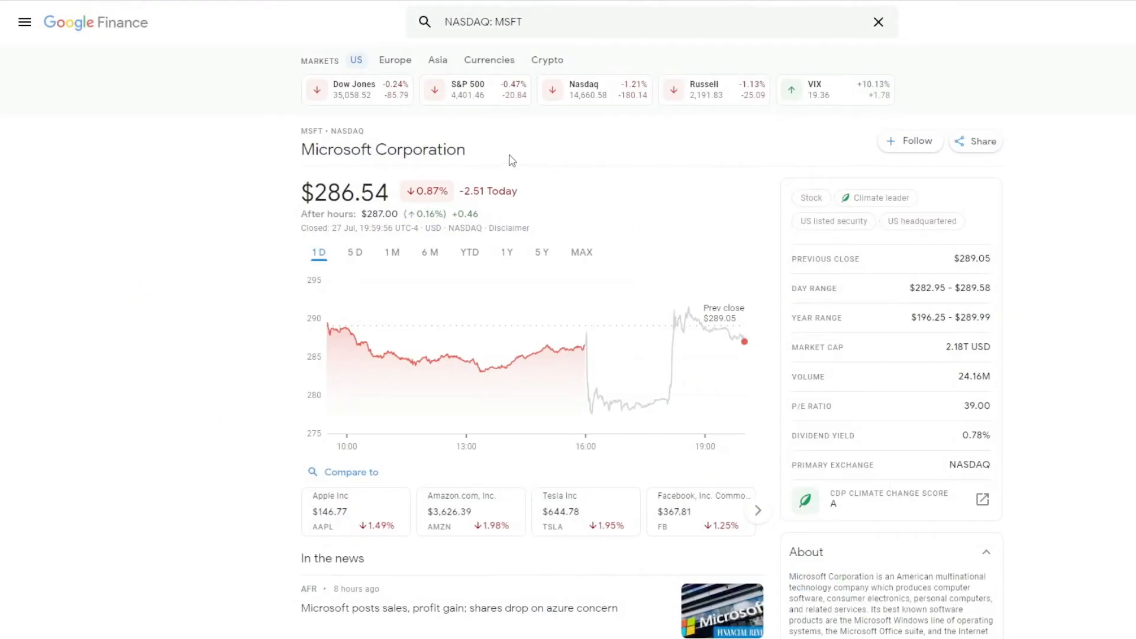
double_click(332, 132)
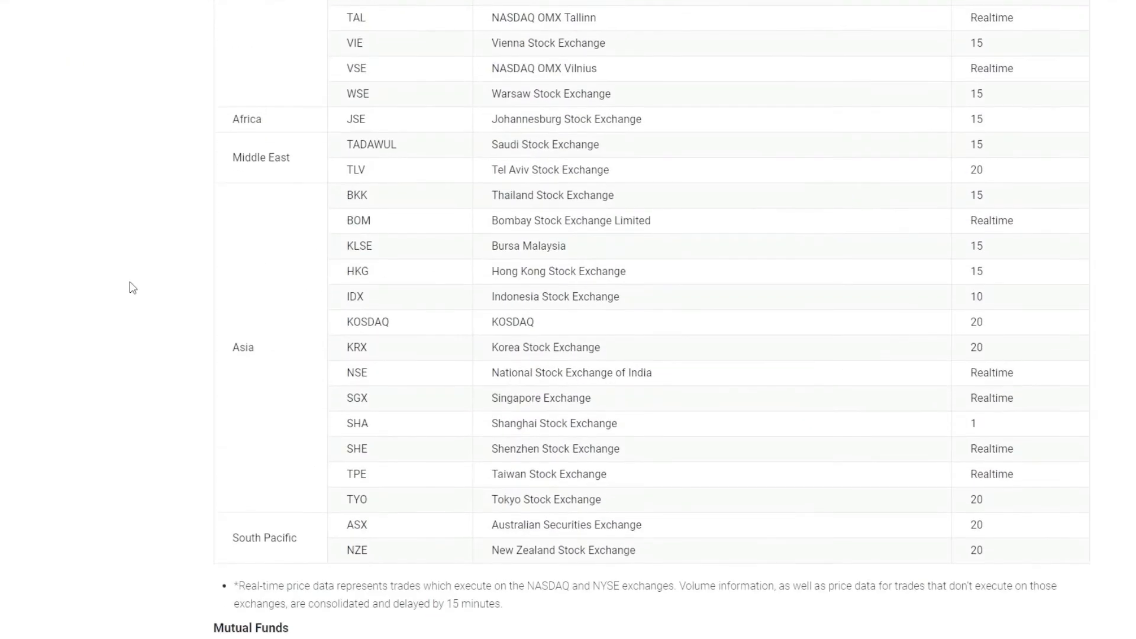
scroll(down, 3)
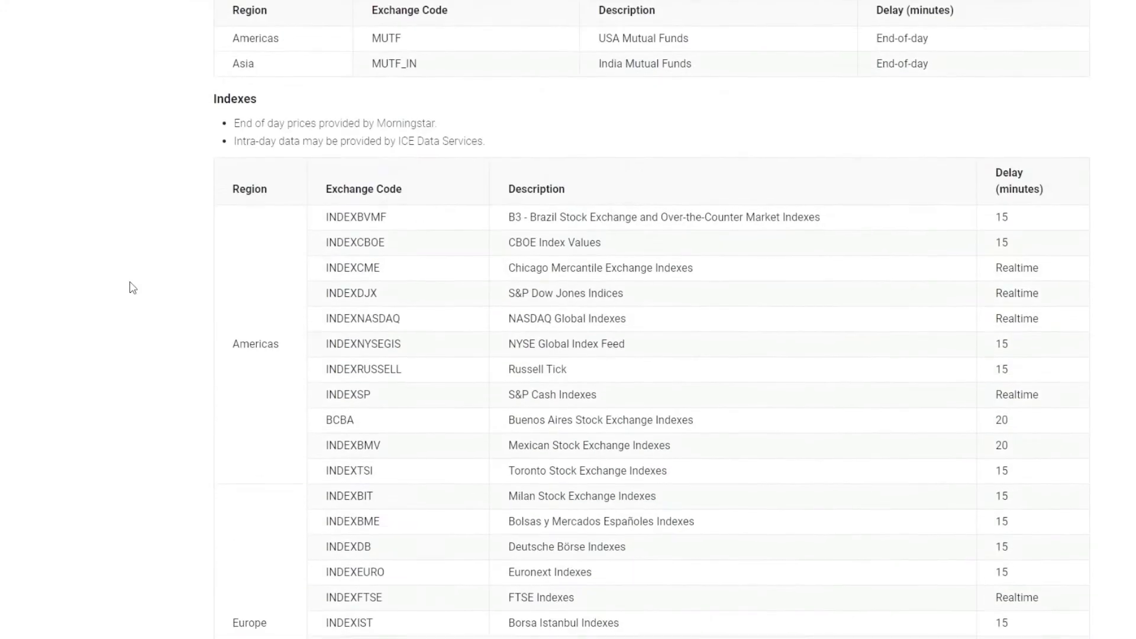
scroll(down, 3)
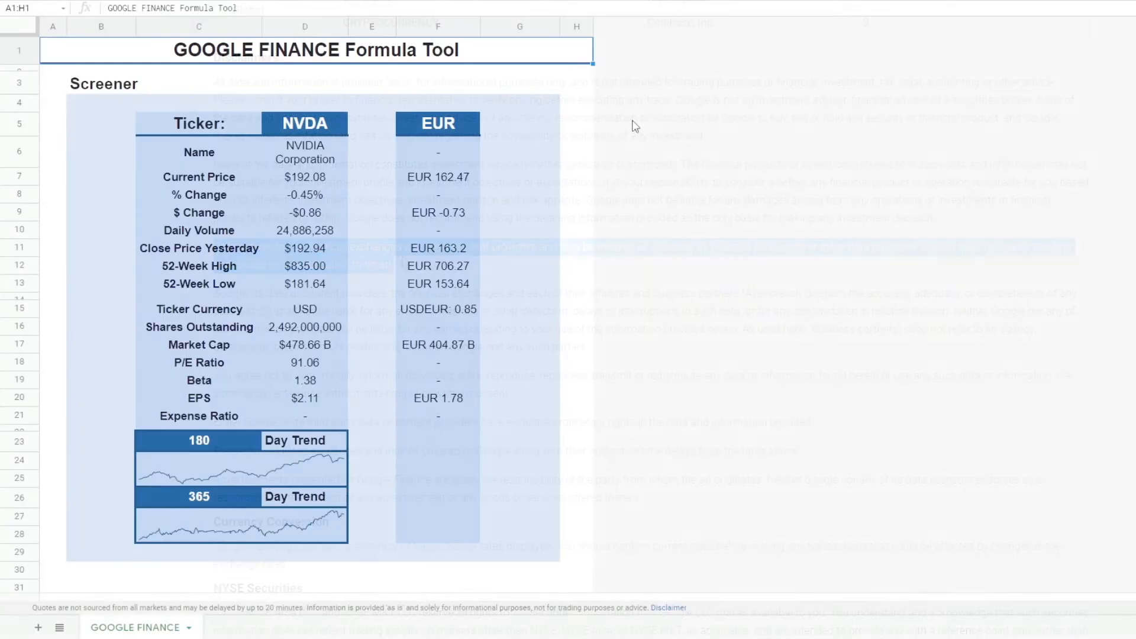
- Enter tickers AAPL, then TSLA, in the screener's ticker cell D5
click(304, 123)
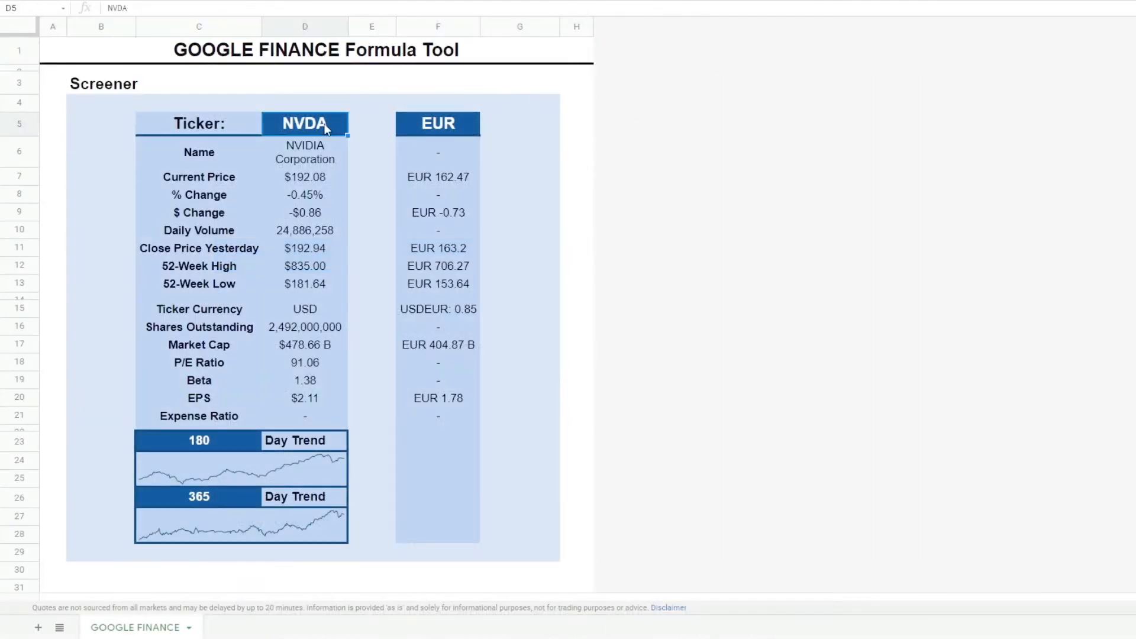
text(AAPL)
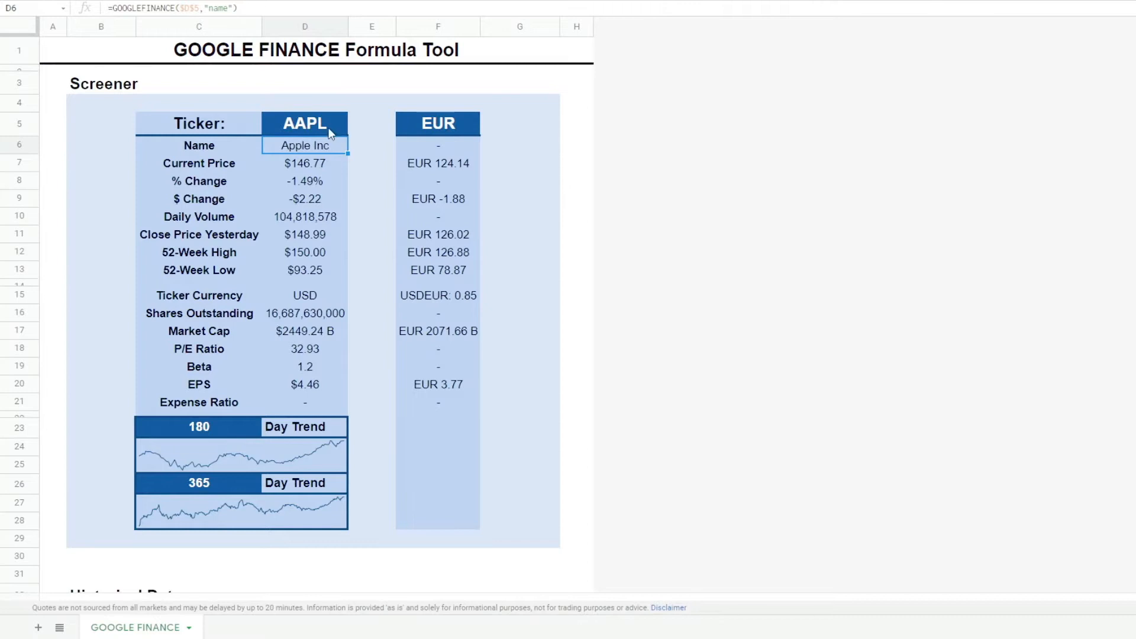
text(TSLA)
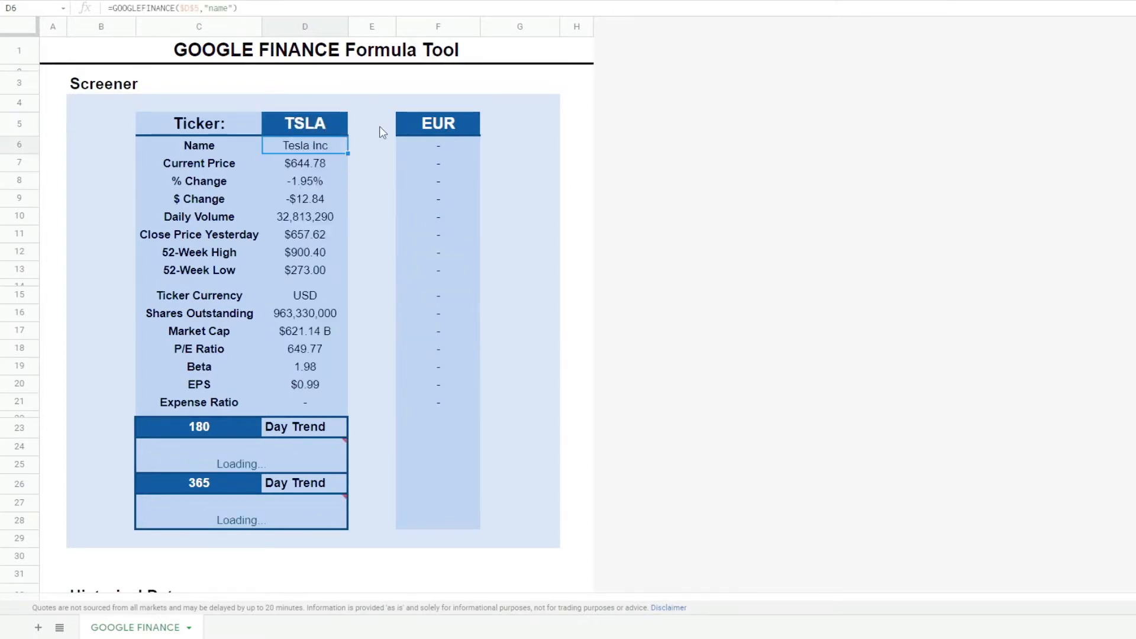
- Choose an interval for the historical data table from the Interval dropdown
scroll(down, 3)
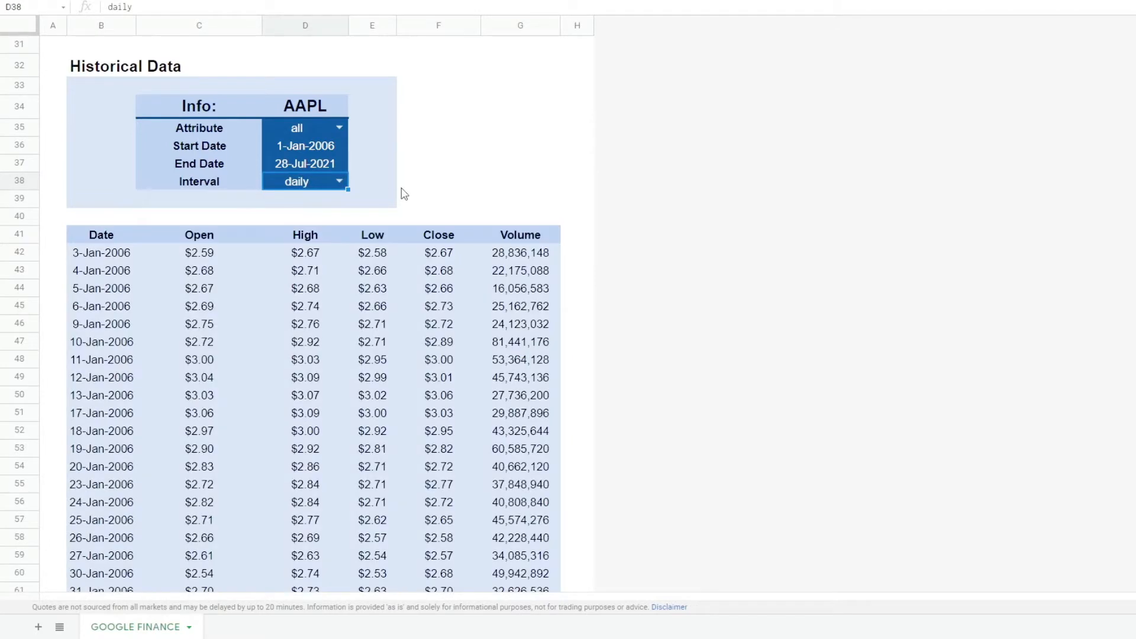
click(338, 181)
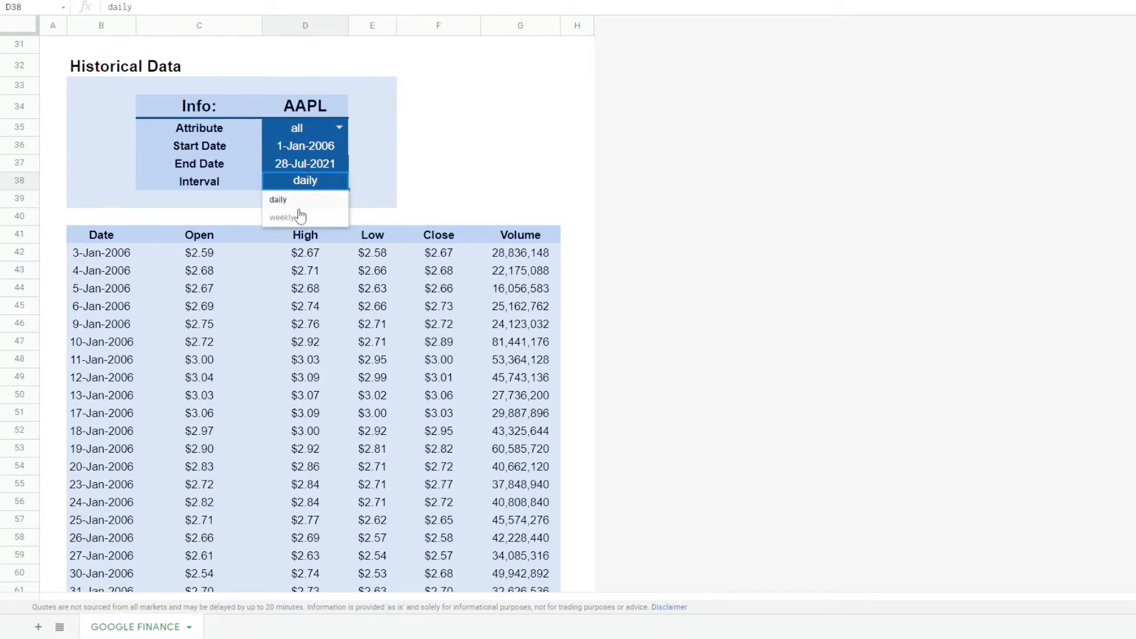
click(282, 217)
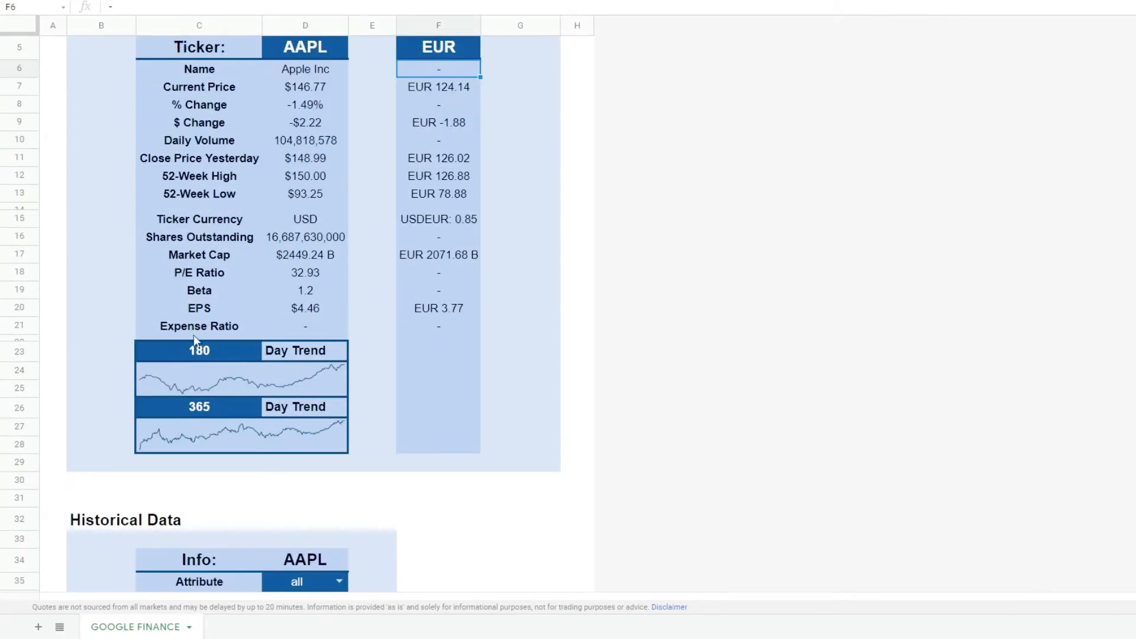
mouse_move(278, 405)
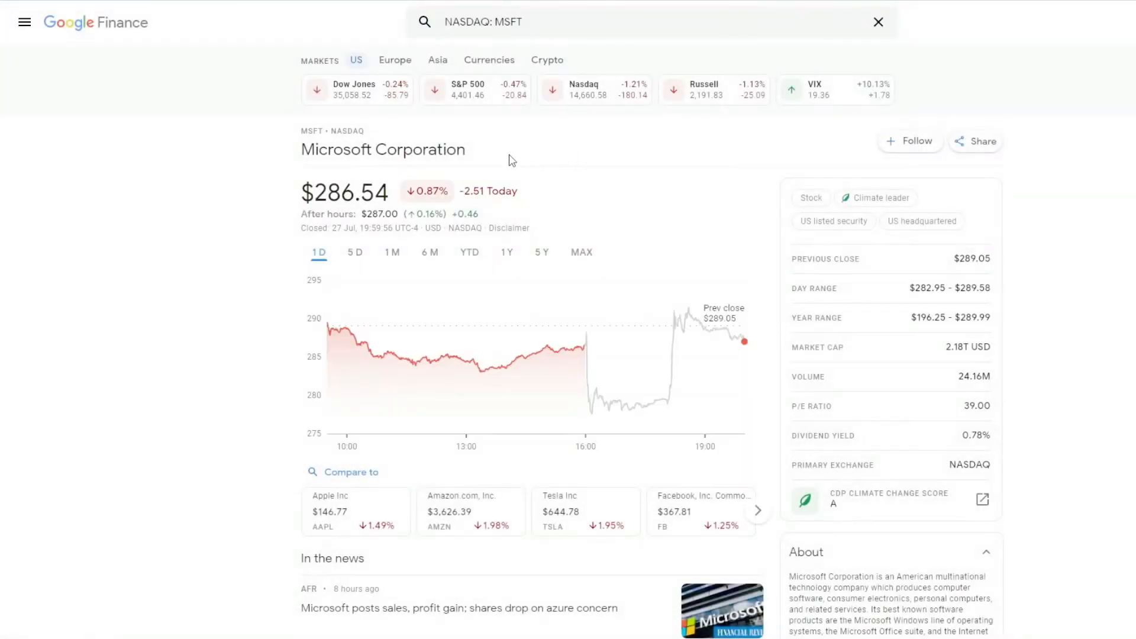
- Replace the Google Finance search text with NASDAQ: AAPL to check the exchange prefix
double_click(333, 131)
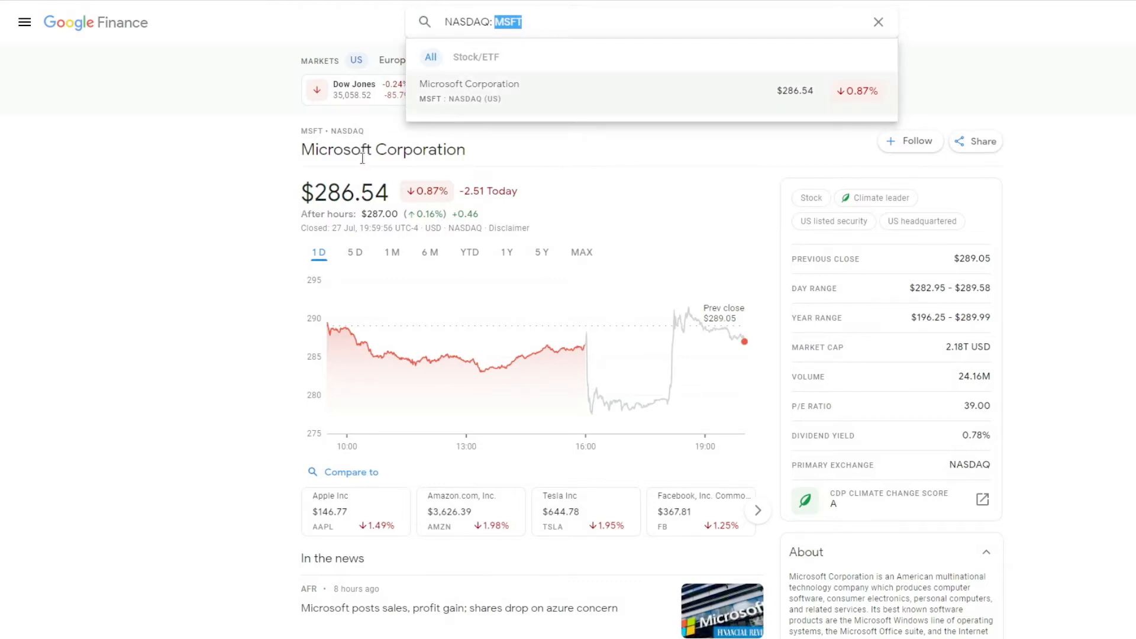
triple_click(482, 22)
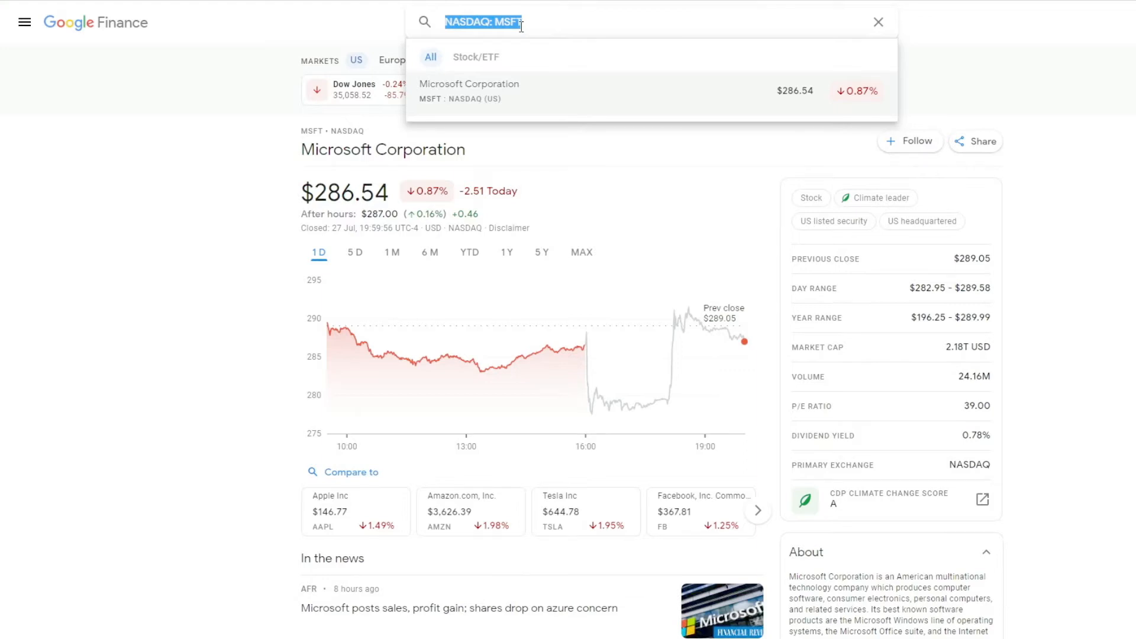
text(NASDAQ: AAPL)
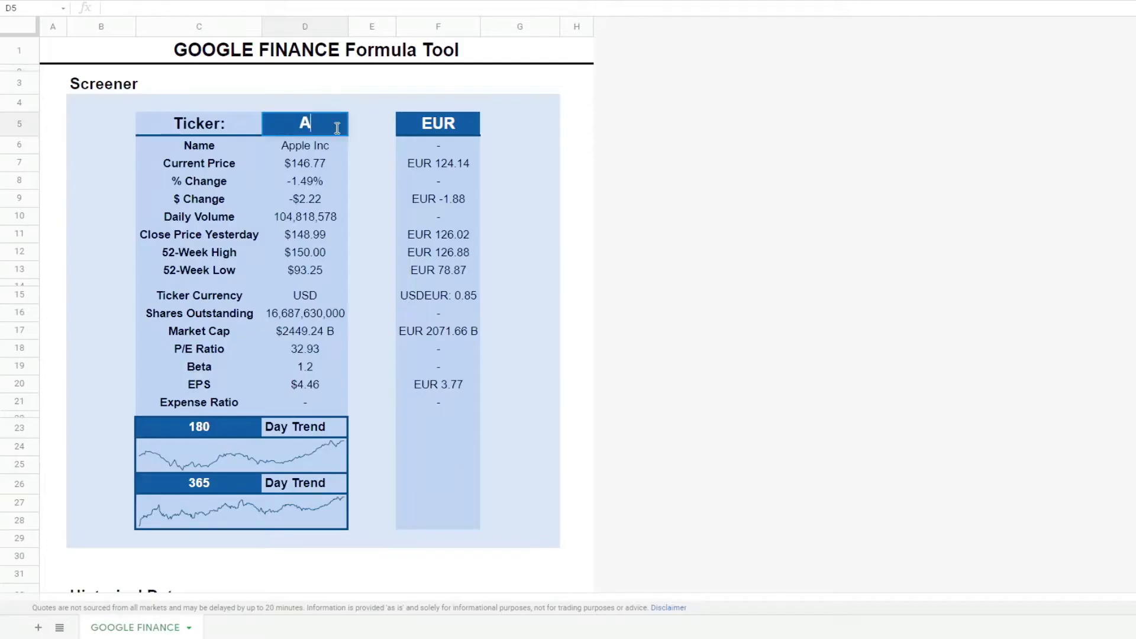
- Cycle the screener ticker through ASX:CSL, TPE: 2330, TSE:SHOP and VOO
text(ASX:CSL)
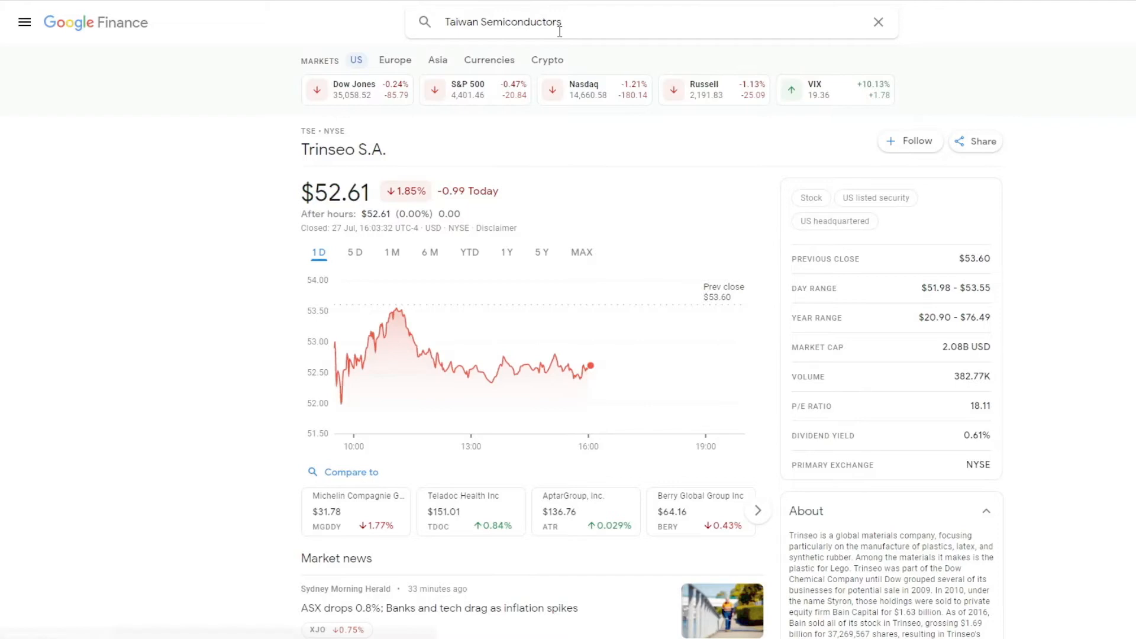
text(TPE: 2330)
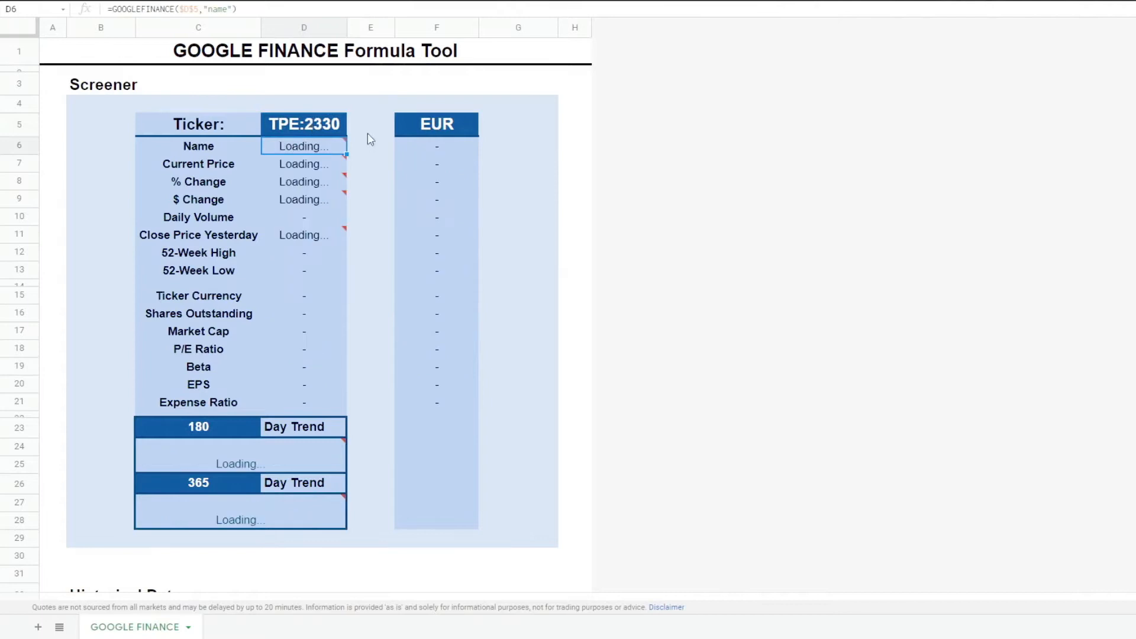
text(TSE:SHOP)
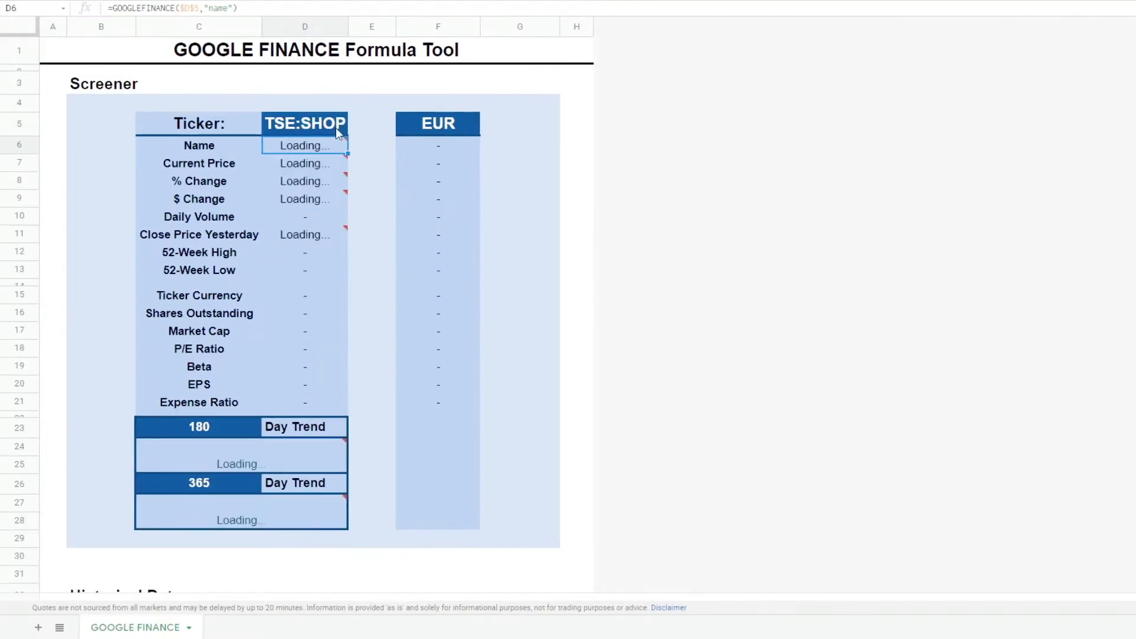
text(AS)
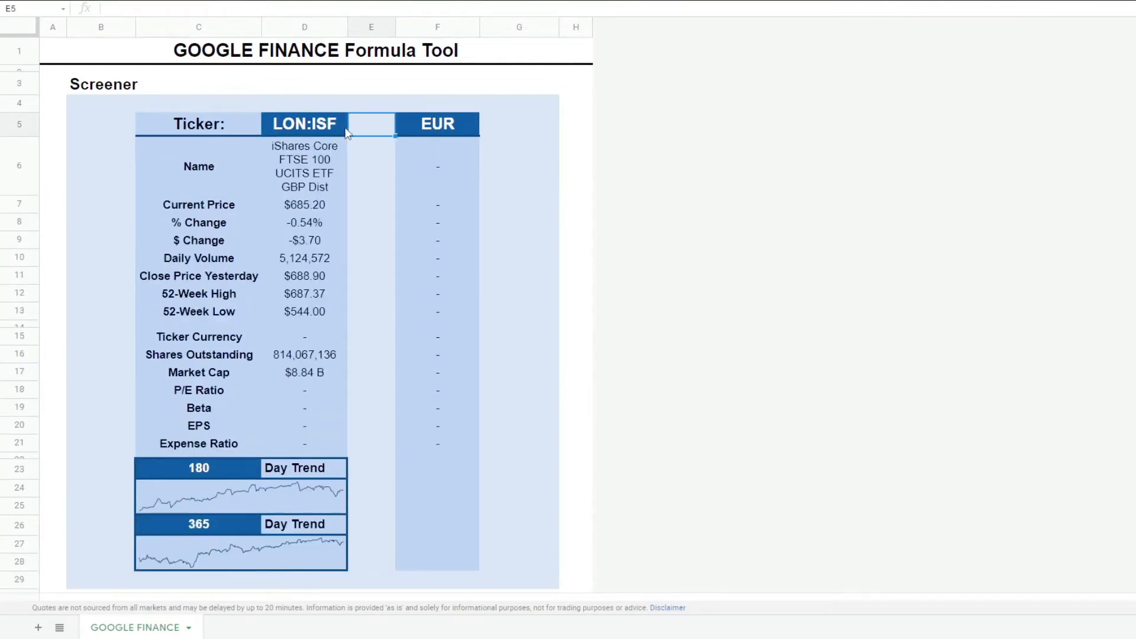
text(VOO)
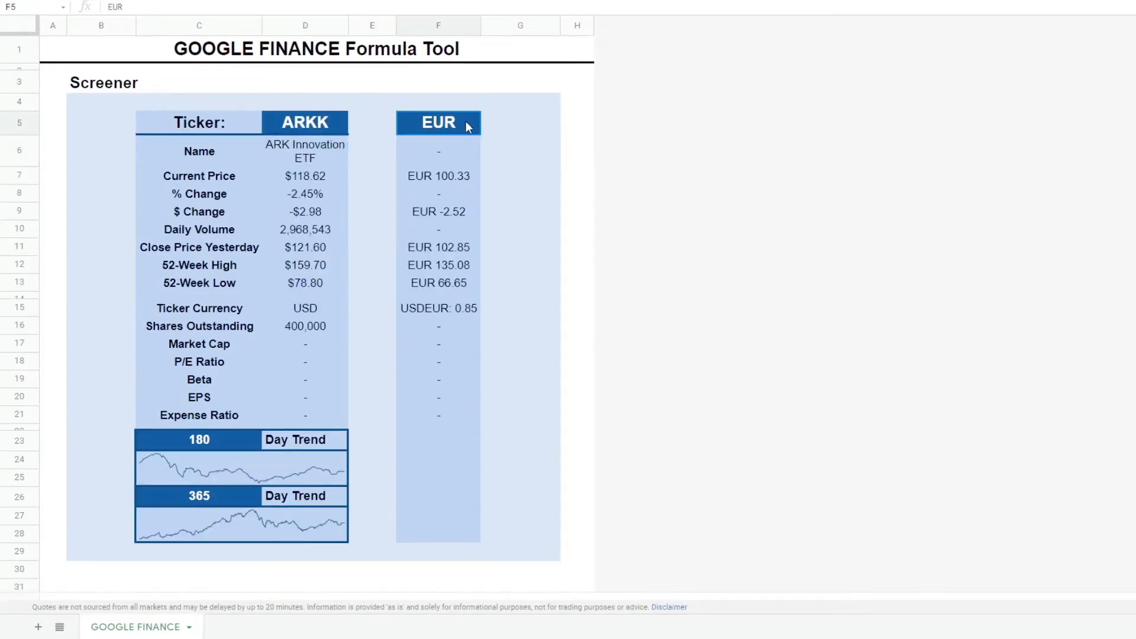
- Switch the conversion currency to CAD and pick a historical data attribute from its dropdown
text(CAD)
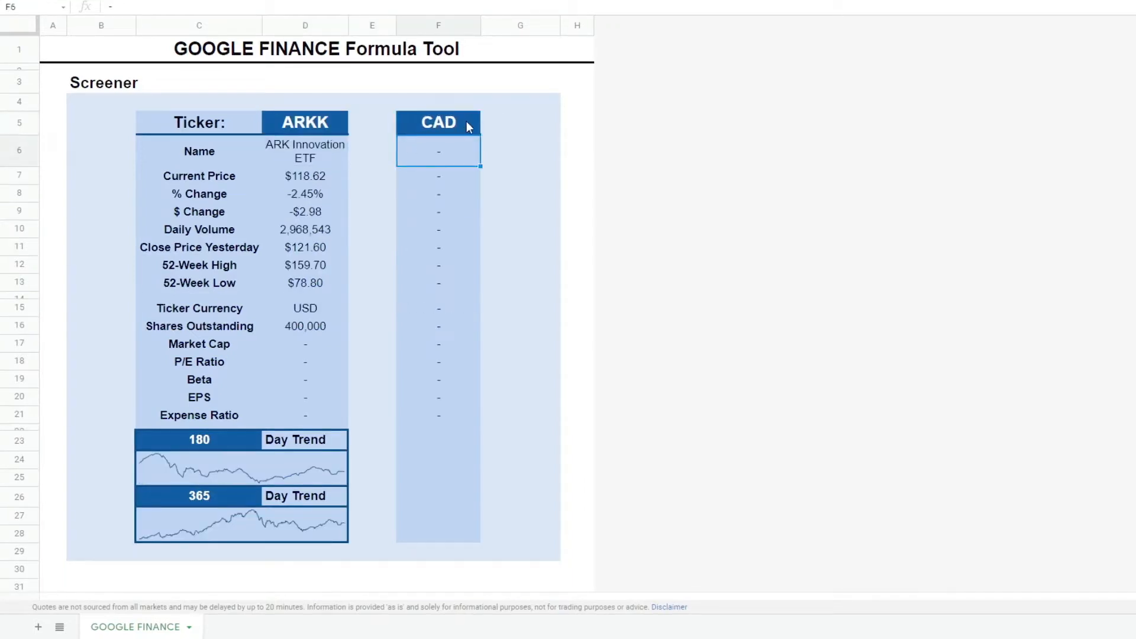
click(438, 122)
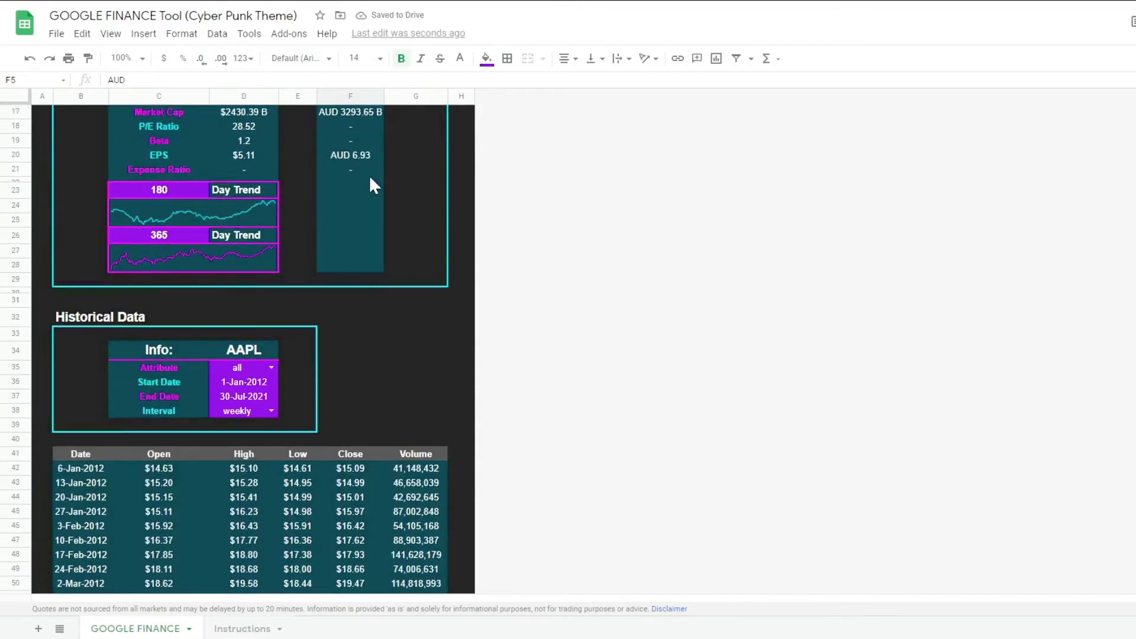
click(243, 367)
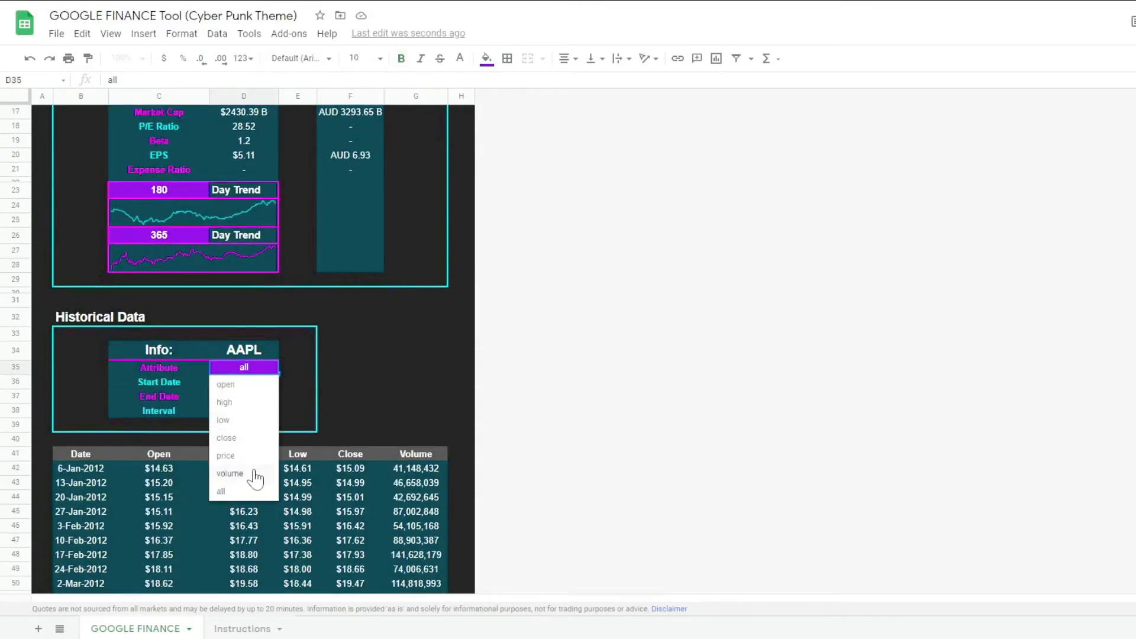
click(243, 382)
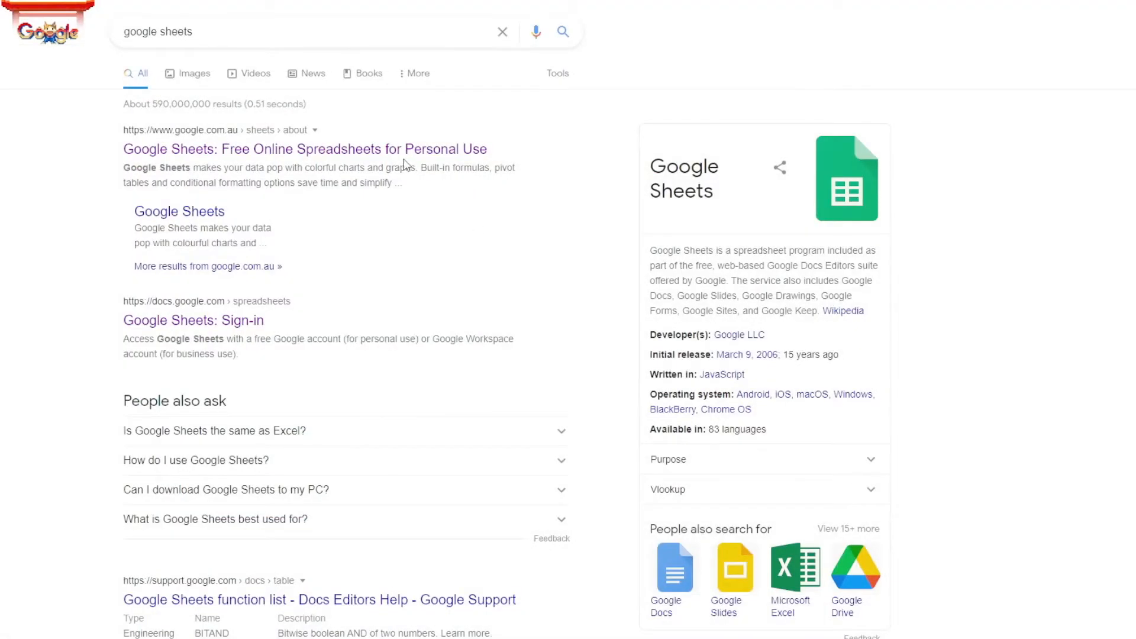
- Create a blank spreadsheet and enter the title GOOGLE FINANCE Tool
click(304, 148)
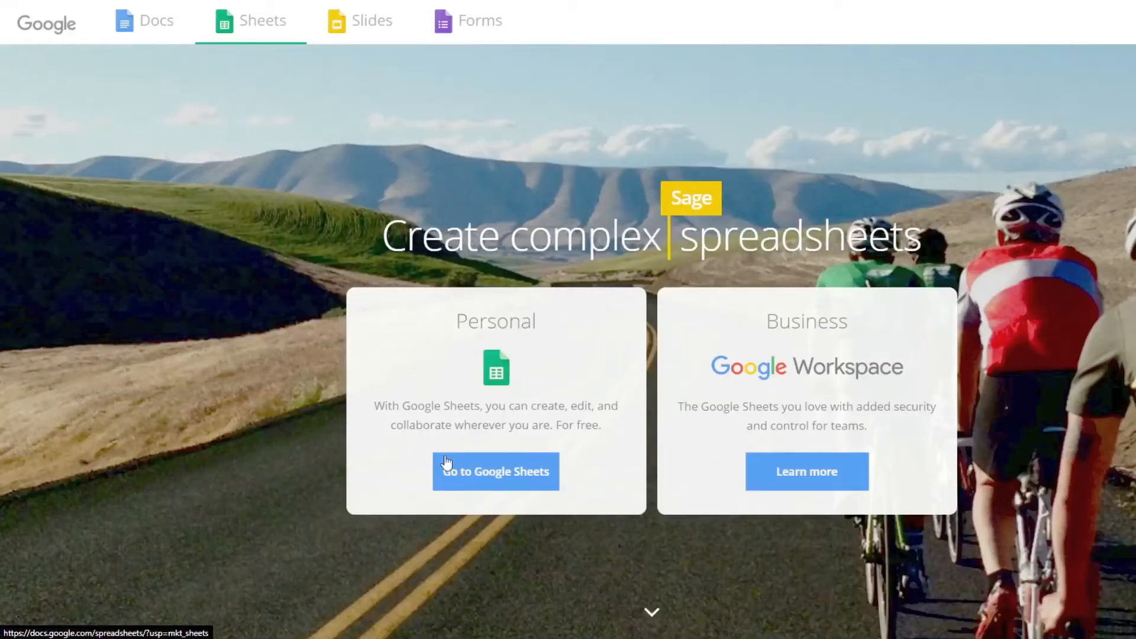
click(495, 471)
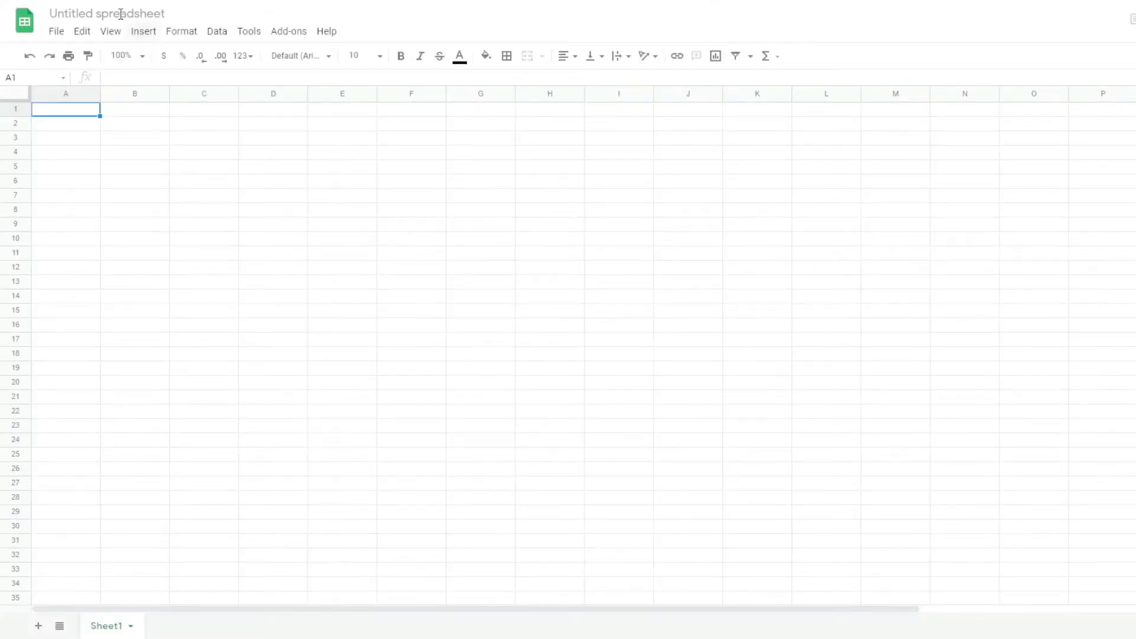
text(GOOGLE FINAN)
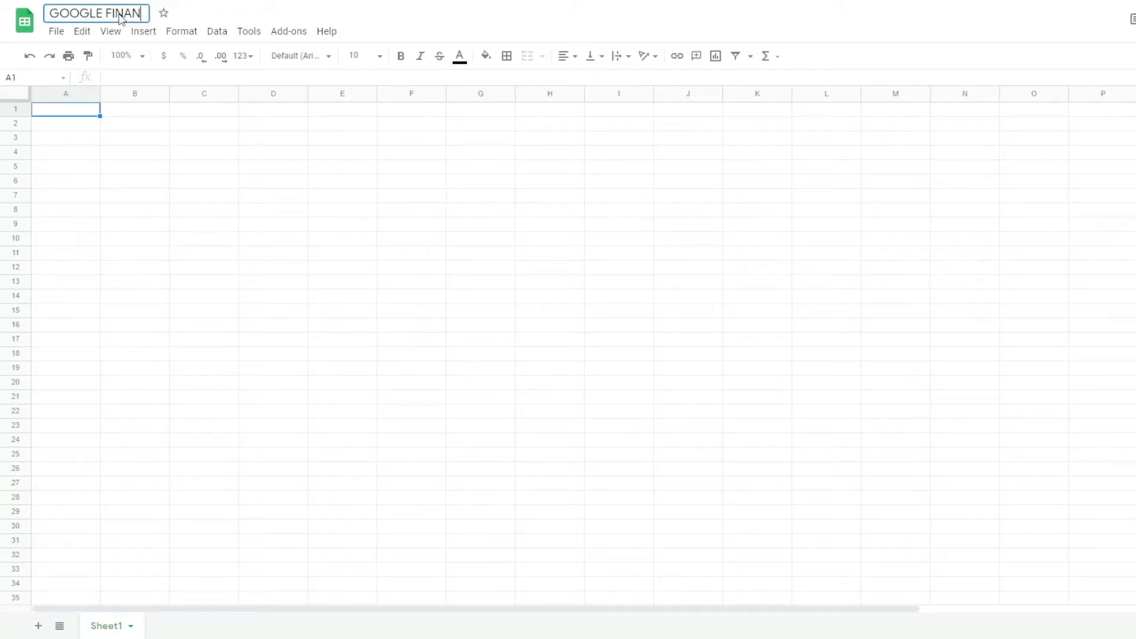
text(GOOGLE FINANCE Too)
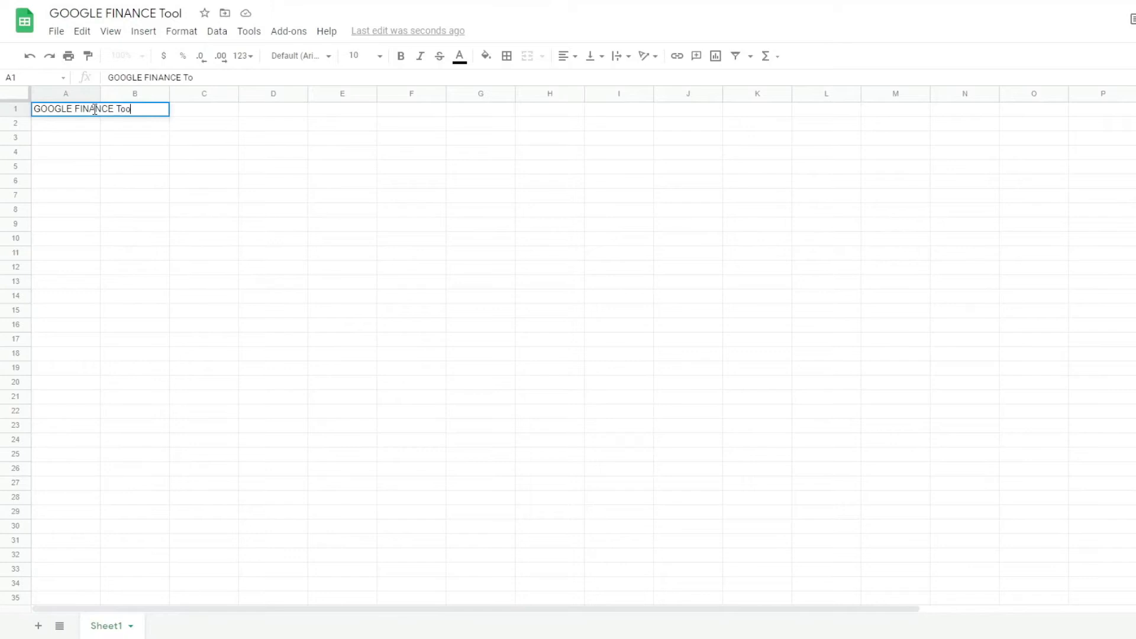
click(135, 138)
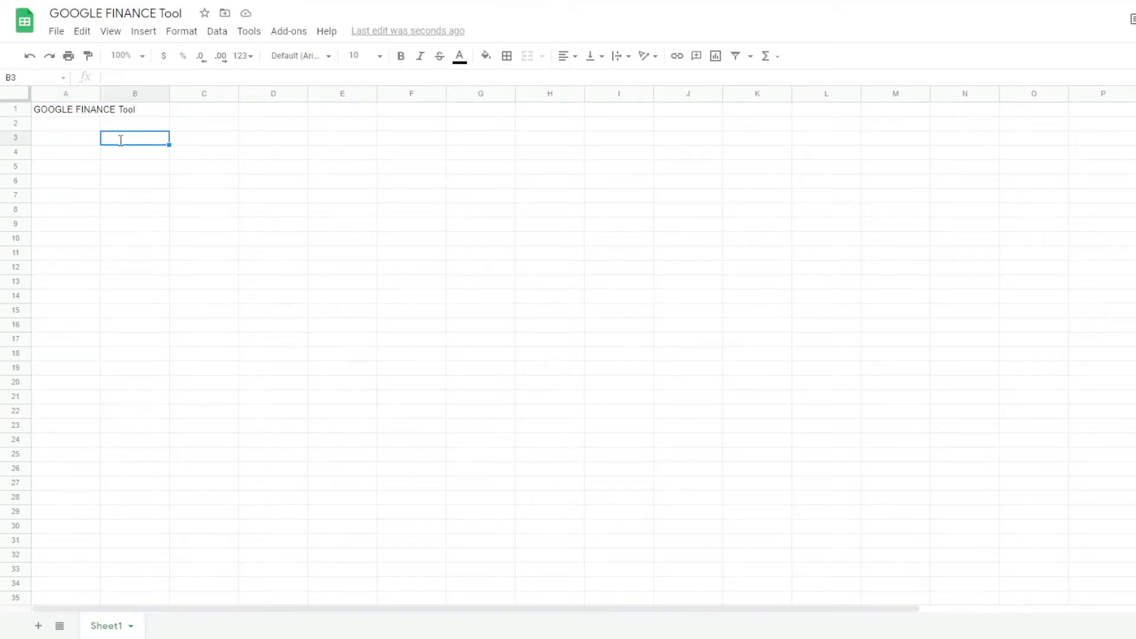
- Add the Screener heading, Ticker/Name/Current Price labels, and merge the cells below 365 Day Trend
text(Screener)
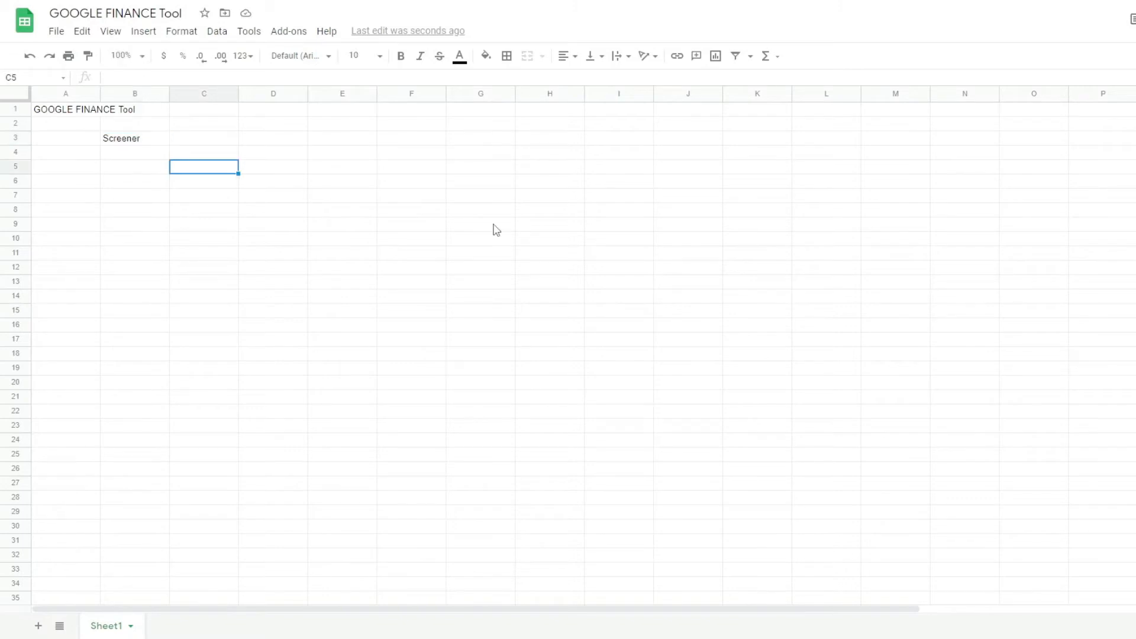
text(Ticker:)
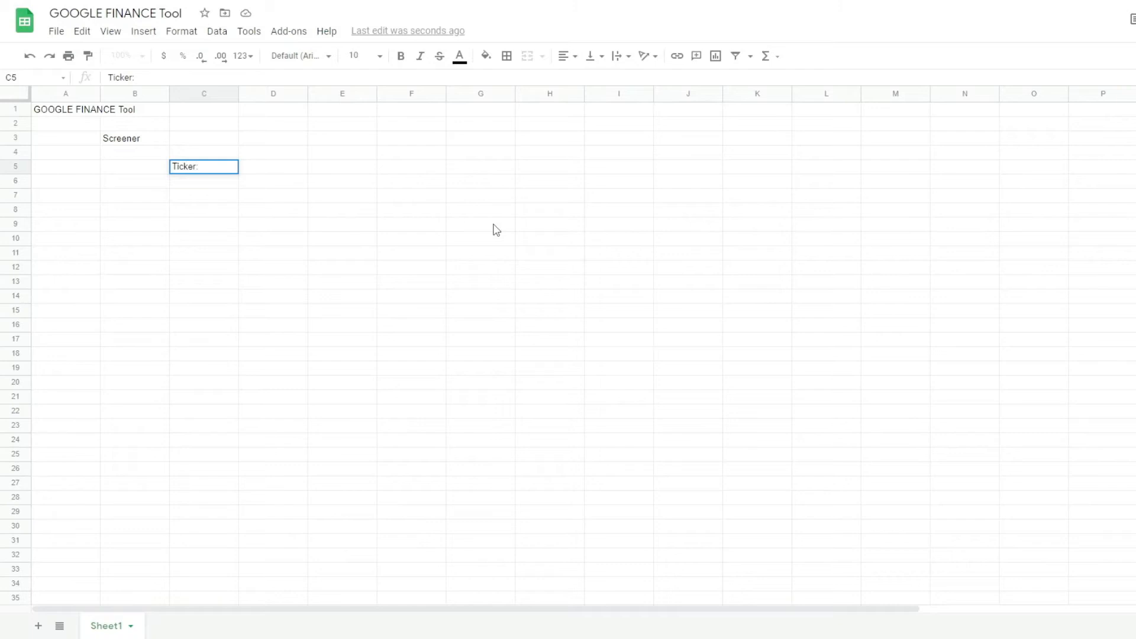
text(Name)
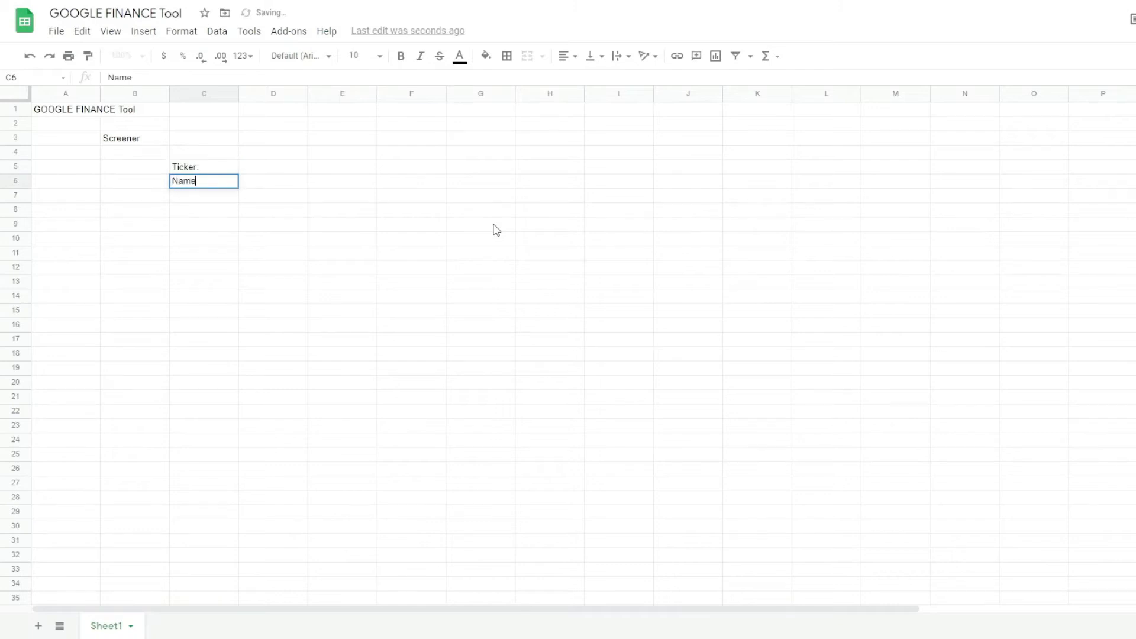
text(Current Price)
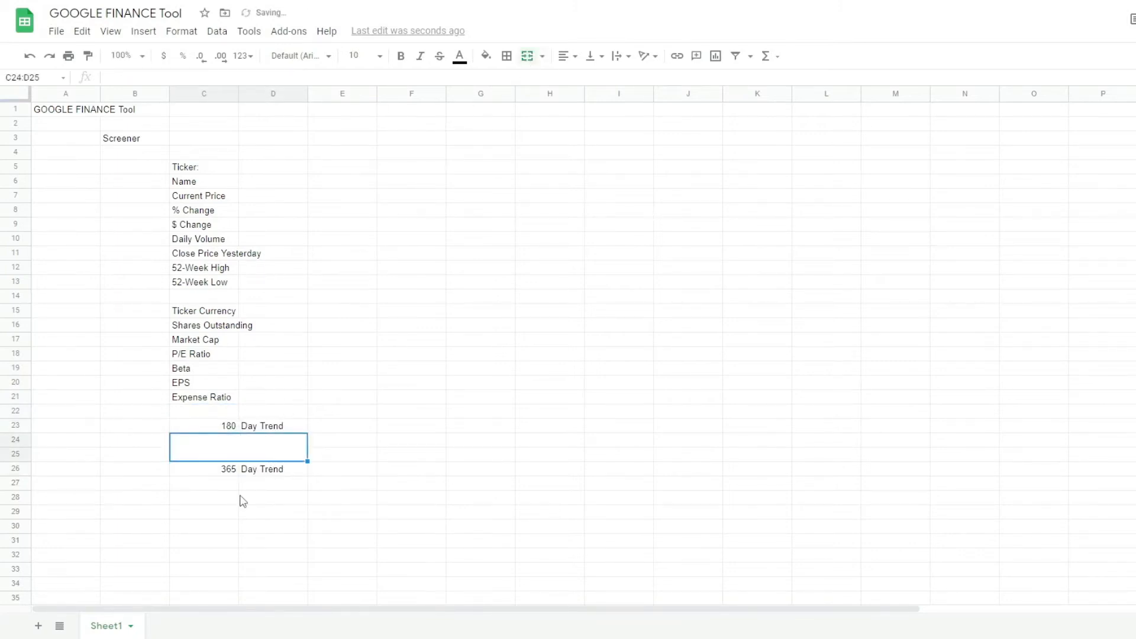
click(203, 489)
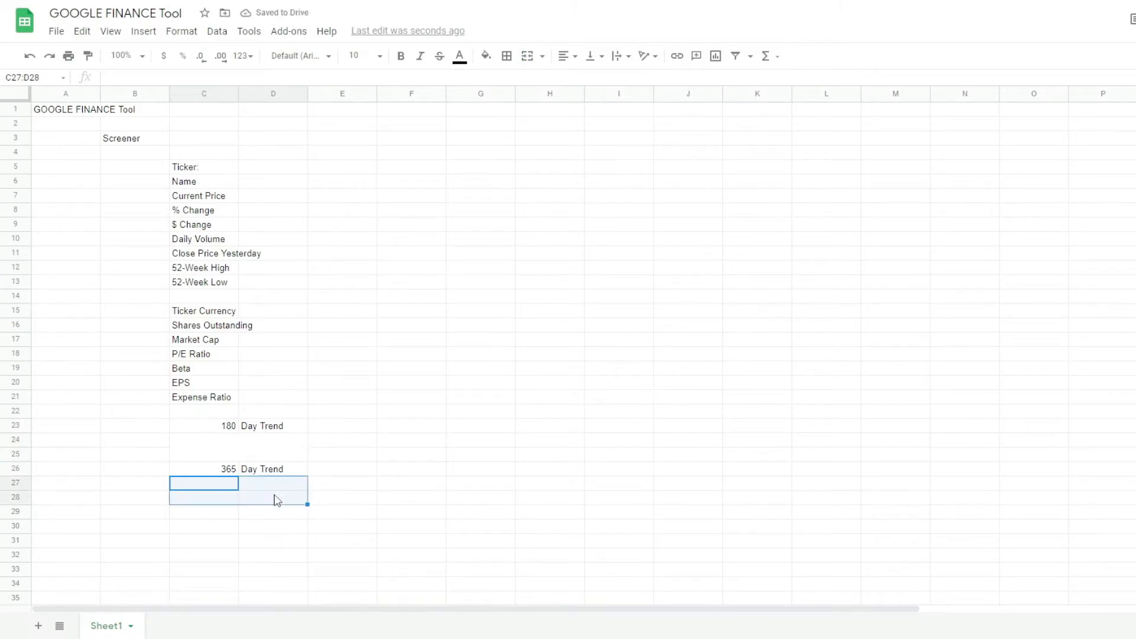
mouse_move(527, 55)
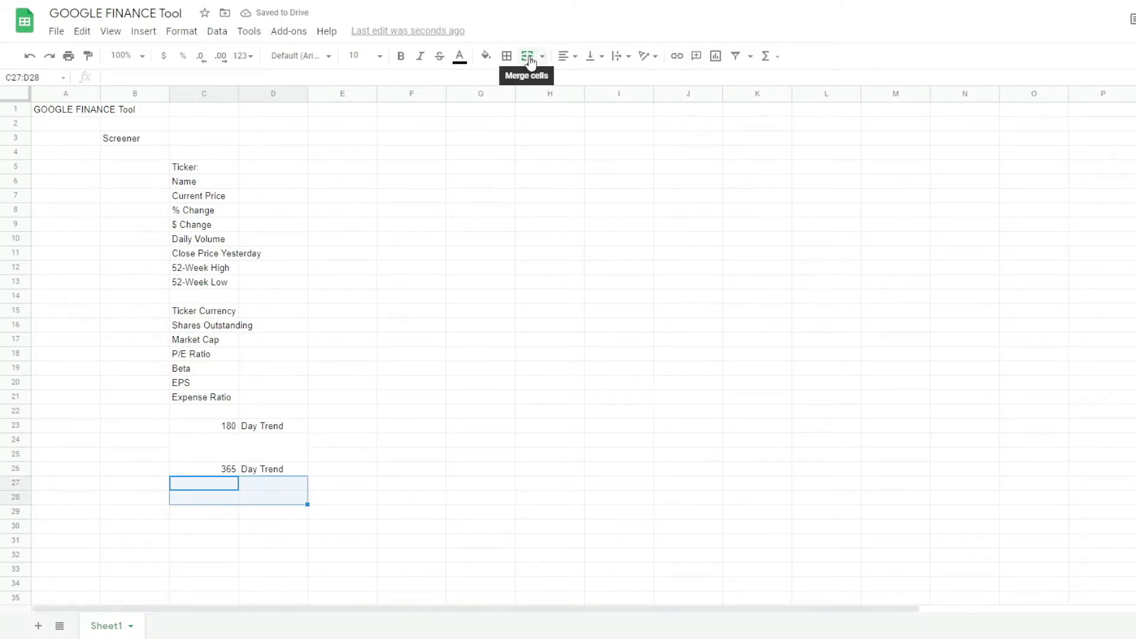
click(527, 56)
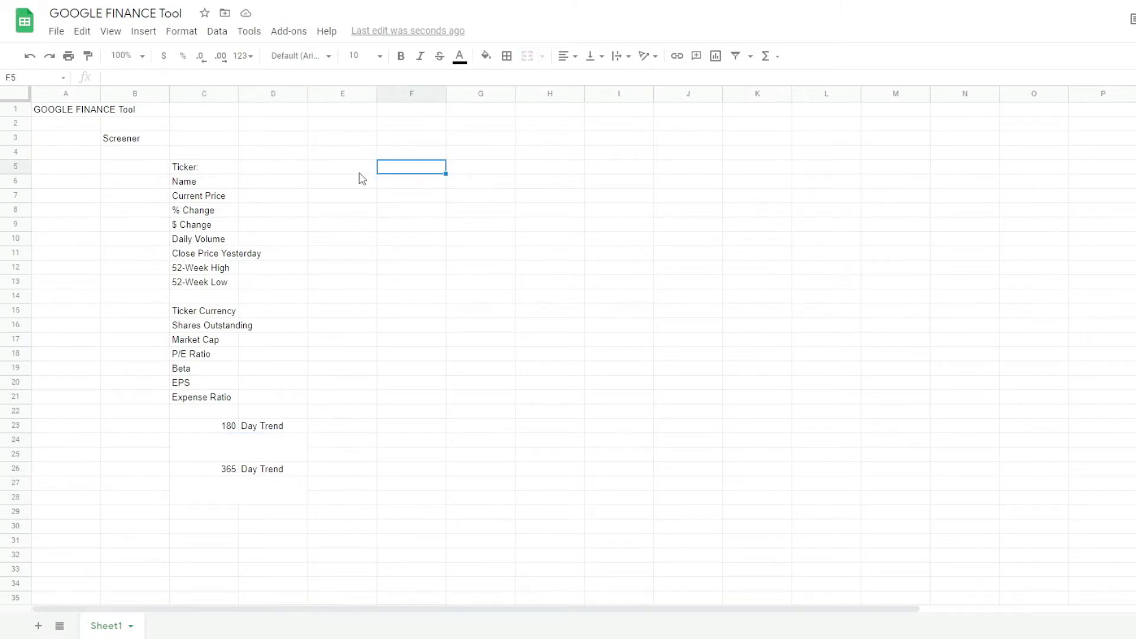
- Enter EUR in F5 and AAPL as the ticker in D5
text(EU)
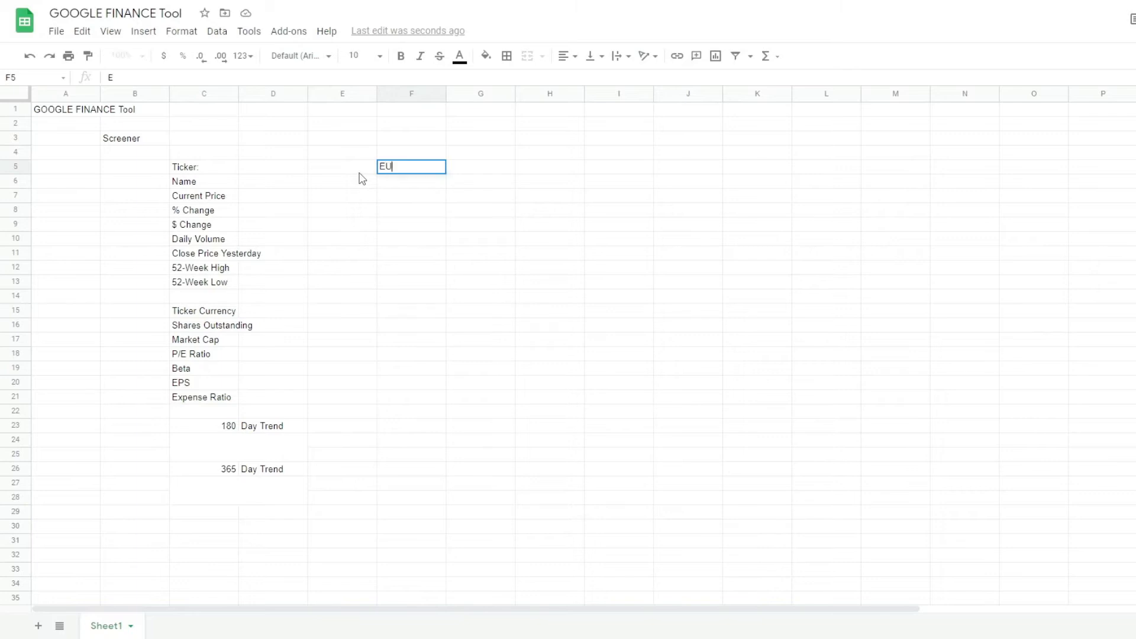
key(enter)
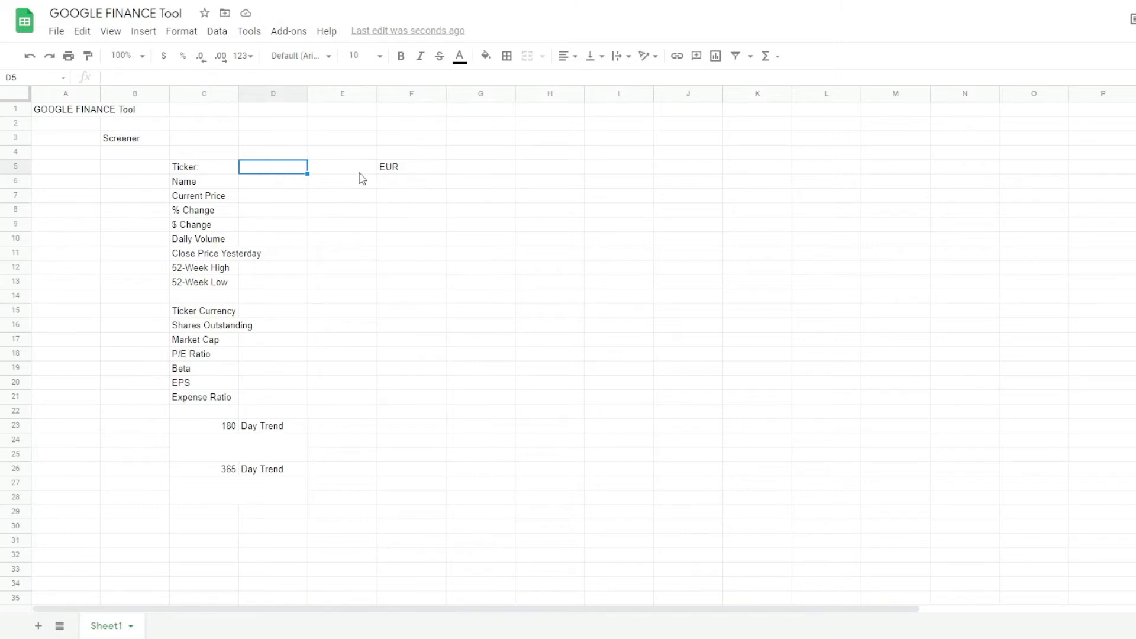
text(AA)
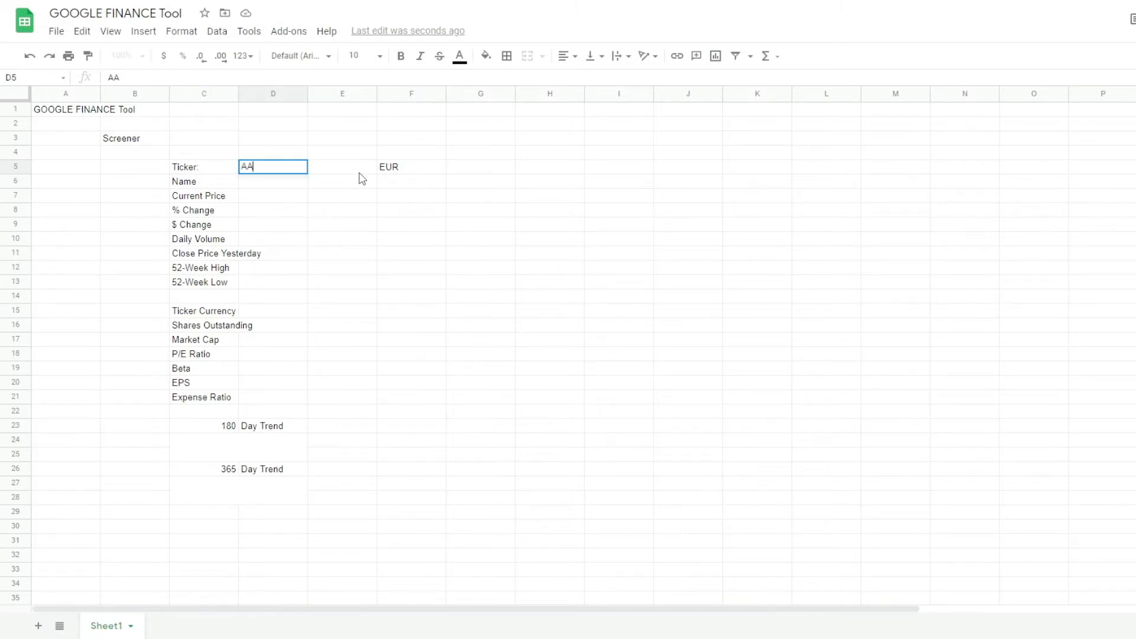
text(PL)
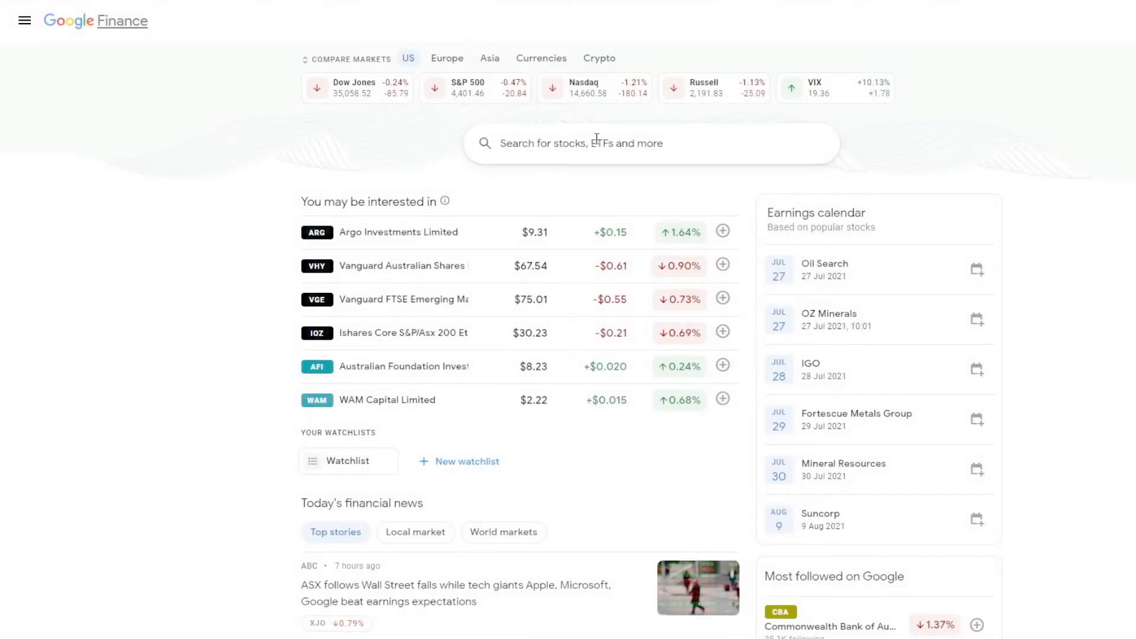
- Search Apple on Google Finance to confirm its ticker is AAPL
text(Appl)
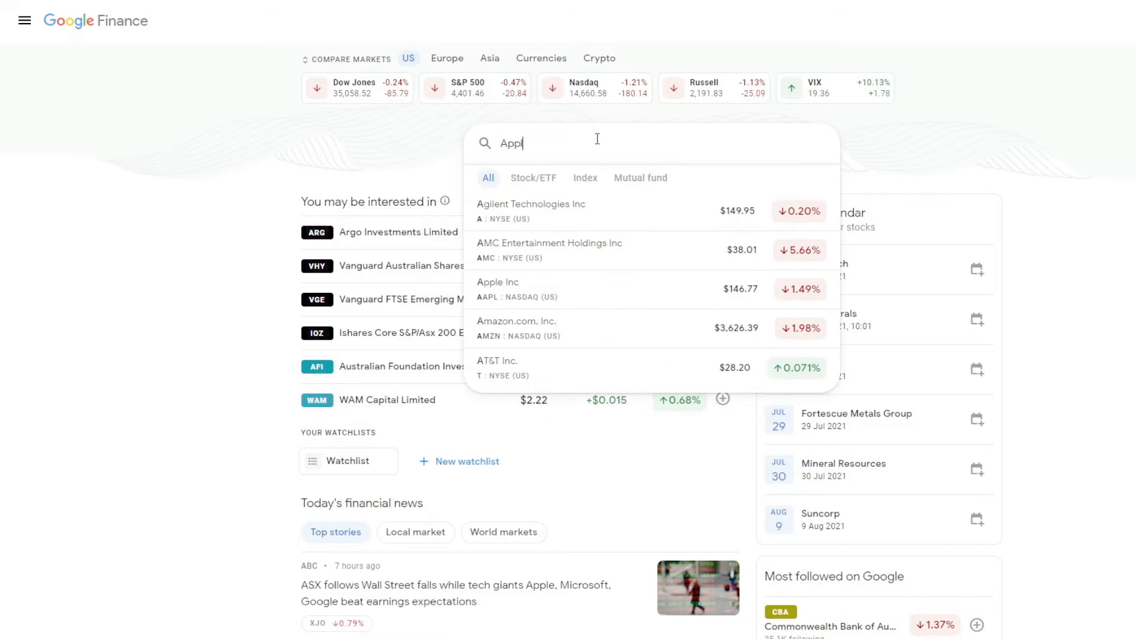
click(498, 288)
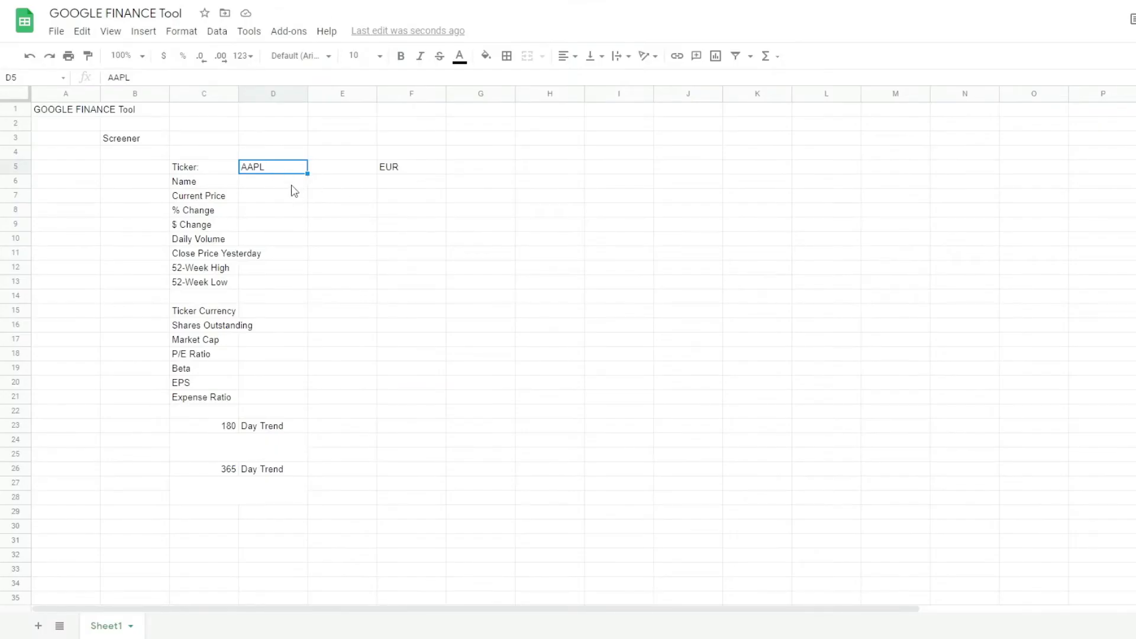
- Enter =GOOGLEFINANCE($D$5,"name") in D6 so the Name row returns Apple Inc
click(272, 182)
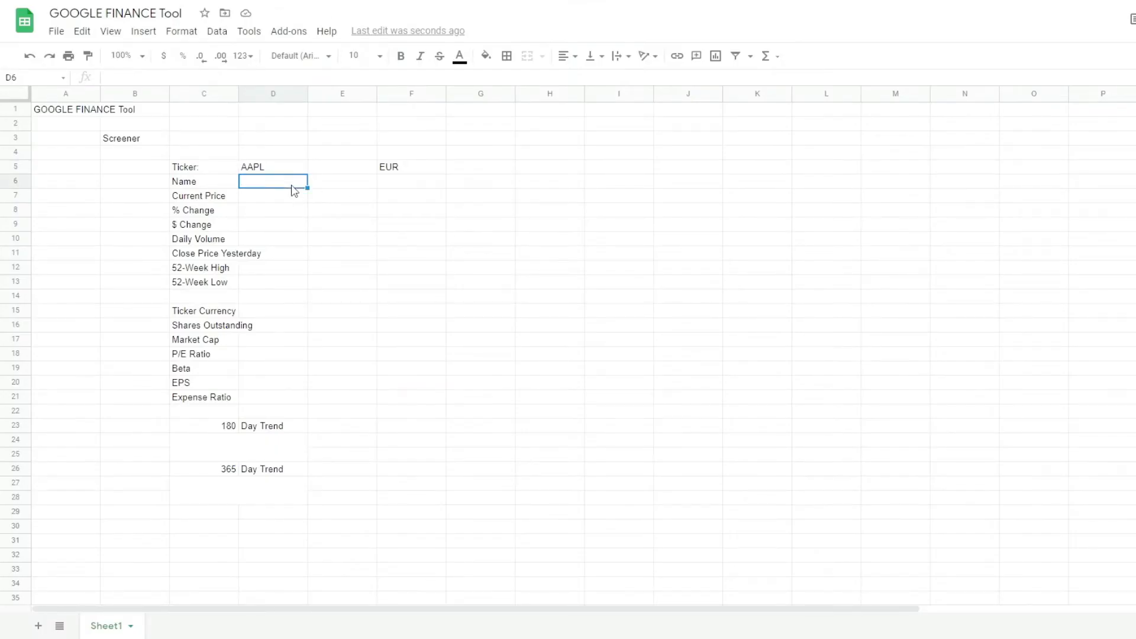
text(=)
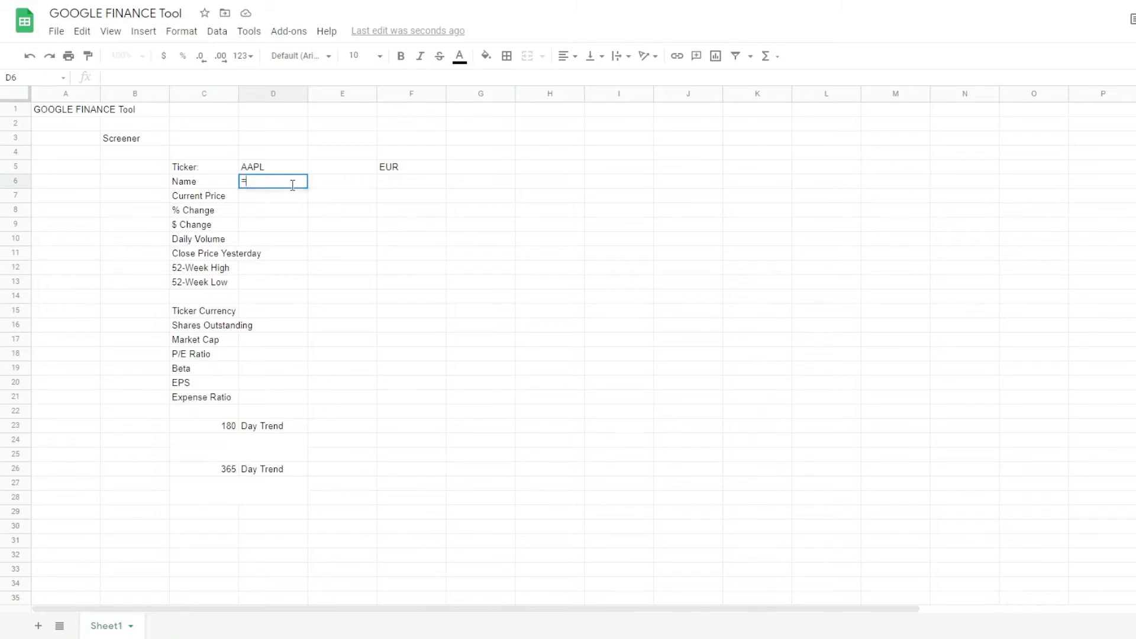
text(GOOGLEFINANCE()
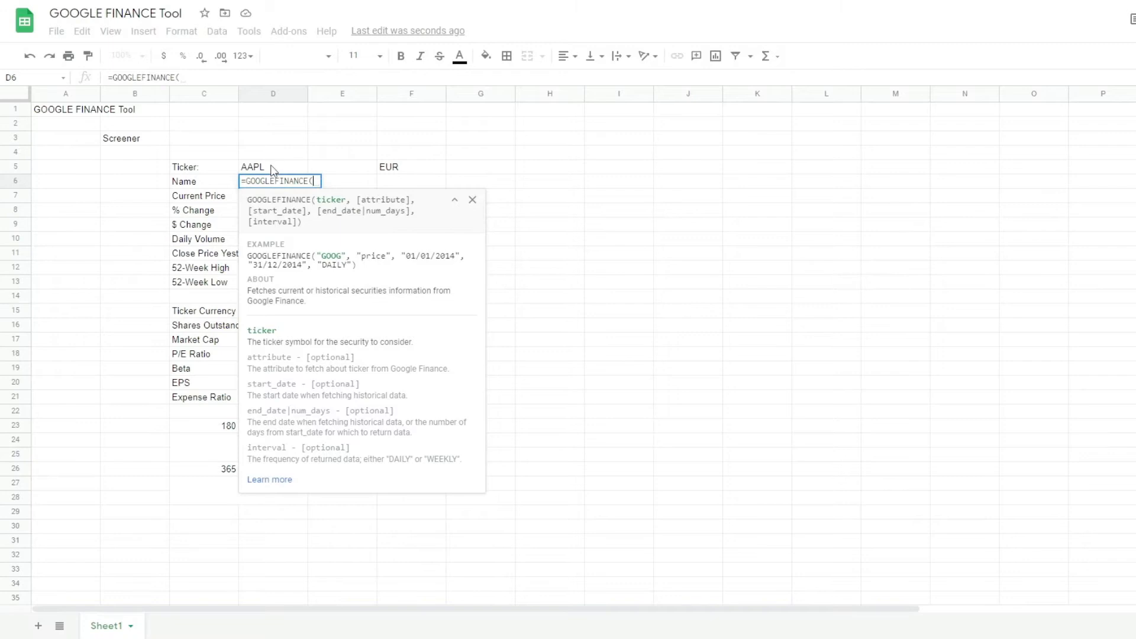
click(273, 167)
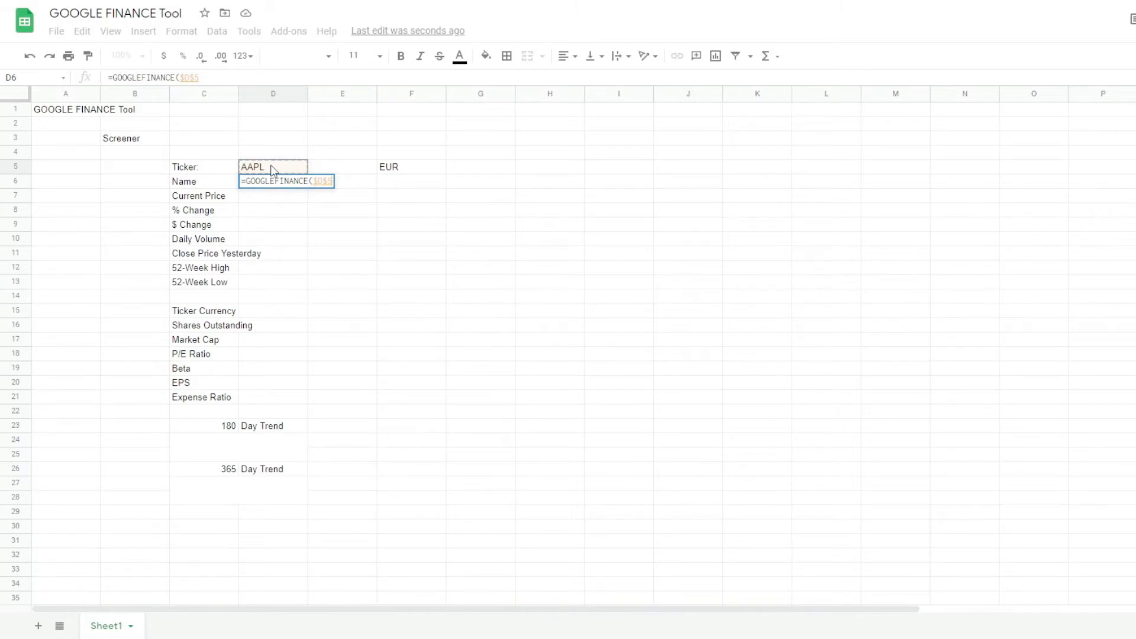
text(,")
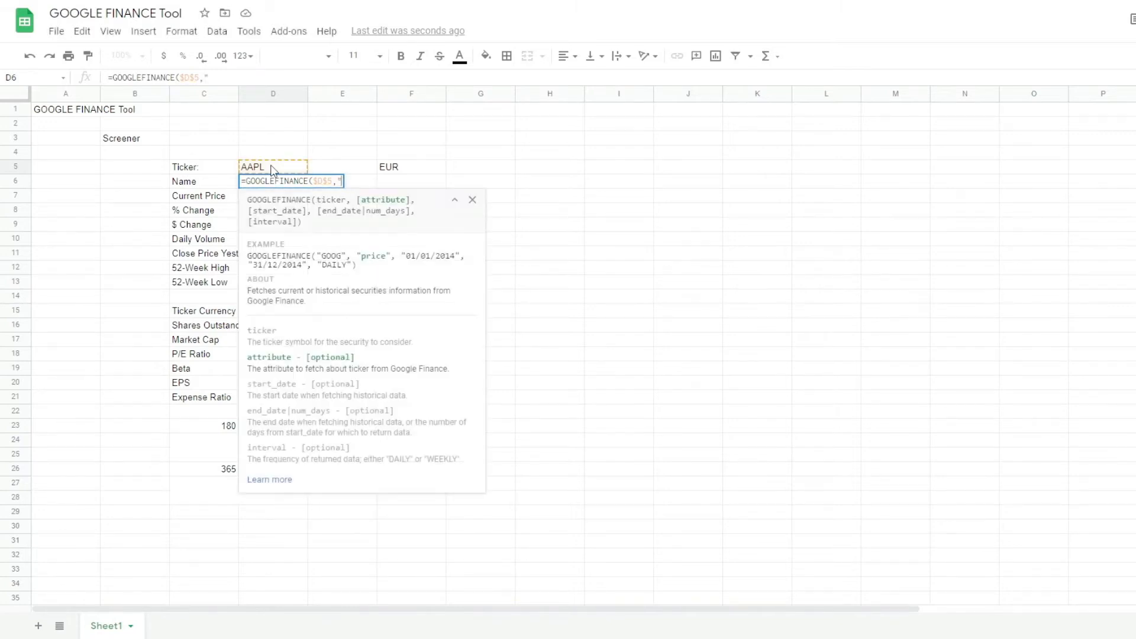
text(name)
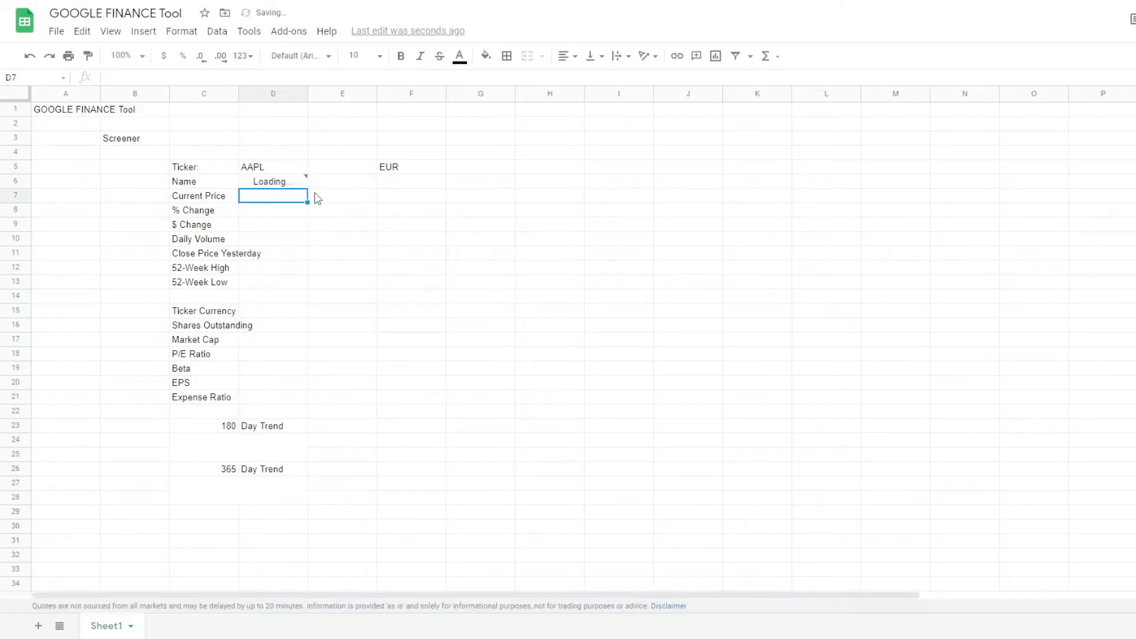
click(272, 181)
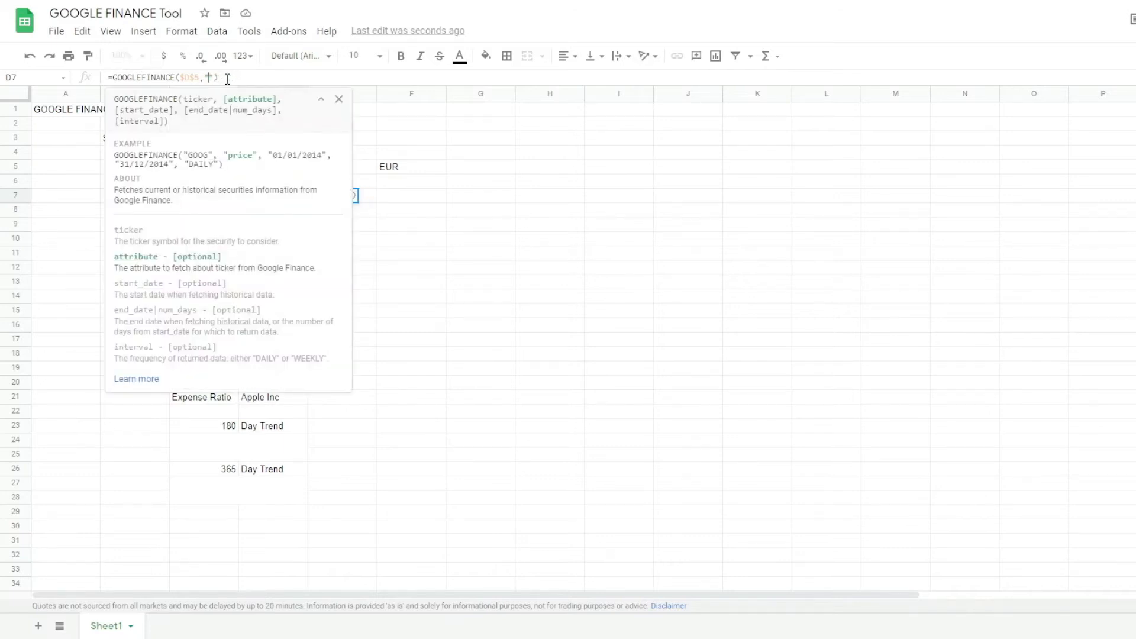
key(enter)
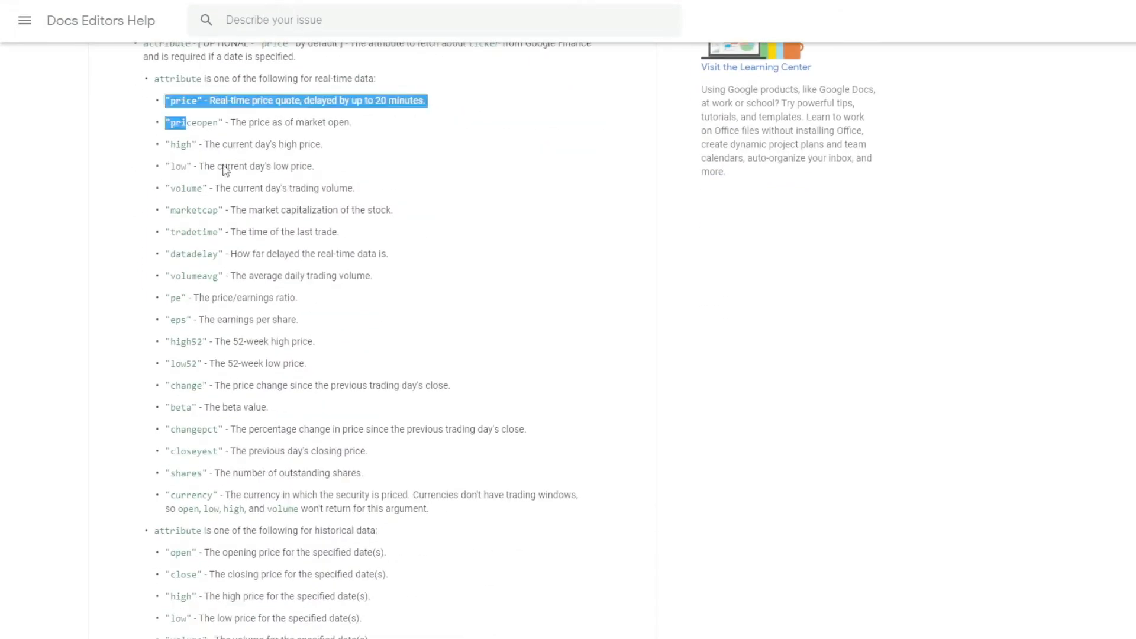
- Scroll through the GOOGLEFINANCE help article's real-time attribute list
scroll(down, 3)
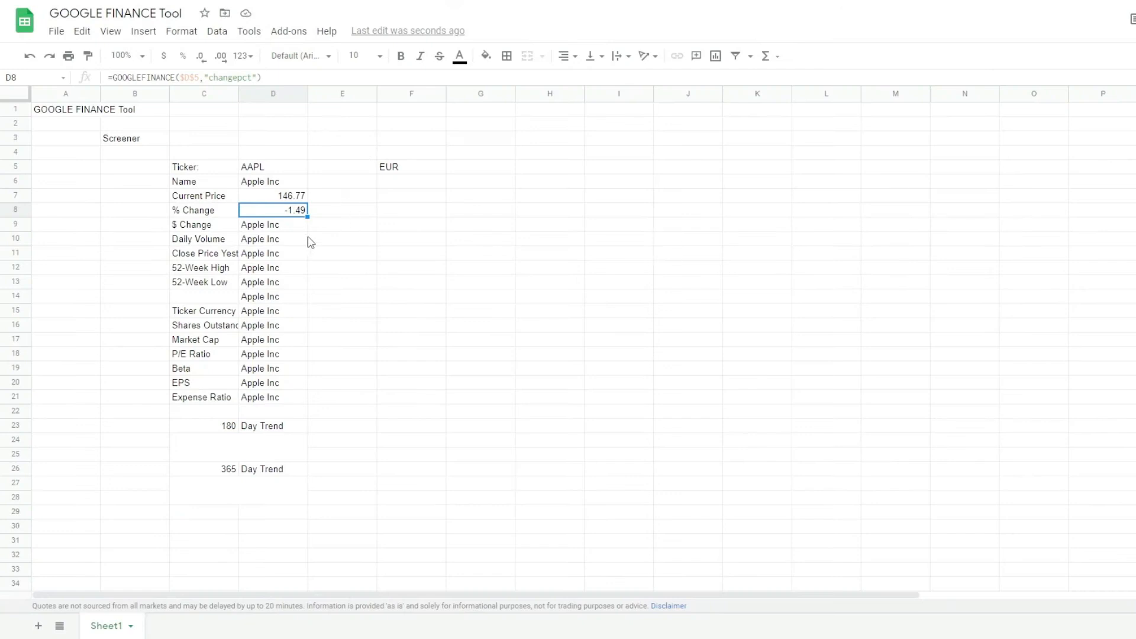
- Change the D15 formula attribute to "currency" so Ticker Currency shows USD
click(274, 224)
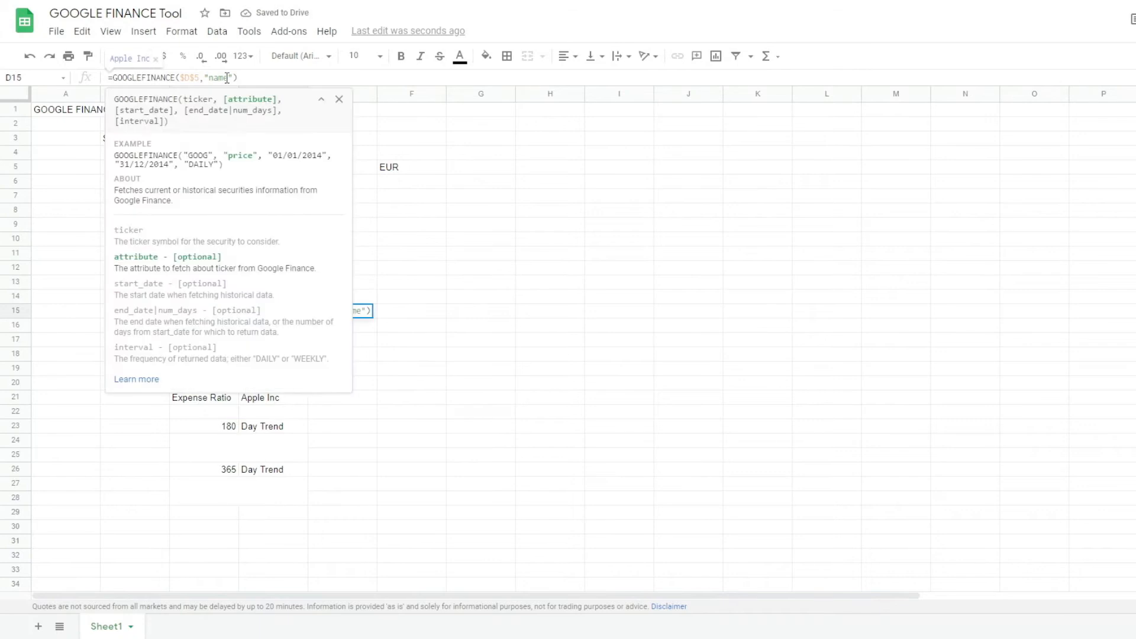
key(Backspace)
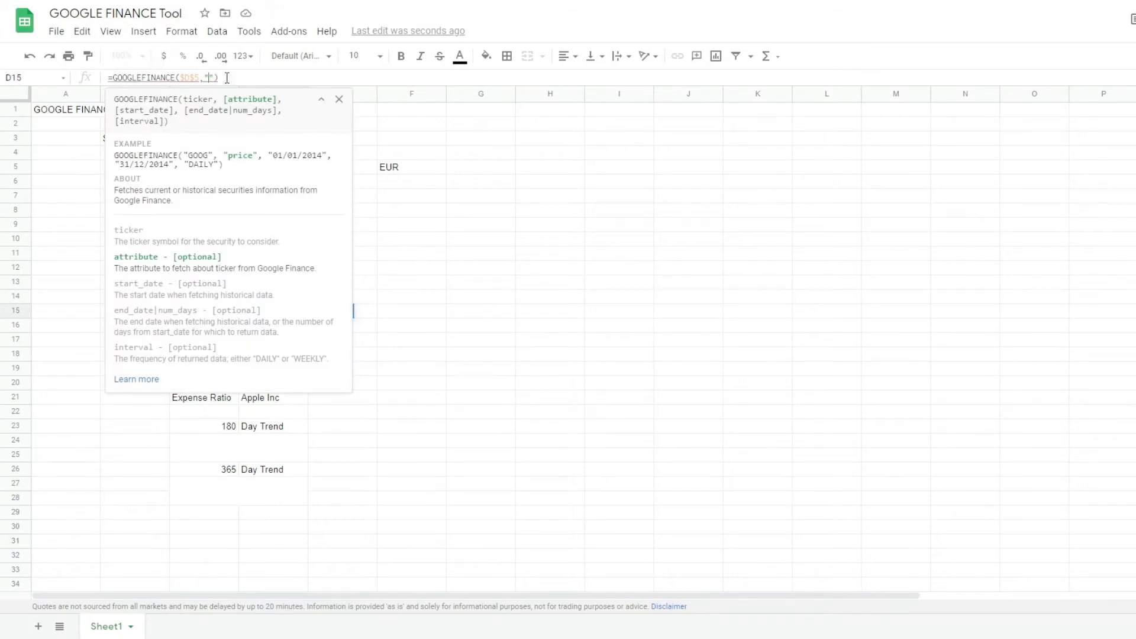
key(enter)
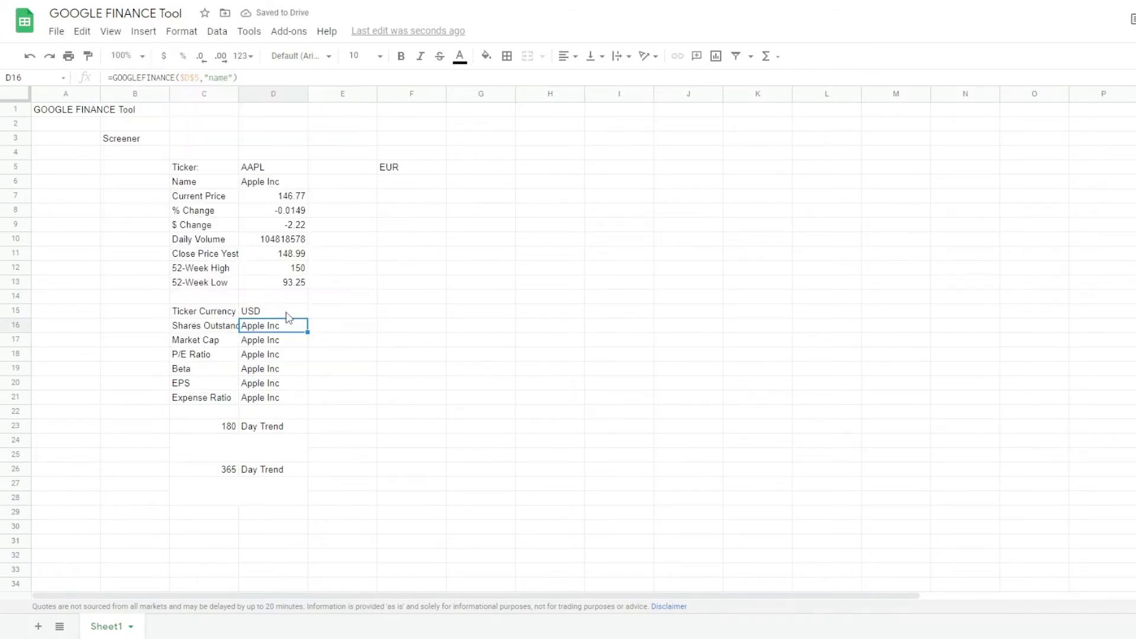
click(273, 311)
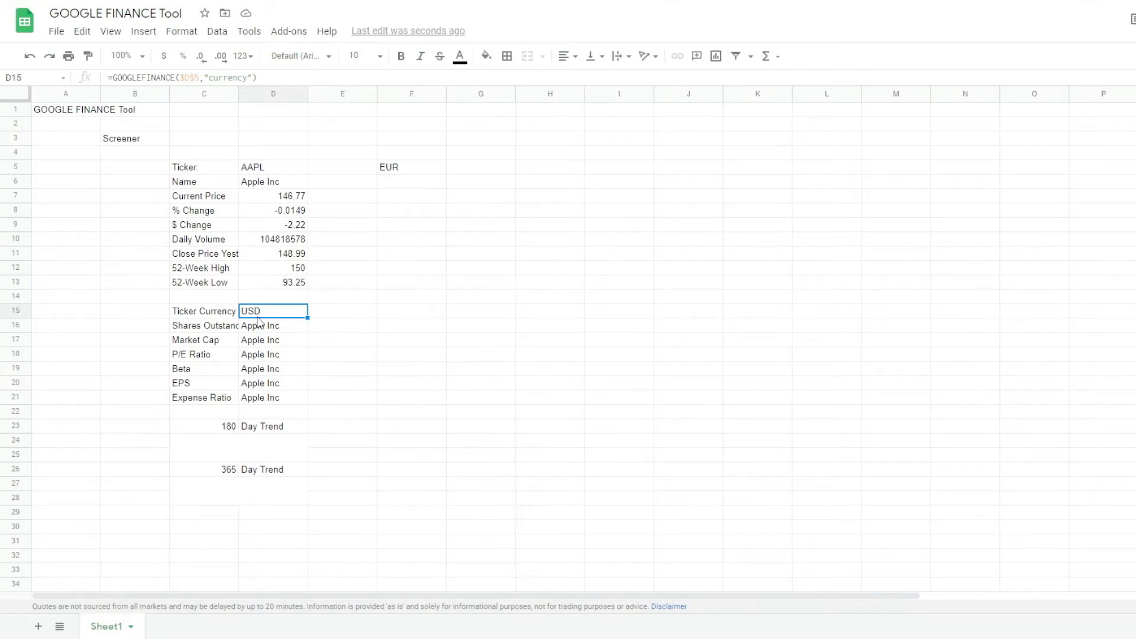
- Try entering the ticker TSE:SHOP in D5
click(274, 167)
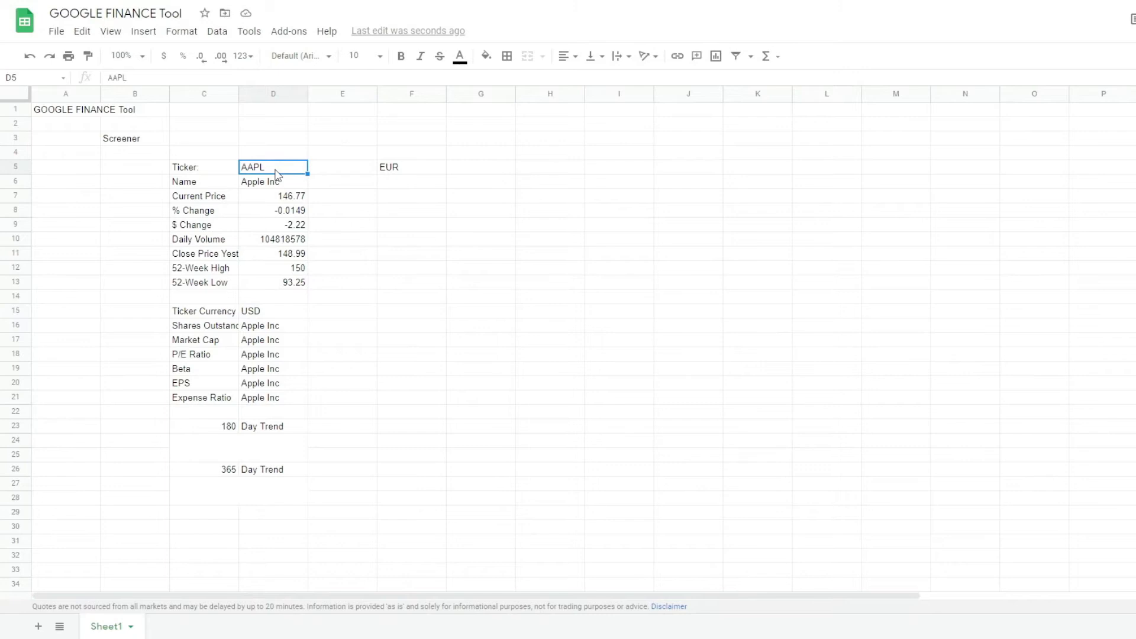
text(TSE:)
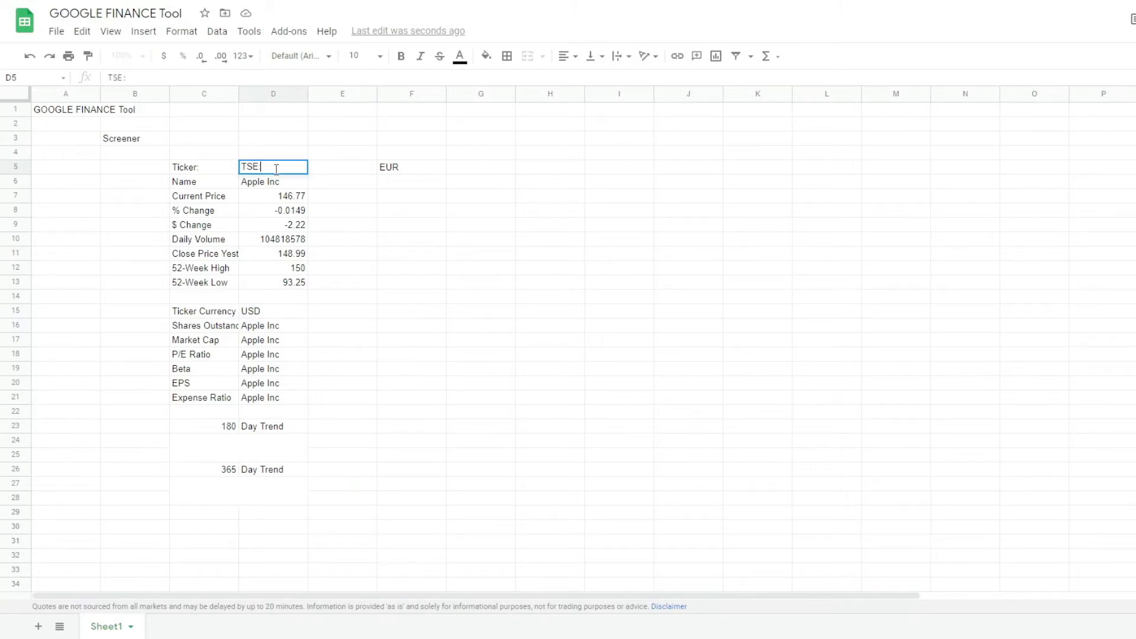
text(SHOP)
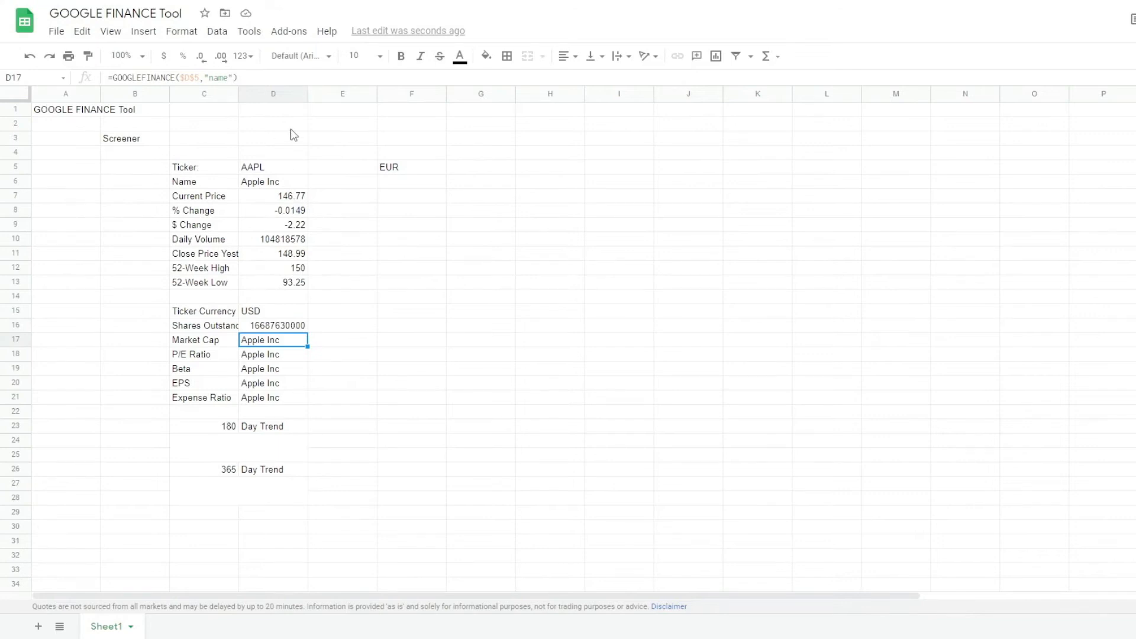
mouse_move(318, 195)
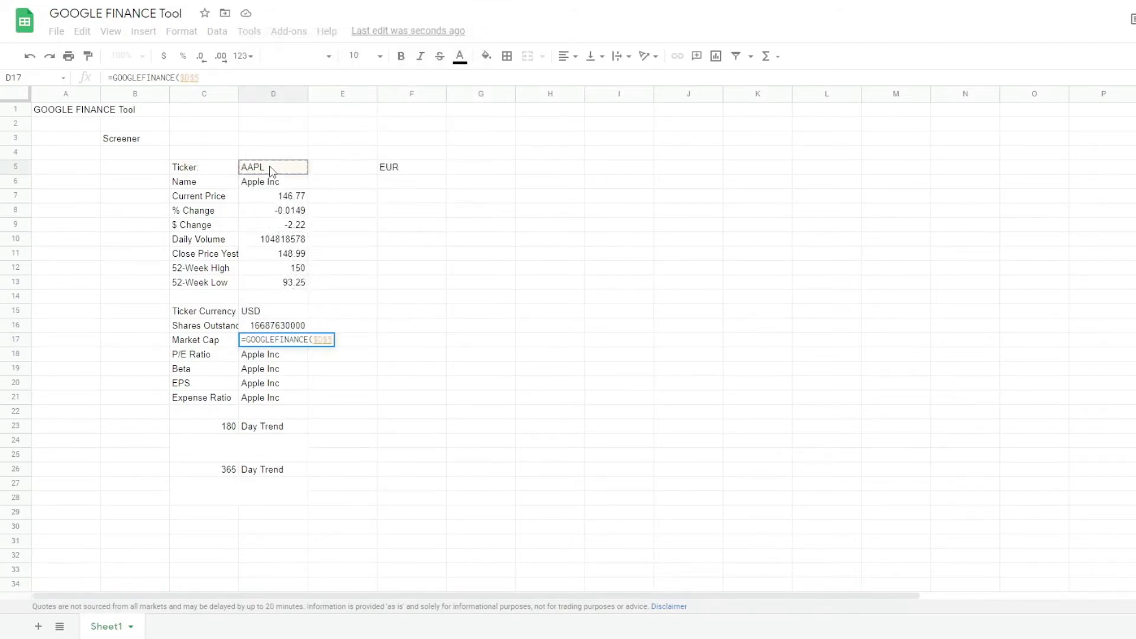
text(,"Marketca)
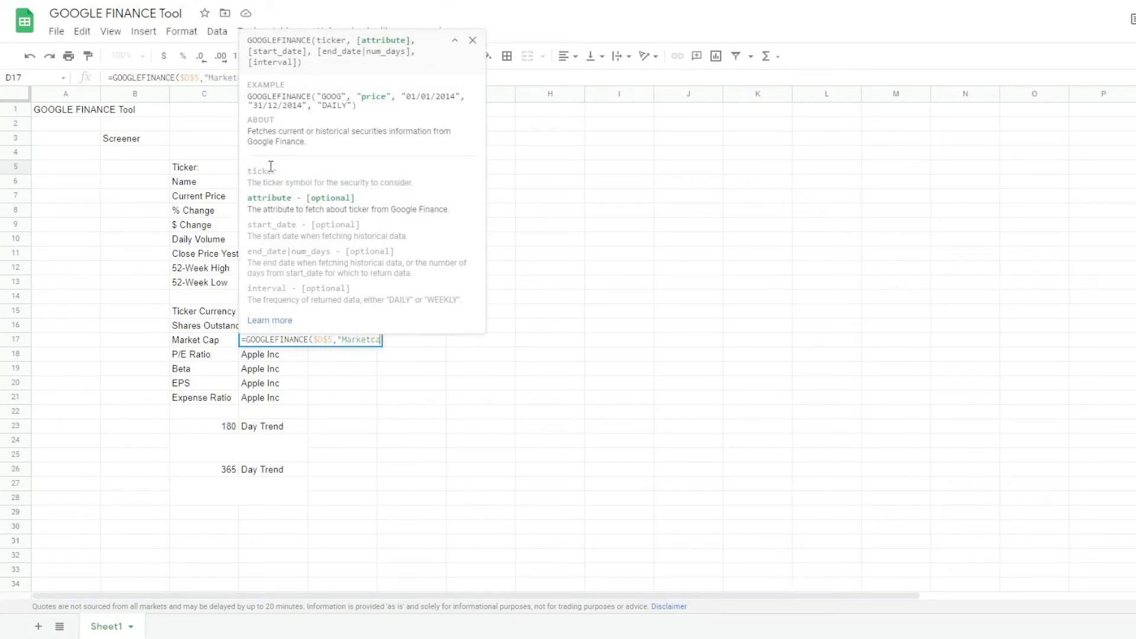
text(p"))
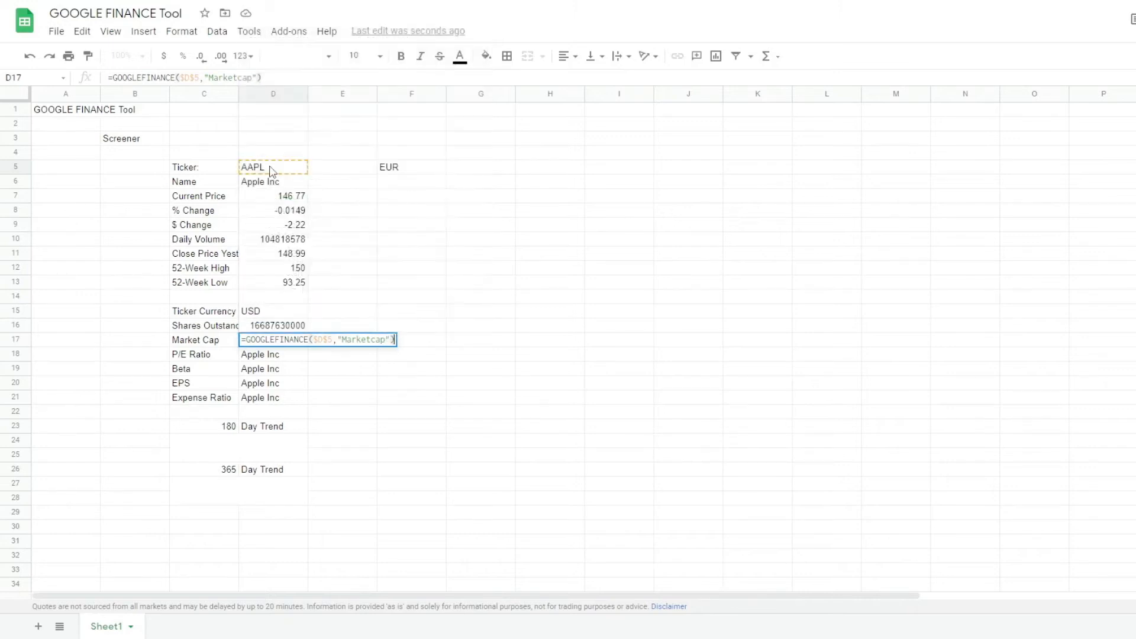
text(/)
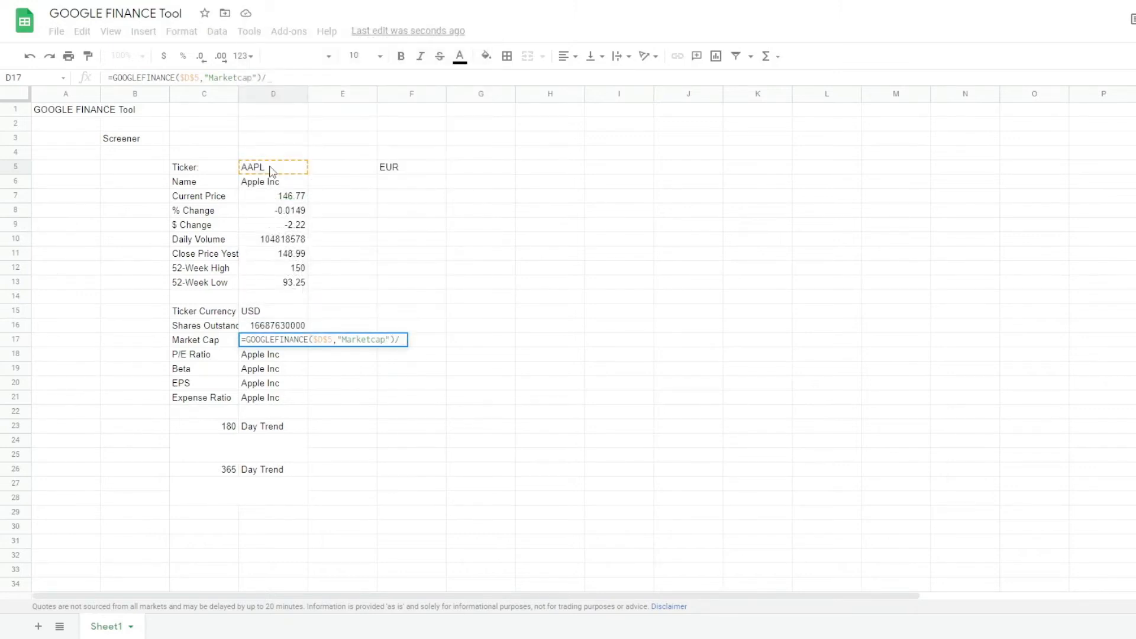
text(1000)
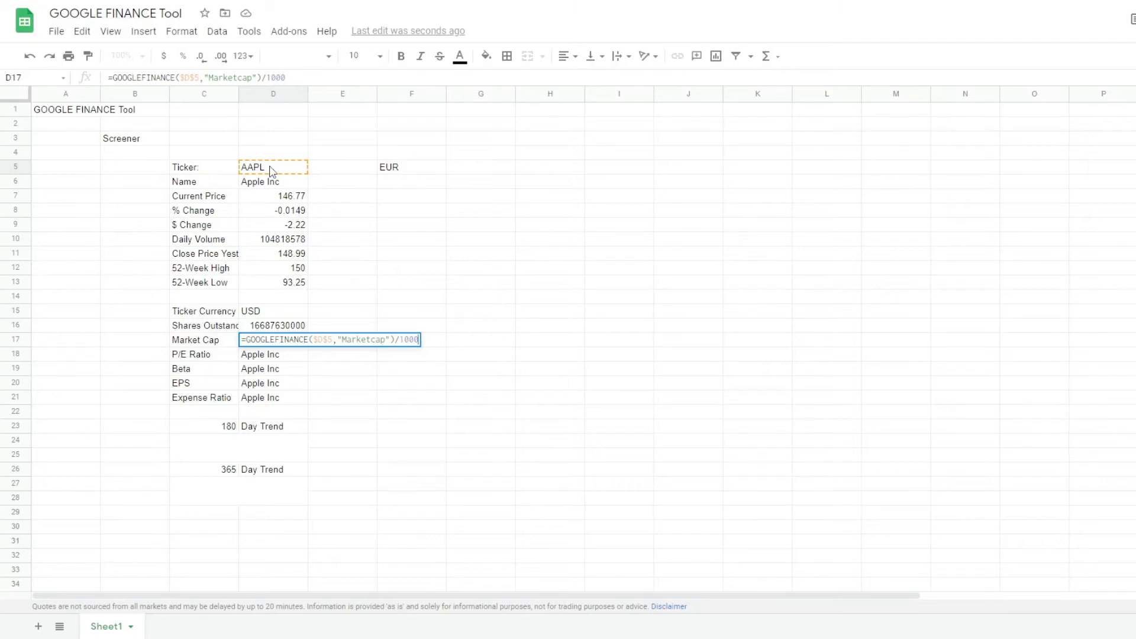
text(000000)
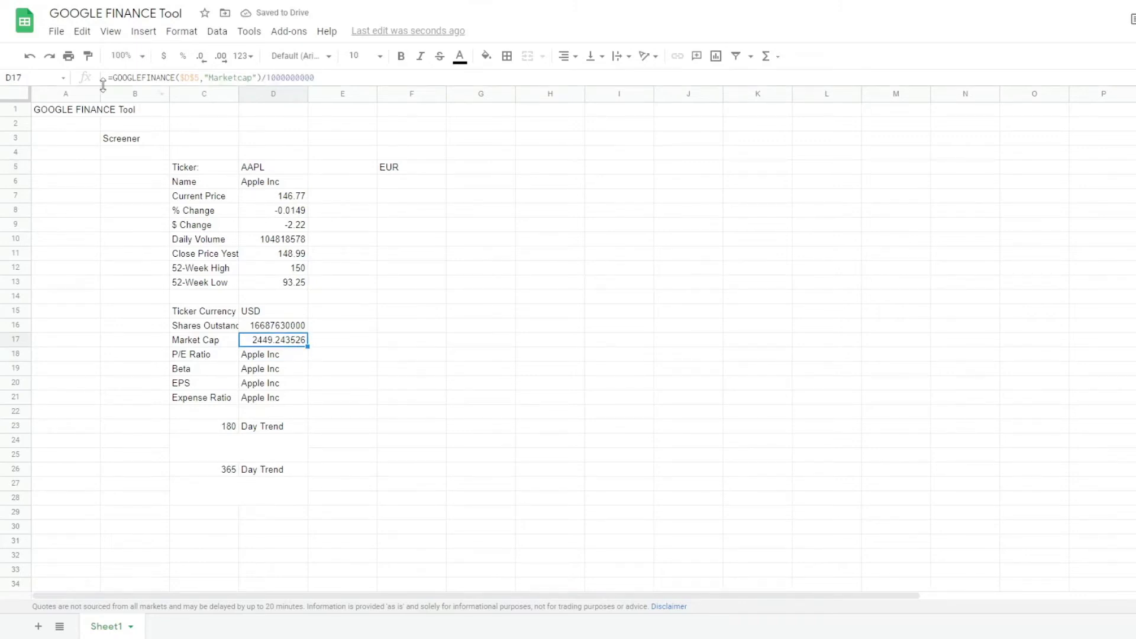
- Wrap the Market Cap formula in ROUND to 2 decimals with a " B" suffix
double_click(273, 339)
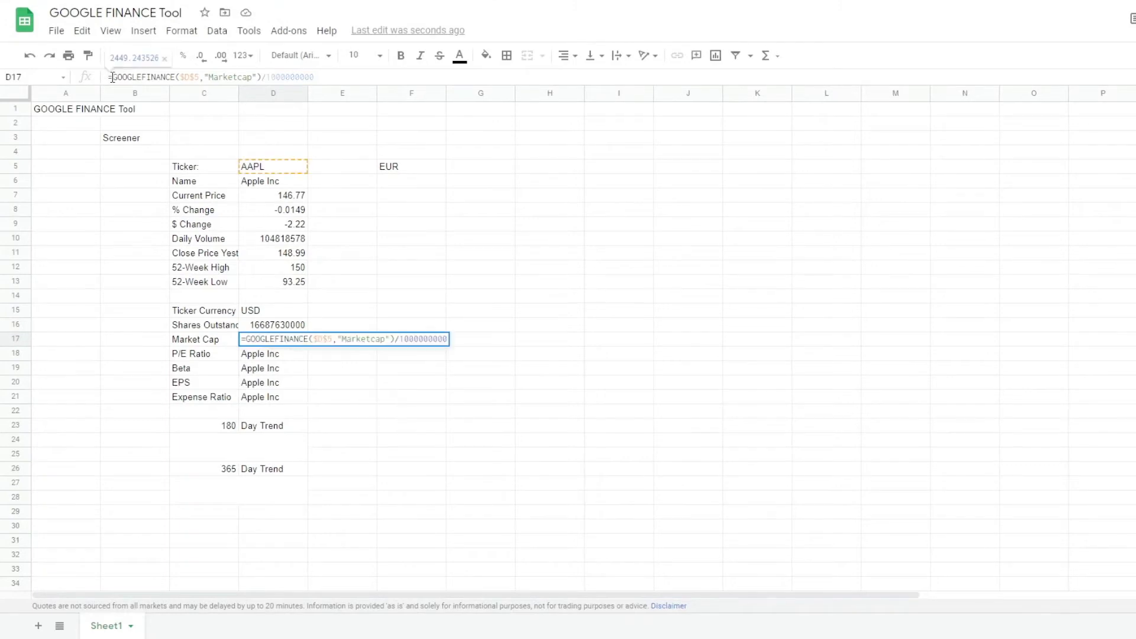
text(ROUND()
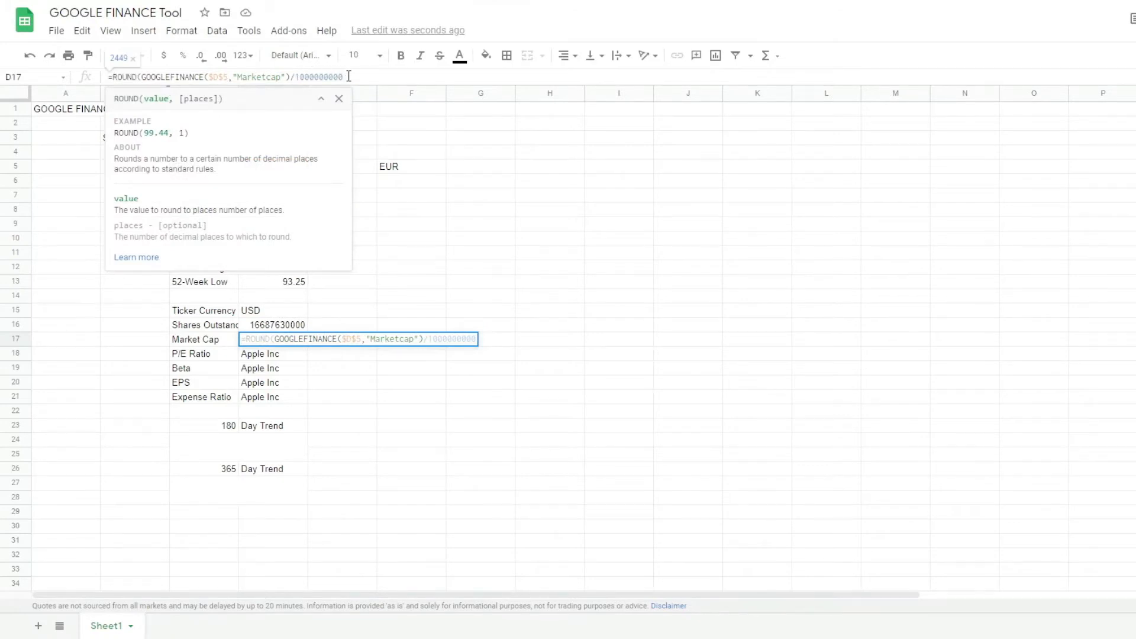
text(,2))
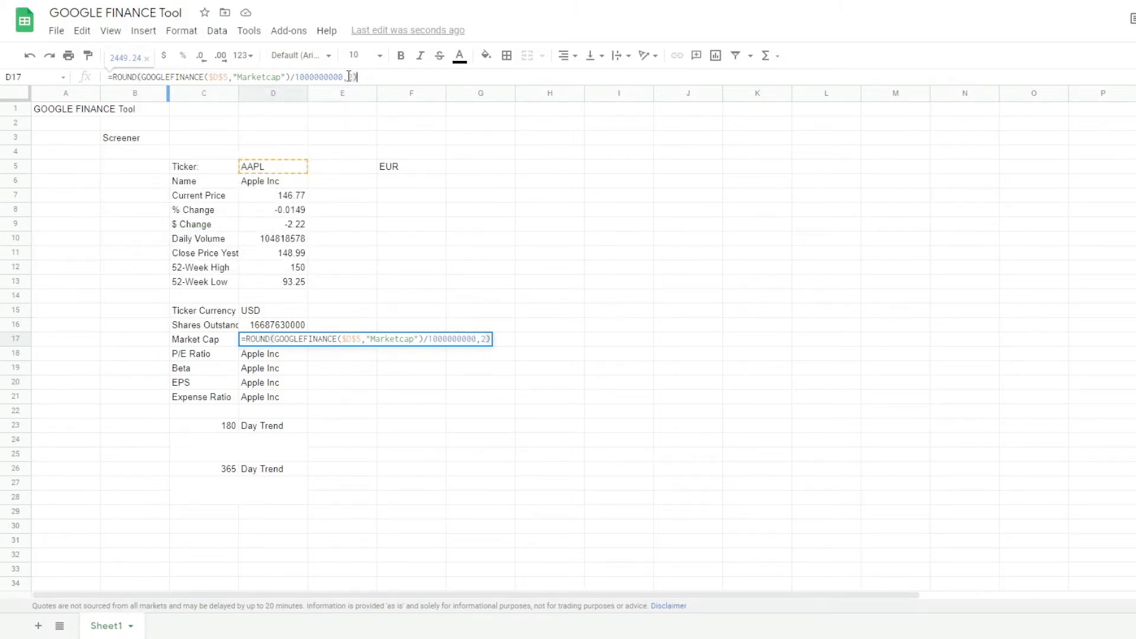
text(&" B)
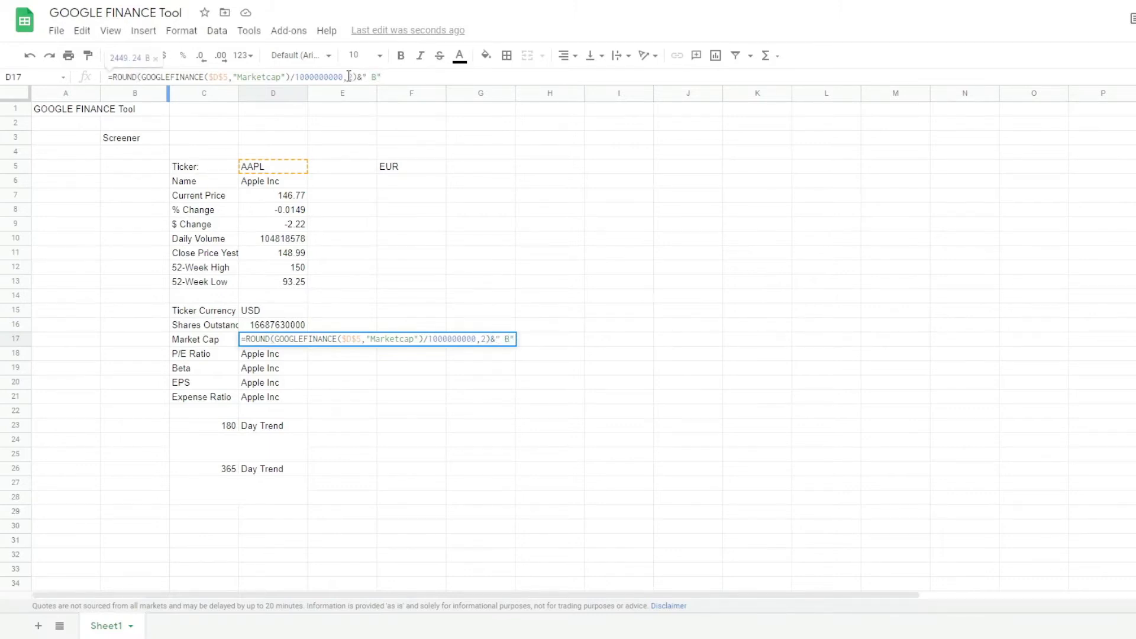
key(Enter)
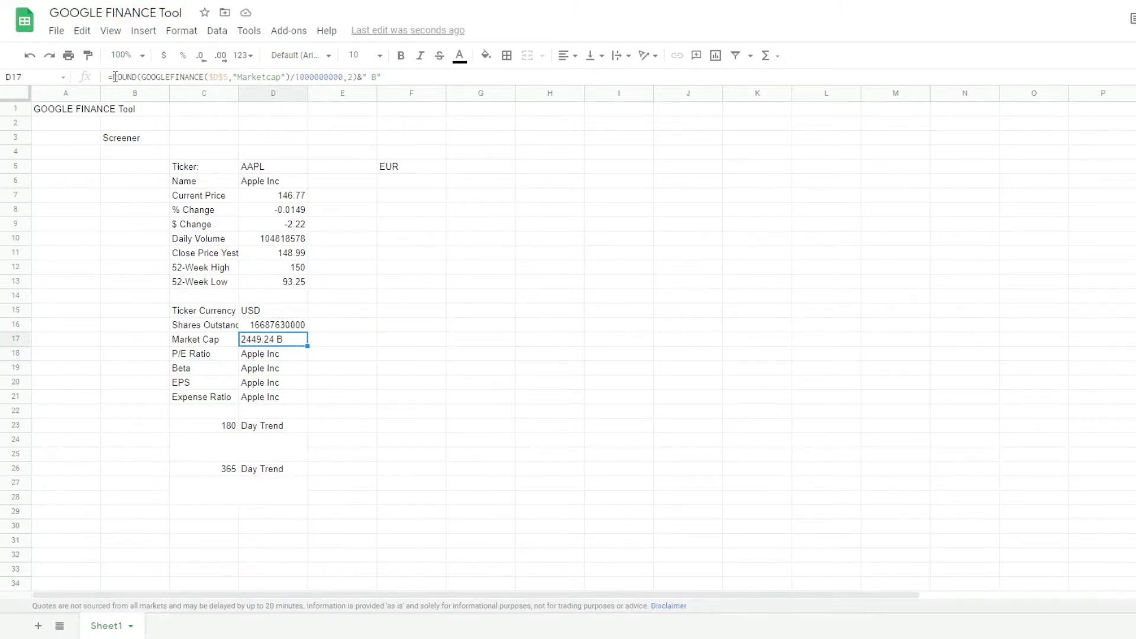
double_click(272, 339)
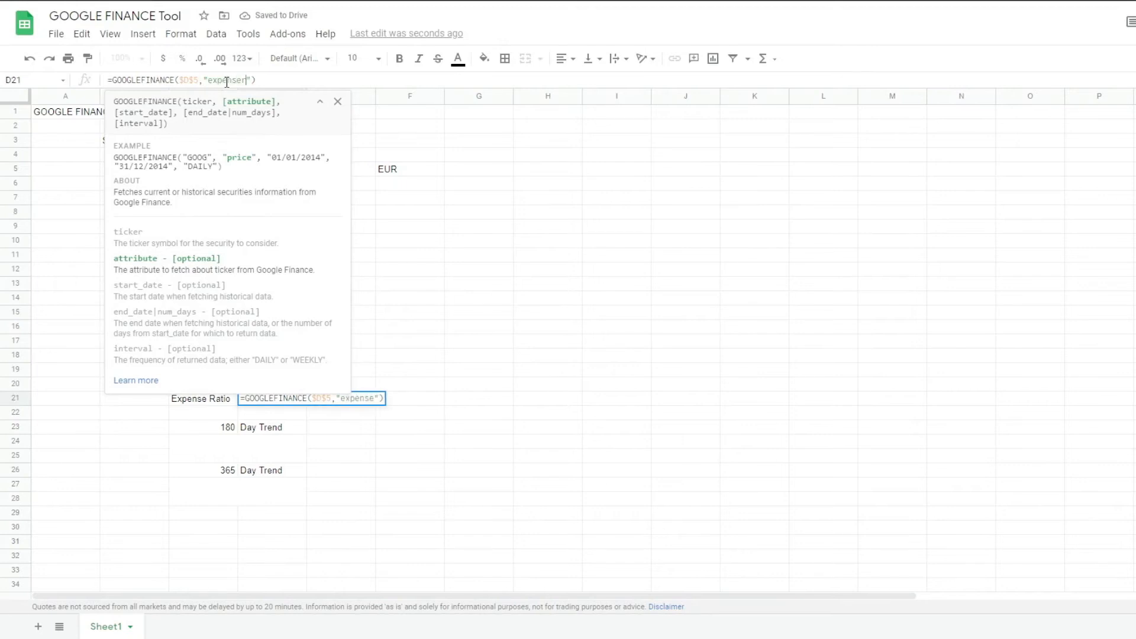
- Wrap the Expense Ratio formula in IFERROR with a "-" fallback and center the dash
key(enter)
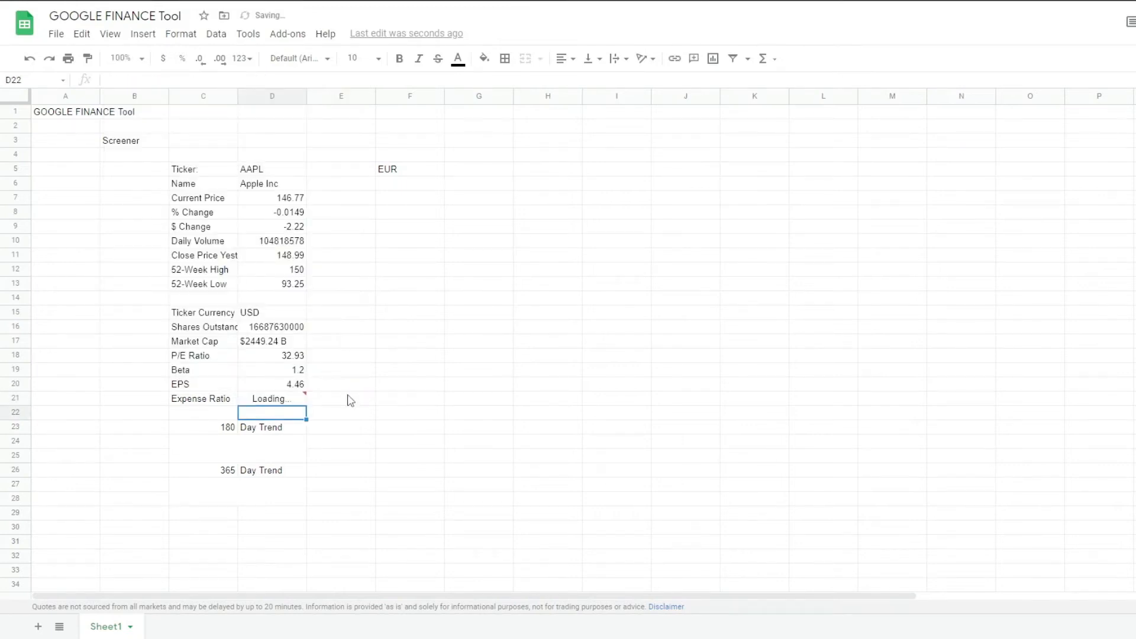
click(272, 398)
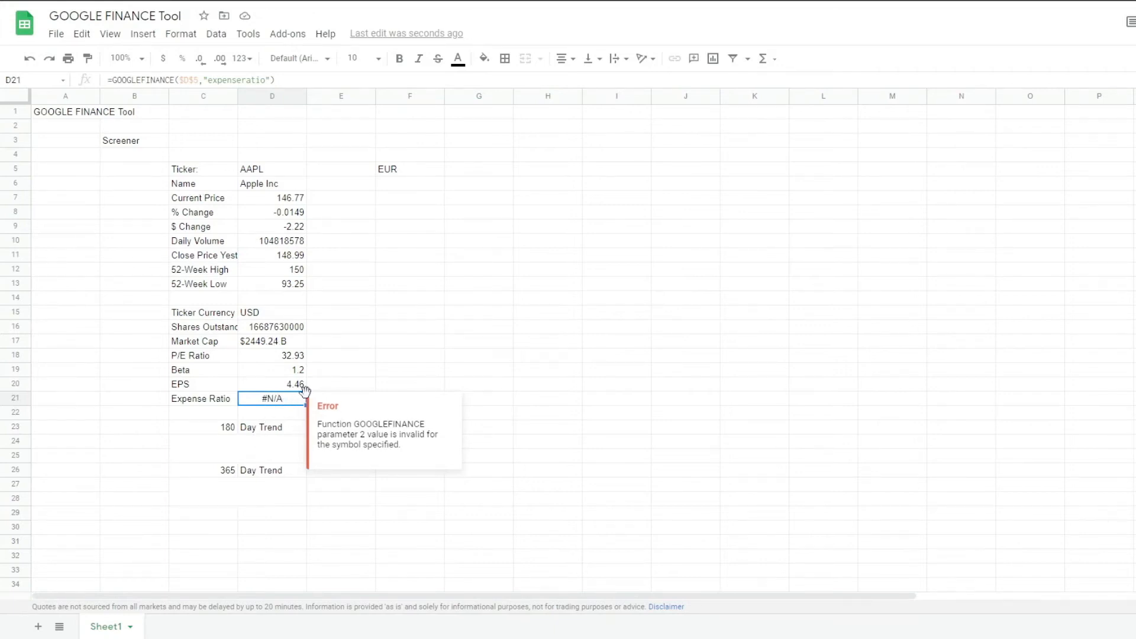
mouse_move(181, 126)
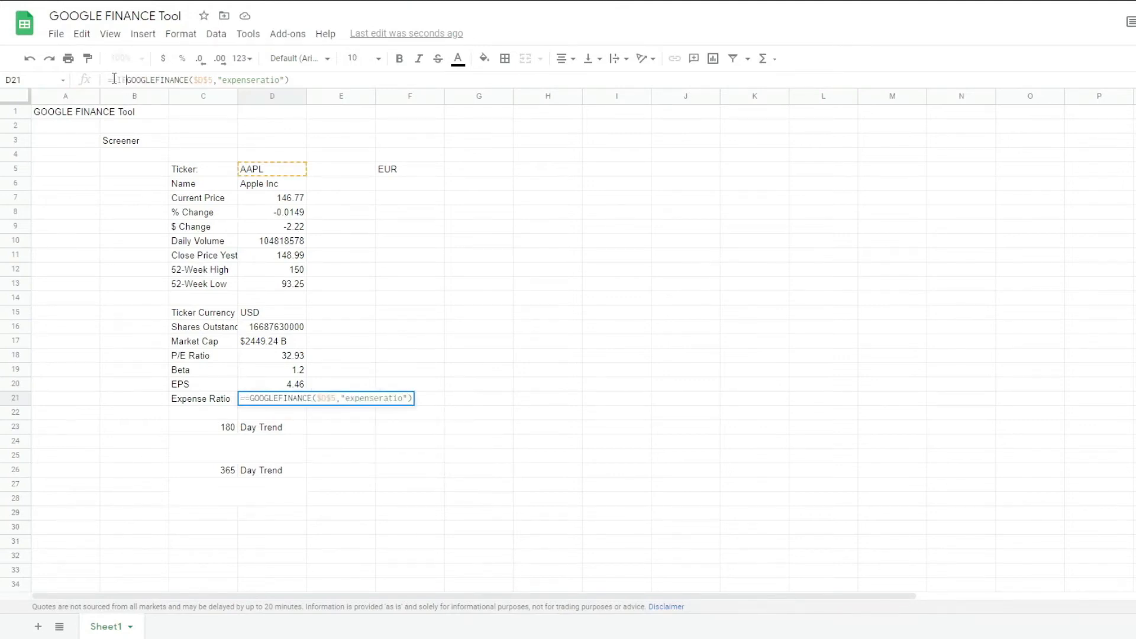
text(IFERROR()
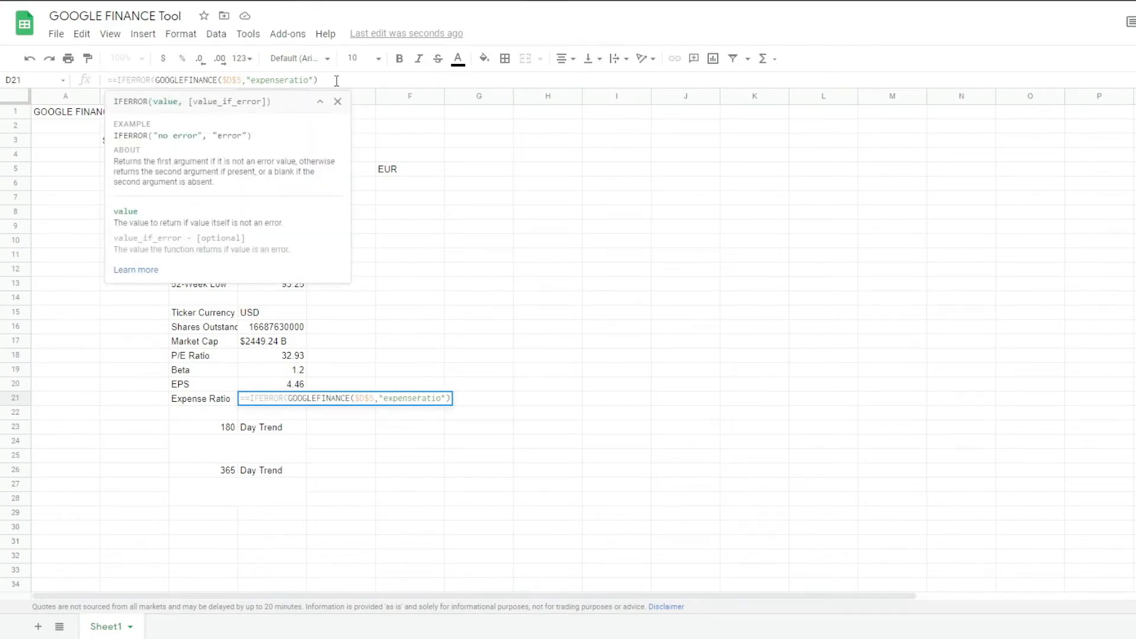
text(,)
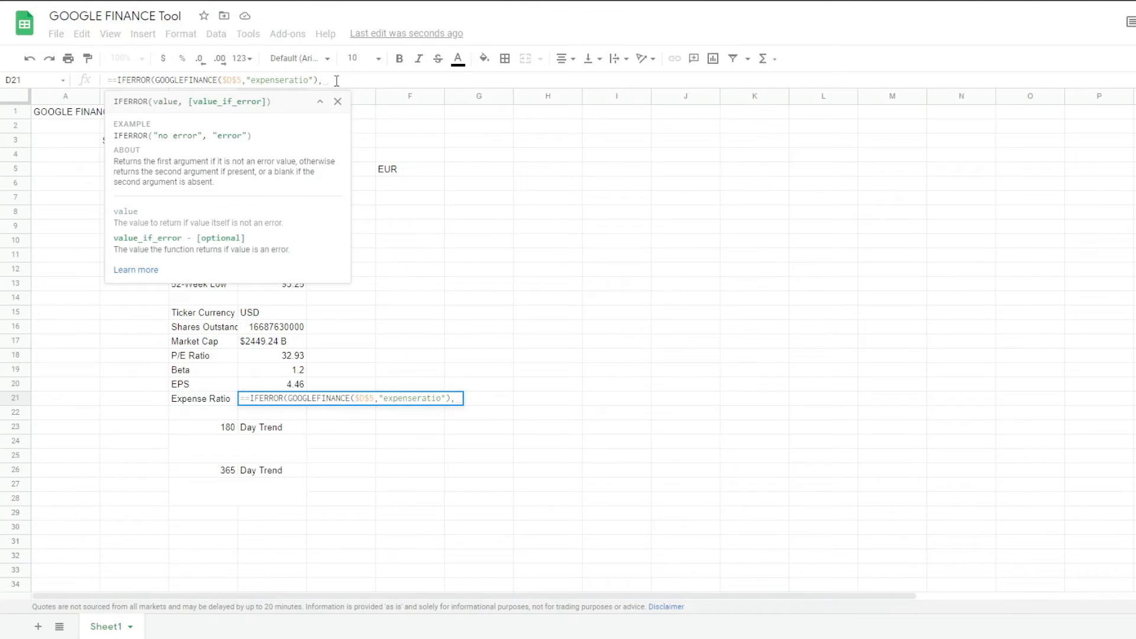
key(enter)
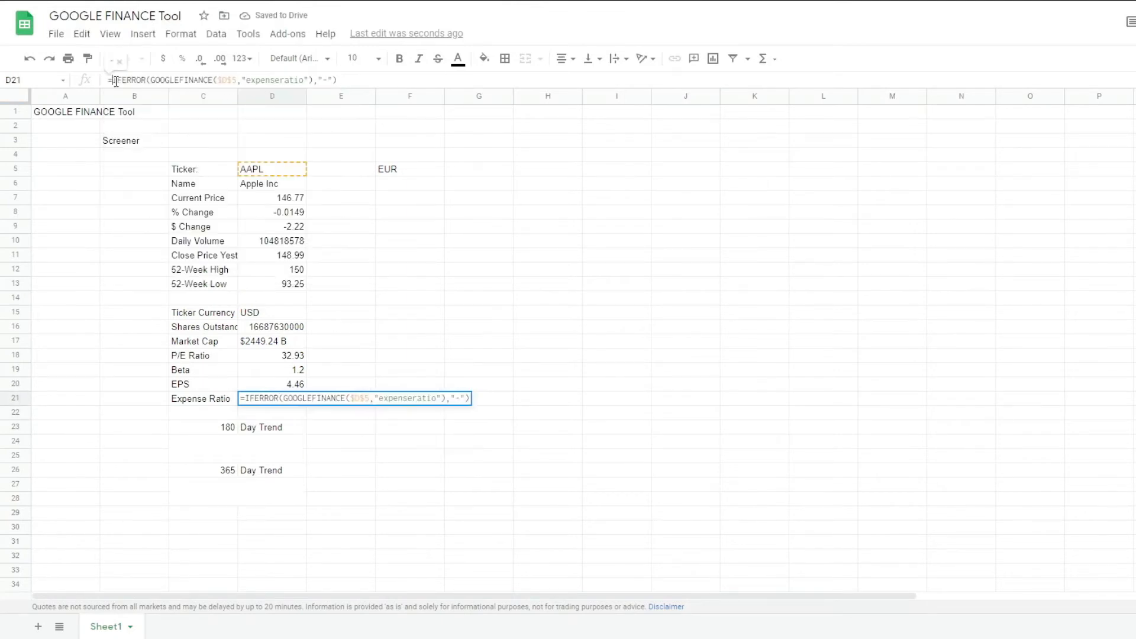
key(Enter)
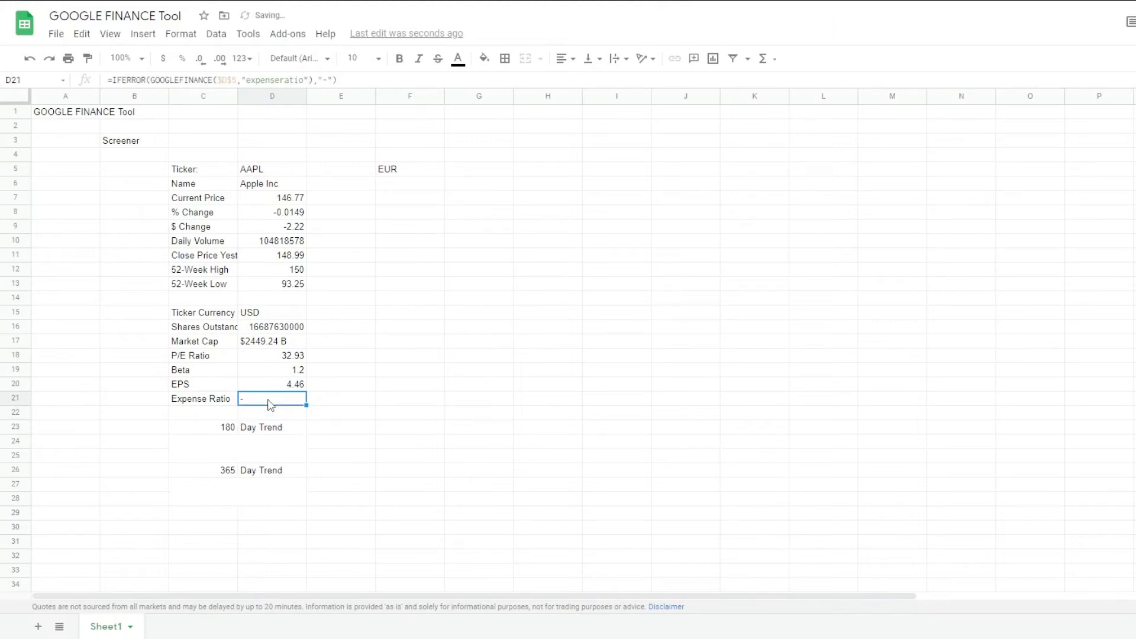
click(561, 58)
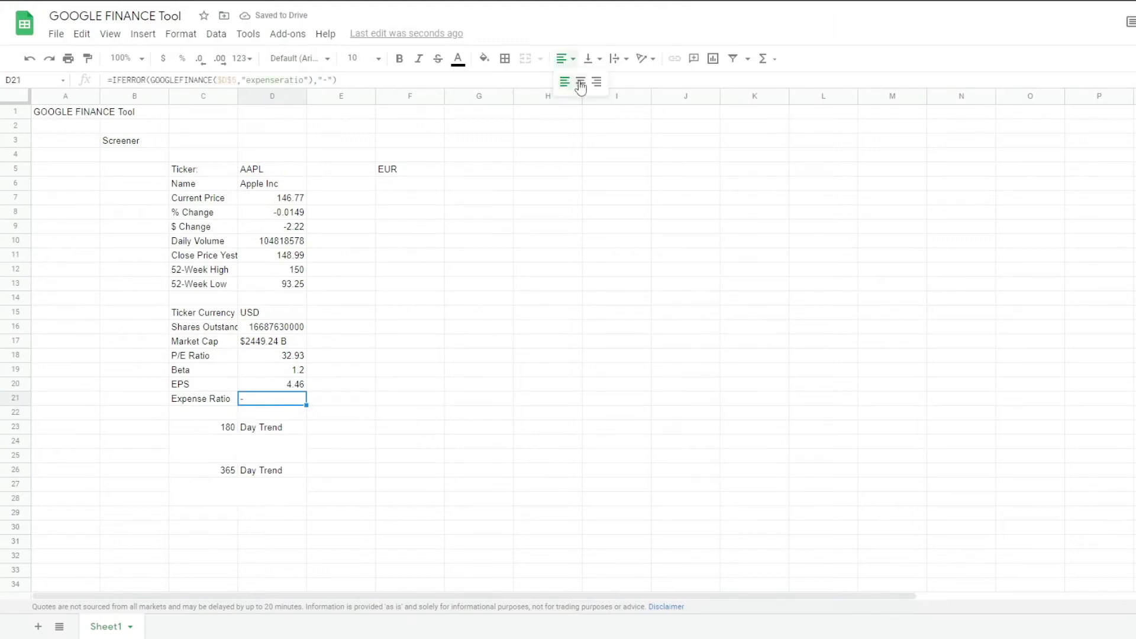
click(580, 81)
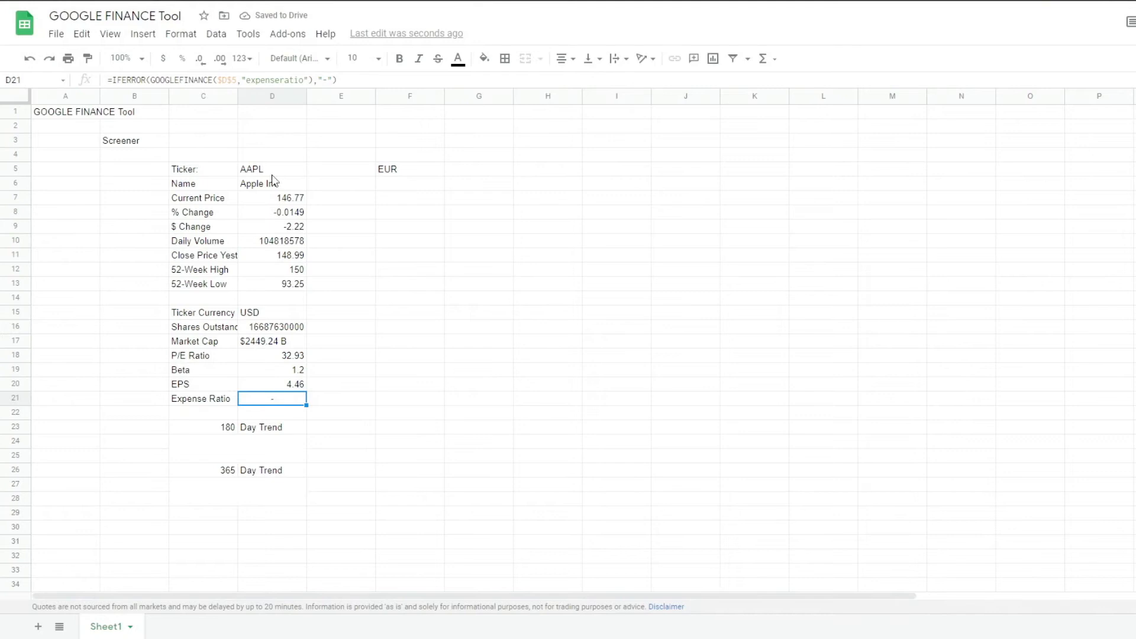
- With ticker VOO, review the quote formulas and select cells needing IFERROR handling
click(272, 169)
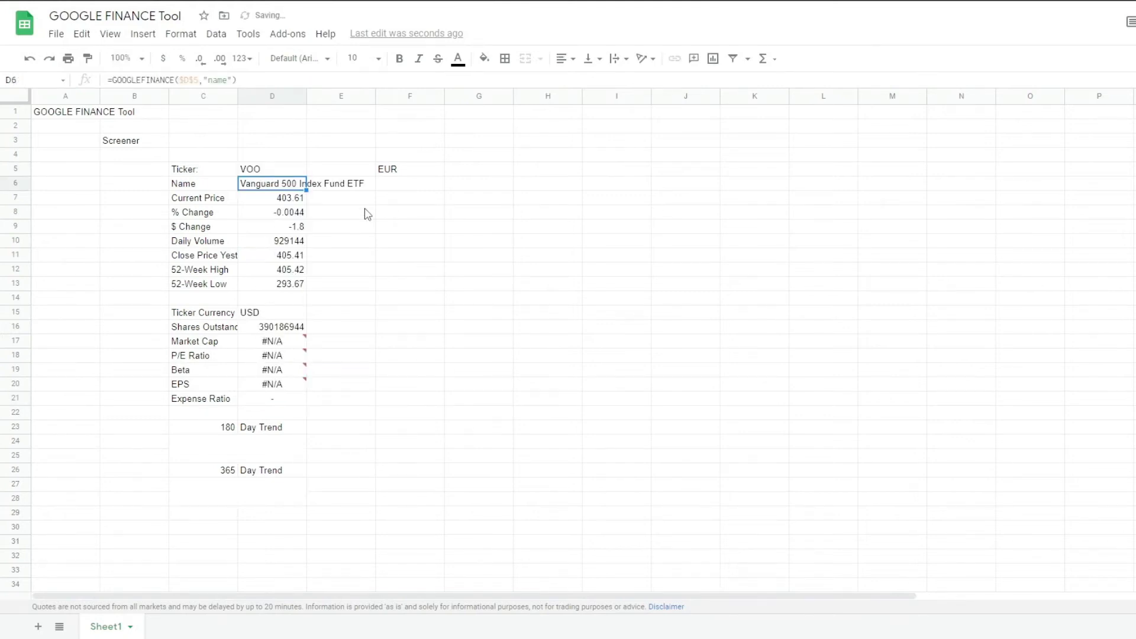
mouse_move(289, 342)
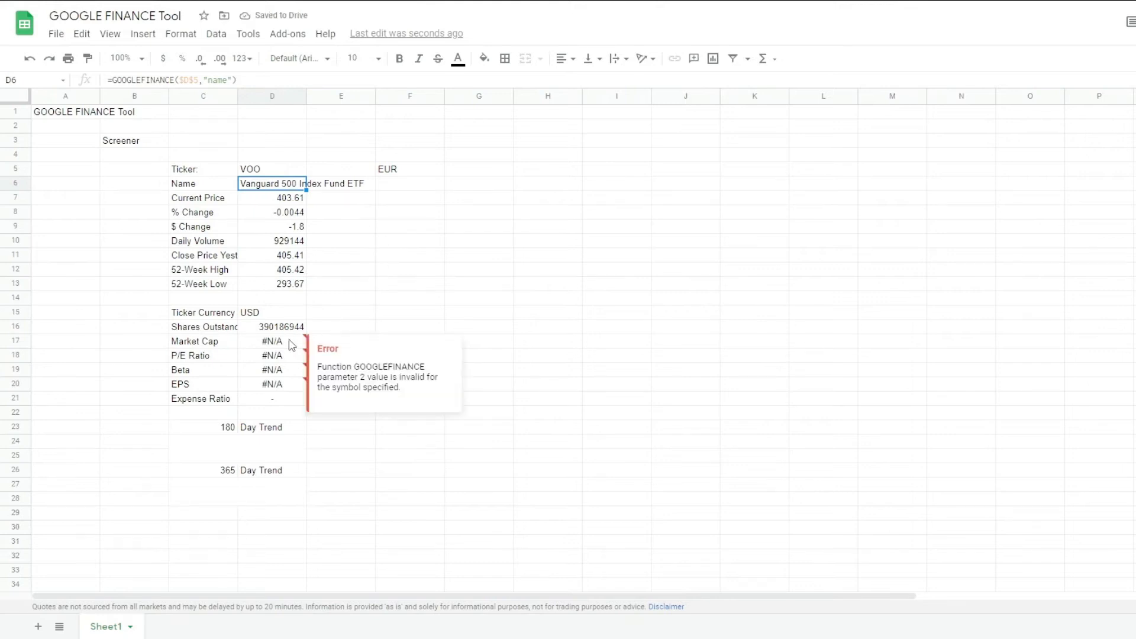
click(272, 370)
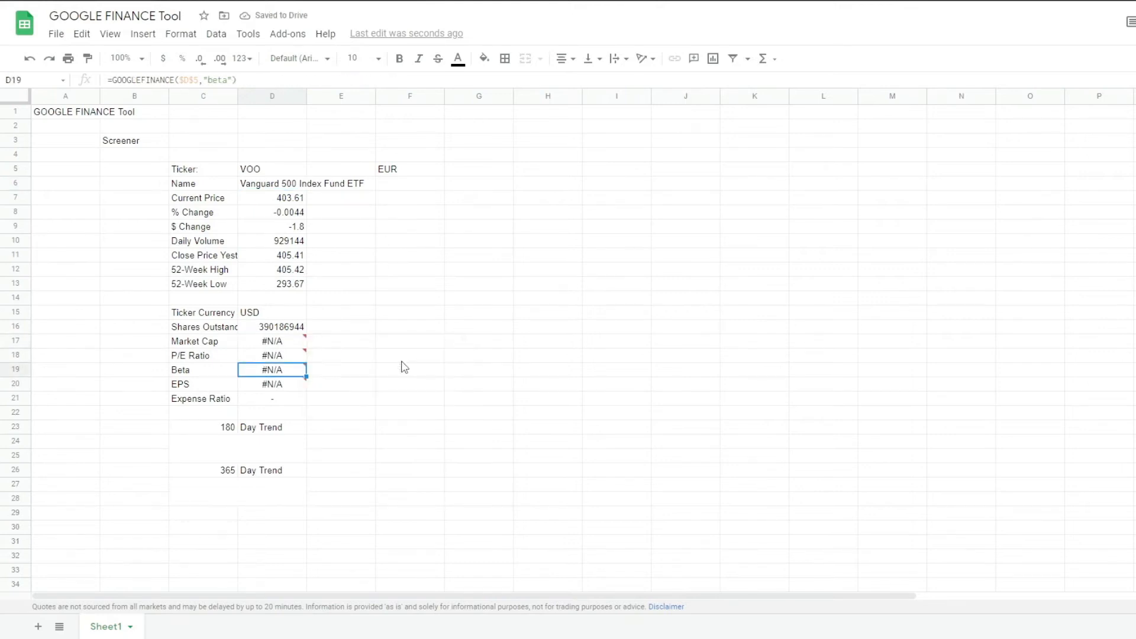
click(272, 341)
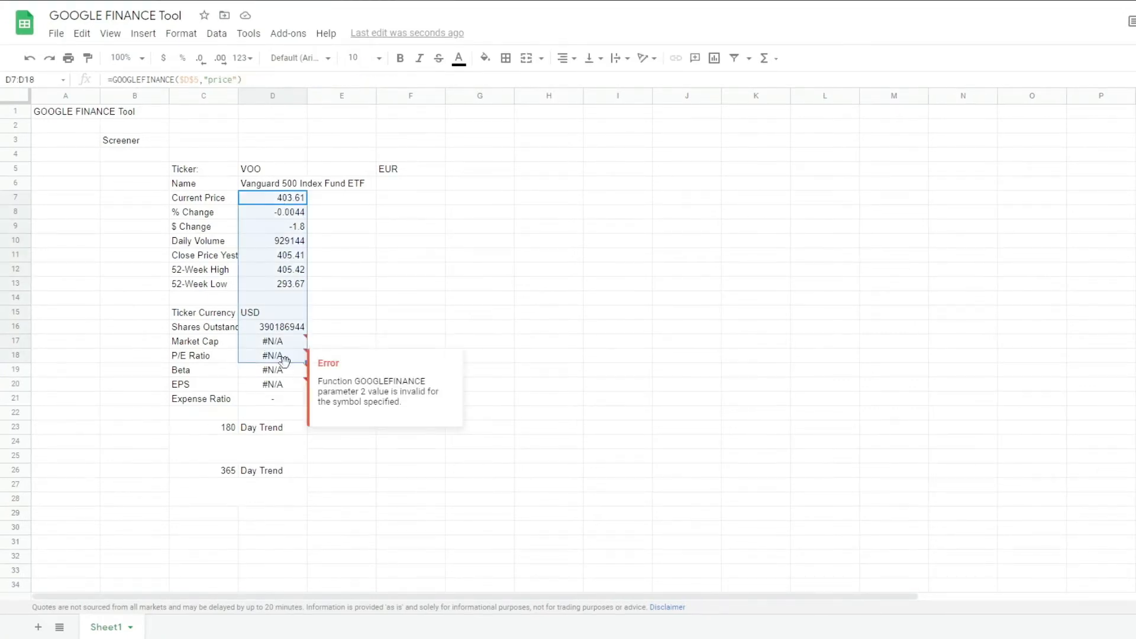
click(272, 399)
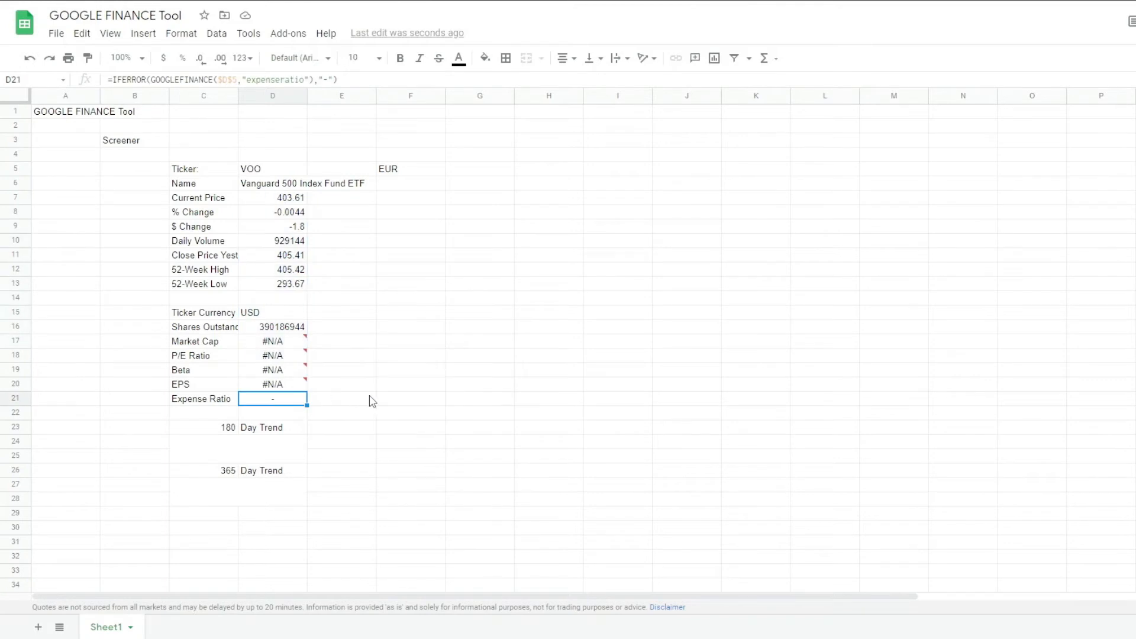
click(271, 241)
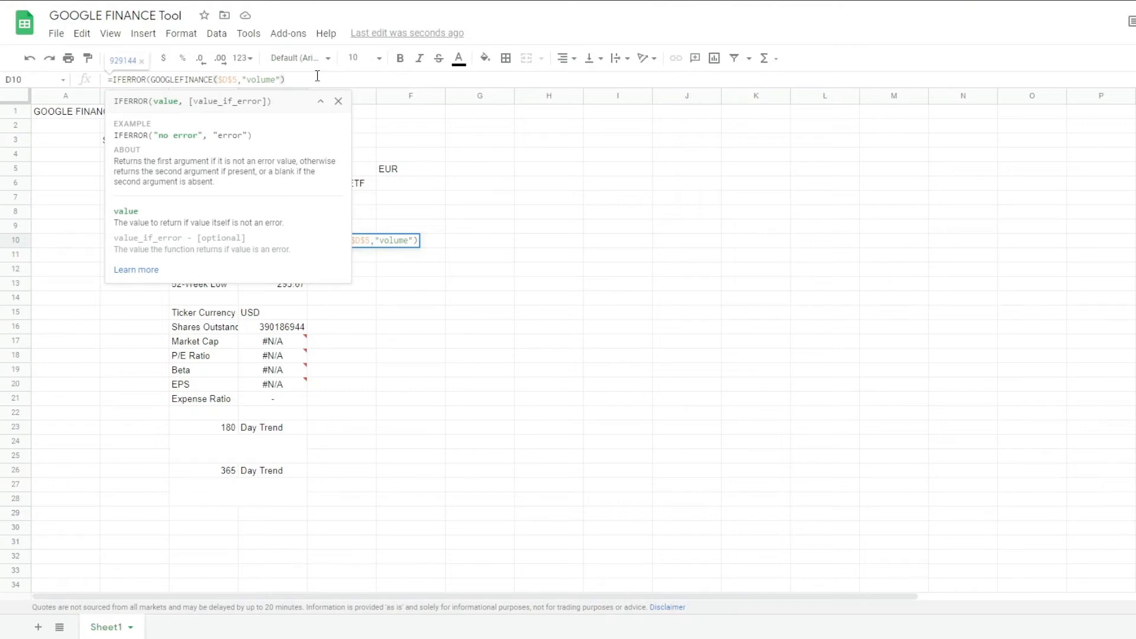
click(274, 371)
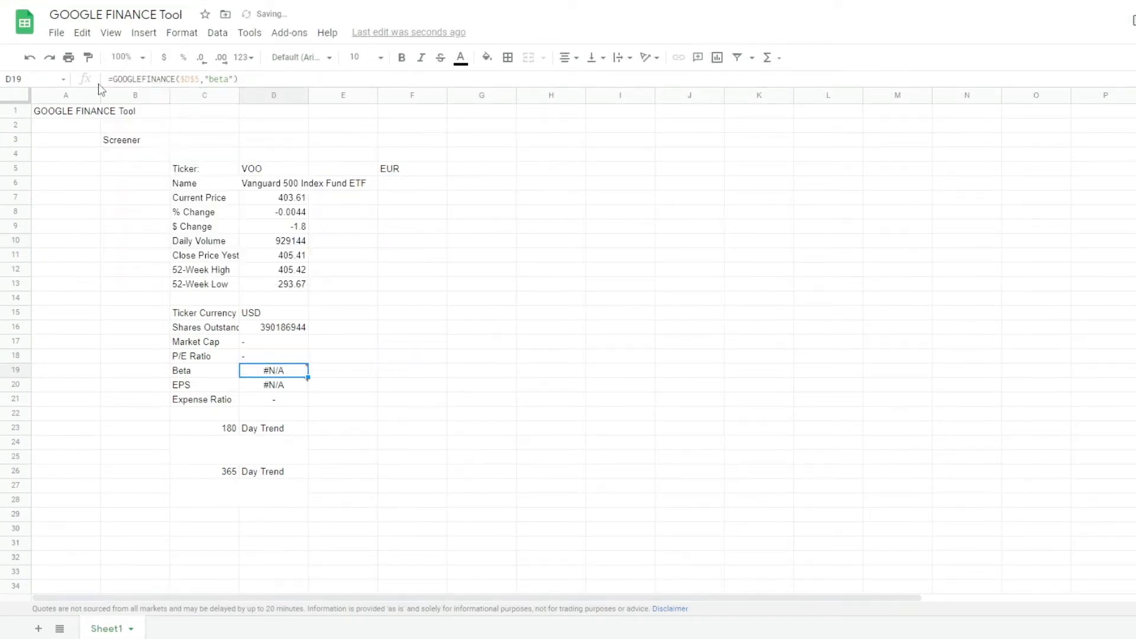
- Wrap the EPS formula in IFERROR and begin a SPARKLINE of GOOGLEFINANCE price
text(=IFERROR(GOOGLEFINANCE($D$5,"eps"))
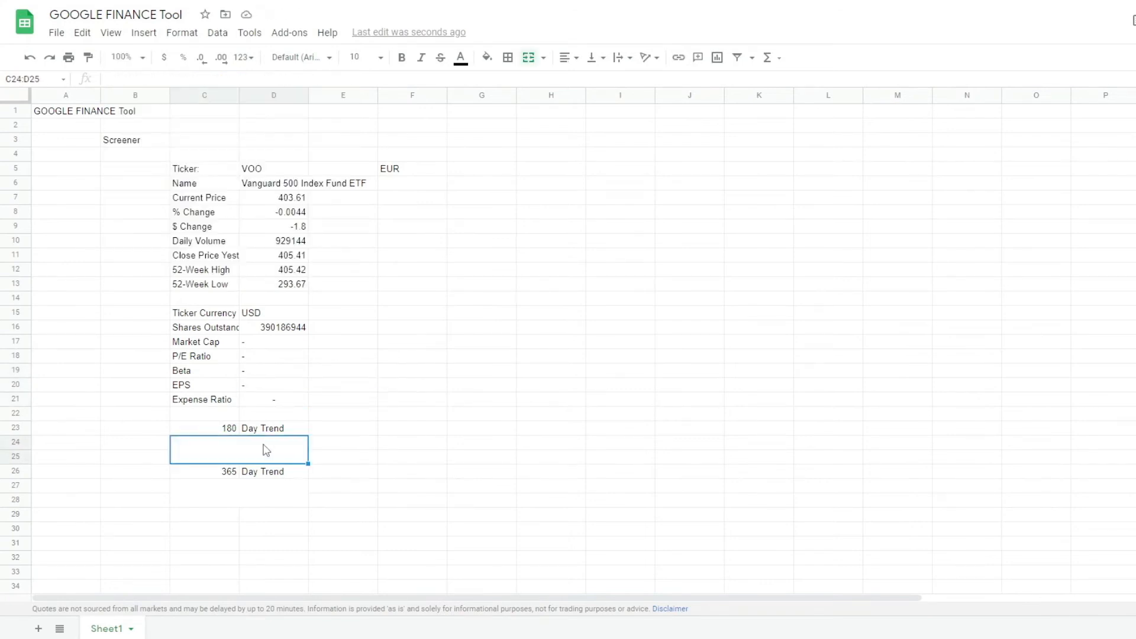
mouse_move(230, 458)
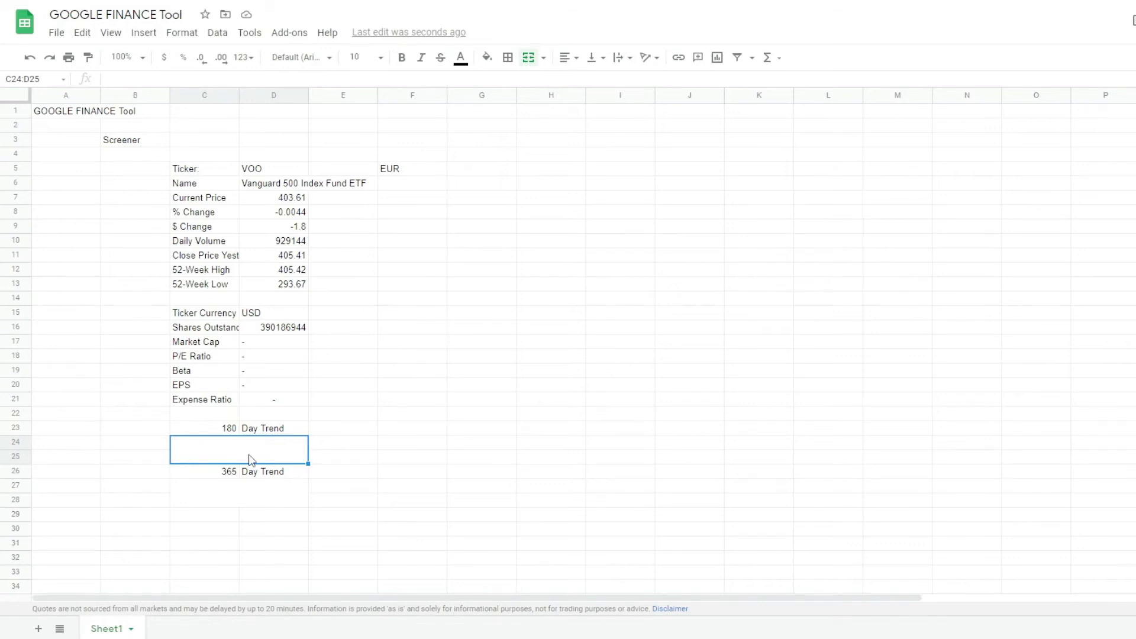
text(=SPARKLINE)
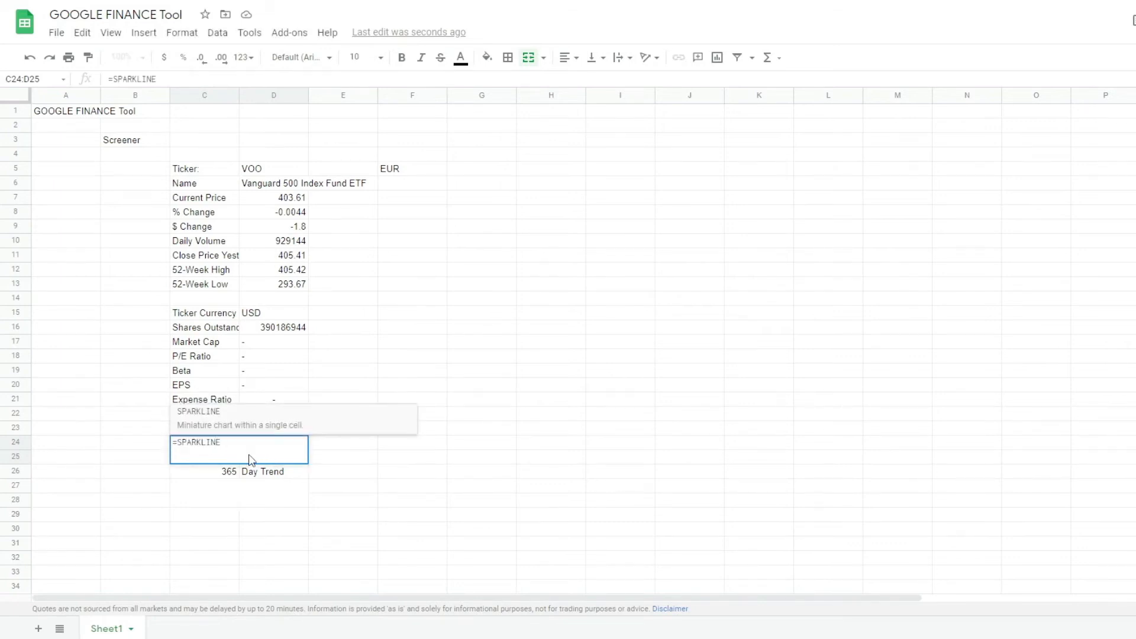
text((GOOGLEFINANCE($D$5,)
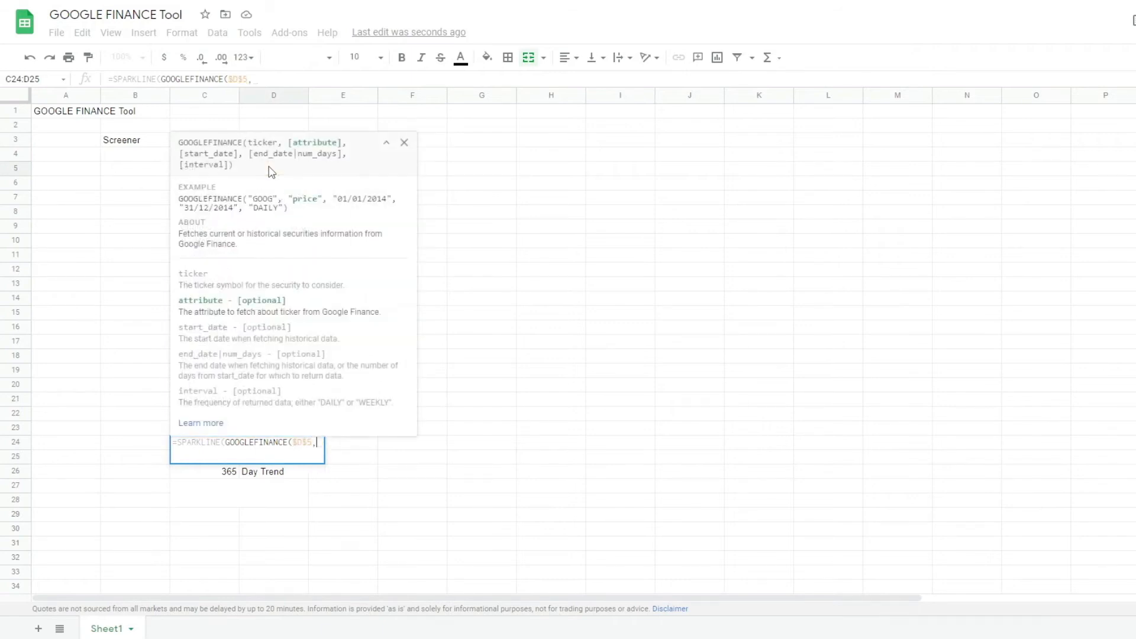
text(")
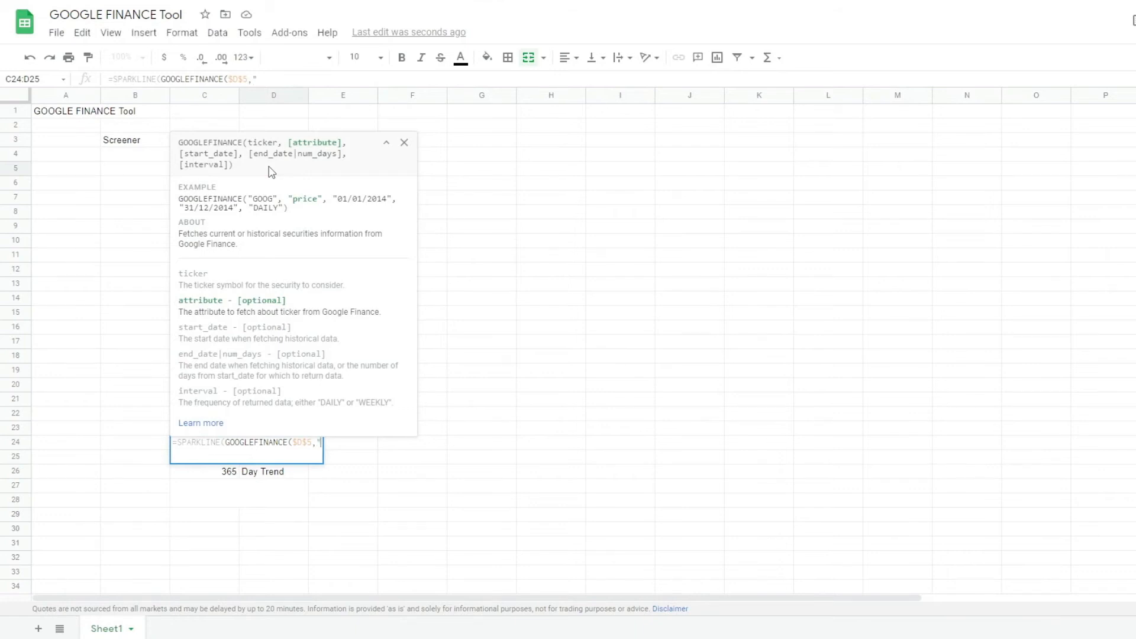
text(price)
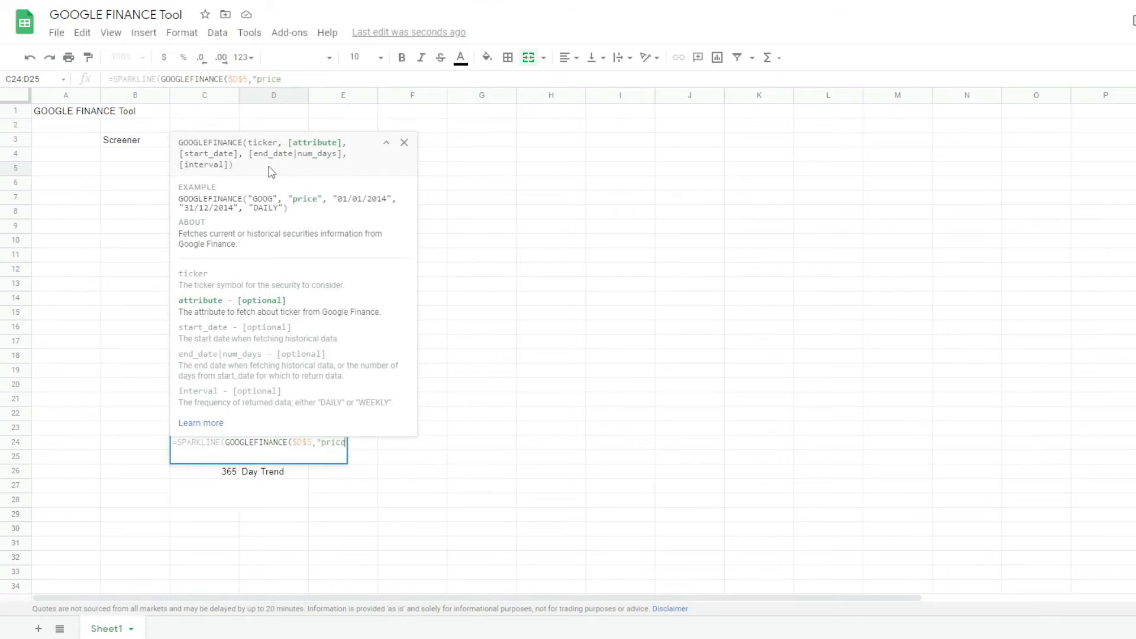
- Set the sparkline date range from TODAY() minus the C23 day count to TODAY()
text(")
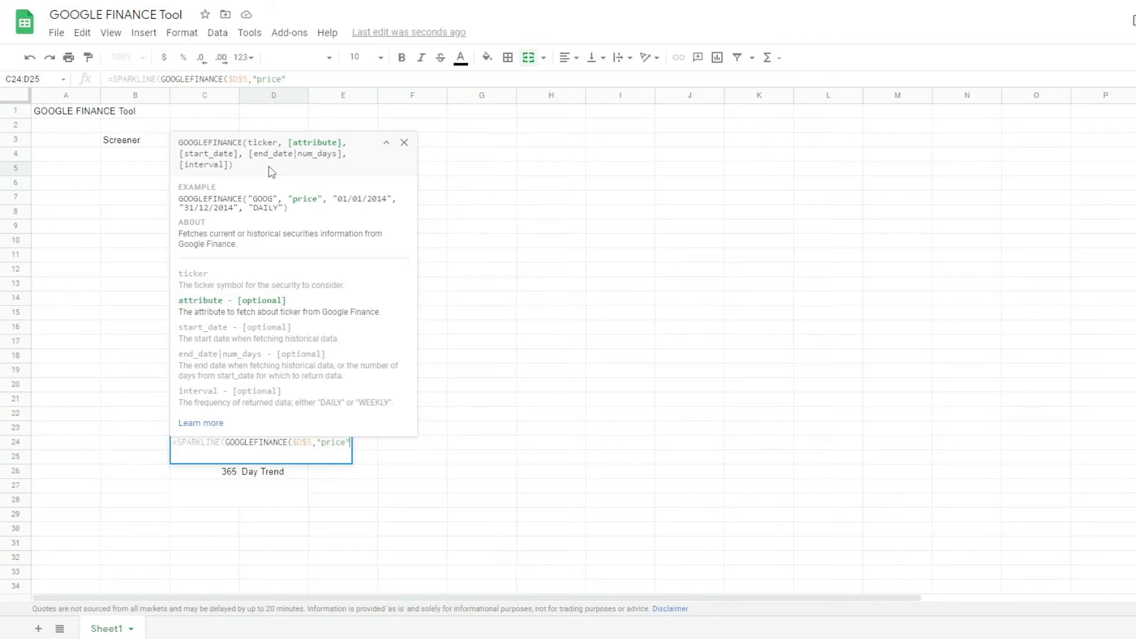
text(,tod)
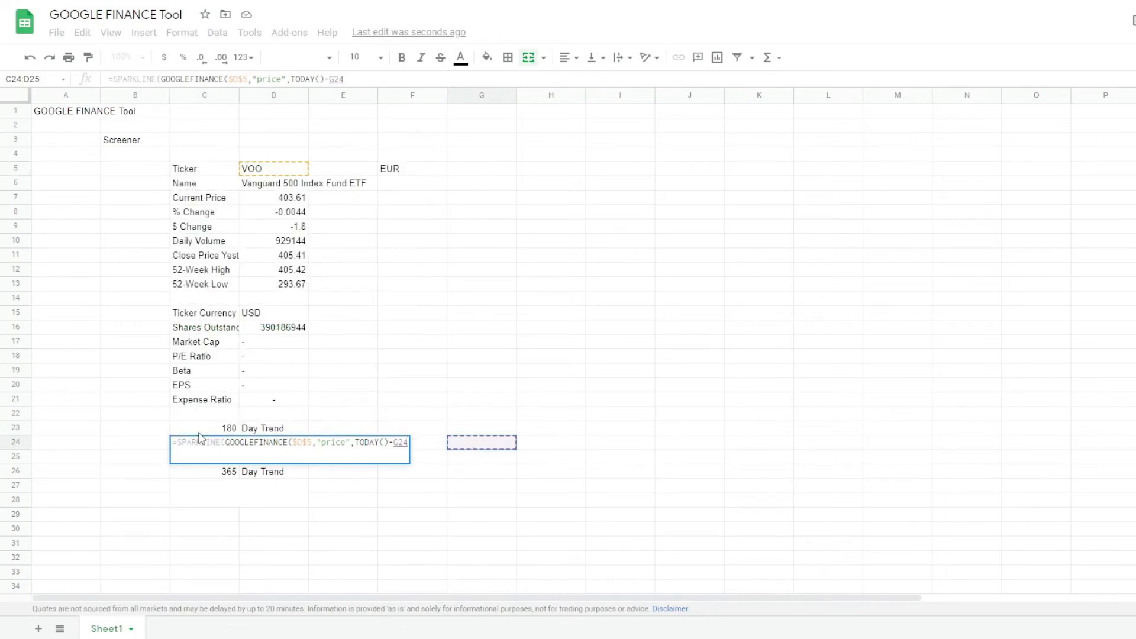
click(206, 428)
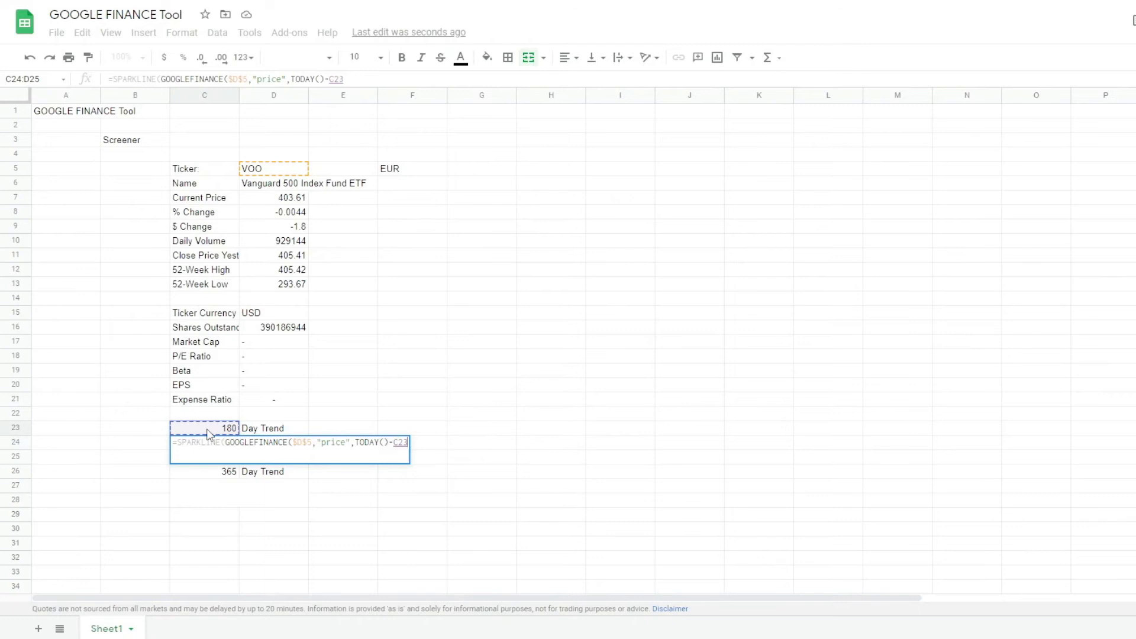
mouse_move(376, 363)
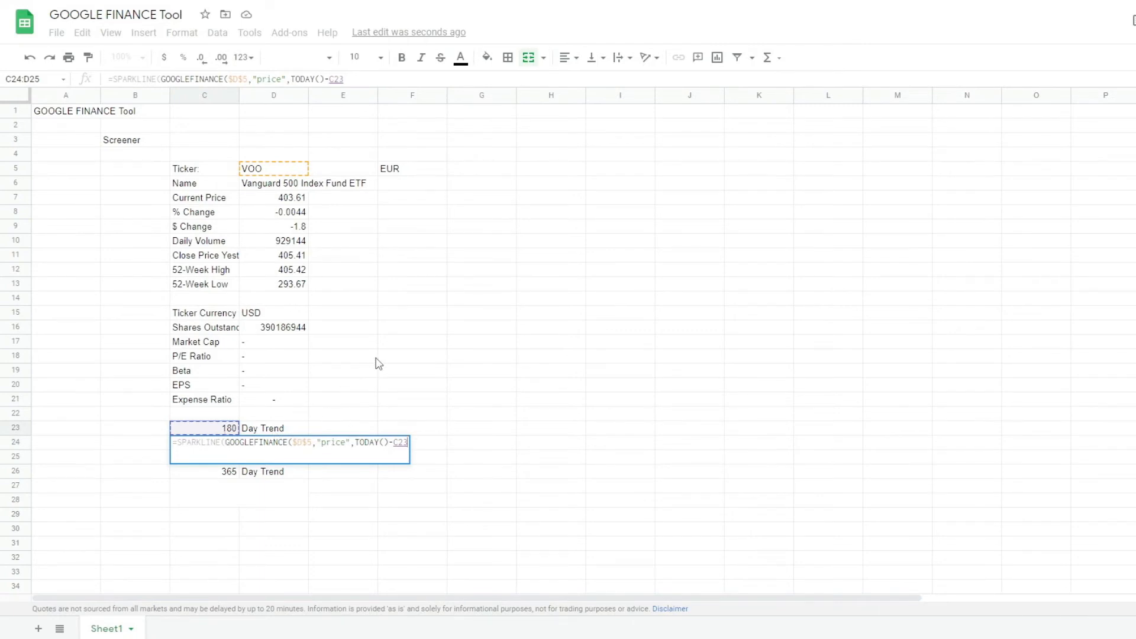
text(,)
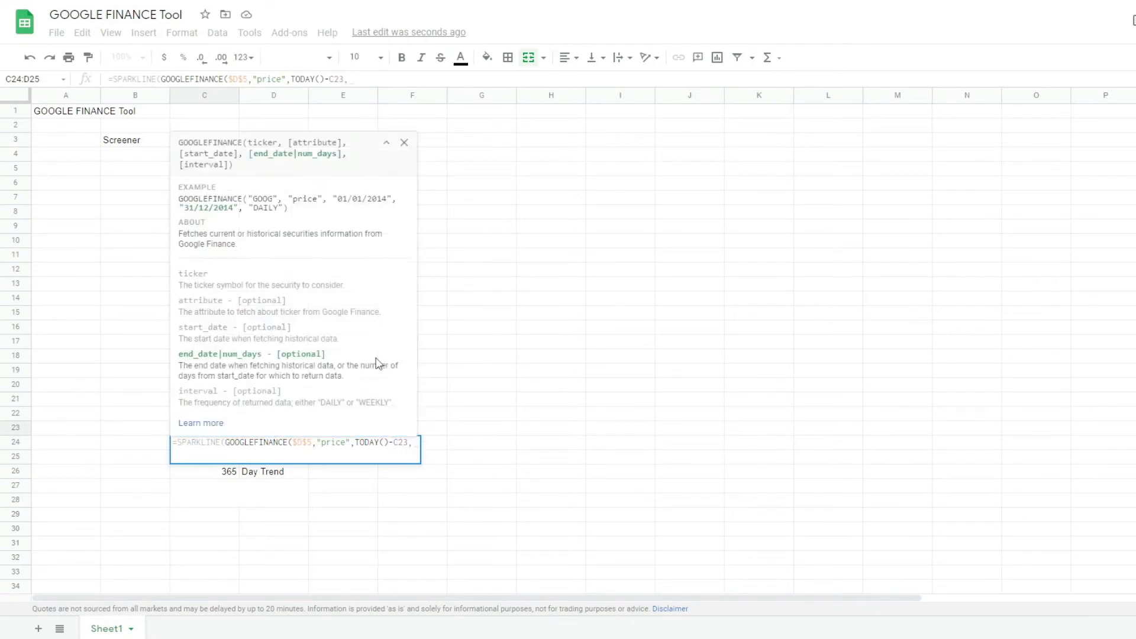
text(,TODAY()
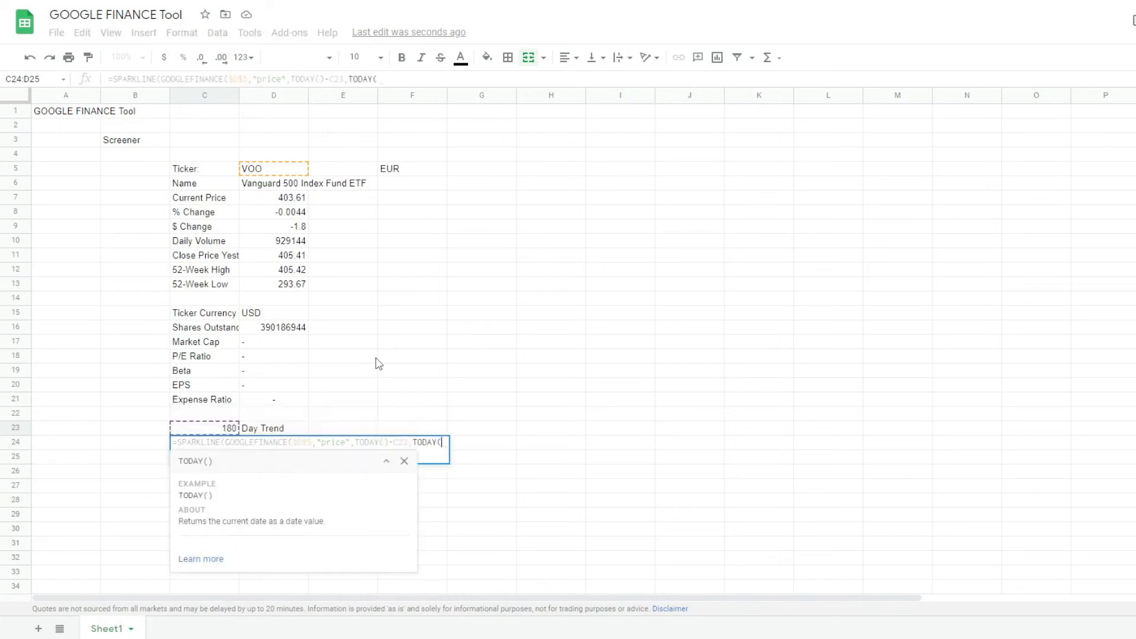
text())))
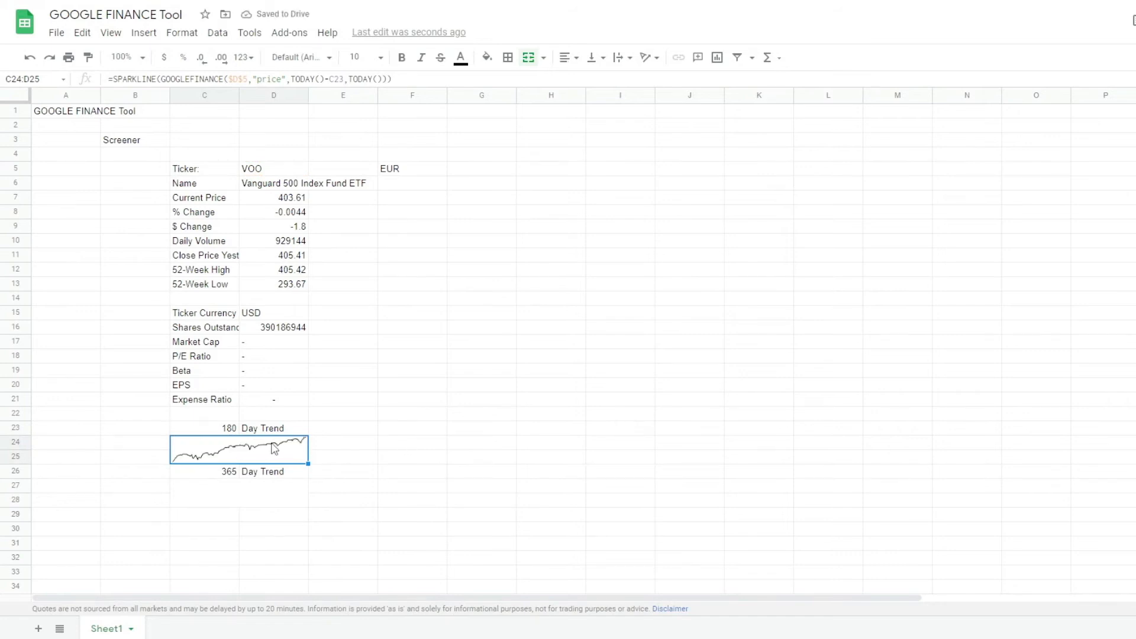
mouse_move(368, 452)
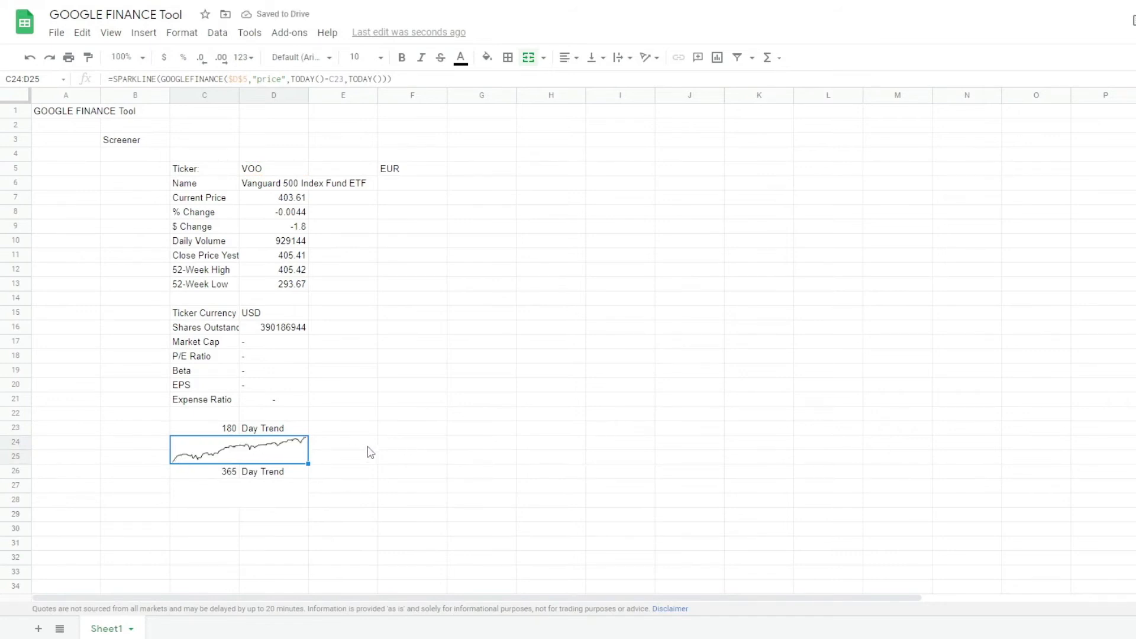
- Copy the 180-day sparkline from C24:D25 into C27:D28 under 365 Day Trend
click(205, 427)
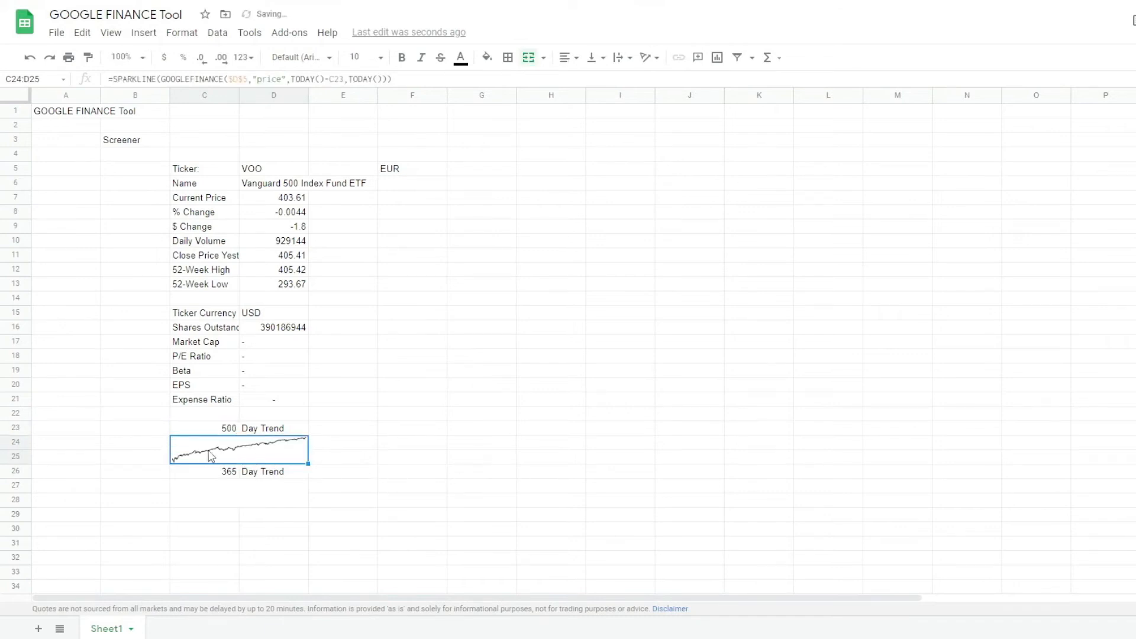
click(206, 427)
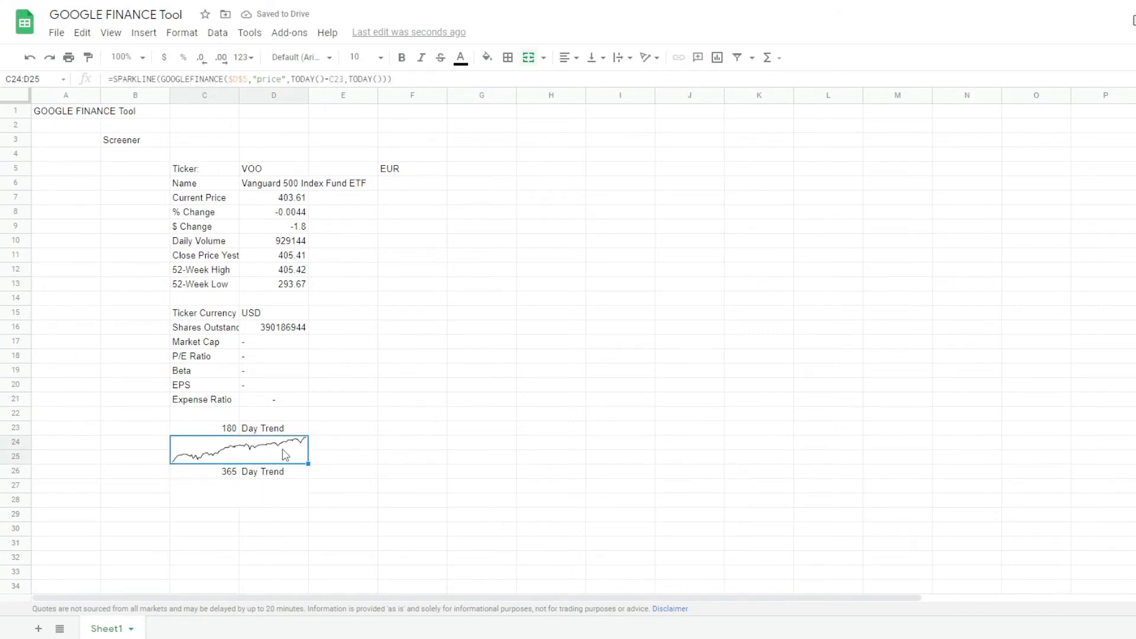
click(239, 493)
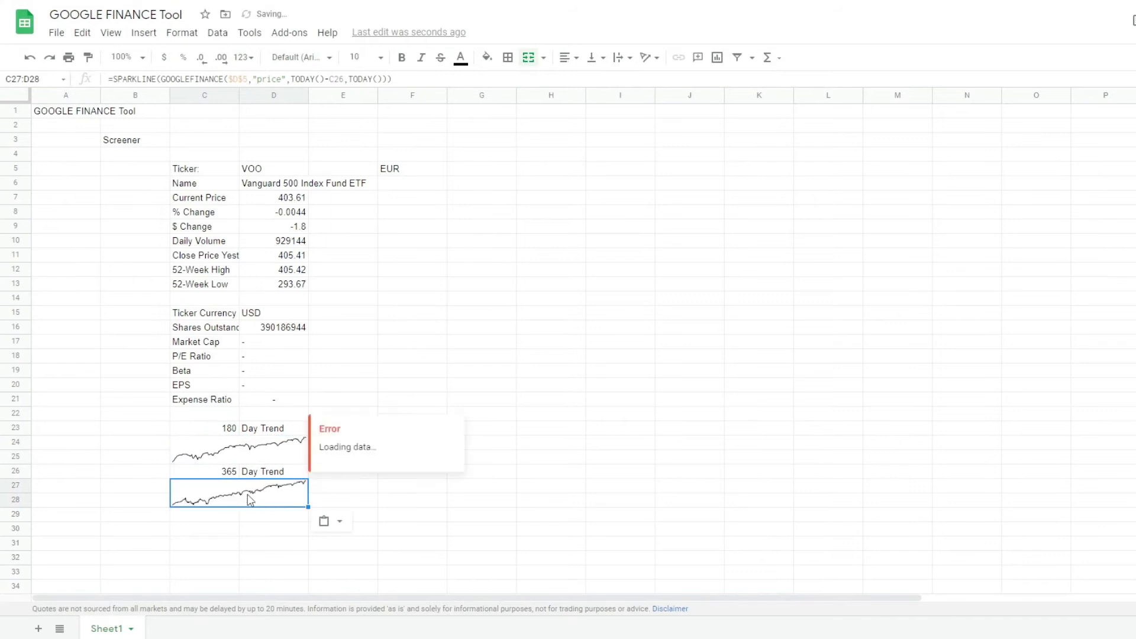
double_click(210, 485)
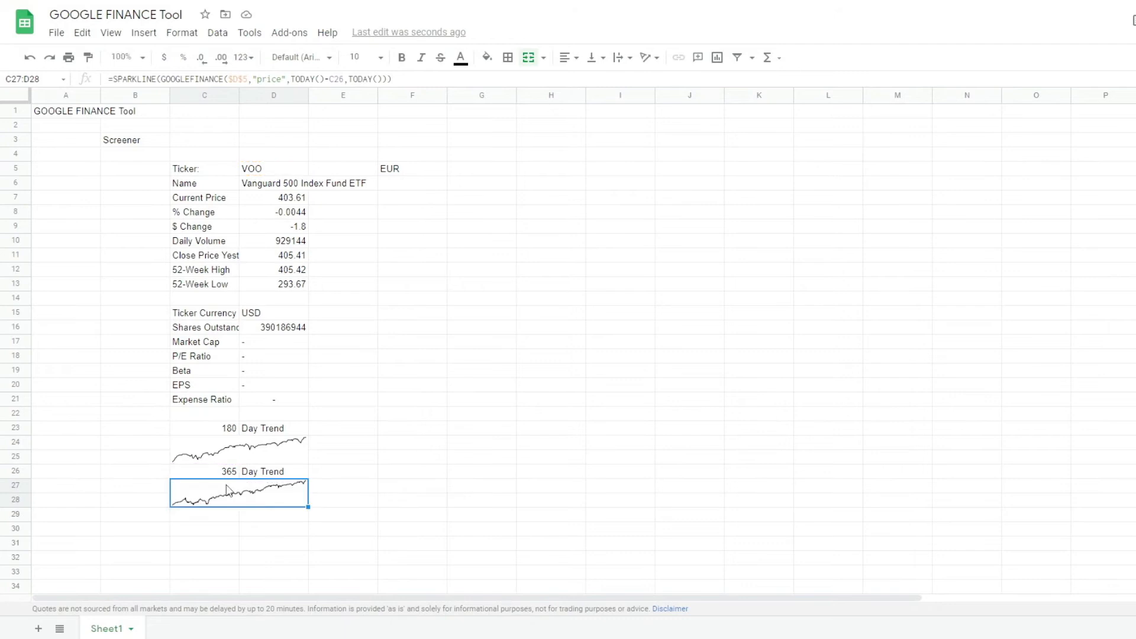
mouse_move(404, 199)
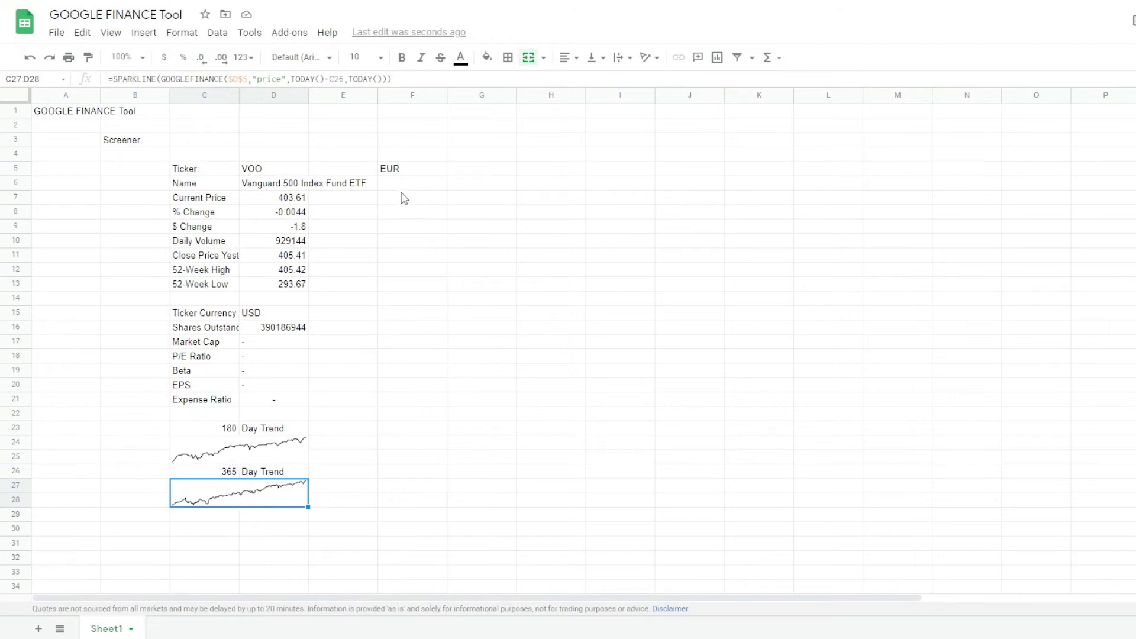
click(412, 183)
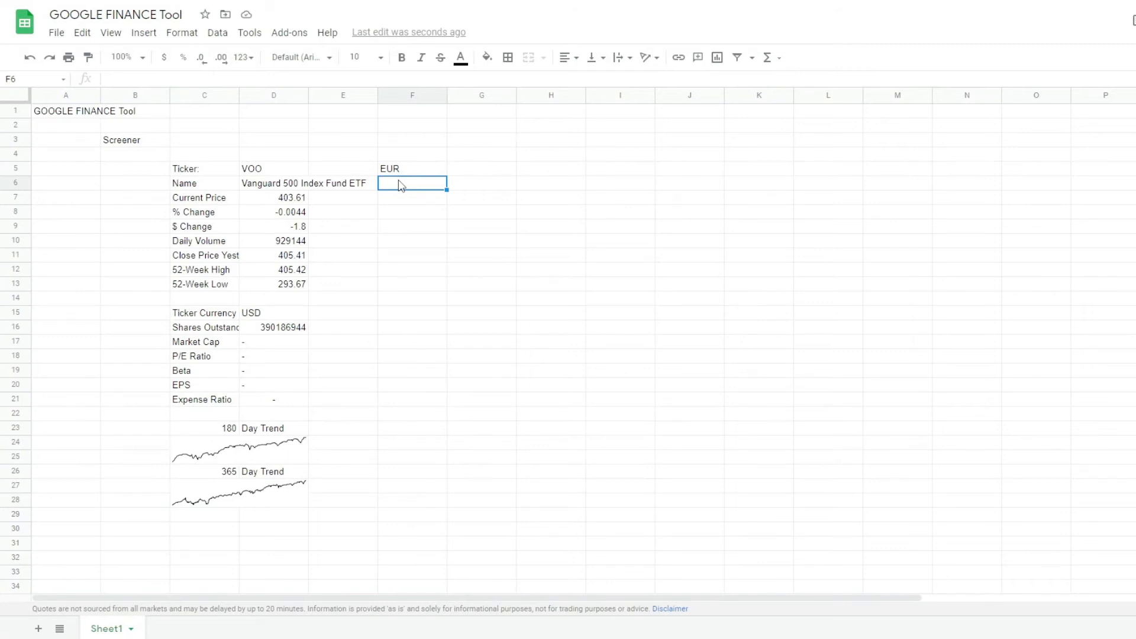
- In F7 start an IFERROR(IF formula comparing absolute ticker currency $D$15 with F5
click(273, 197)
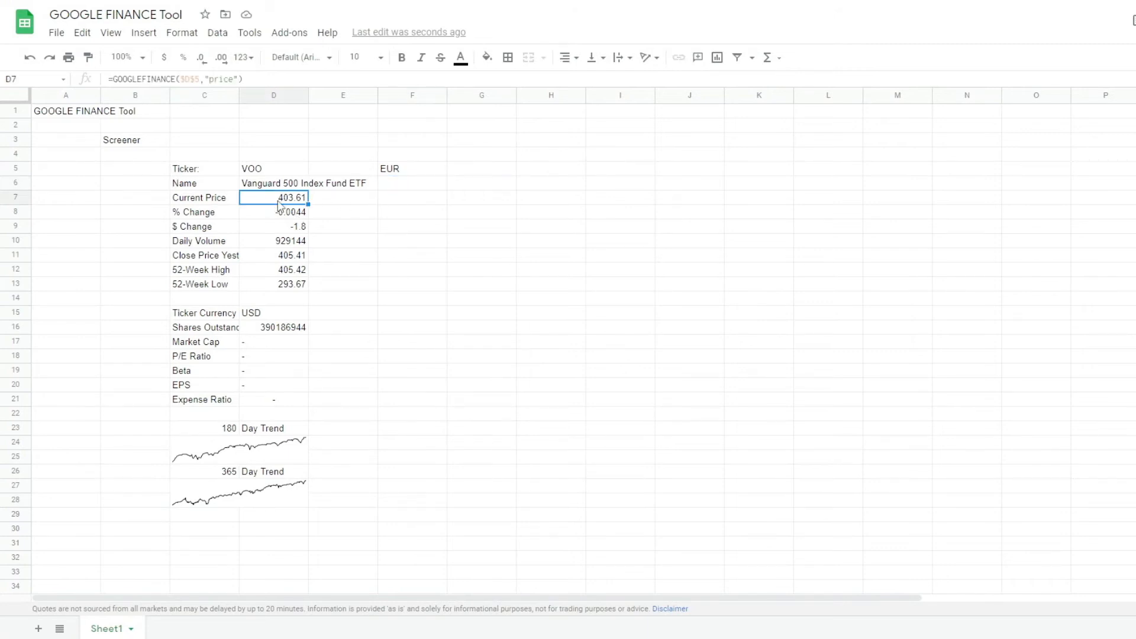
click(412, 168)
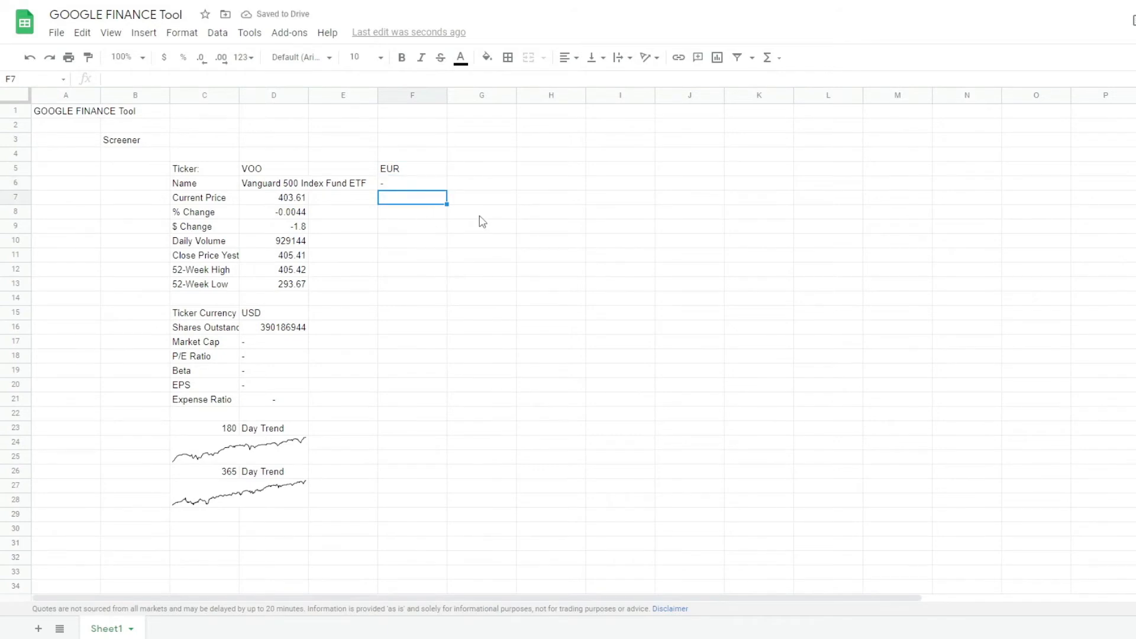
text(=I)
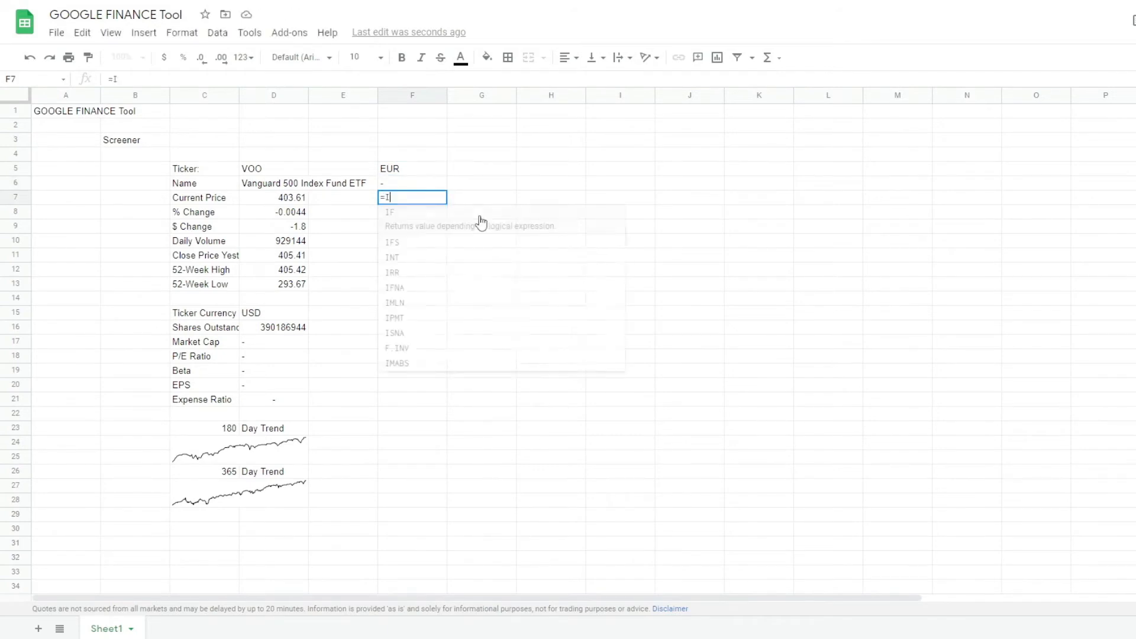
text(FERROR)
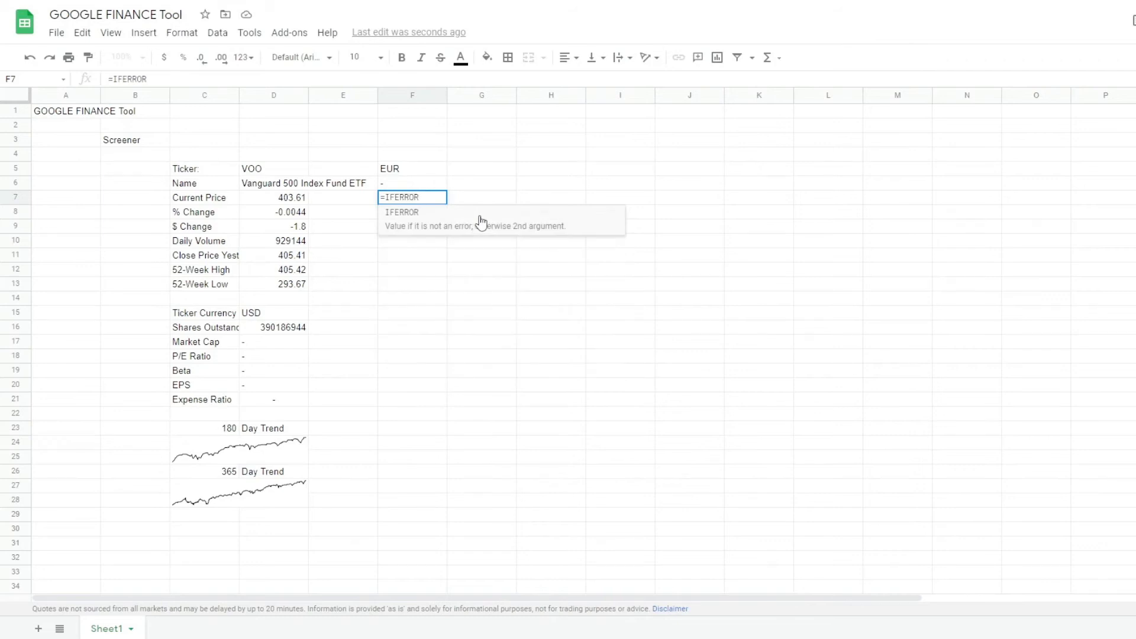
text(()
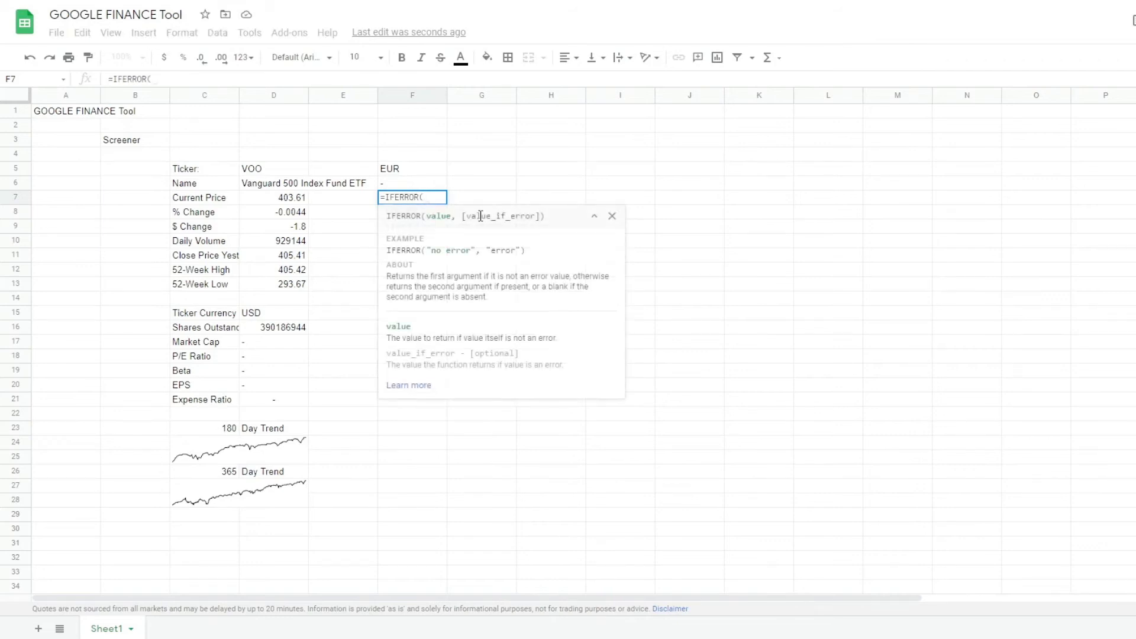
text(IF()
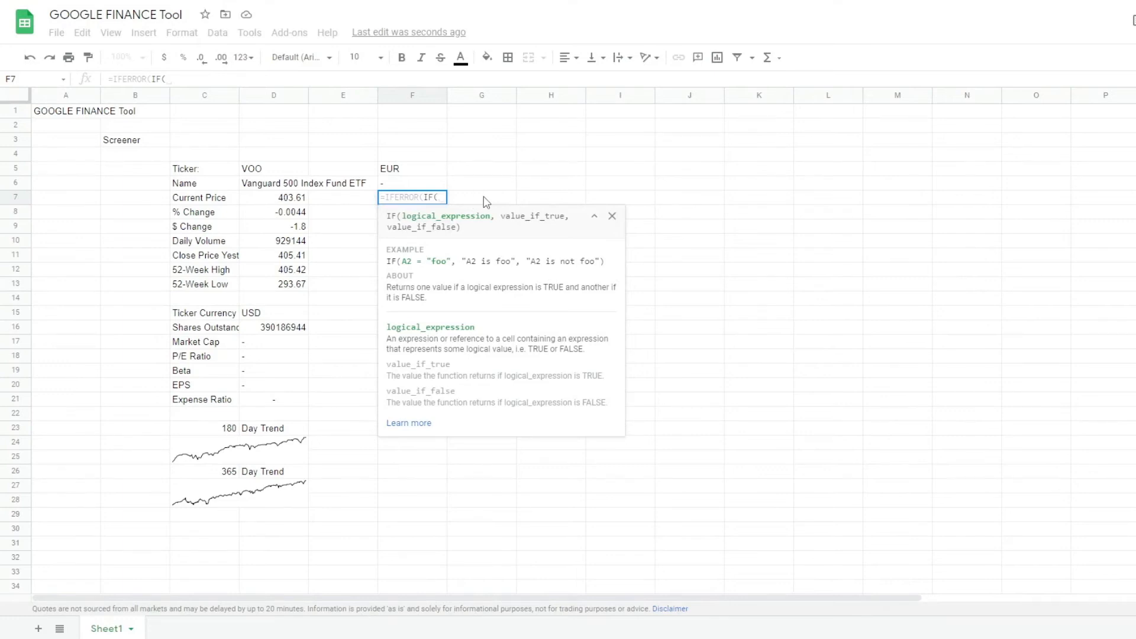
click(273, 313)
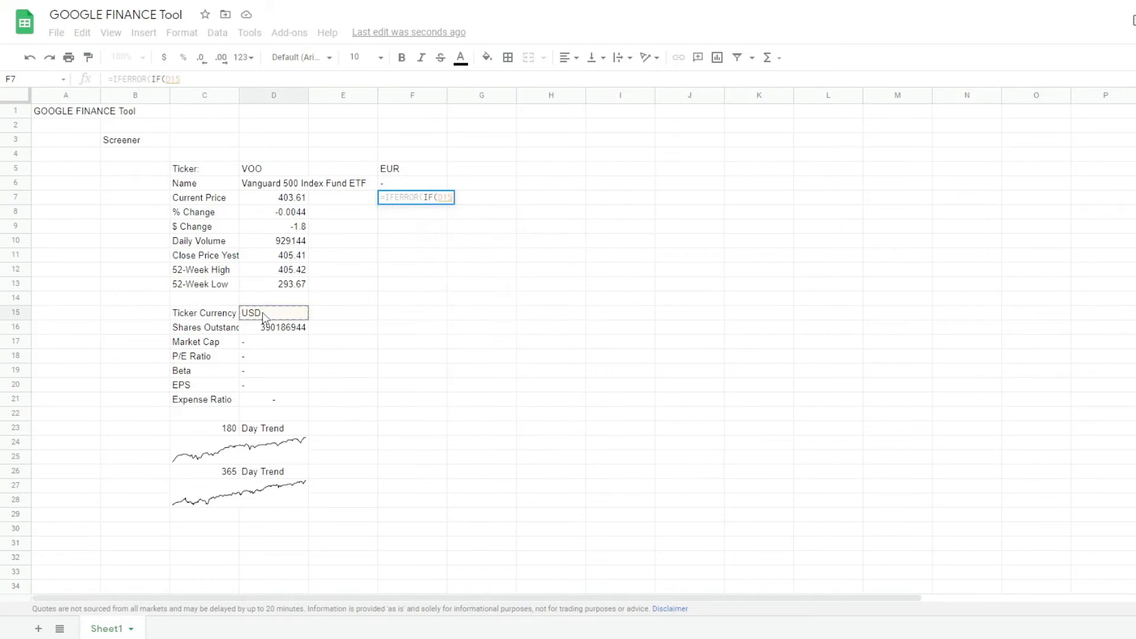
key(F4)
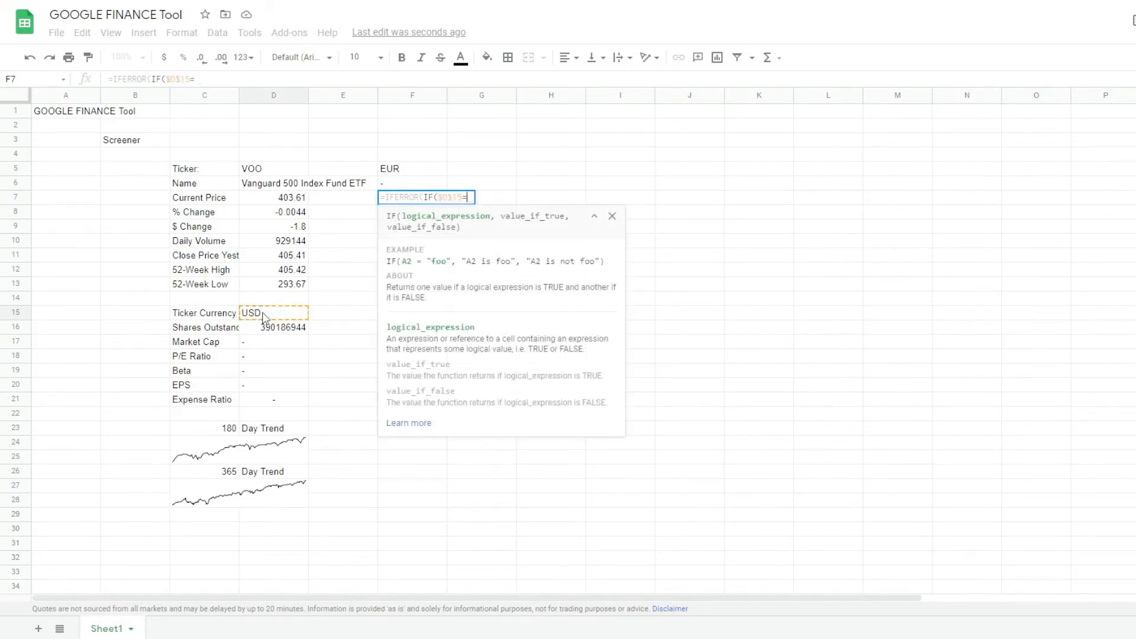
click(412, 169)
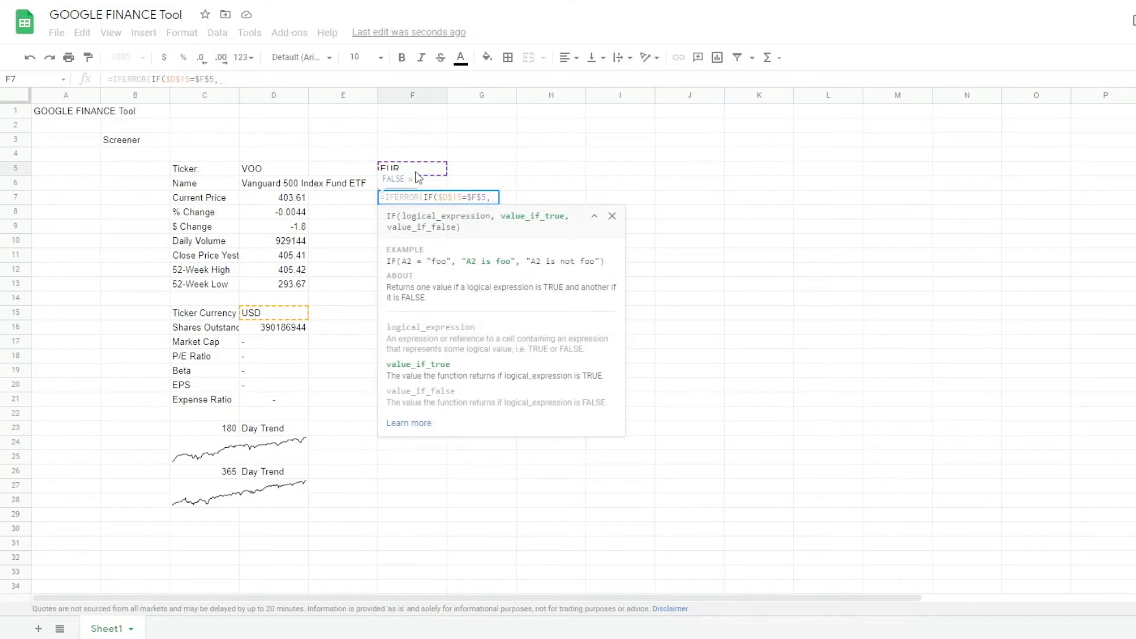
- Add the "-" result, the EUR label, and a ROUND of the GOOGLEFINANCE "CURRENCY:" rate
text("-)
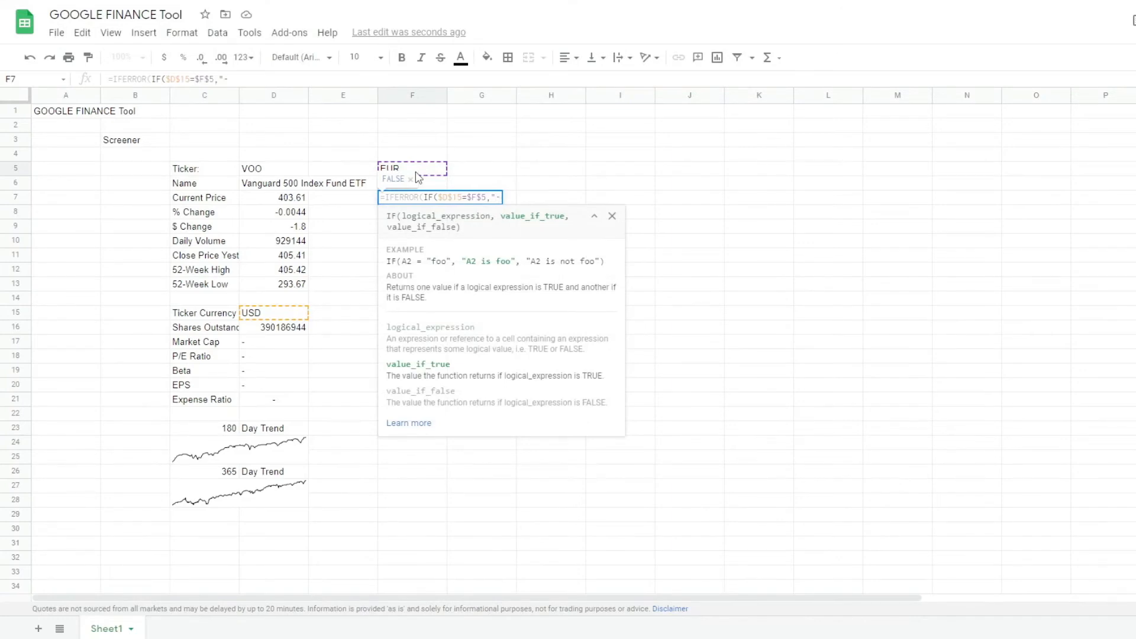
text(")
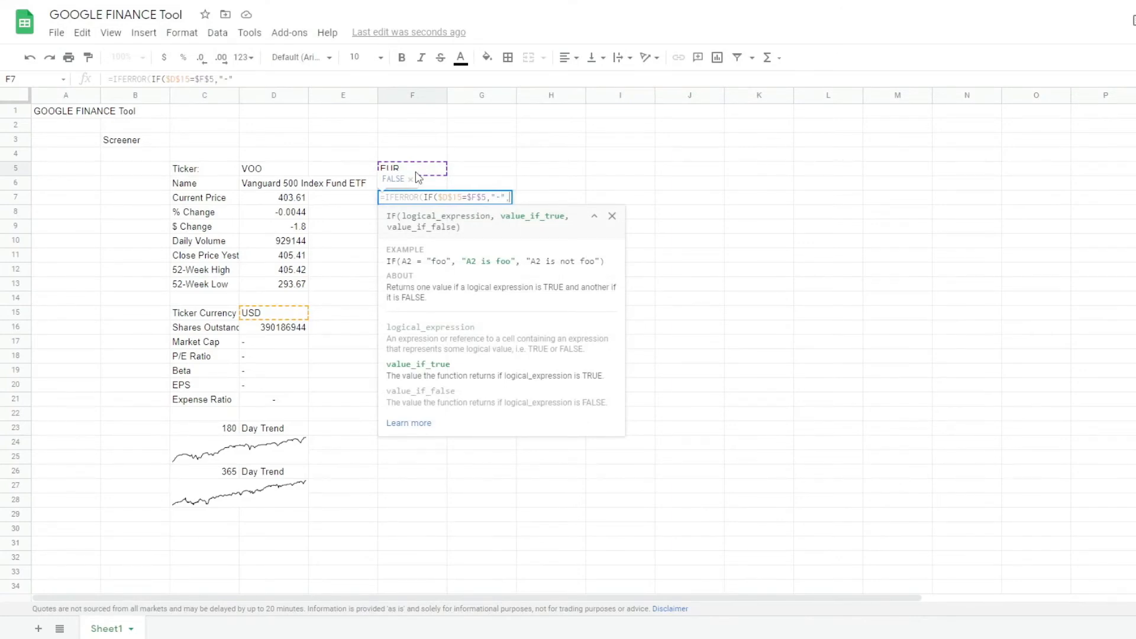
text(F5)
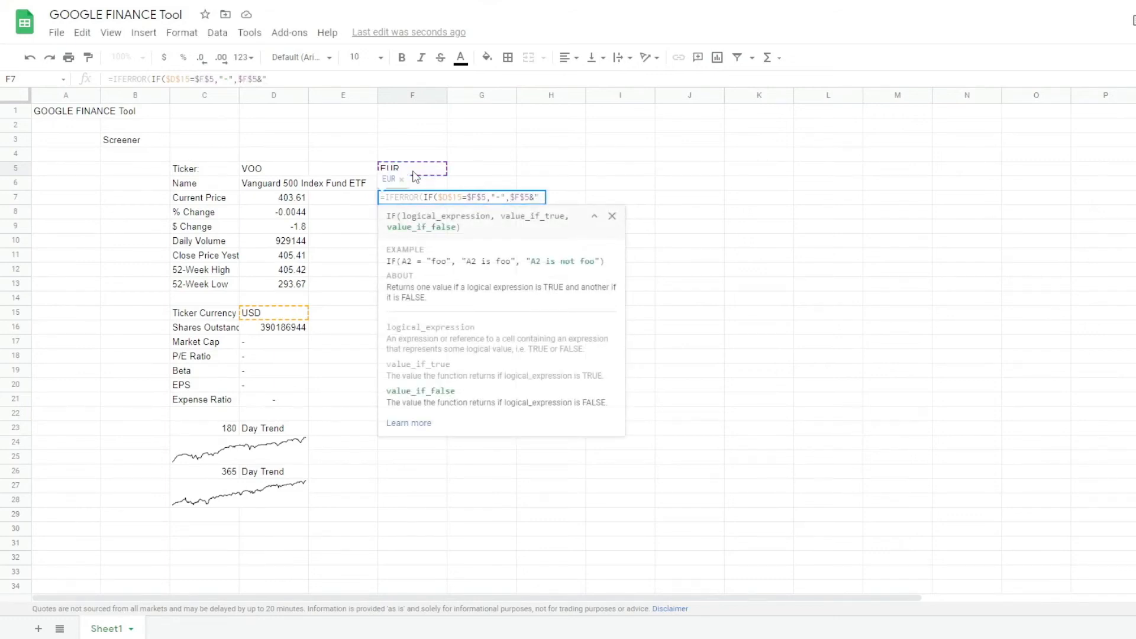
text(" ")
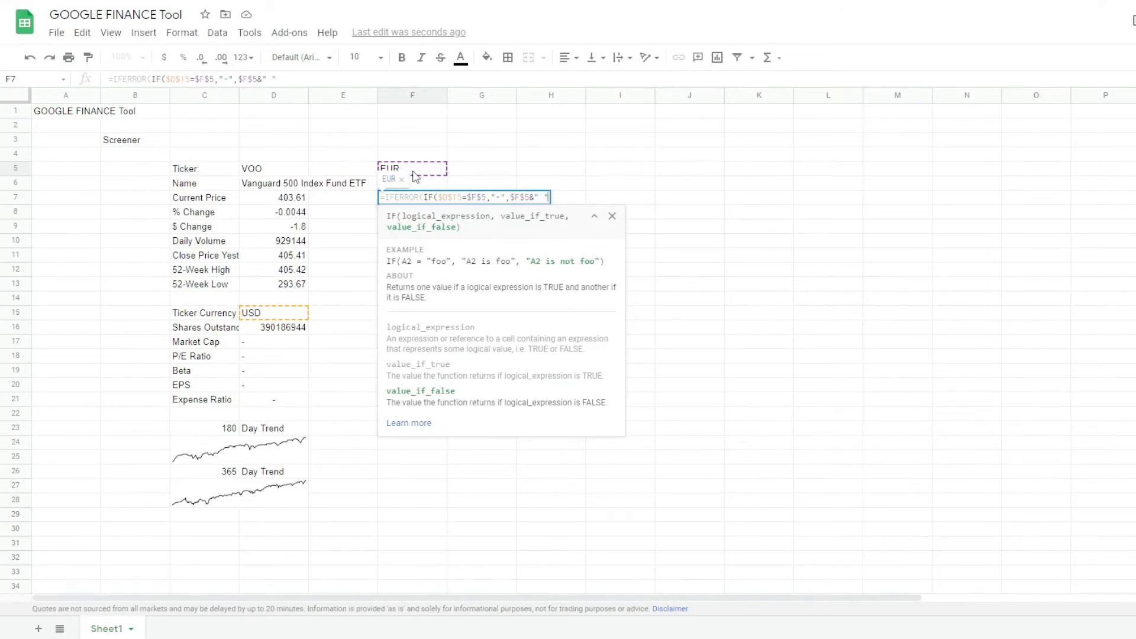
text(&R)
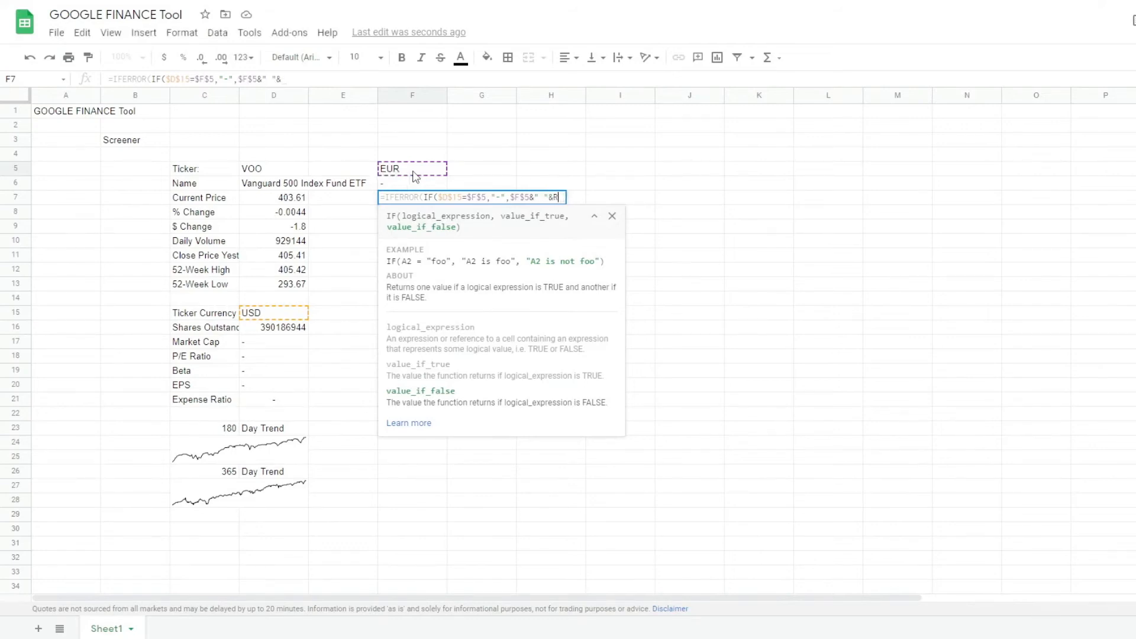
text(ROUND()
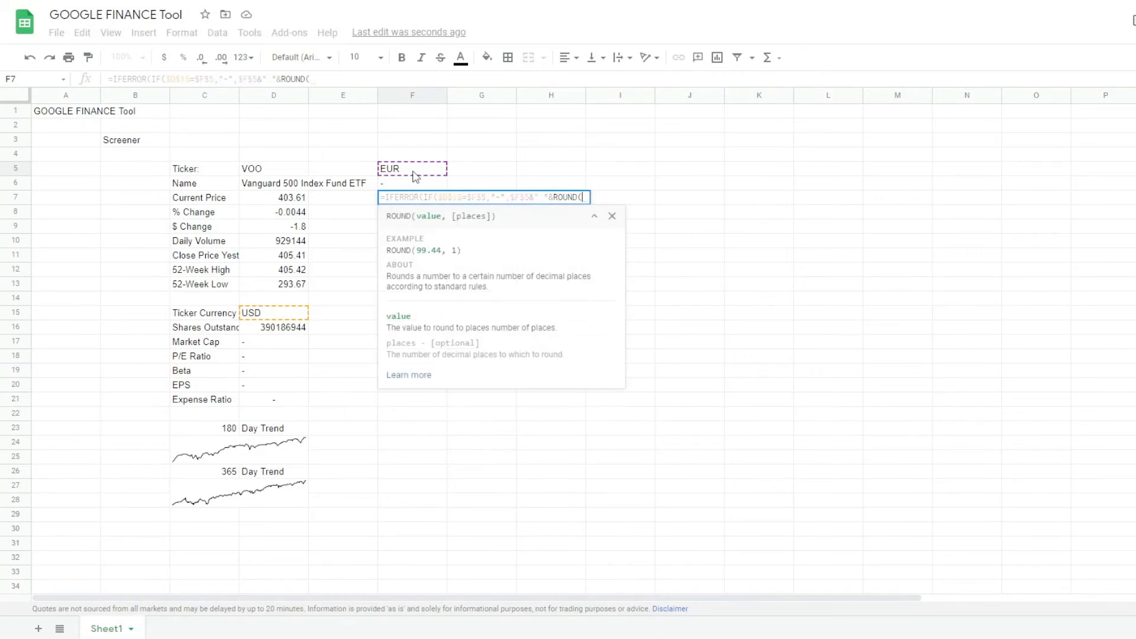
text(GOOGLEFINANCE()
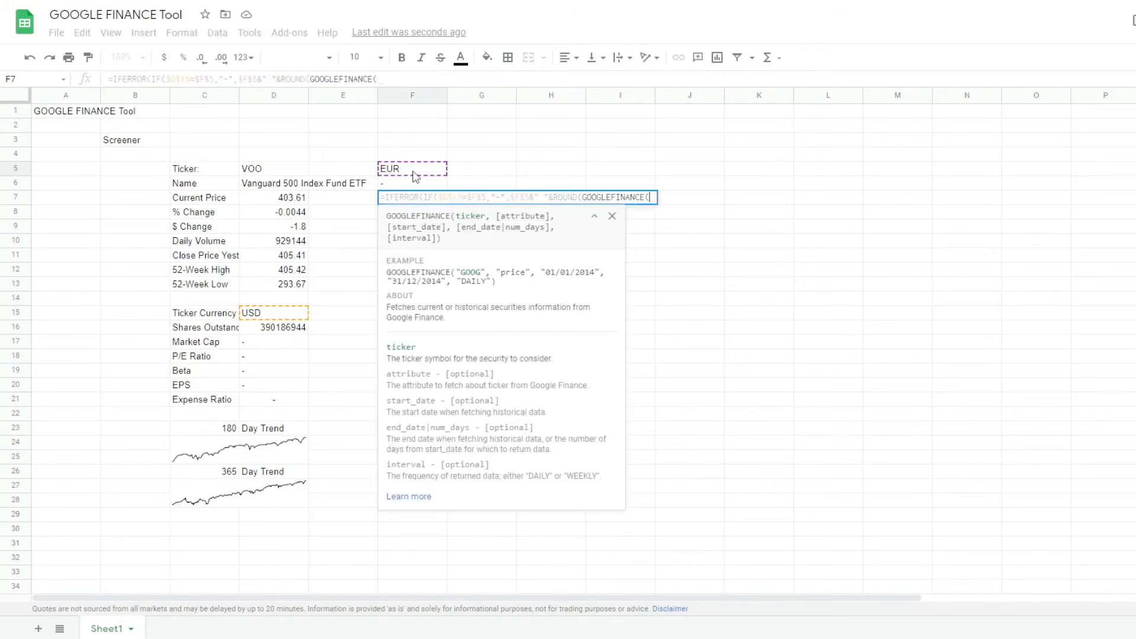
text(")
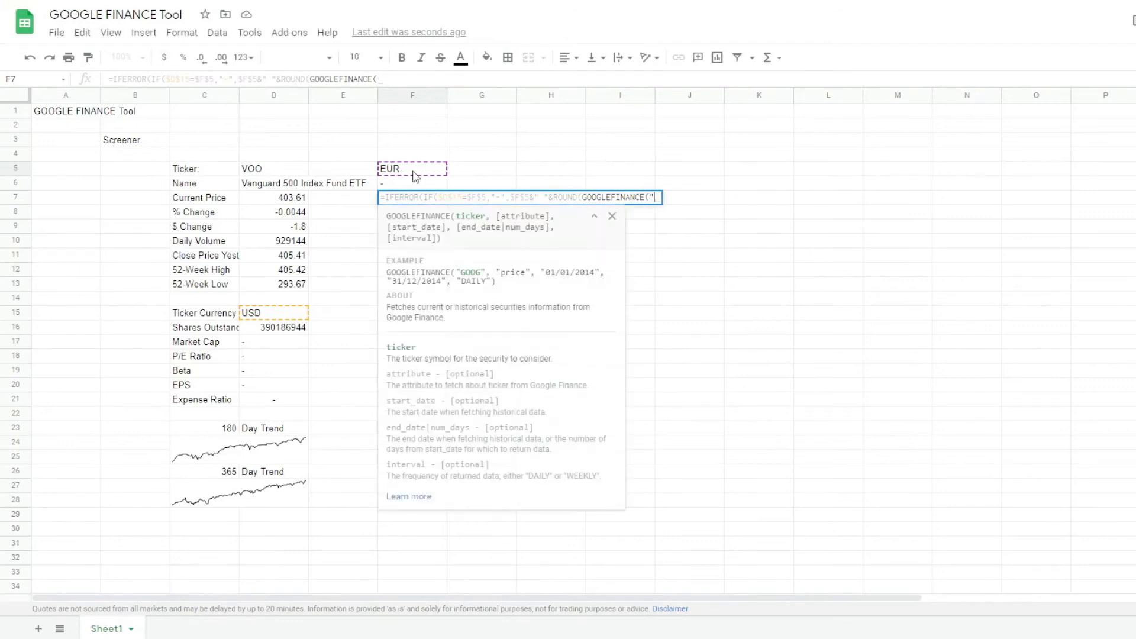
text(CU)
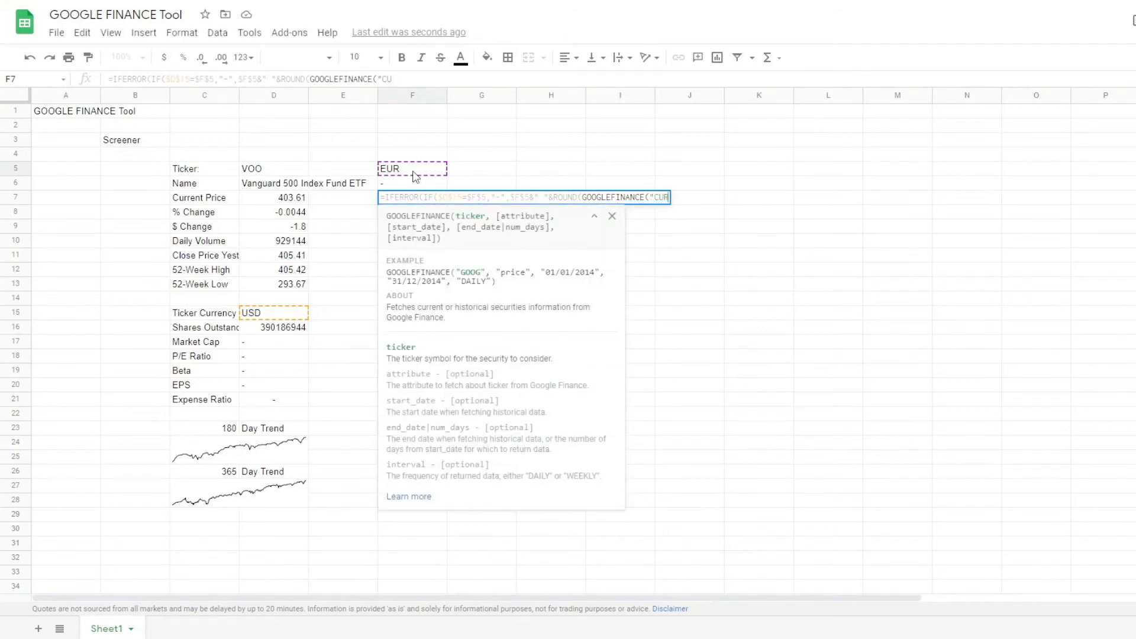
text(RENCY:")
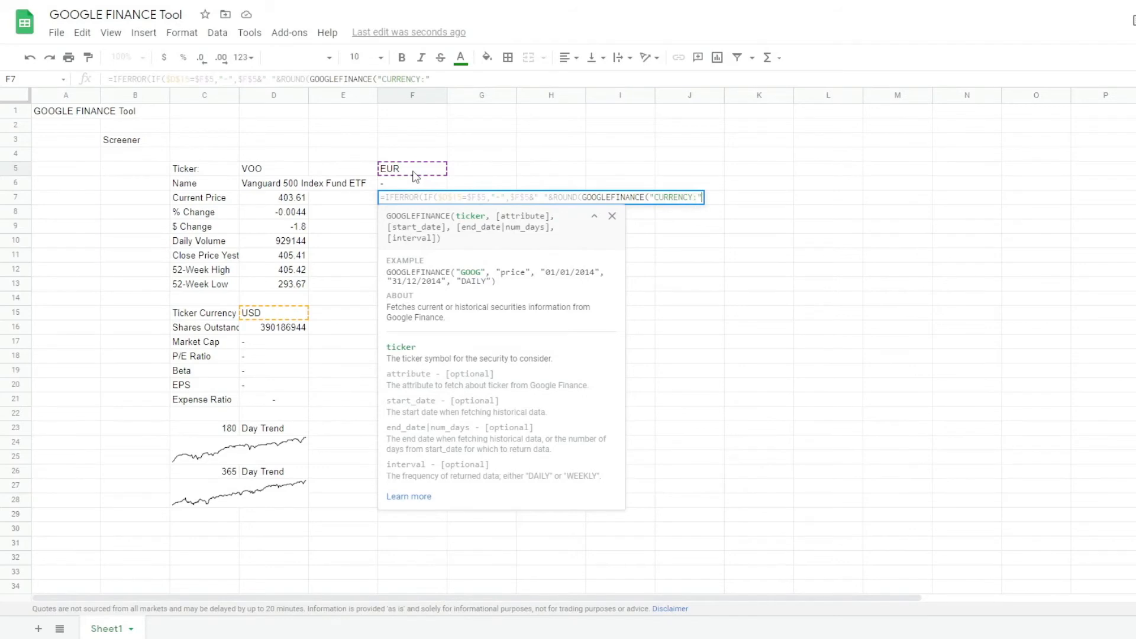
text(&$D$15&""&$F$5)
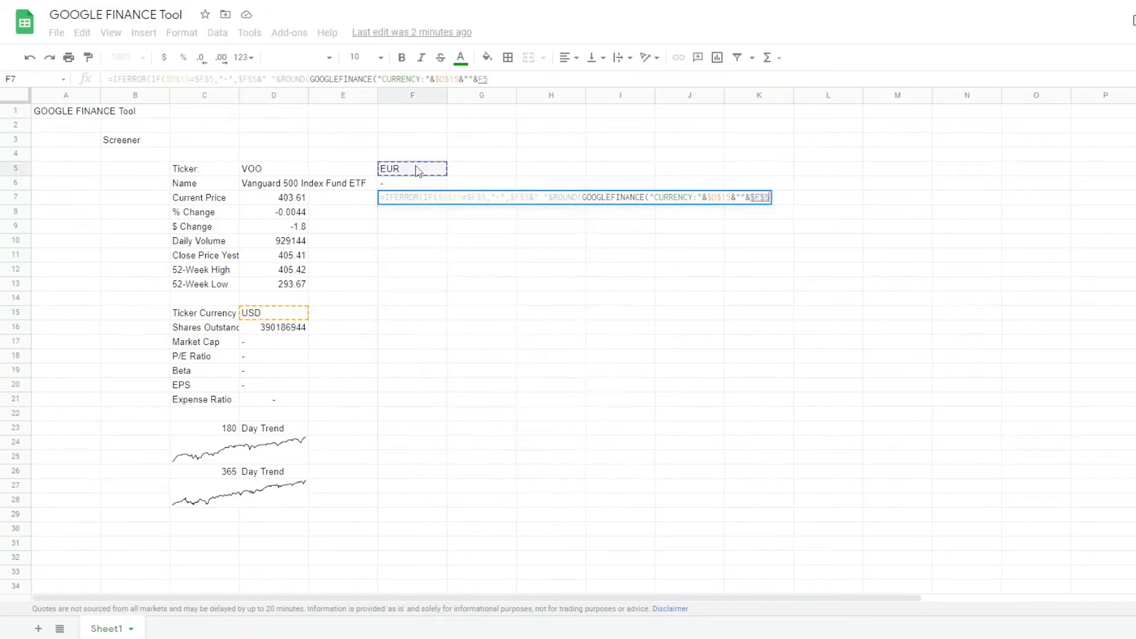
text(&)
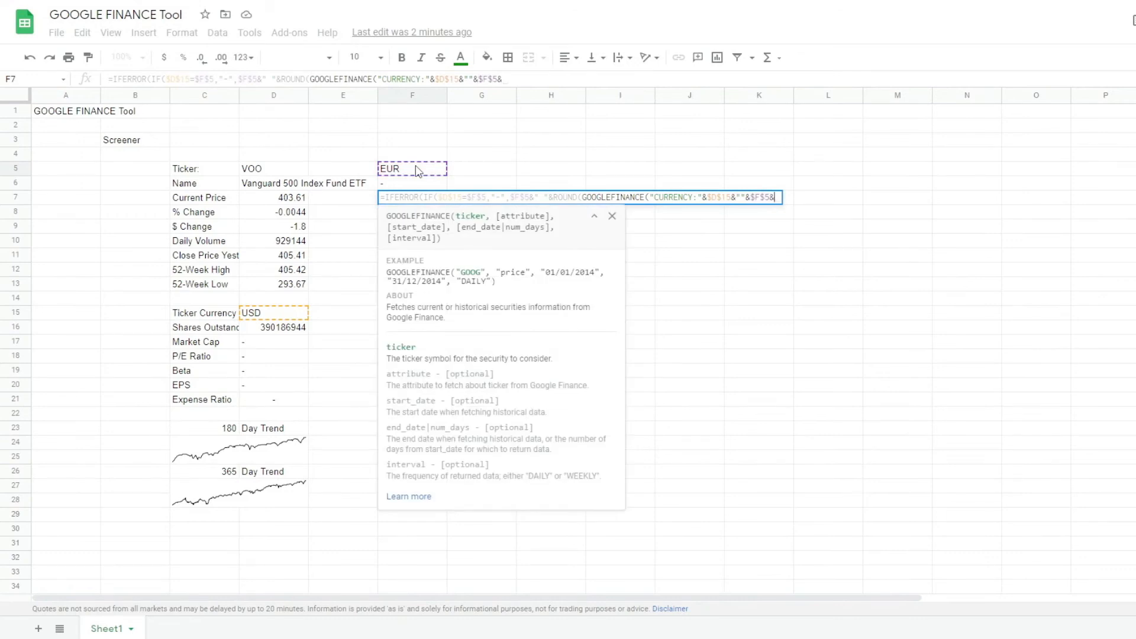
text(")
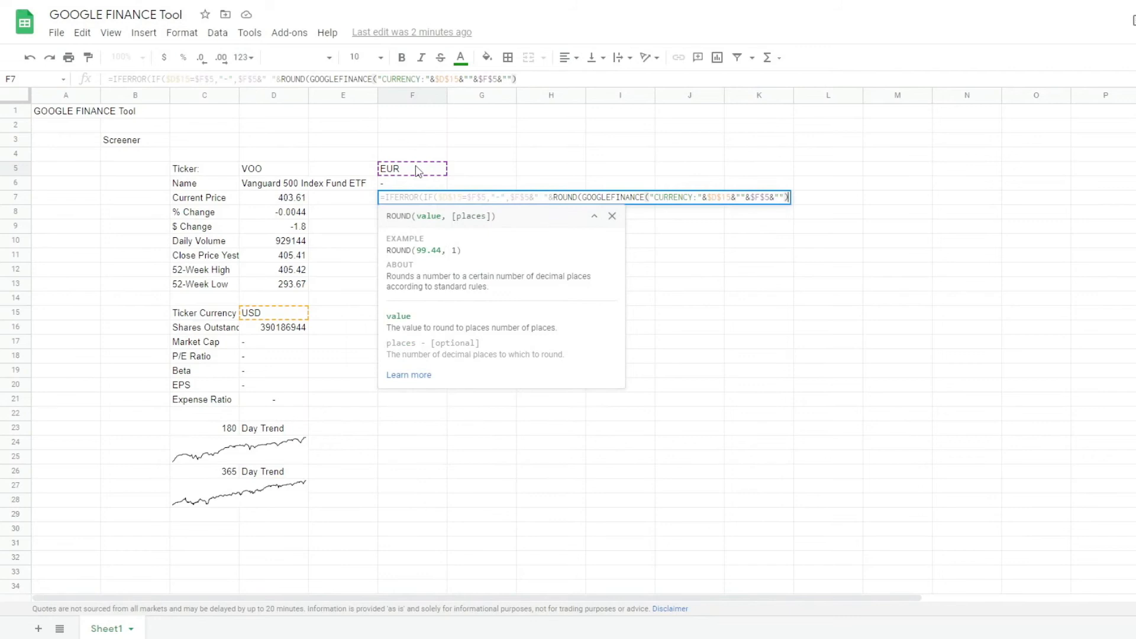
- Multiply the rate by Current Price D7, round to 2 decimals, and verify EUR 341.6
text(*)
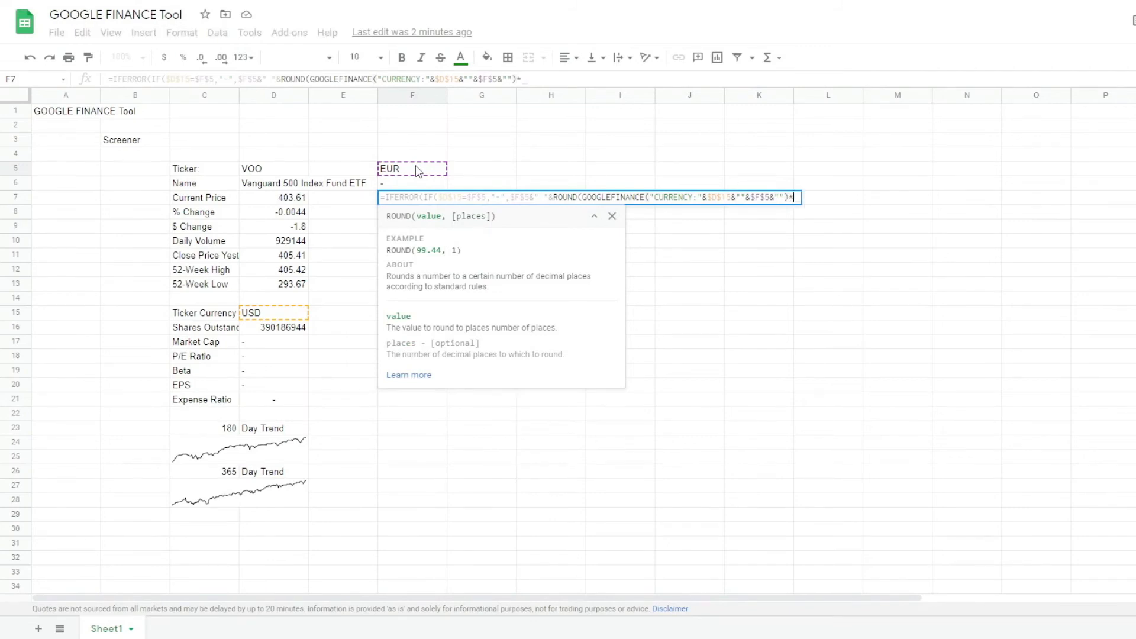
click(274, 197)
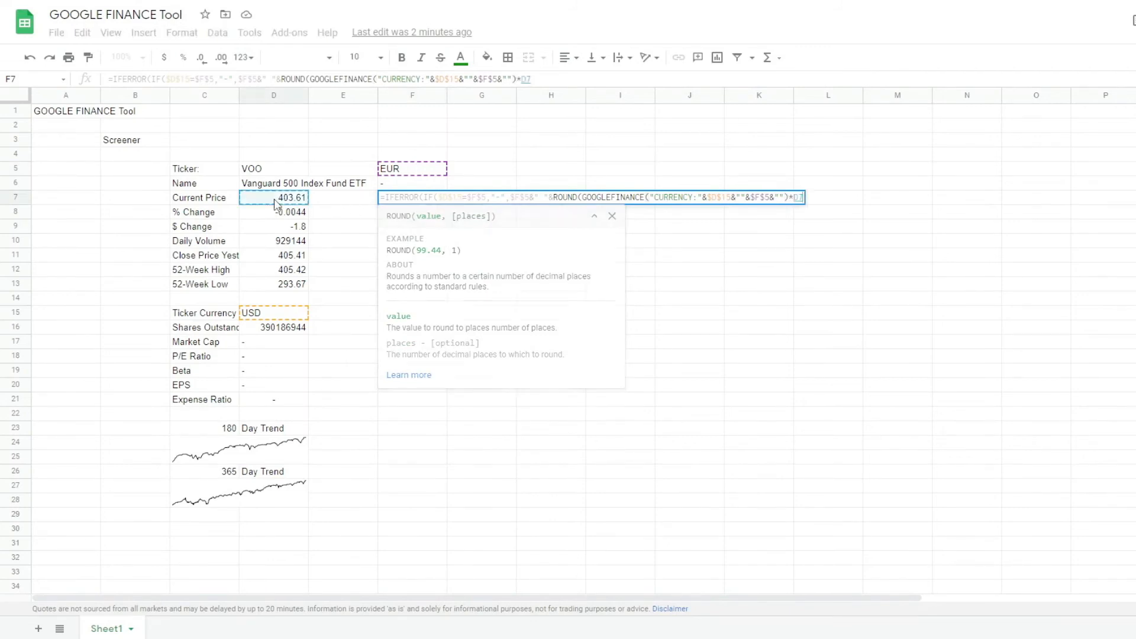
text(,2)
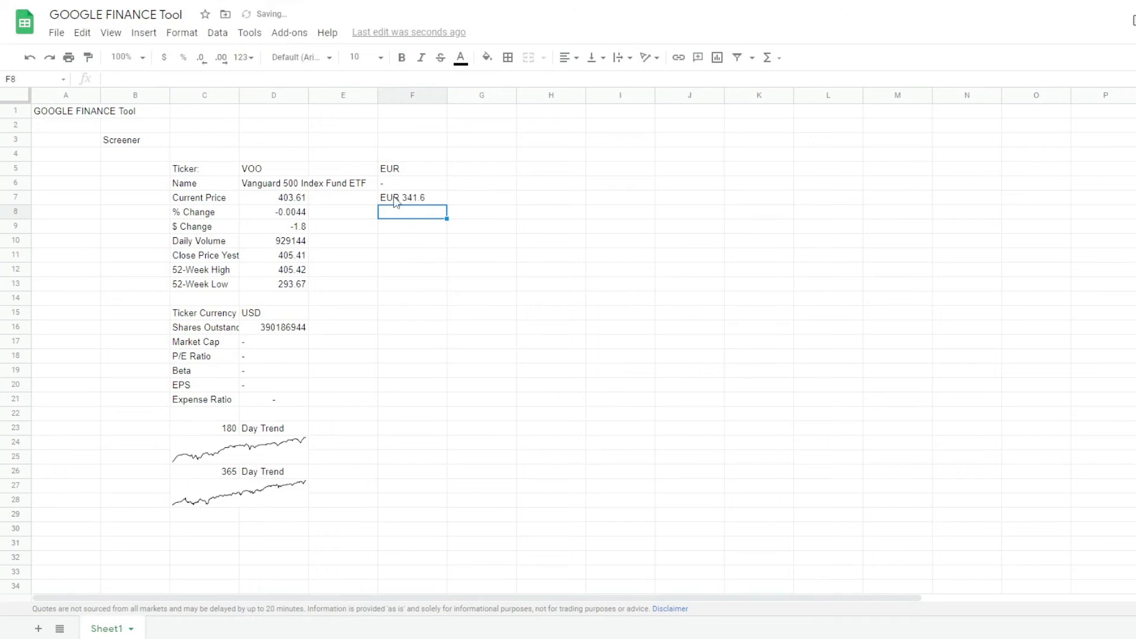
click(412, 197)
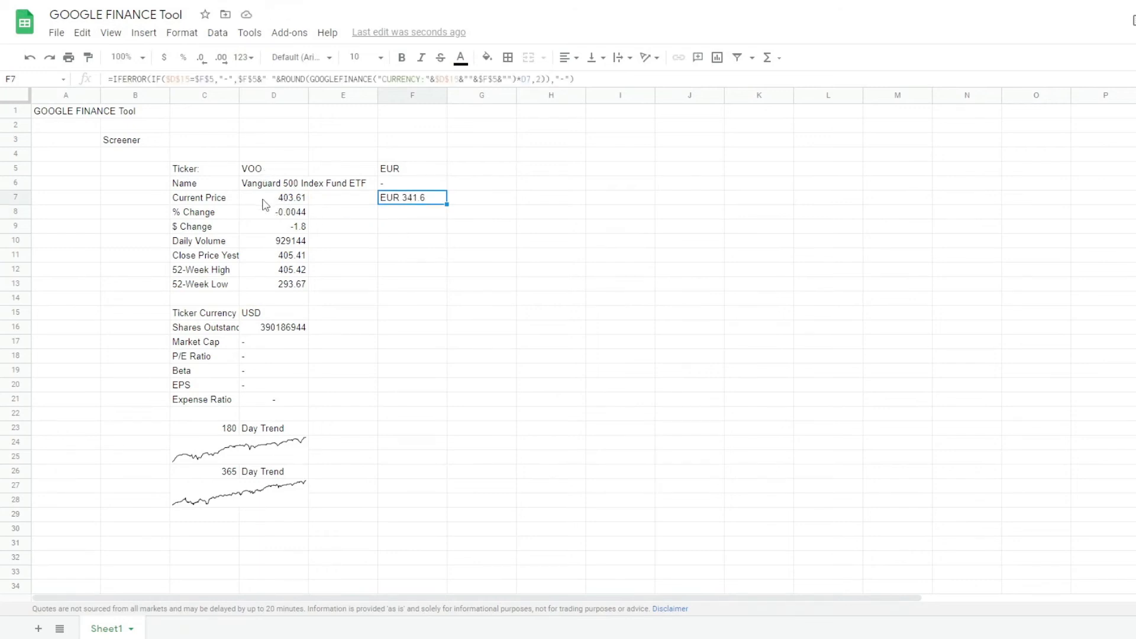
click(274, 197)
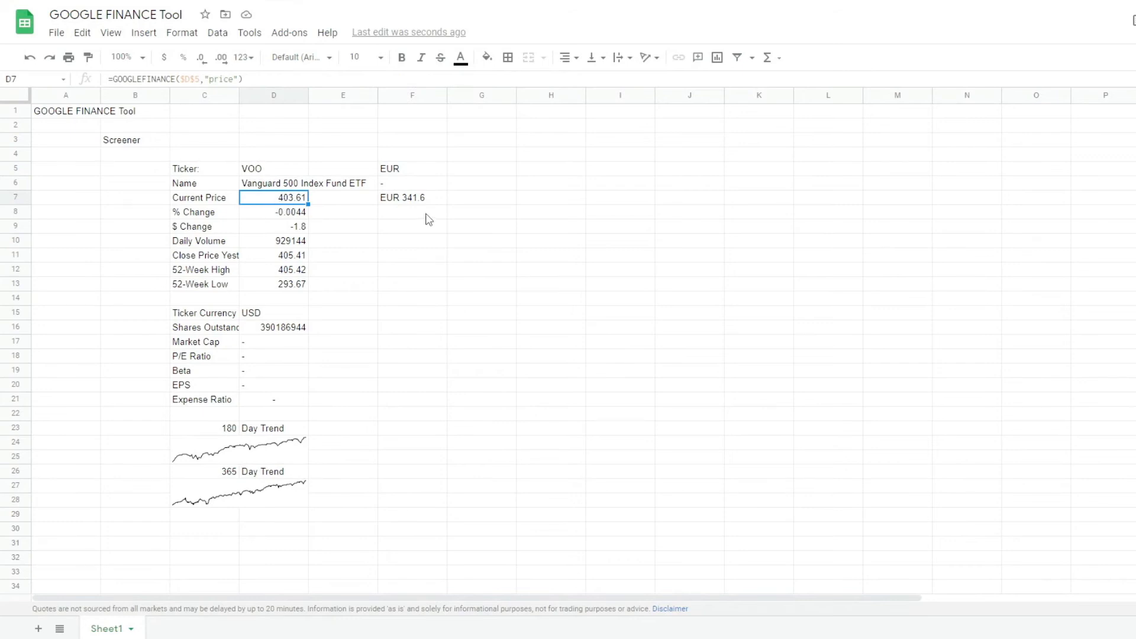
click(412, 197)
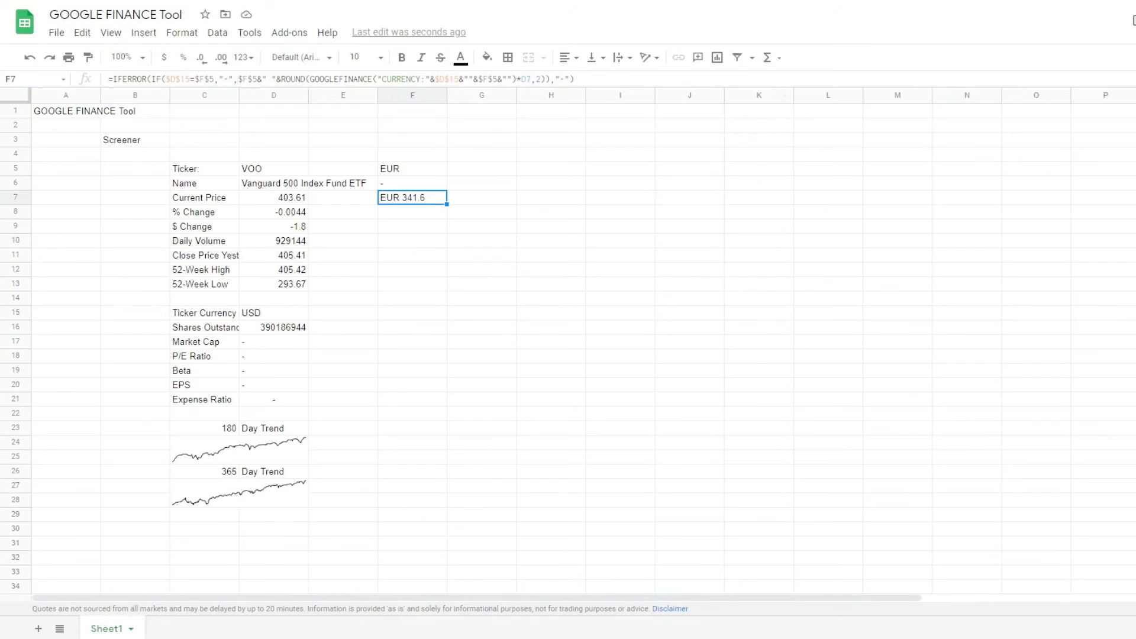
mouse_move(367, 168)
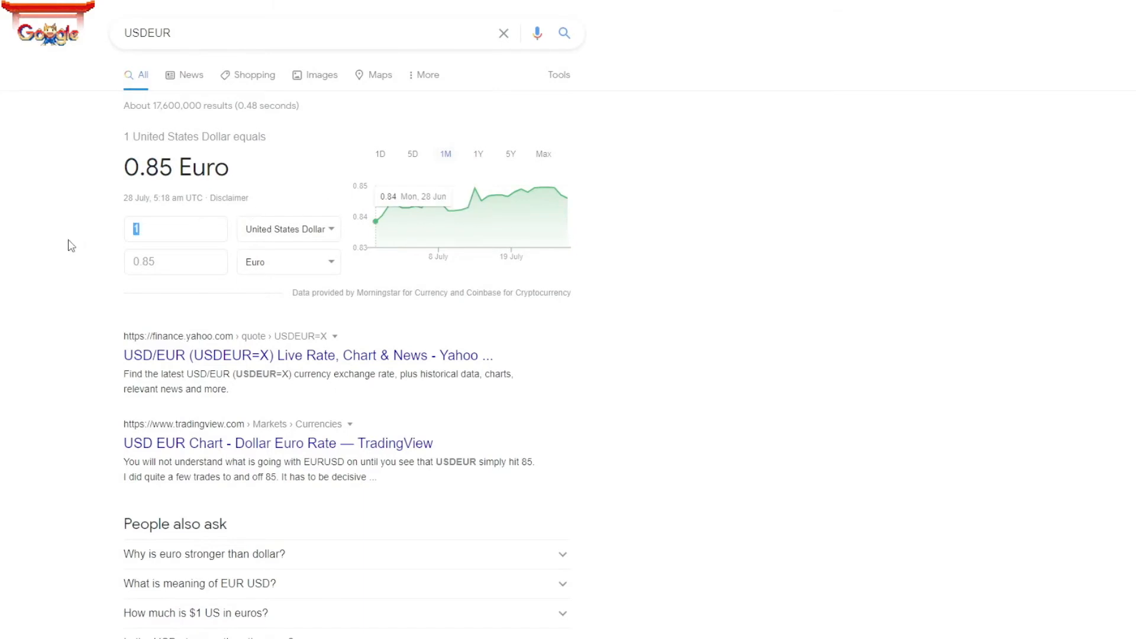
text(403)
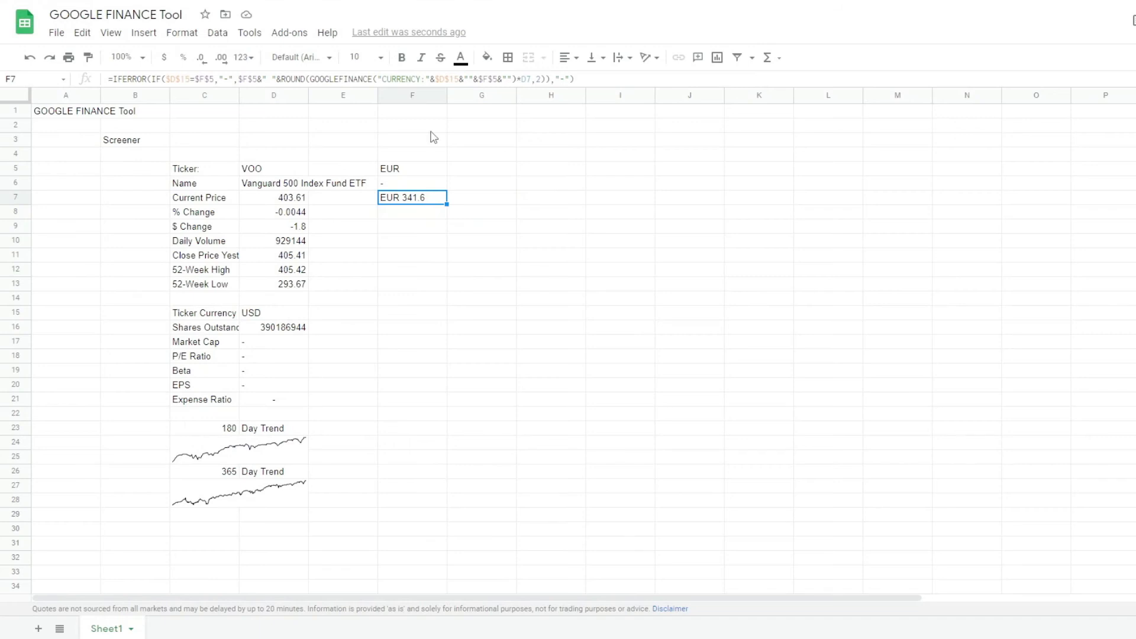
mouse_move(465, 224)
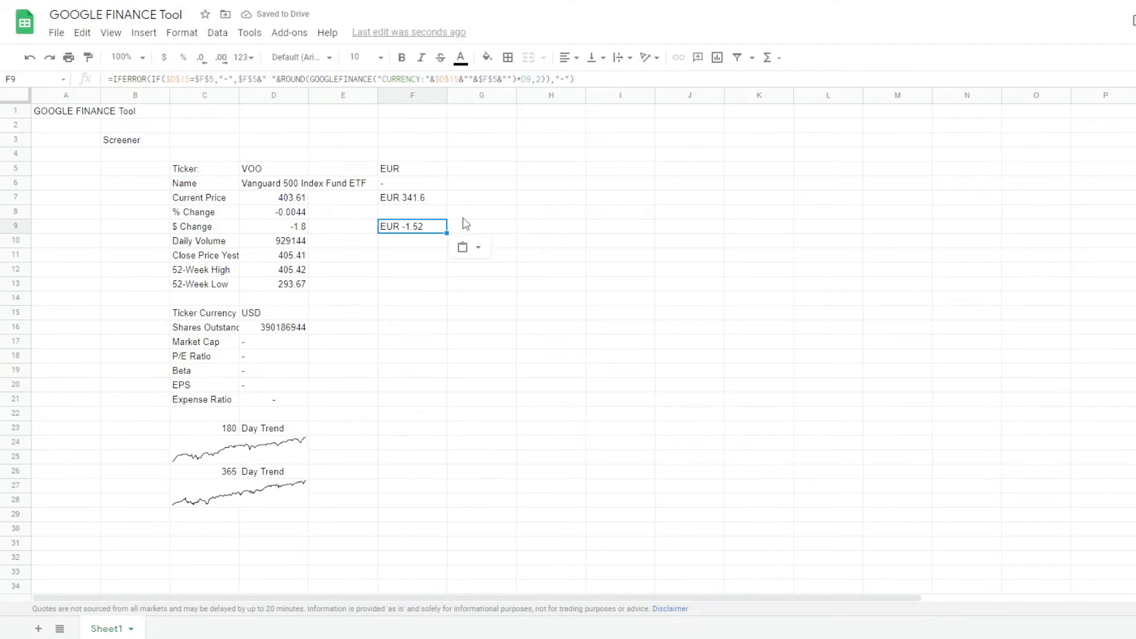
- Extend EUR conversions to the $ Change, previous close and 52-week high/low rows
click(411, 240)
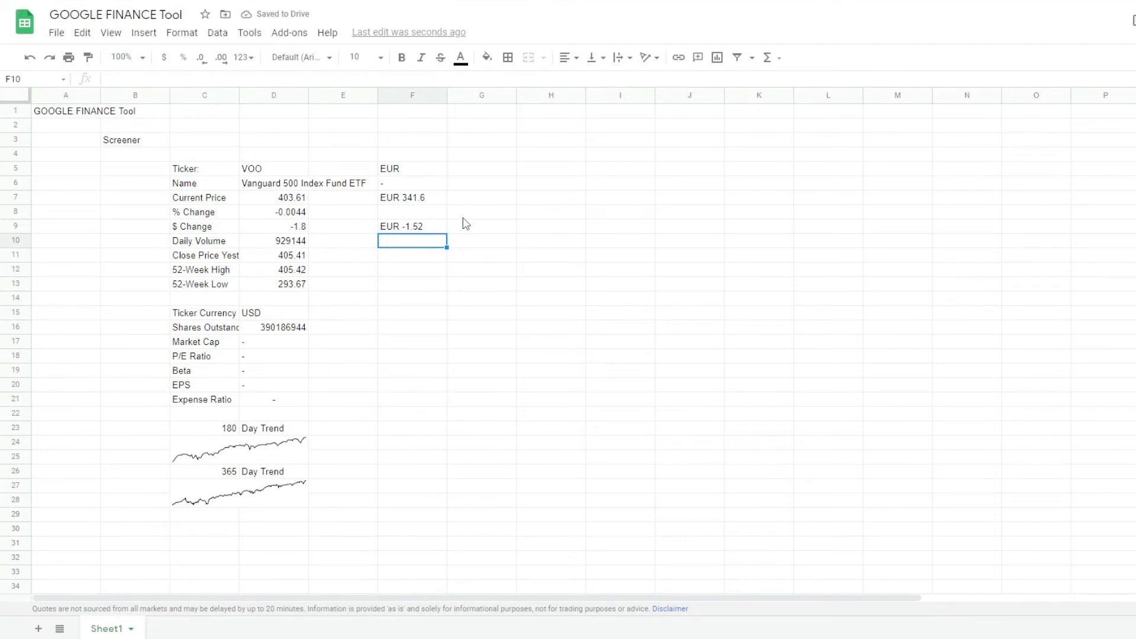
text(EUR 343.12)
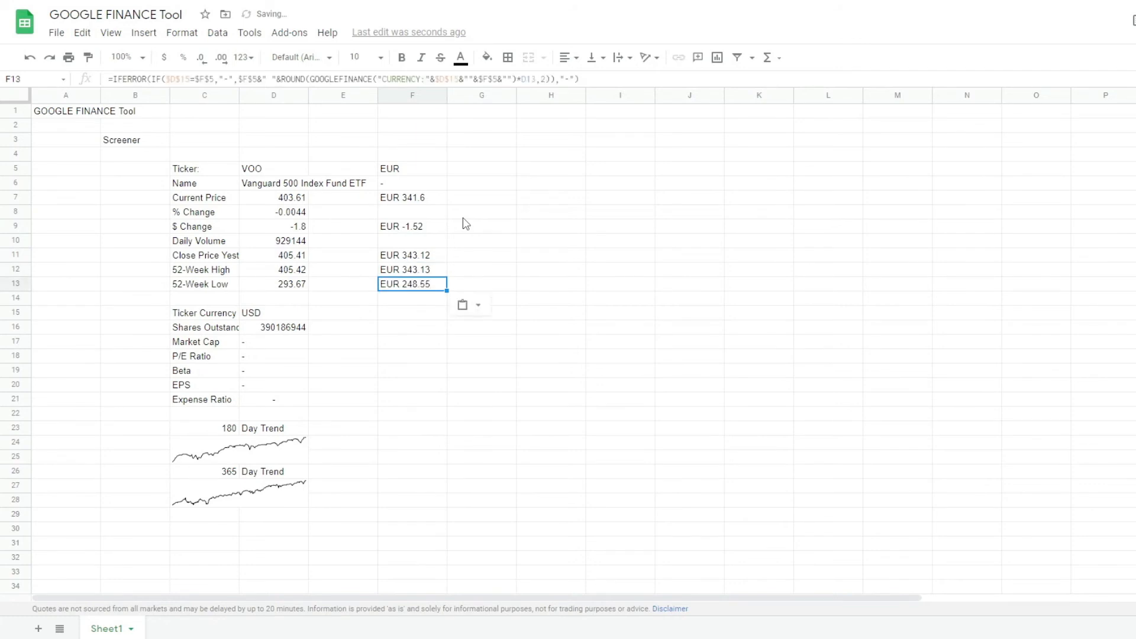
click(411, 312)
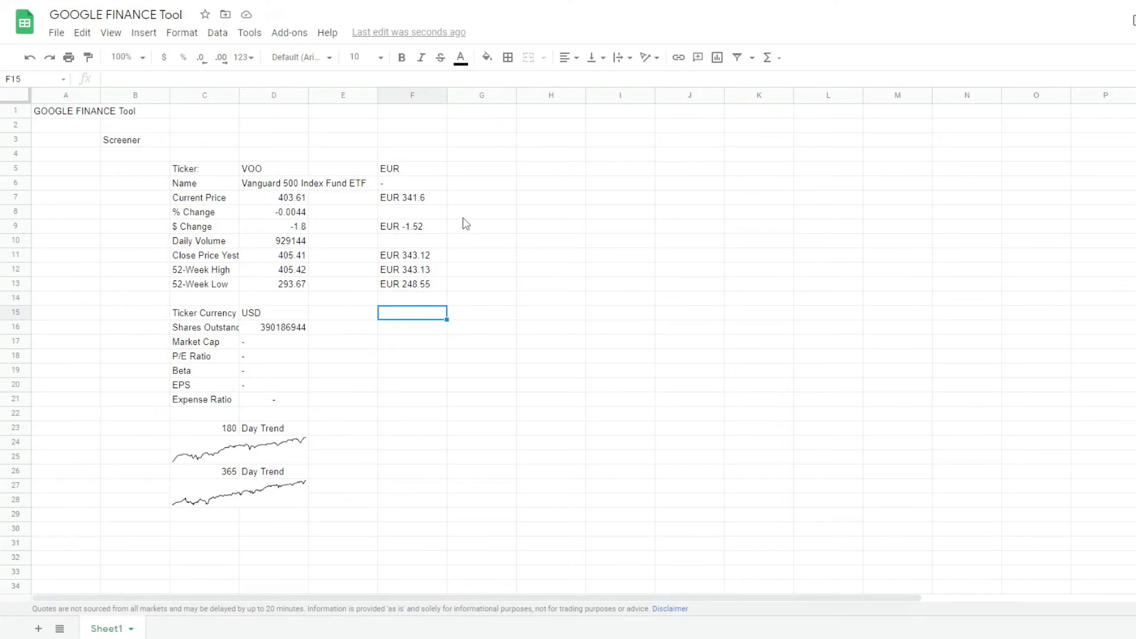
- Enter an IFERROR formula in F15 showing the USDEUR rate rounded to 2 decimals, '-' fallback
text(=IFE)
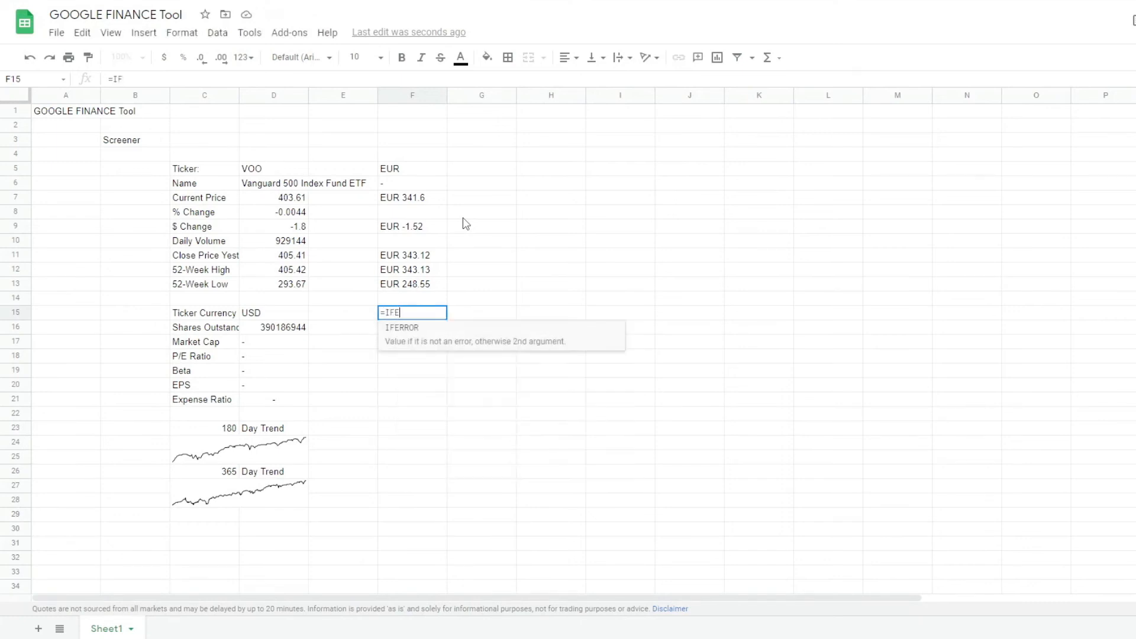
click(273, 312)
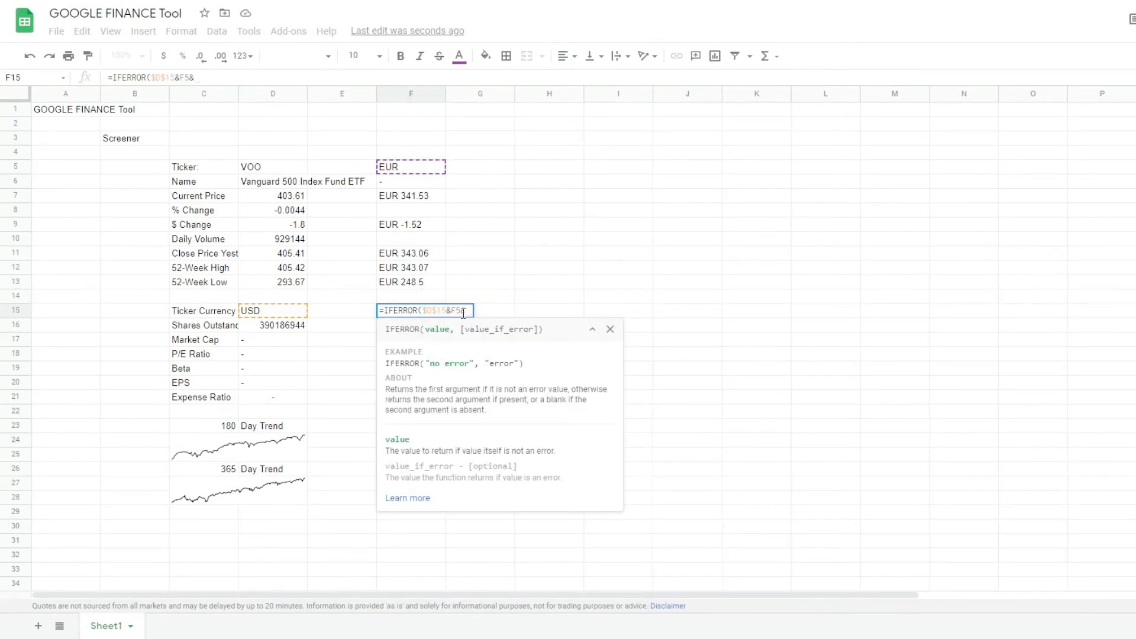
text(": ")
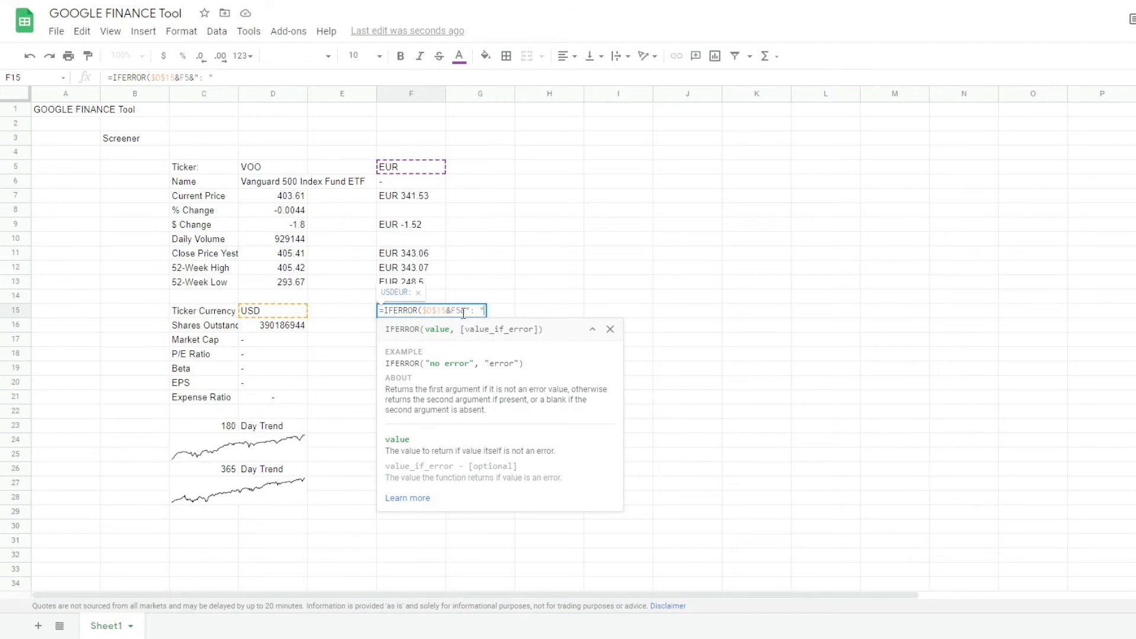
text(&ROUND(GOOGLEFINANCE()
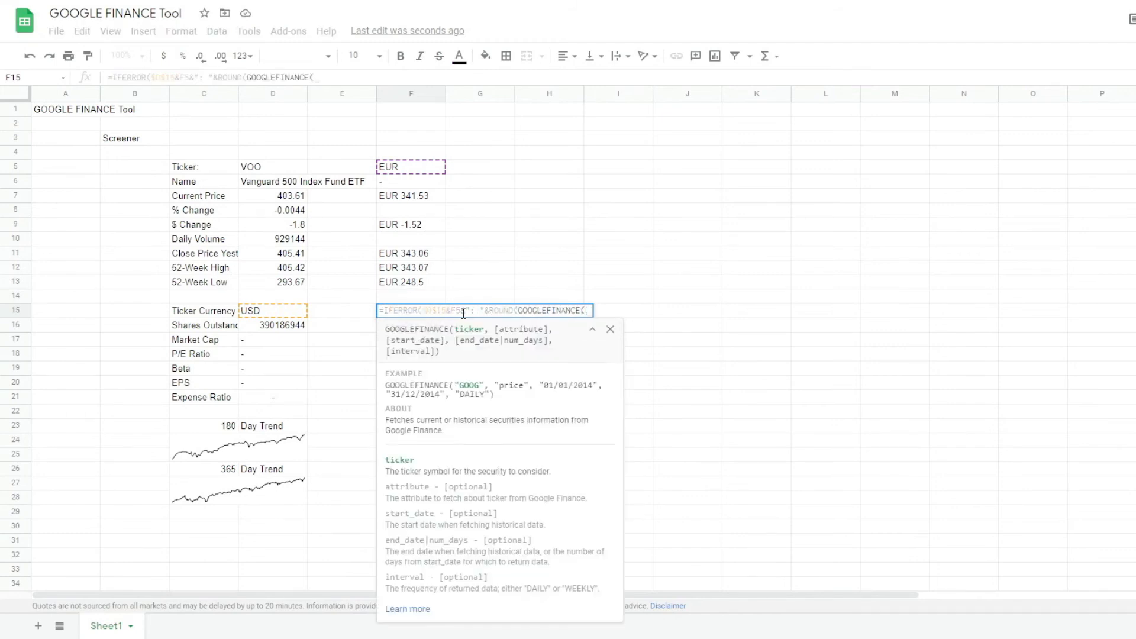
text("CURRENCY:)
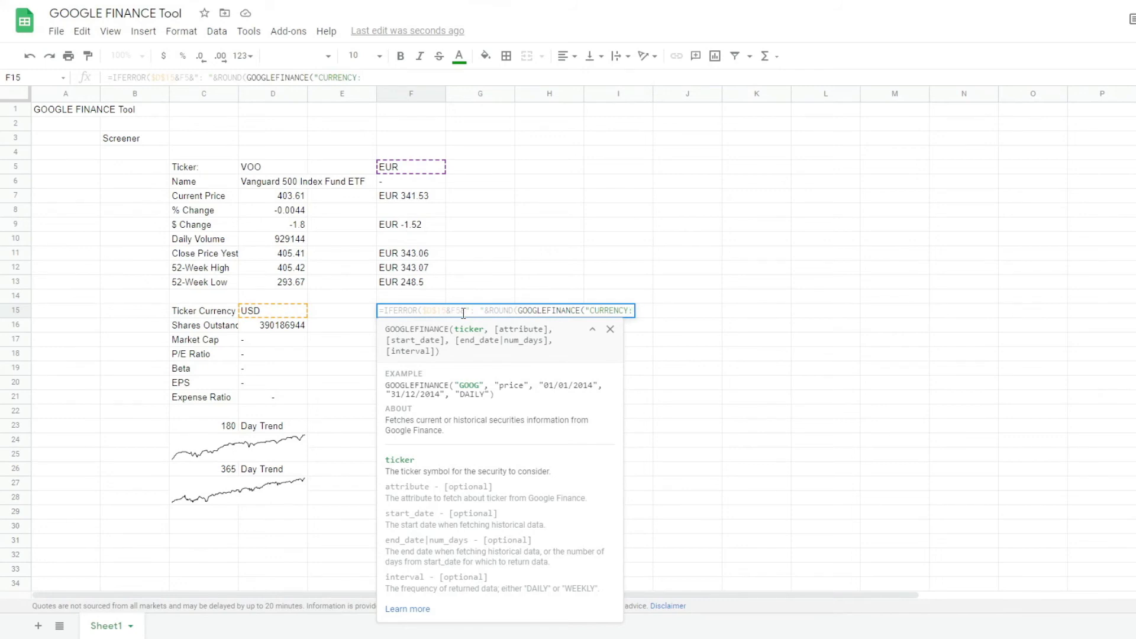
click(272, 310)
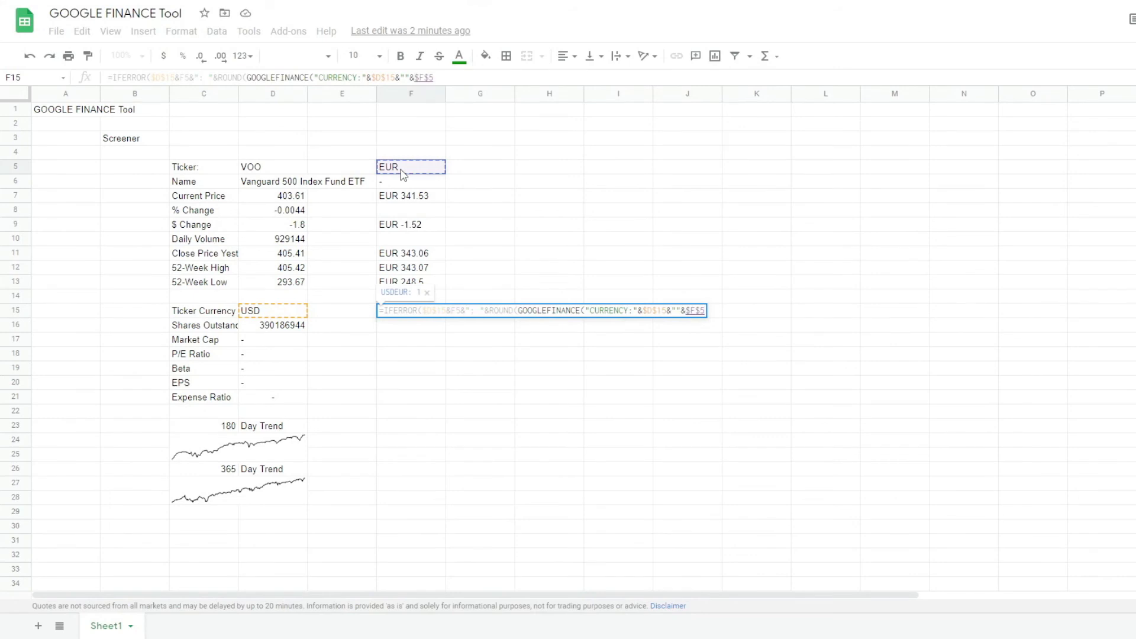
text(&""),2)
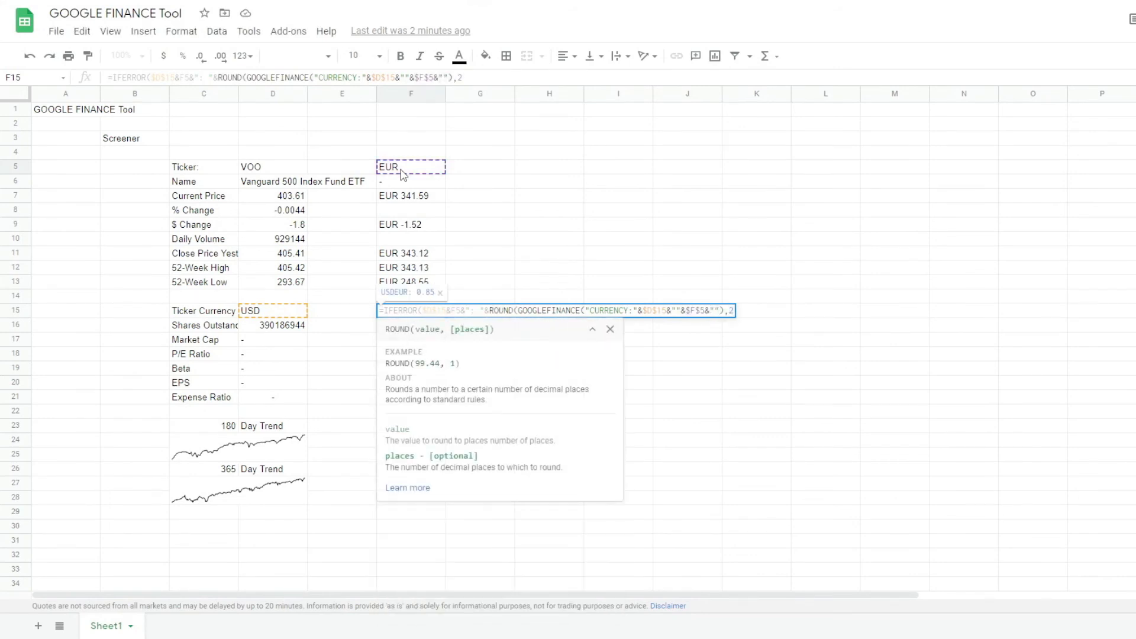
text(),"-"))
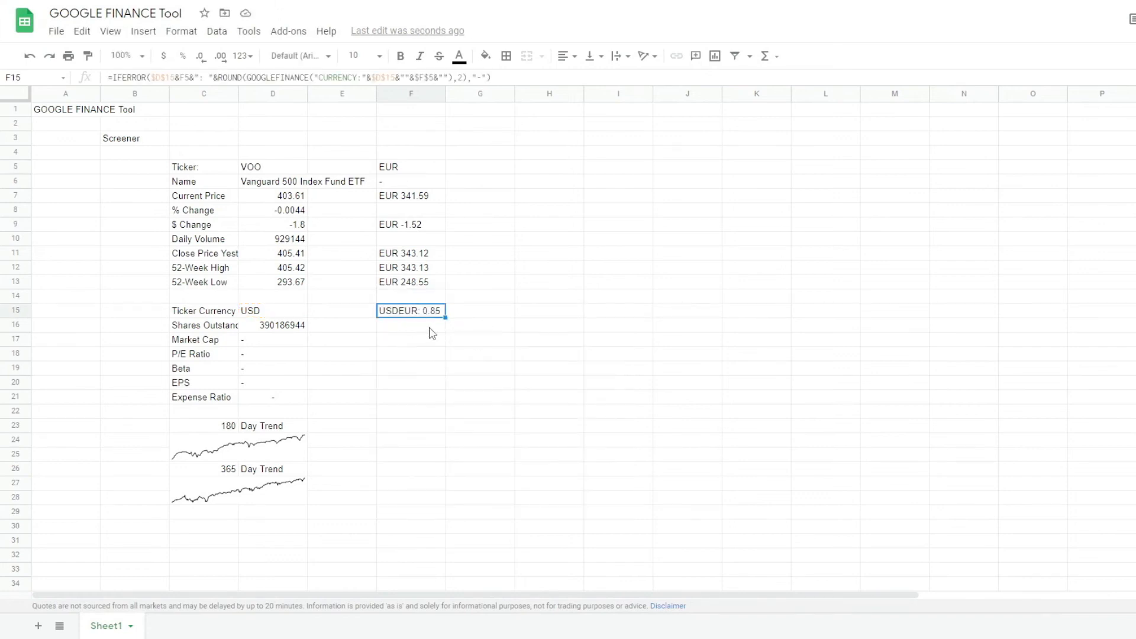
mouse_move(411, 319)
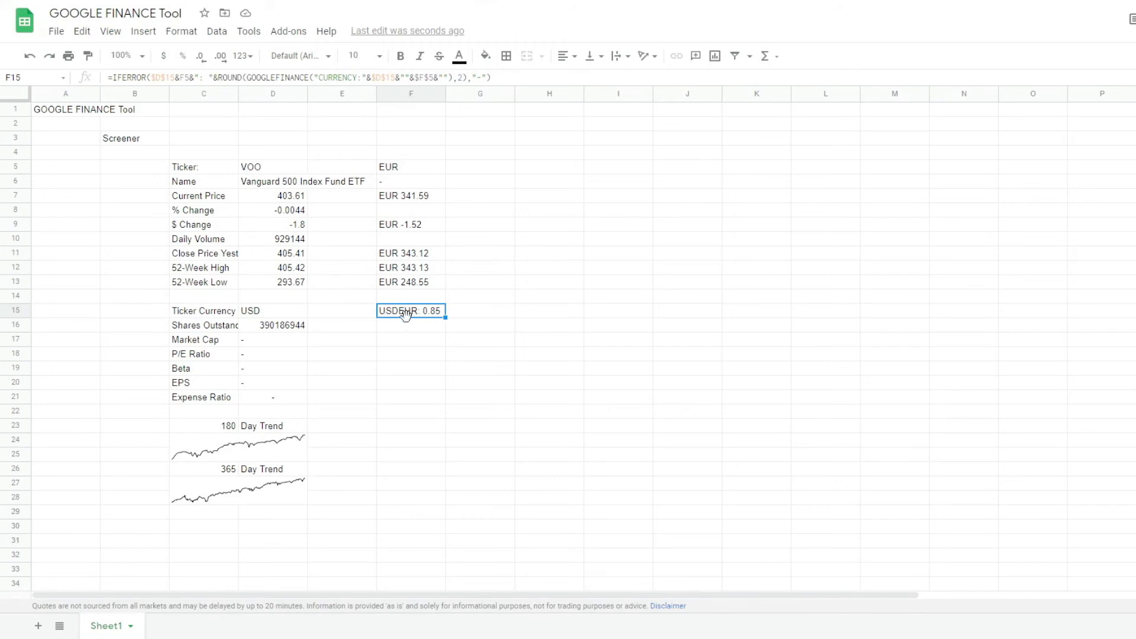
- Test the target currency in F5 with CAD, AUD and GPB to check conversions
click(411, 167)
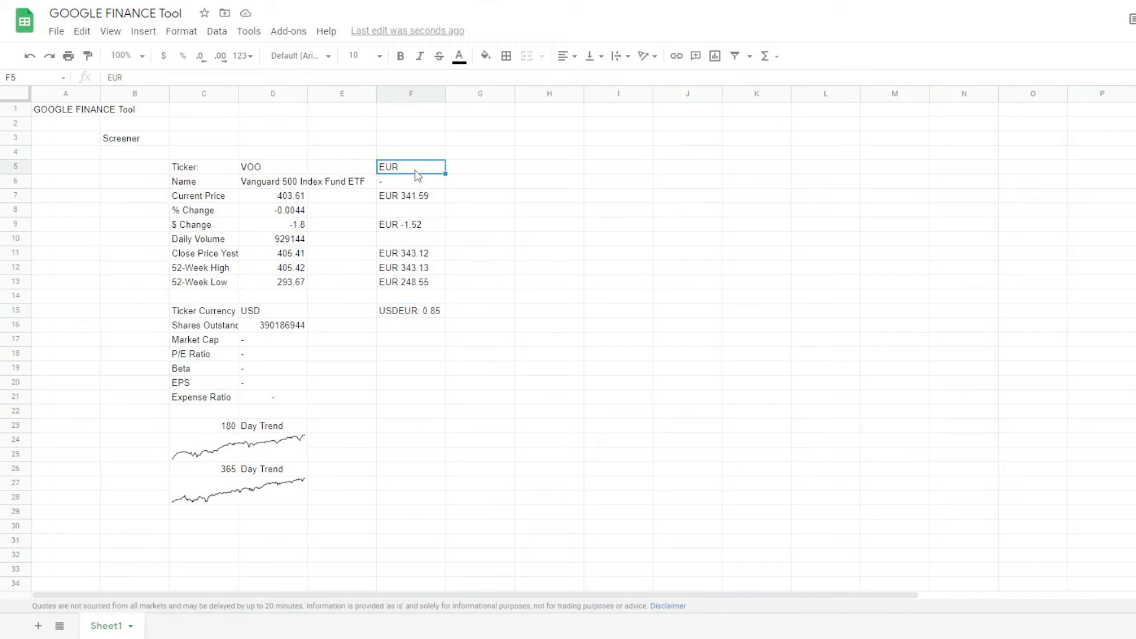
text(CAD)
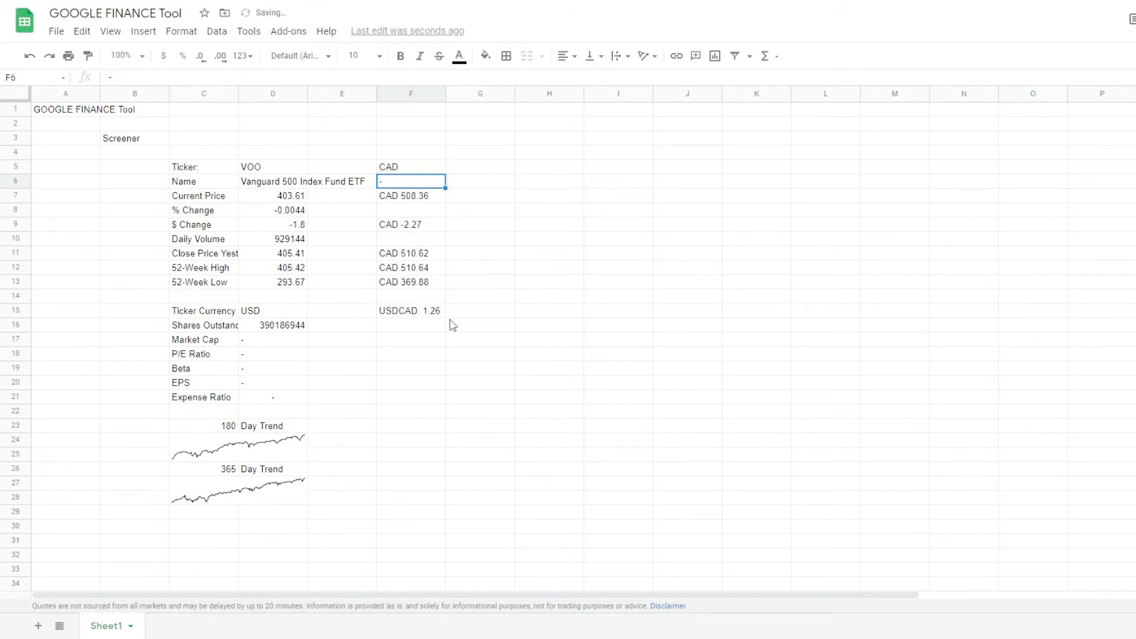
click(411, 310)
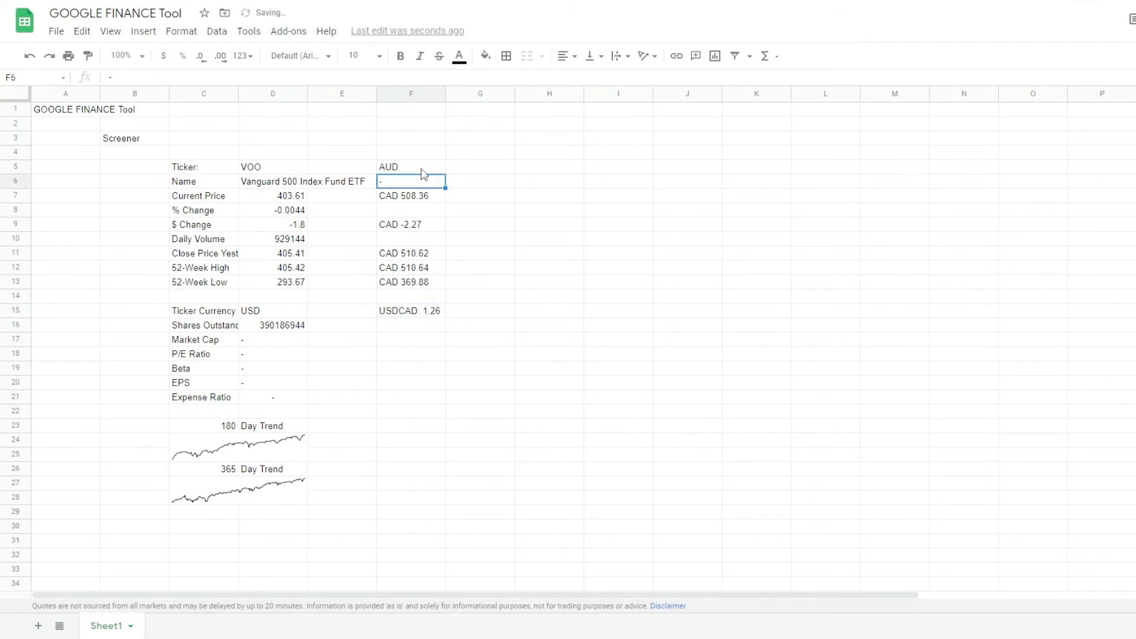
click(411, 167)
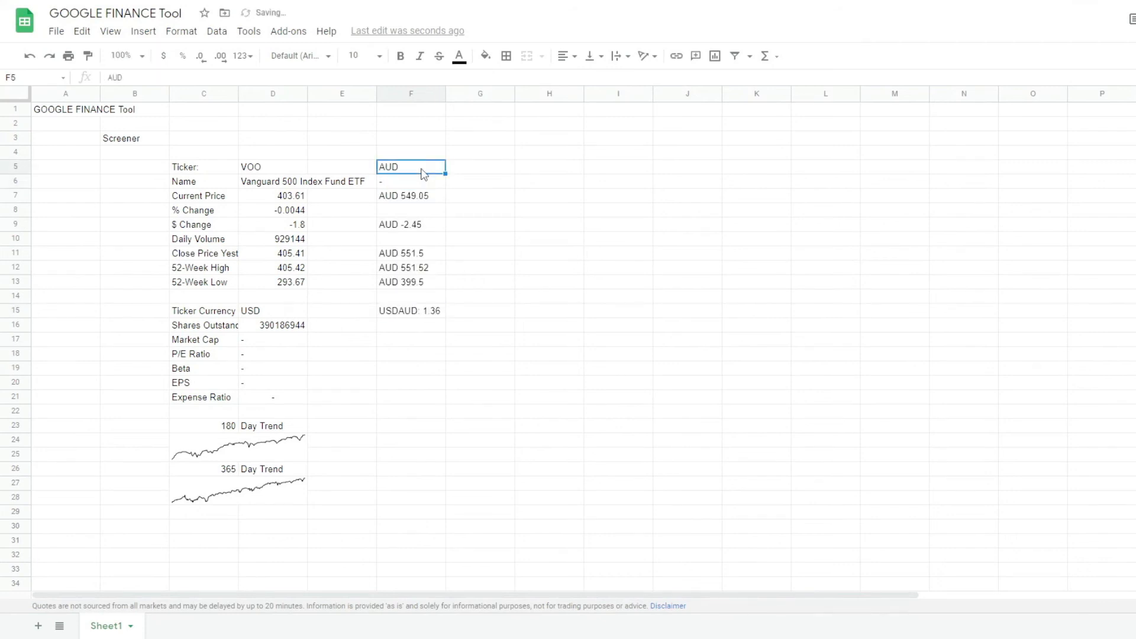
text(GPB)
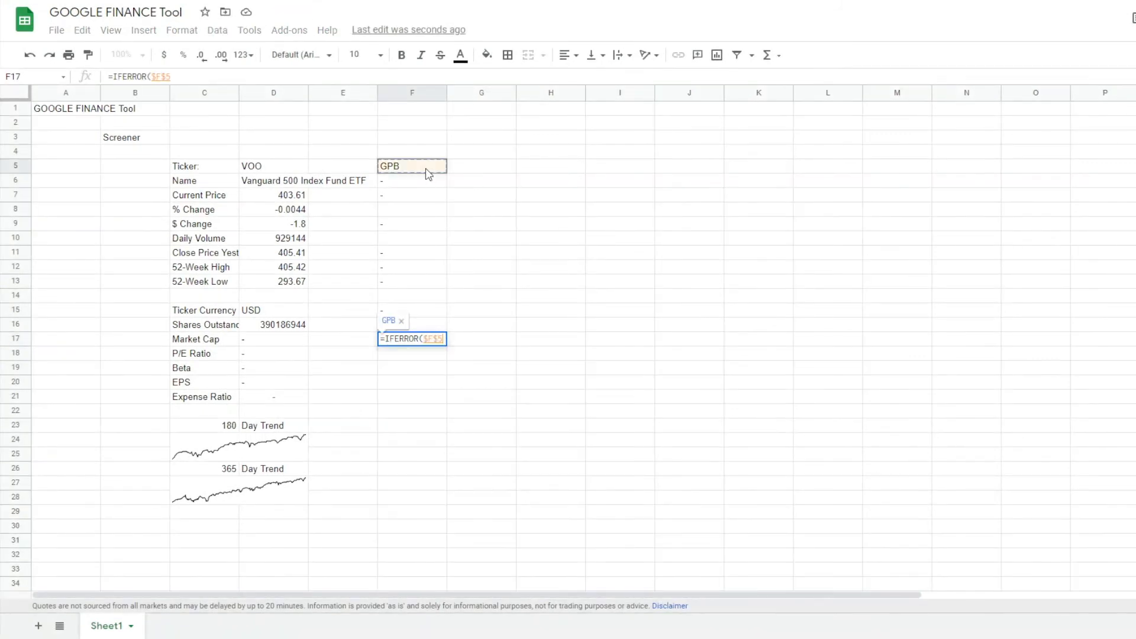
- Add the F17 market cap conversion formula in billions with ' B', and set ticker SPCE
click(274, 310)
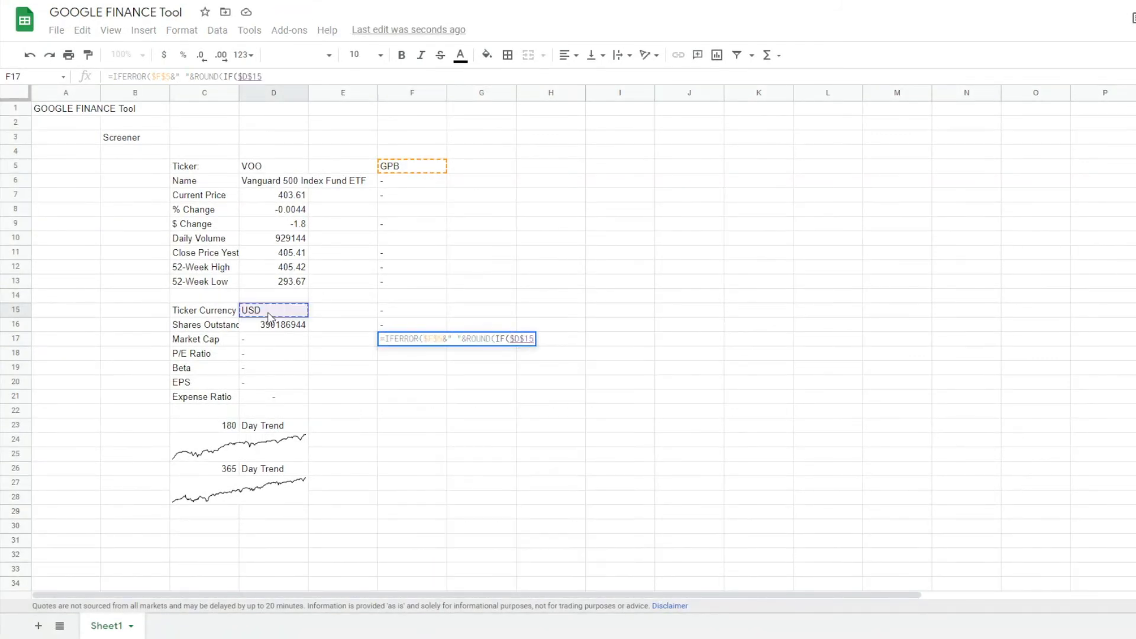
text(GOOGLEFINANCE("CURRENCY:"&$D$15&""&$F$5&"")*GOOGLEFINANCE($D$5,"Marketcap)
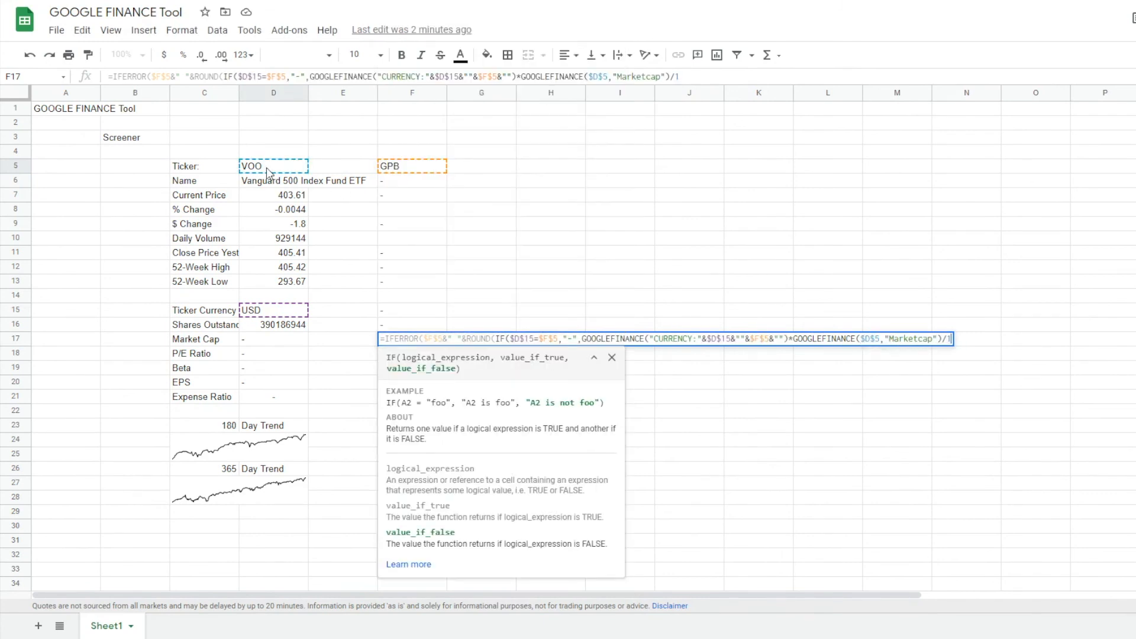
text(/1000000000),2)&" B")
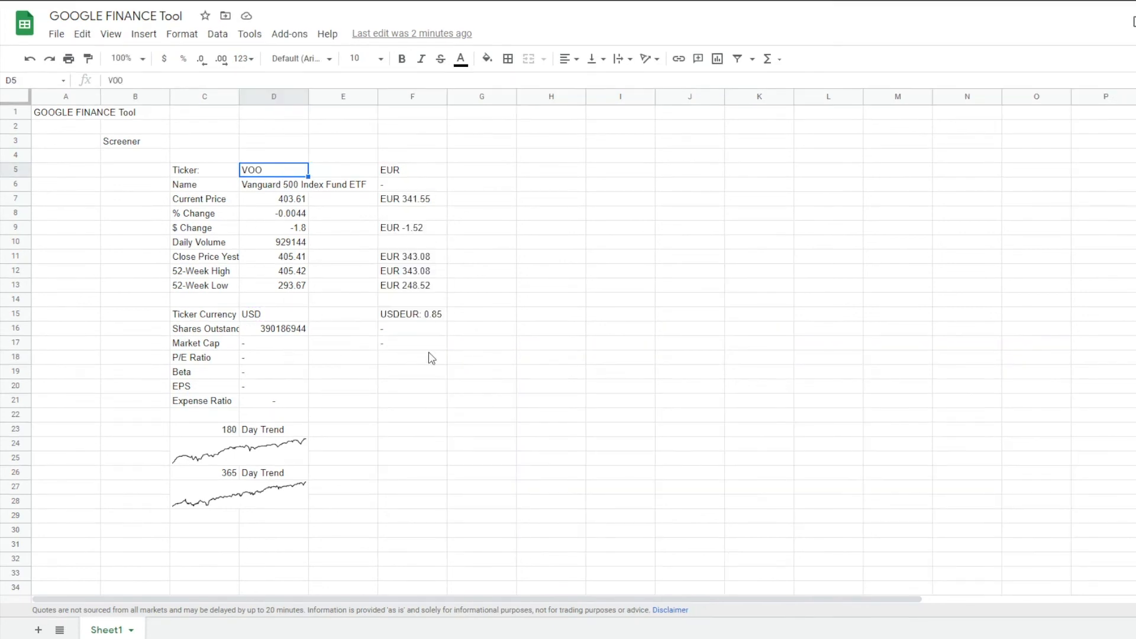
mouse_move(274, 179)
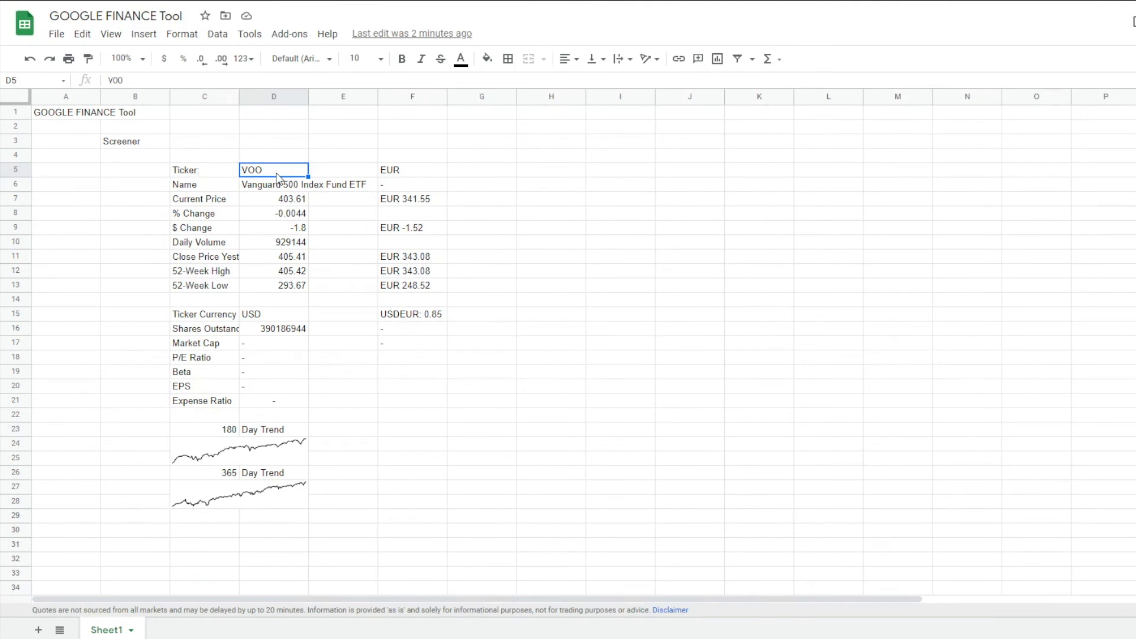
text(SPCE)
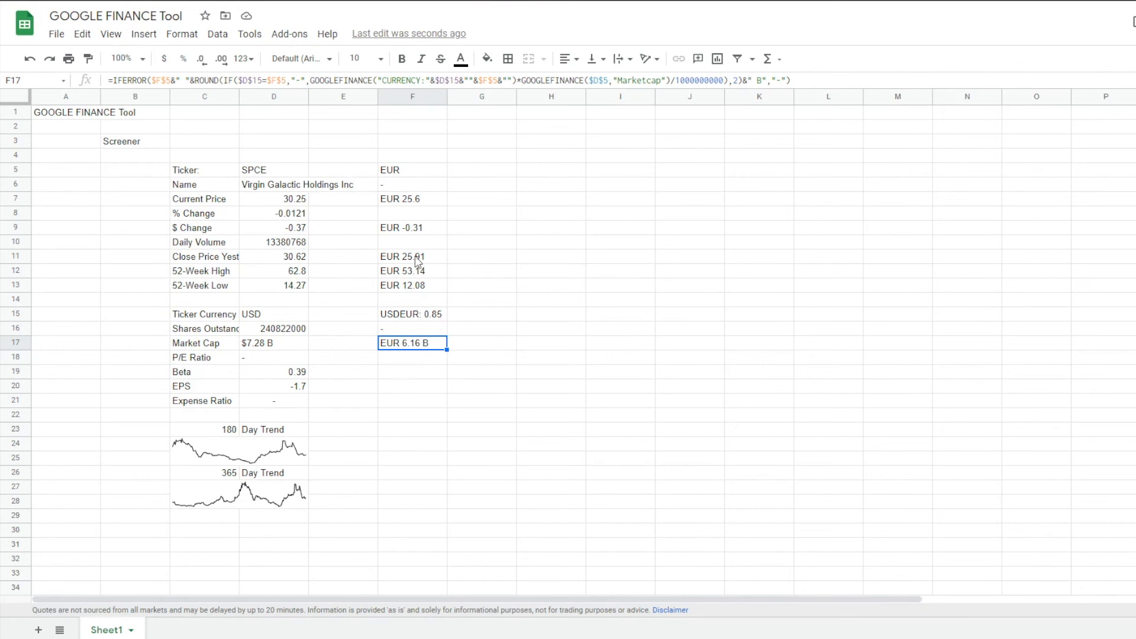
- Copy F7's conversion formula into F18–F21 for P/E Ratio, Beta, EPS and Expense Ratio
click(412, 199)
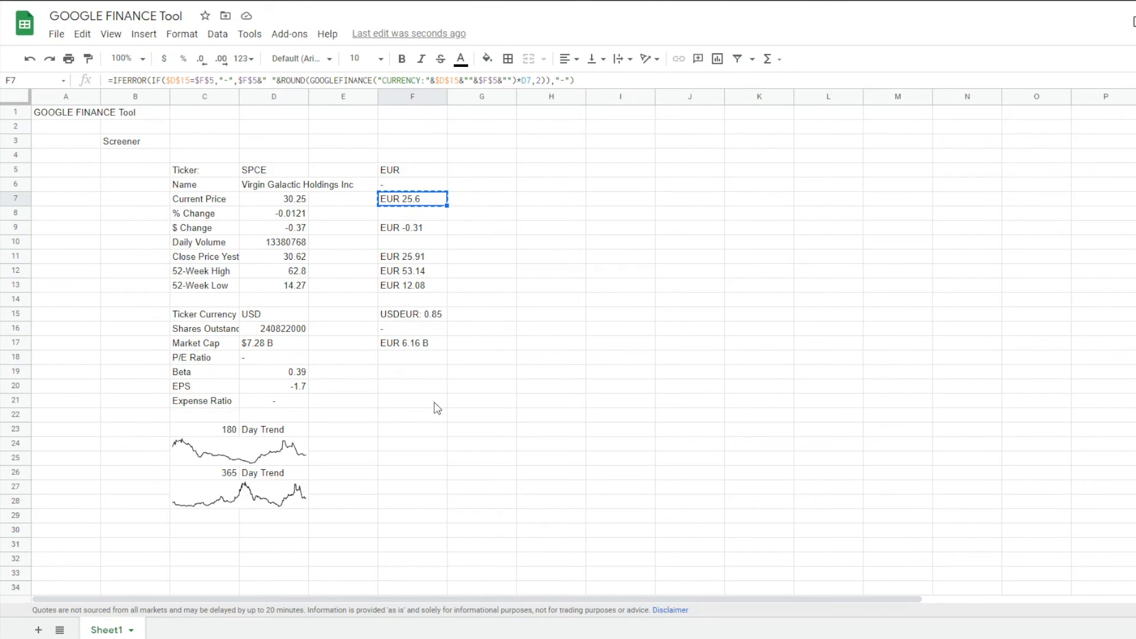
mouse_move(417, 394)
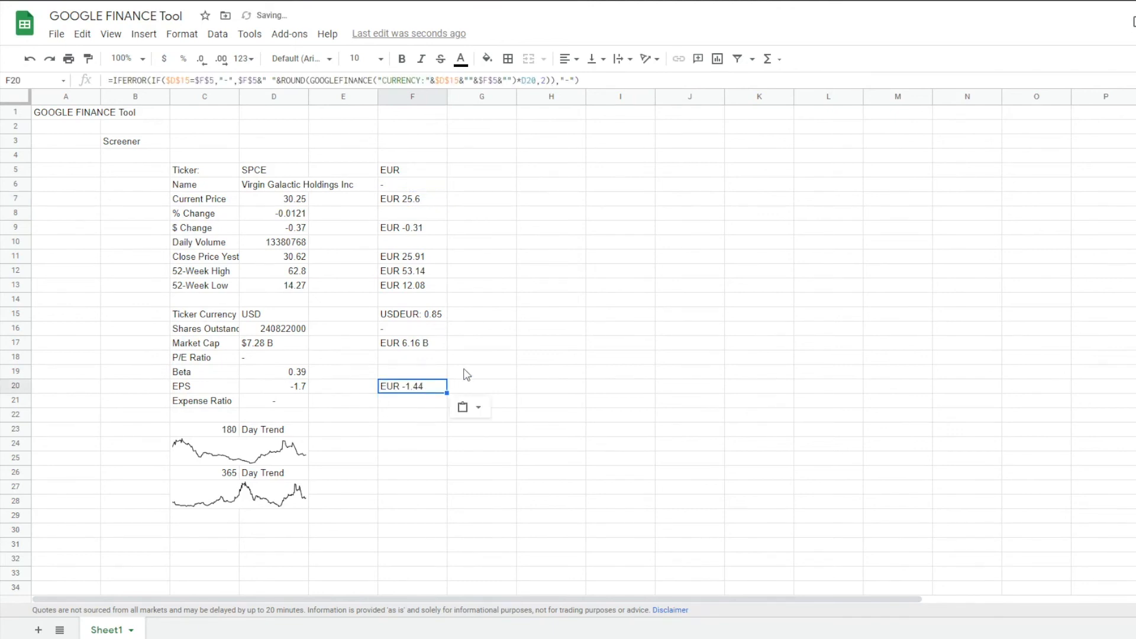
click(411, 356)
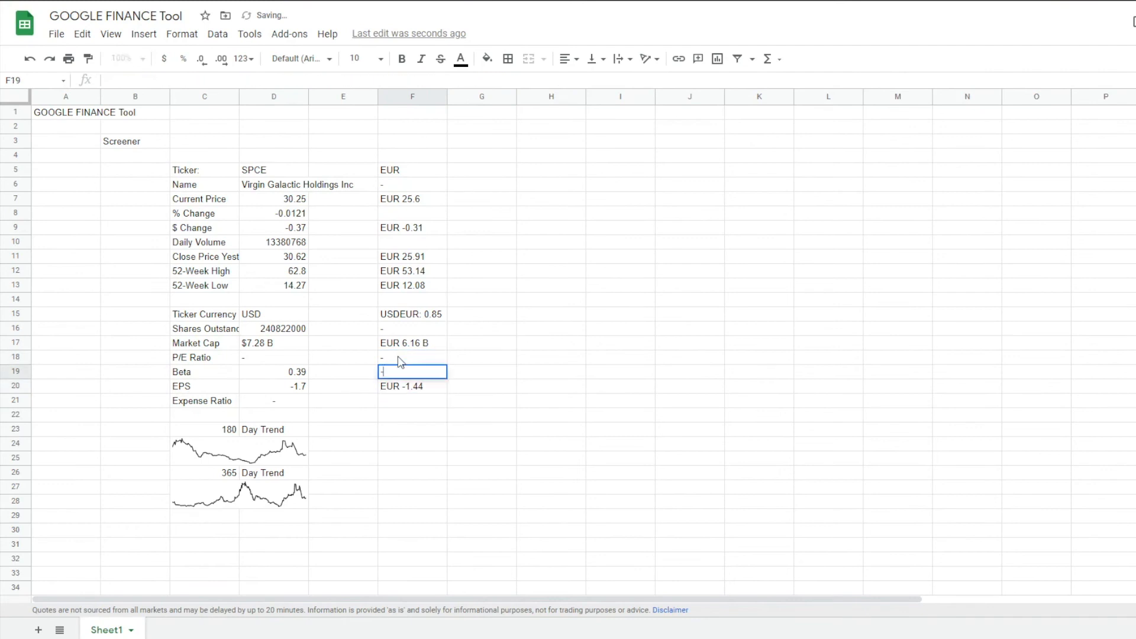
click(412, 400)
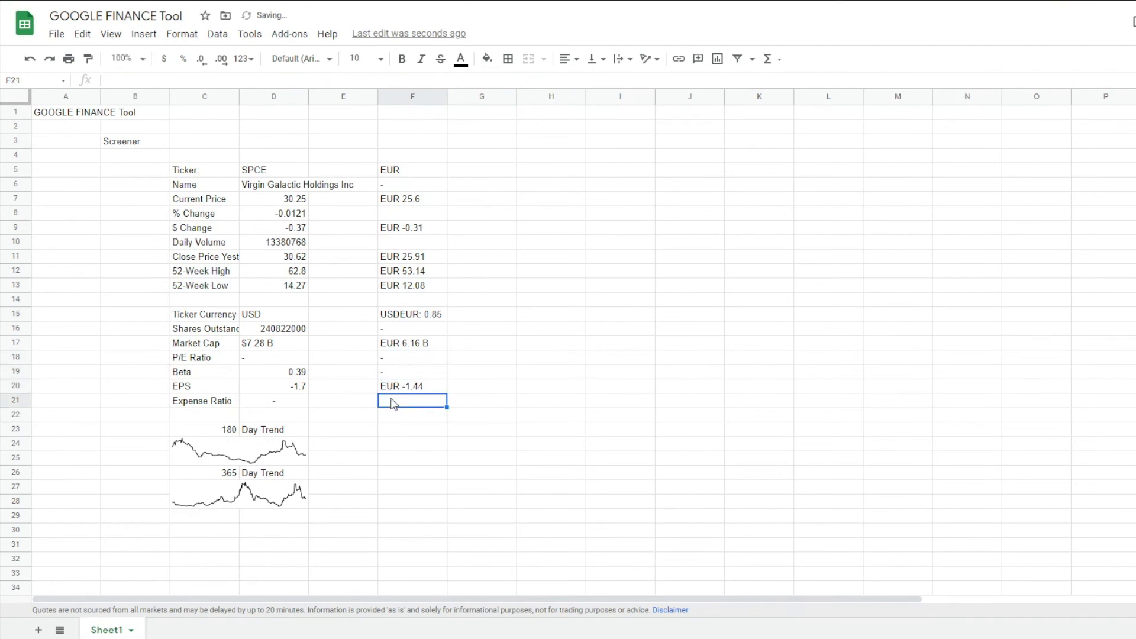
mouse_move(439, 416)
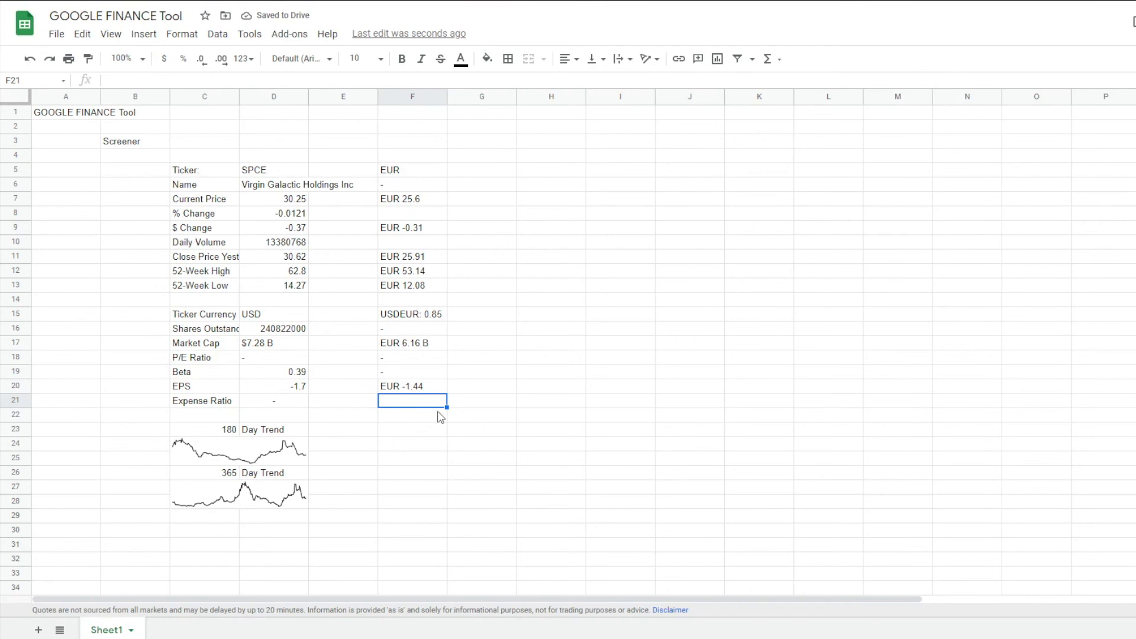
click(412, 429)
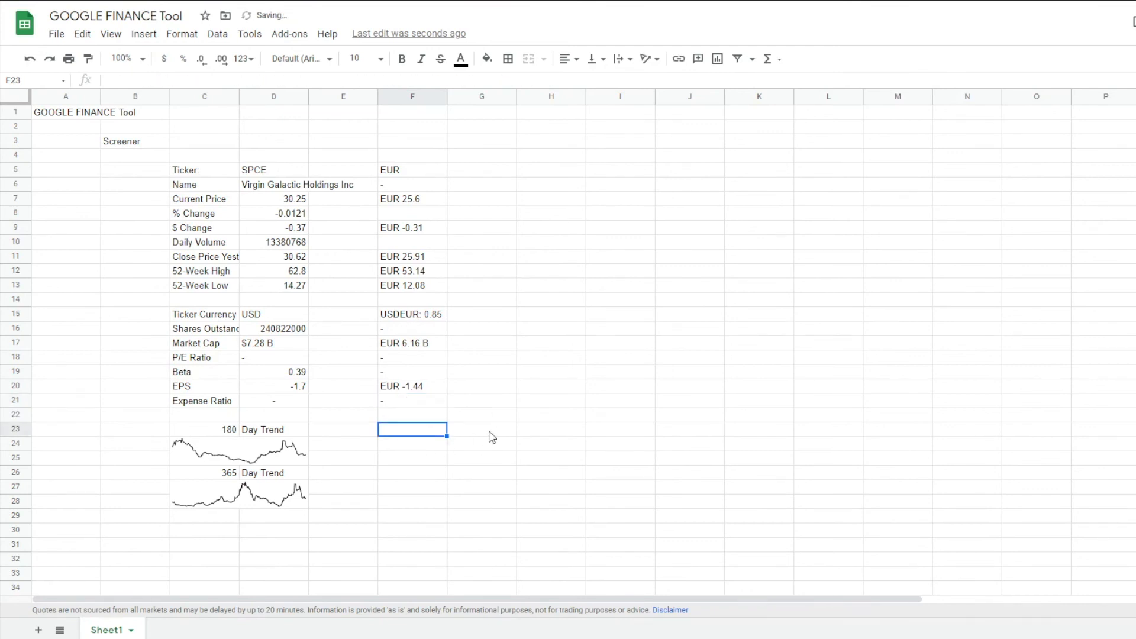
mouse_move(174, 171)
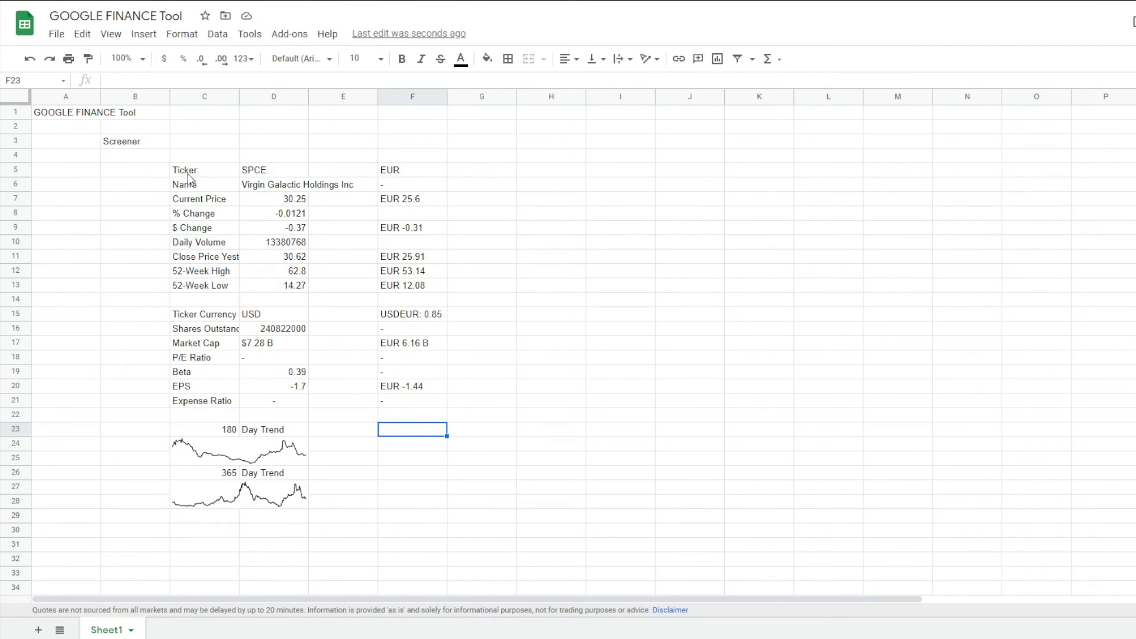
drag(412, 170, 412, 450)
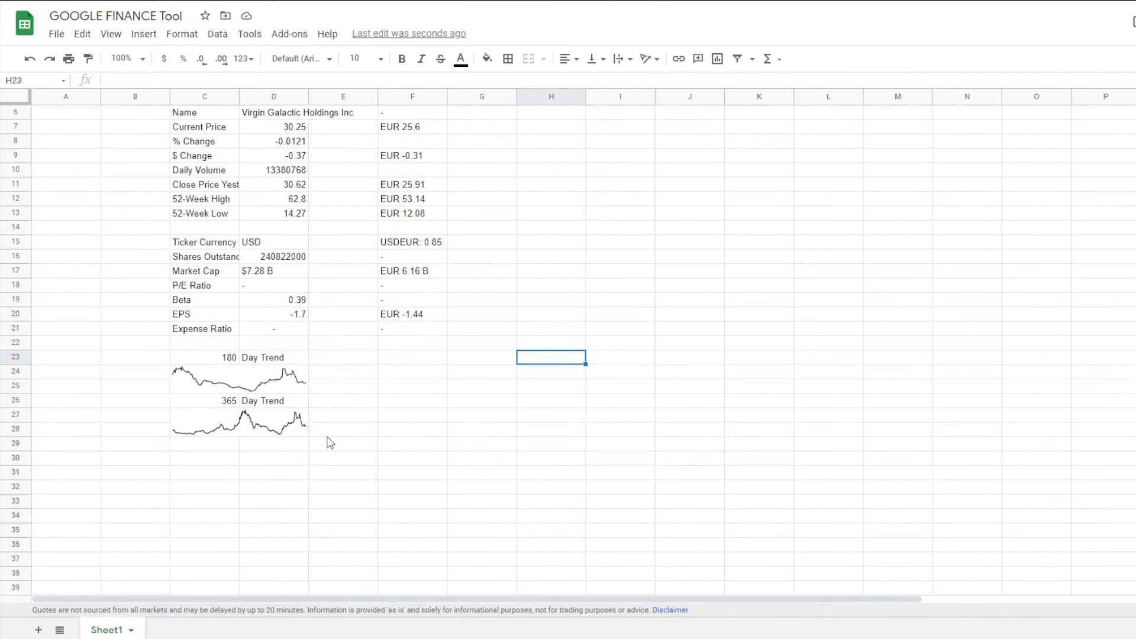
- Type 'Historical Data' in B32 and labels Info, Attribute, Start Date, End Date, Interval below
scroll(down, 3)
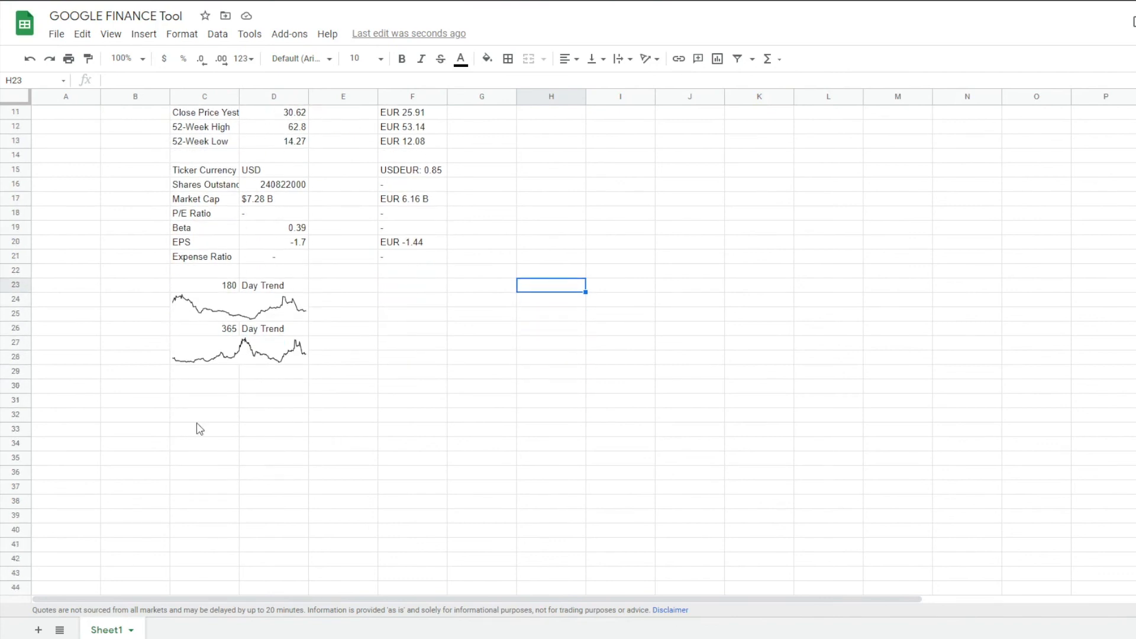
text(Historical Data)
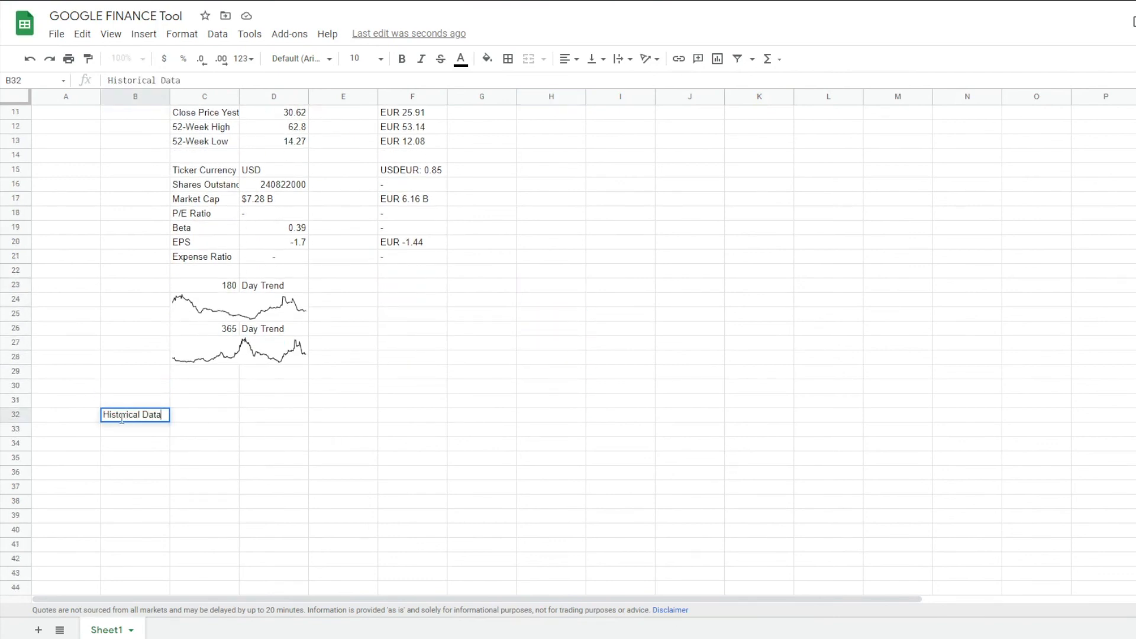
text(Attribute)
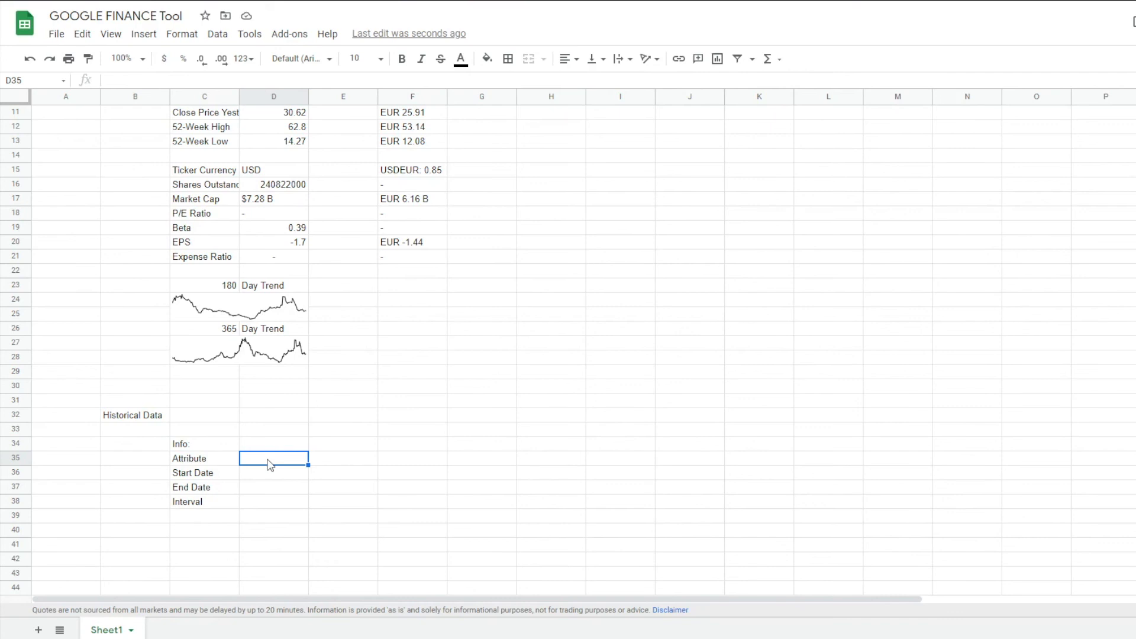
mouse_move(252, 191)
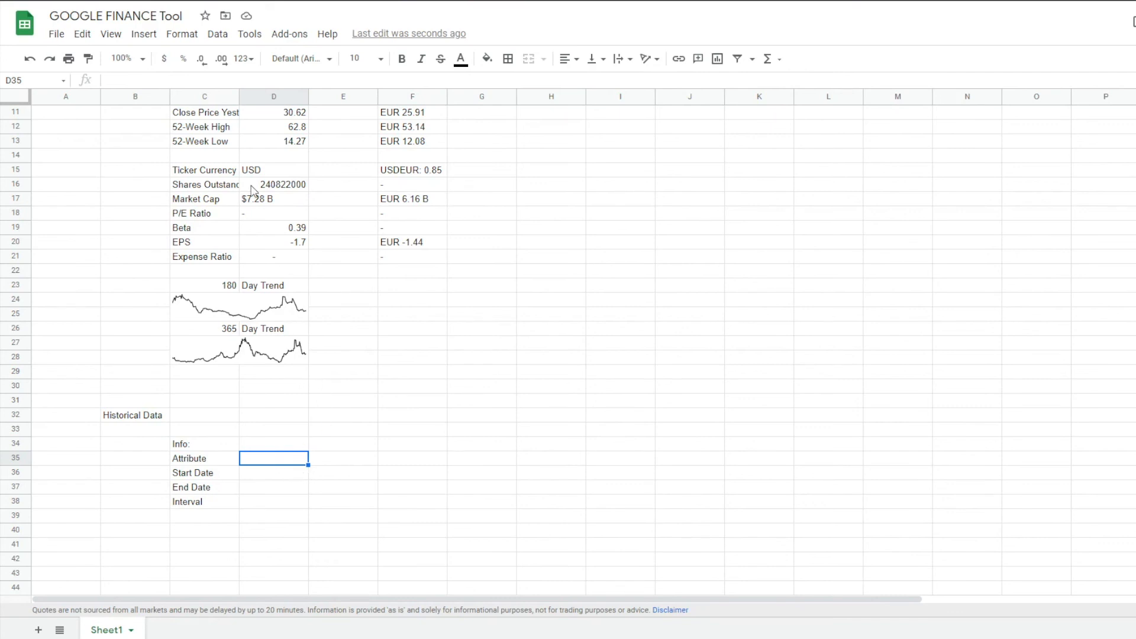
- Give Attribute a dropdown list: all, volume, price, close, low, high, open
click(216, 33)
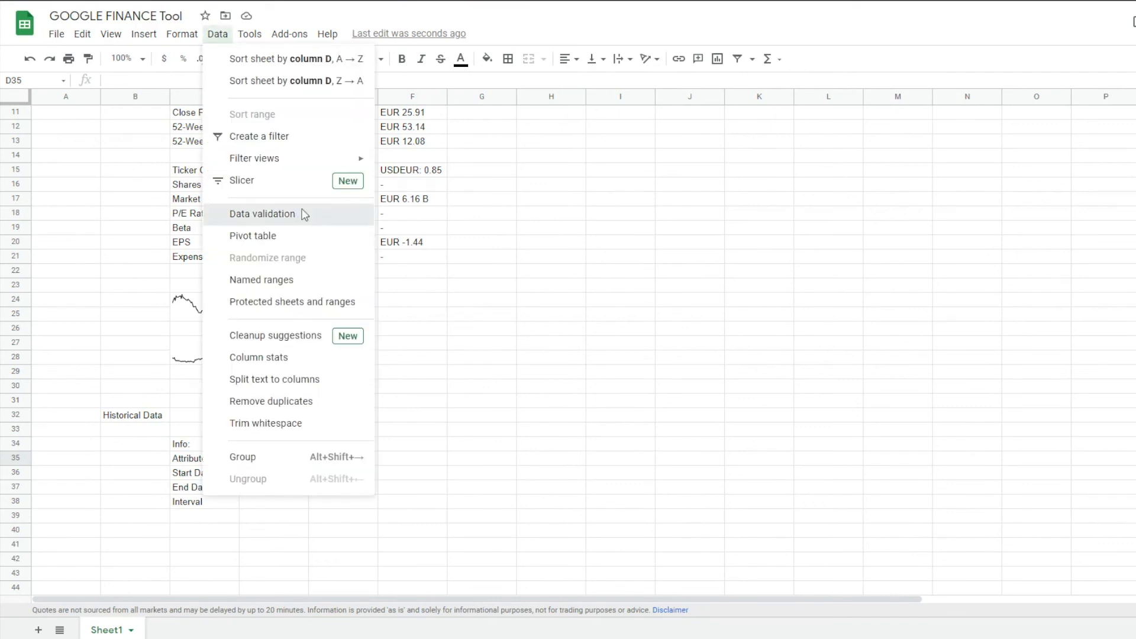
click(262, 213)
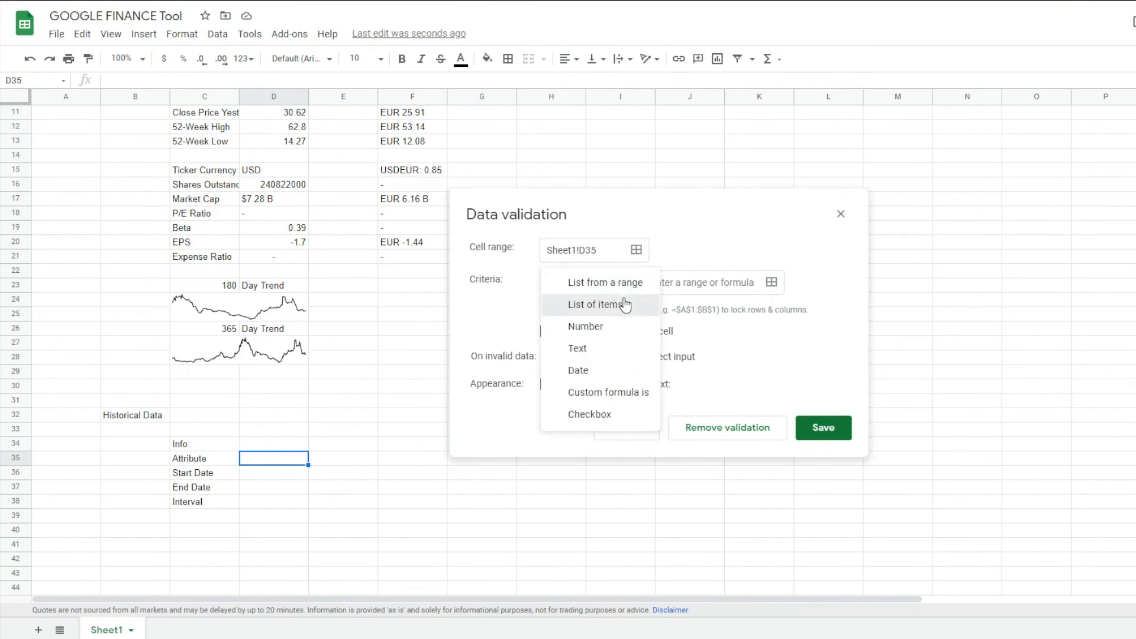
click(601, 304)
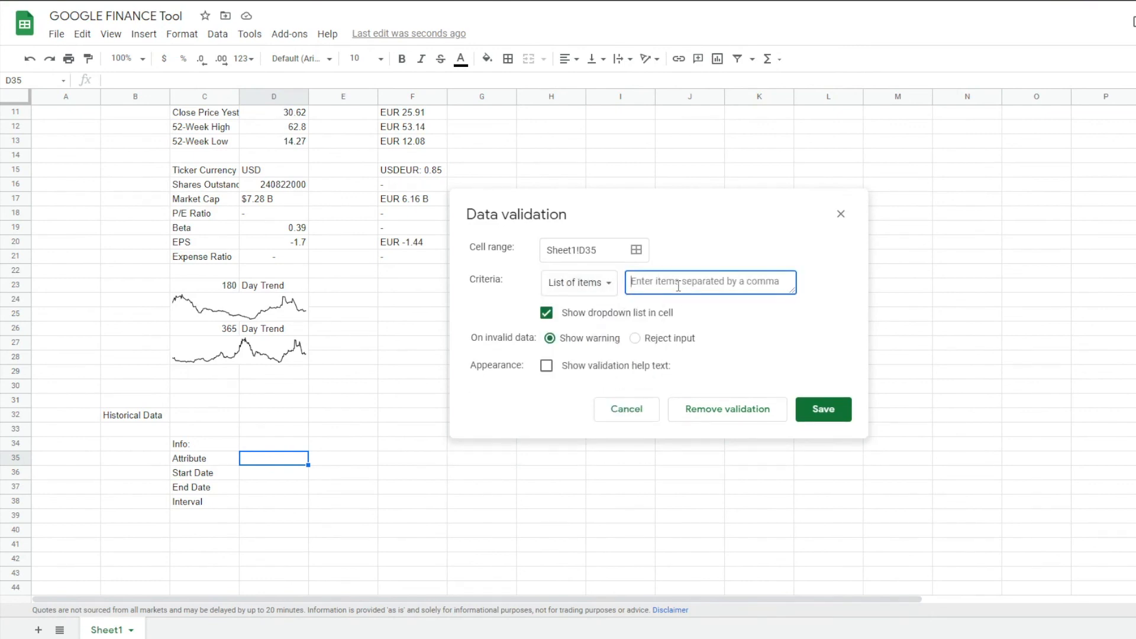
text(all,volume,price,)
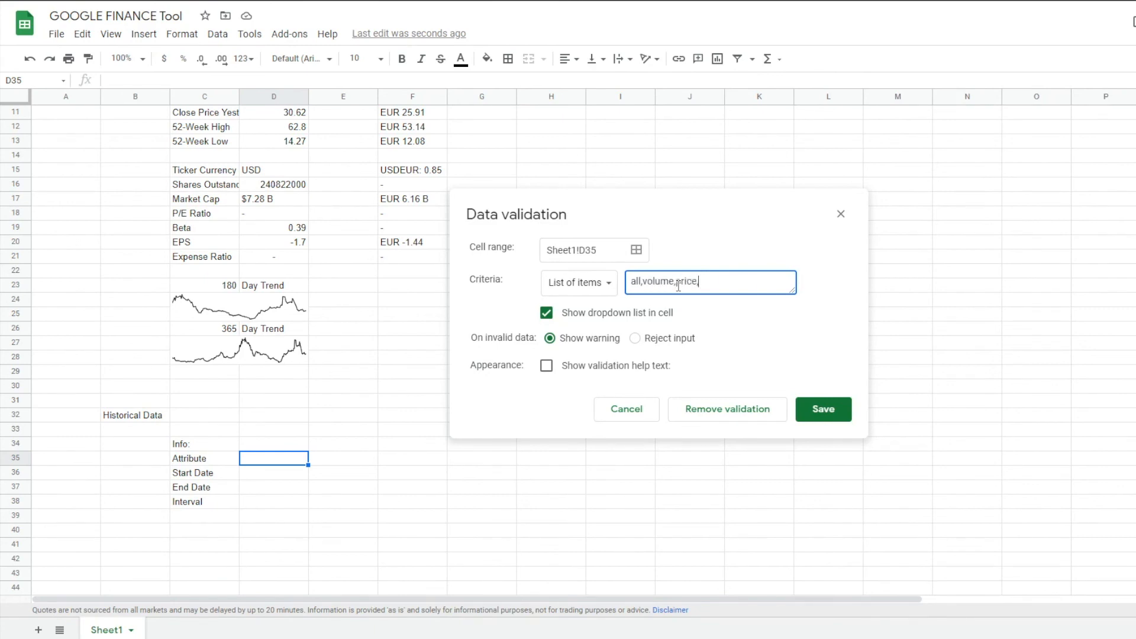
text(,close,low,high,open)
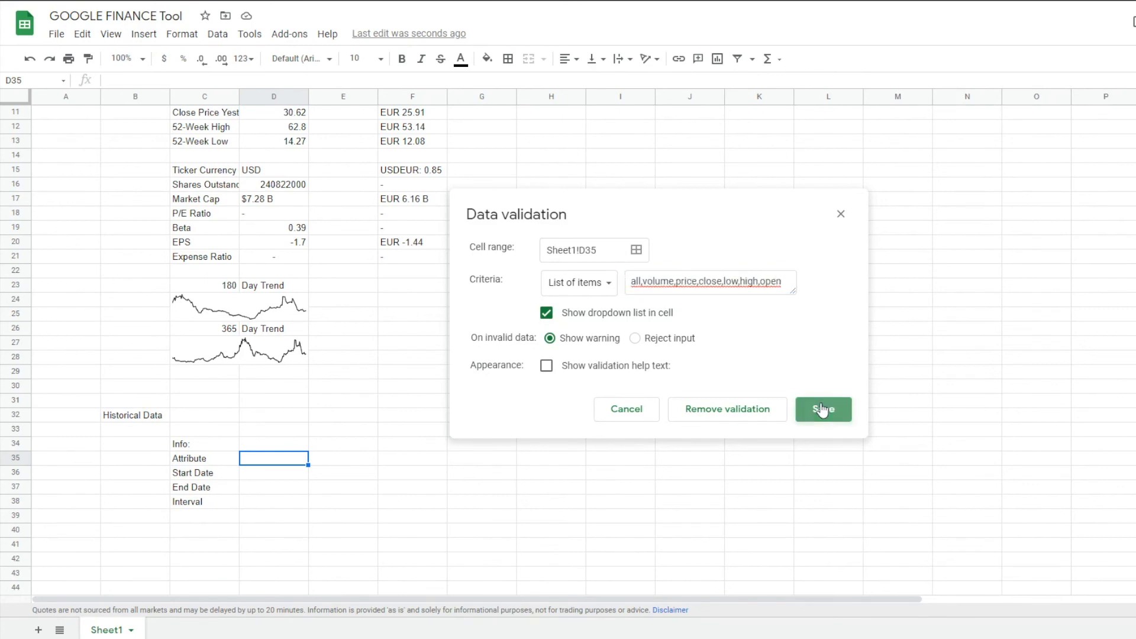
click(824, 410)
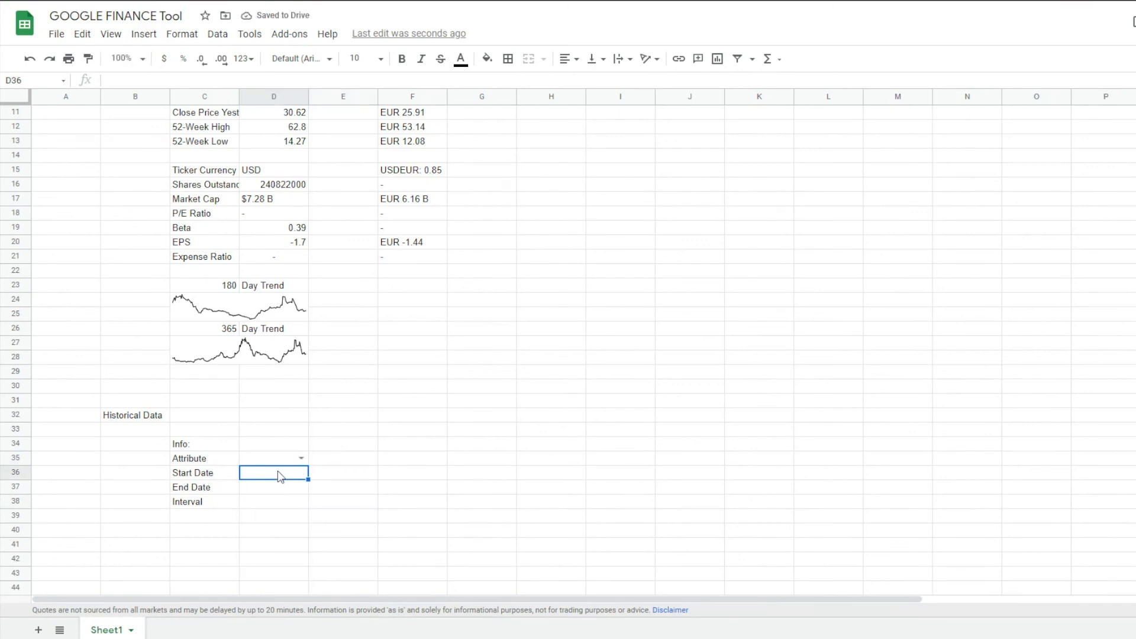
- Add date validation to Start and End Date and pick 7 July 2021 as start
click(216, 34)
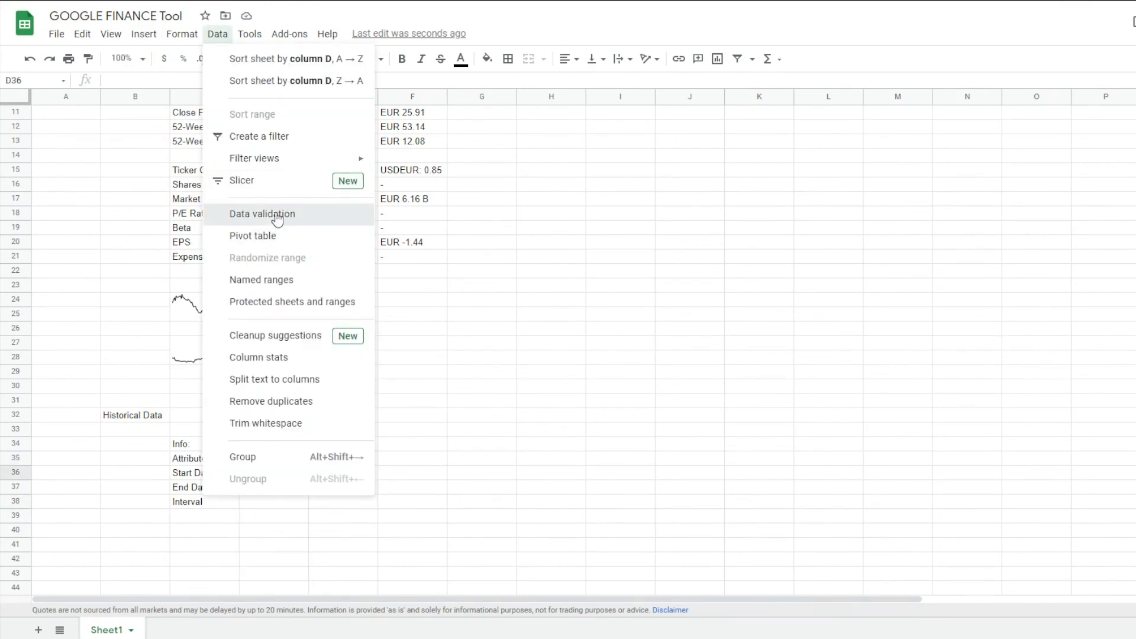
click(262, 214)
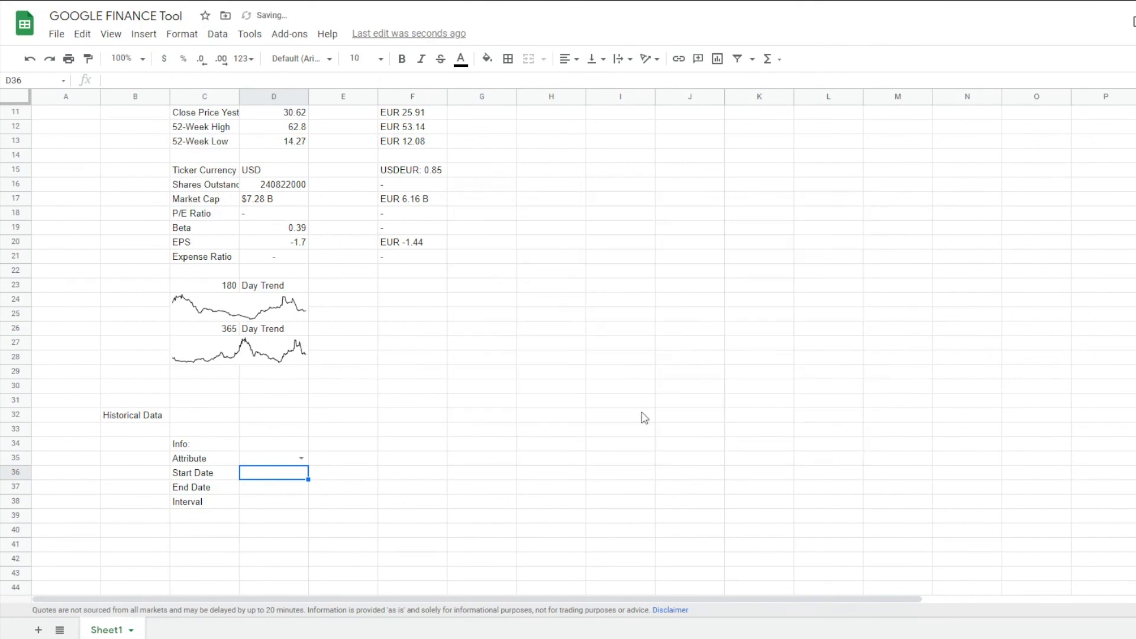
click(216, 33)
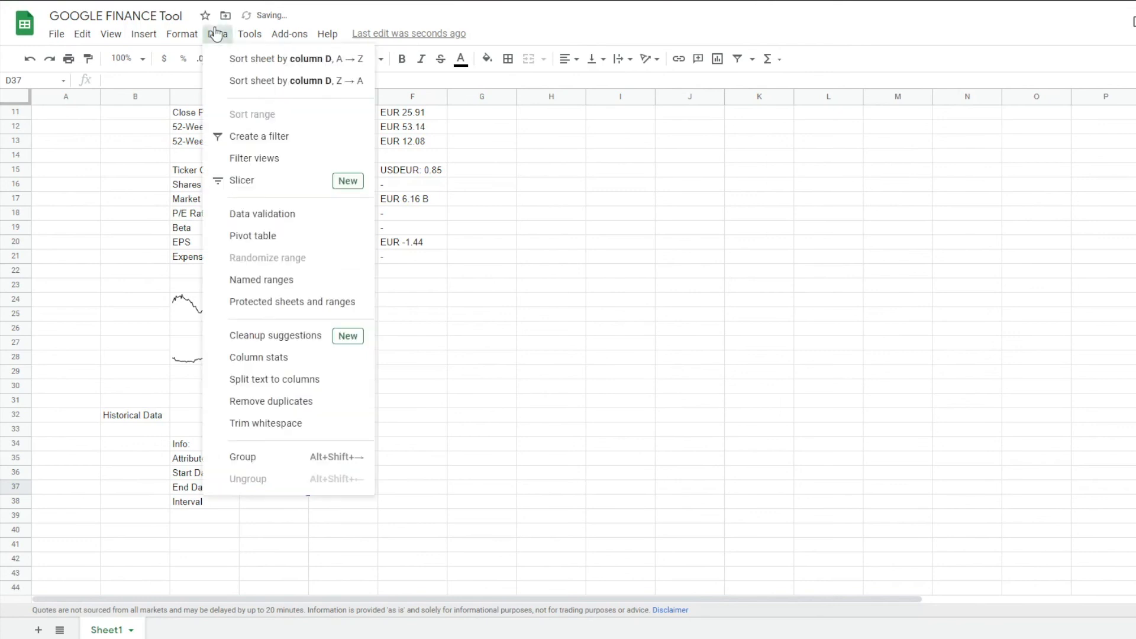
click(262, 213)
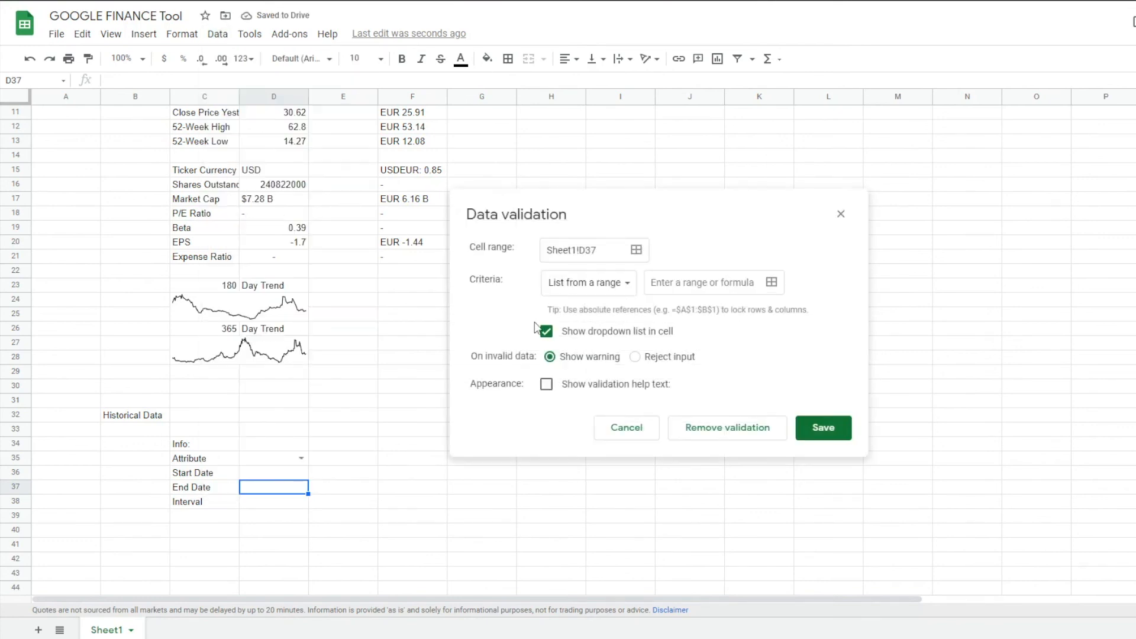
click(588, 283)
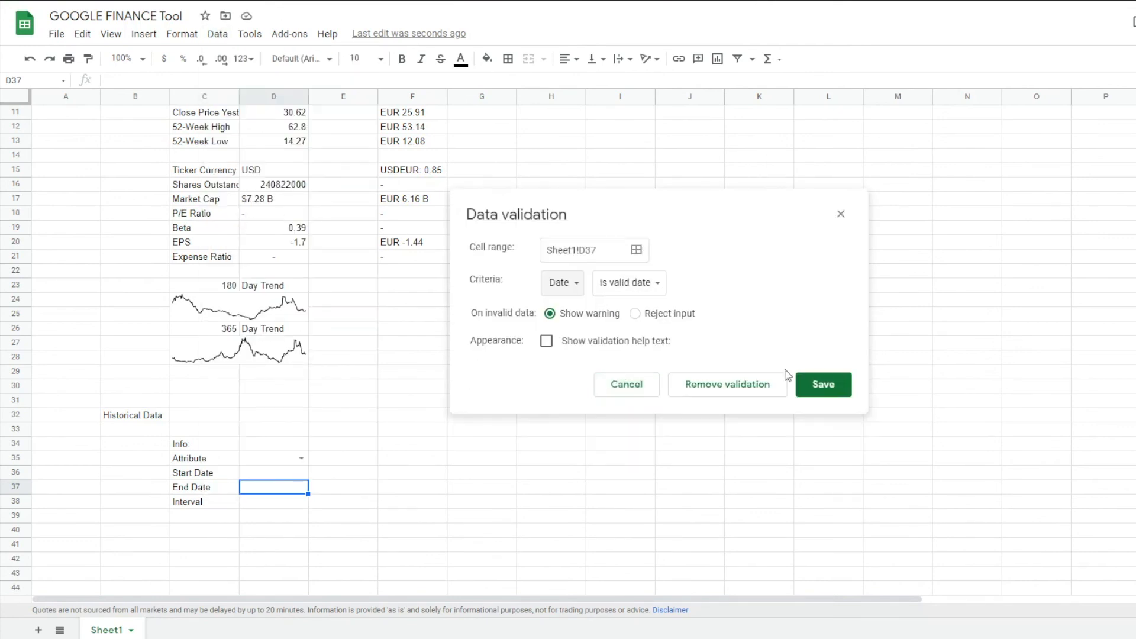
click(823, 384)
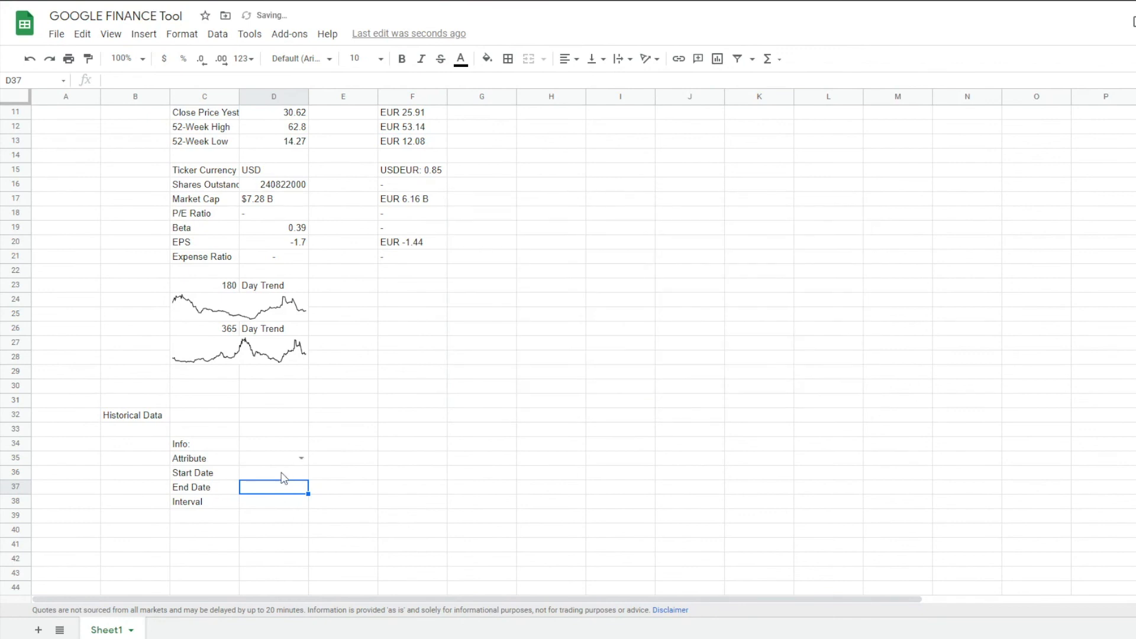
click(274, 472)
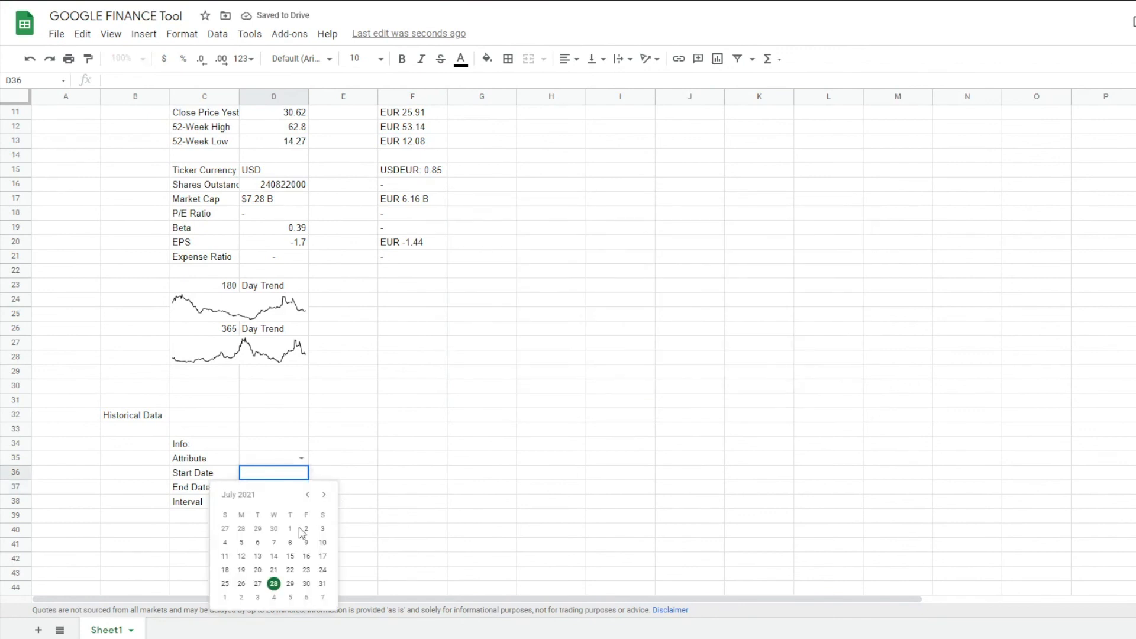
click(274, 542)
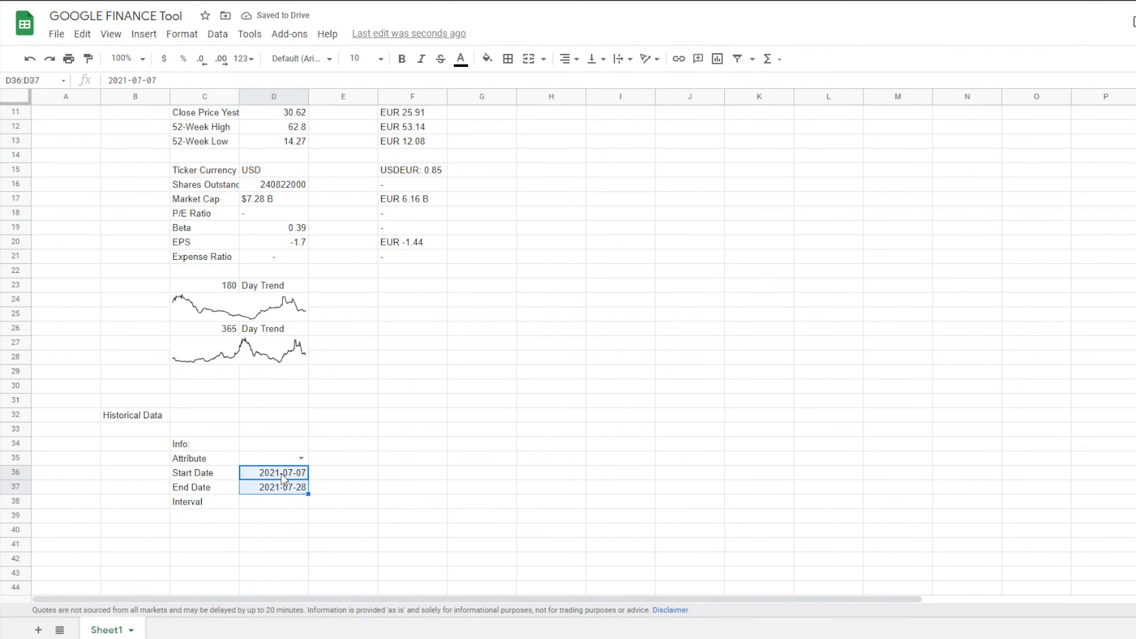
click(273, 501)
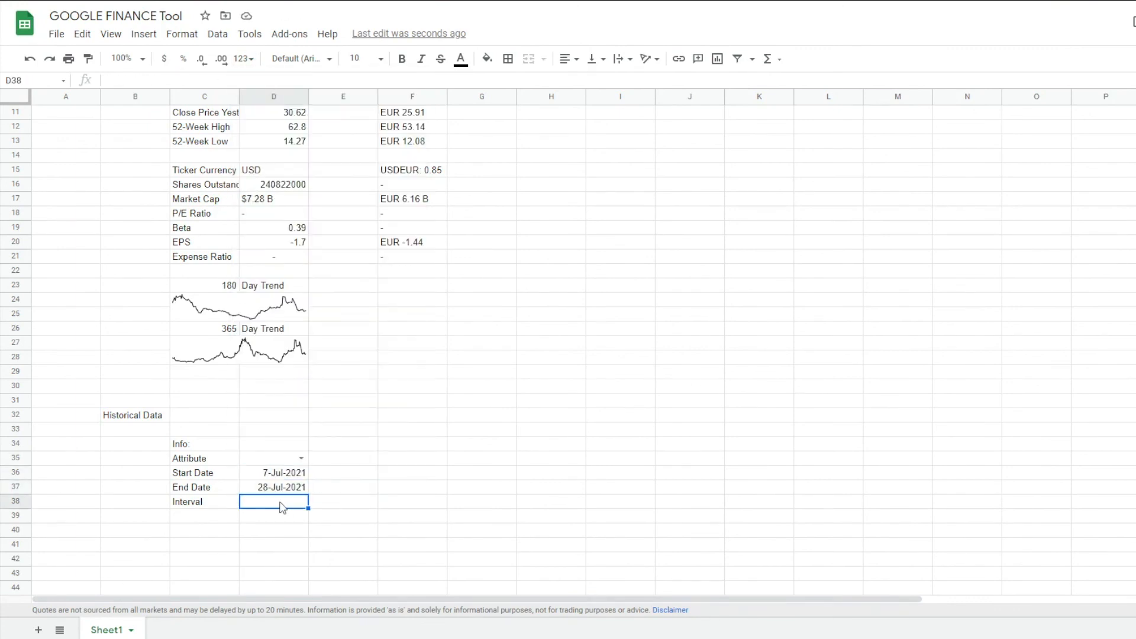
- Give Interval a weekly/daily dropdown, set it to weekly and Attribute to all
click(217, 34)
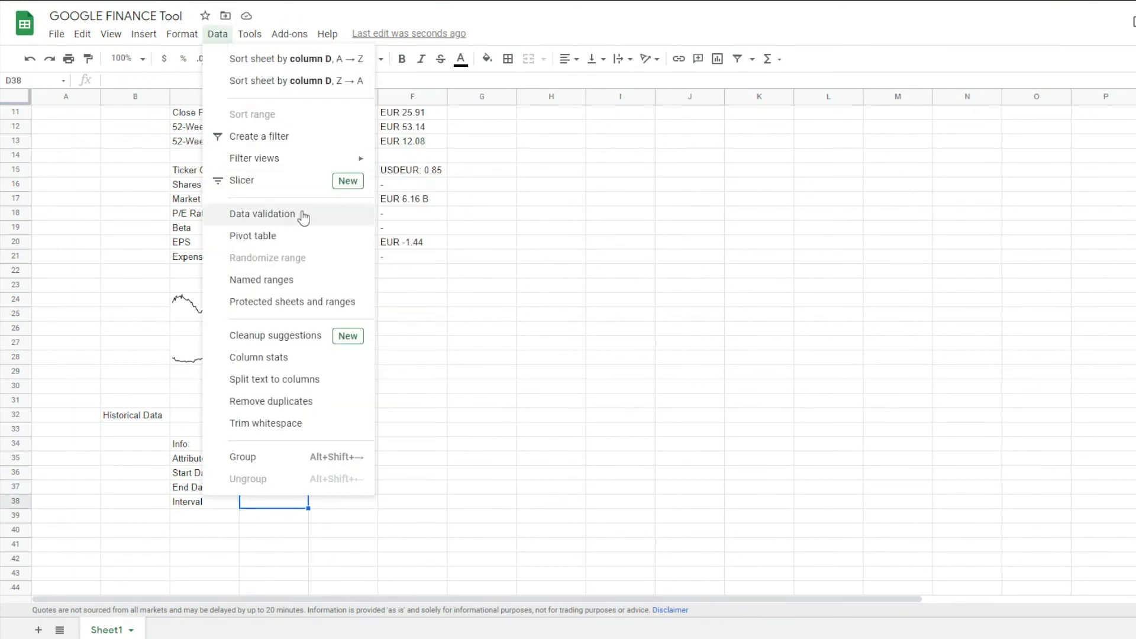
click(262, 214)
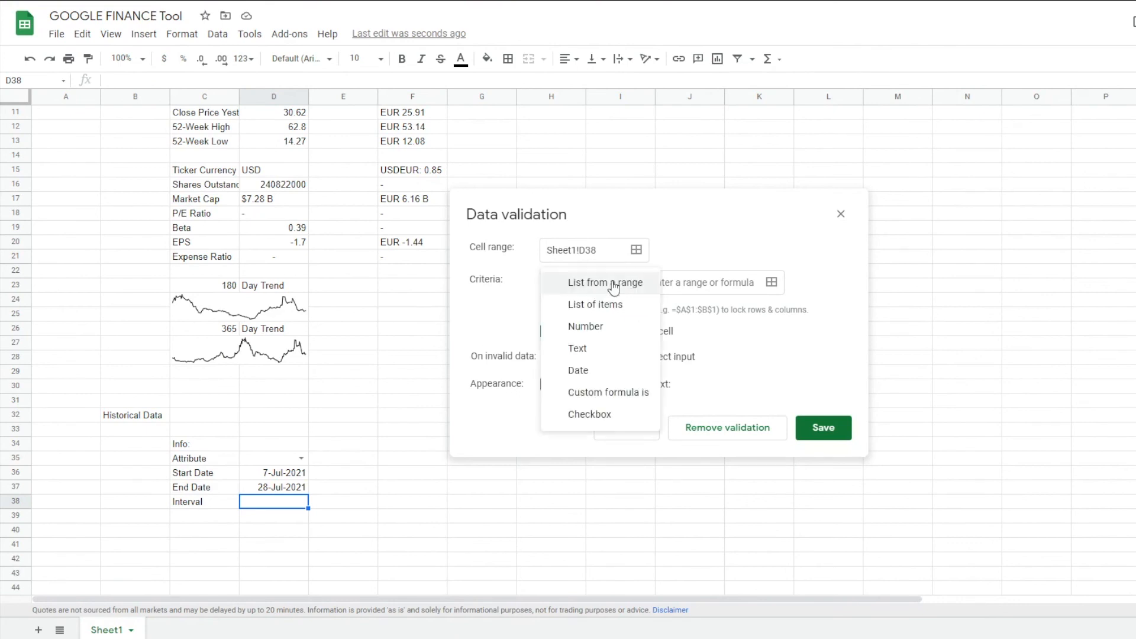
click(595, 304)
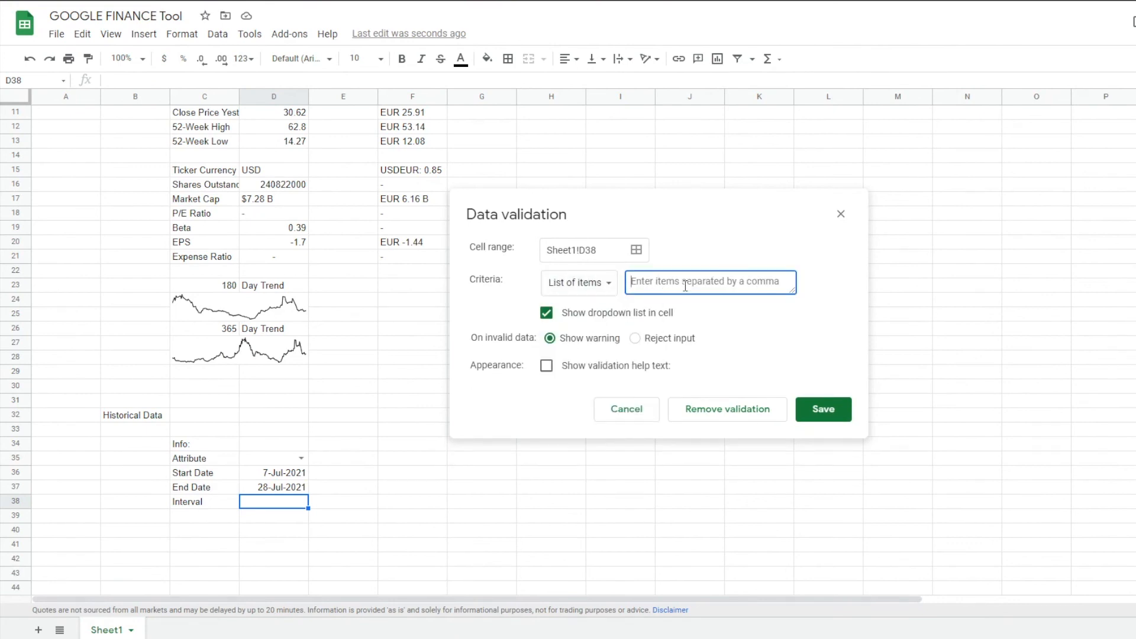
text(weekly,dail)
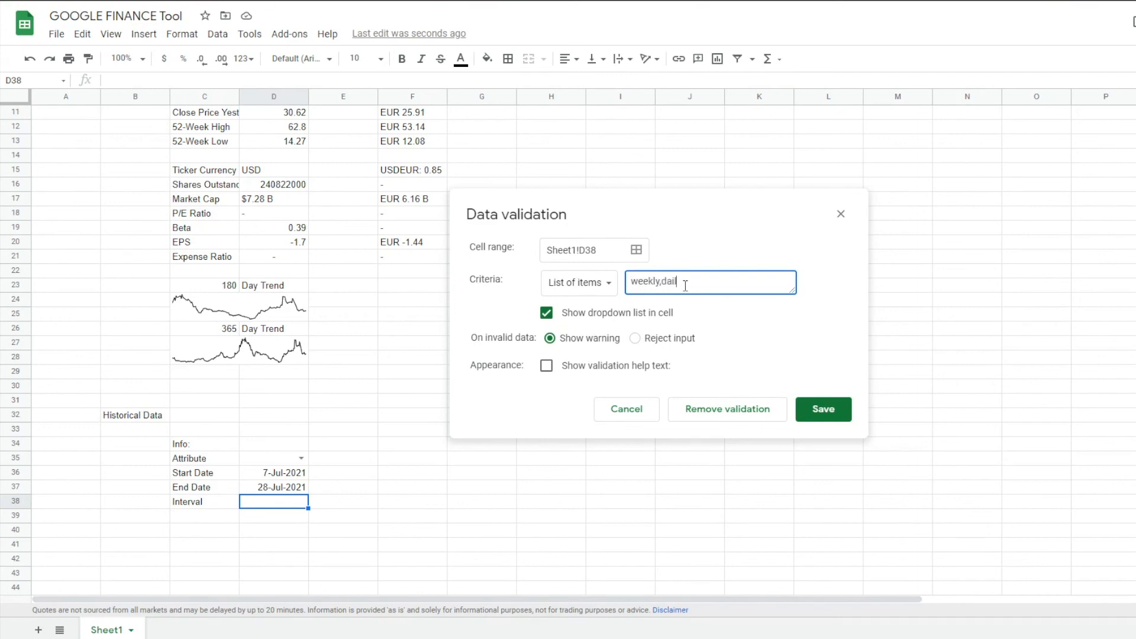
click(823, 409)
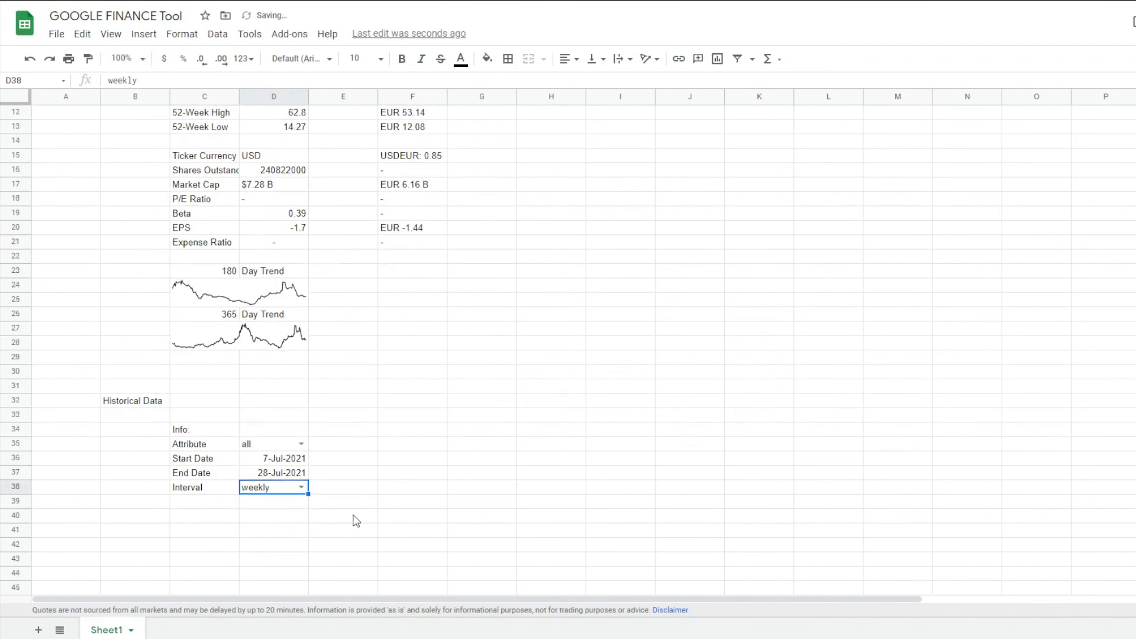
scroll(down, 3)
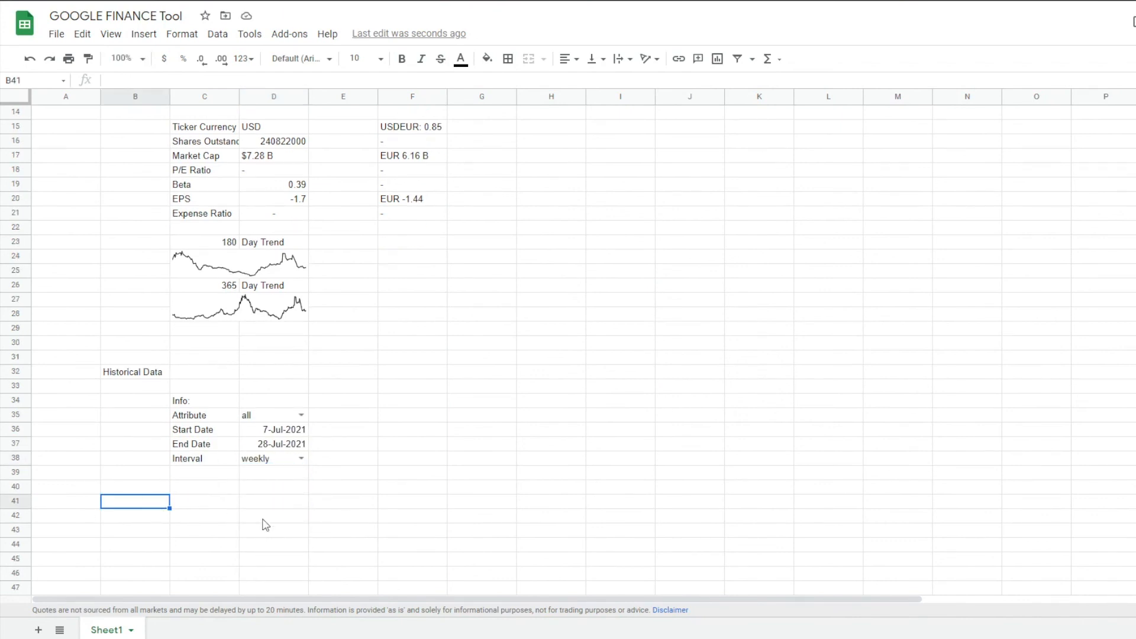
- Build a GOOGLEFINANCE formula referencing the Info, Attribute, date and interval cells
text(=GOOG)
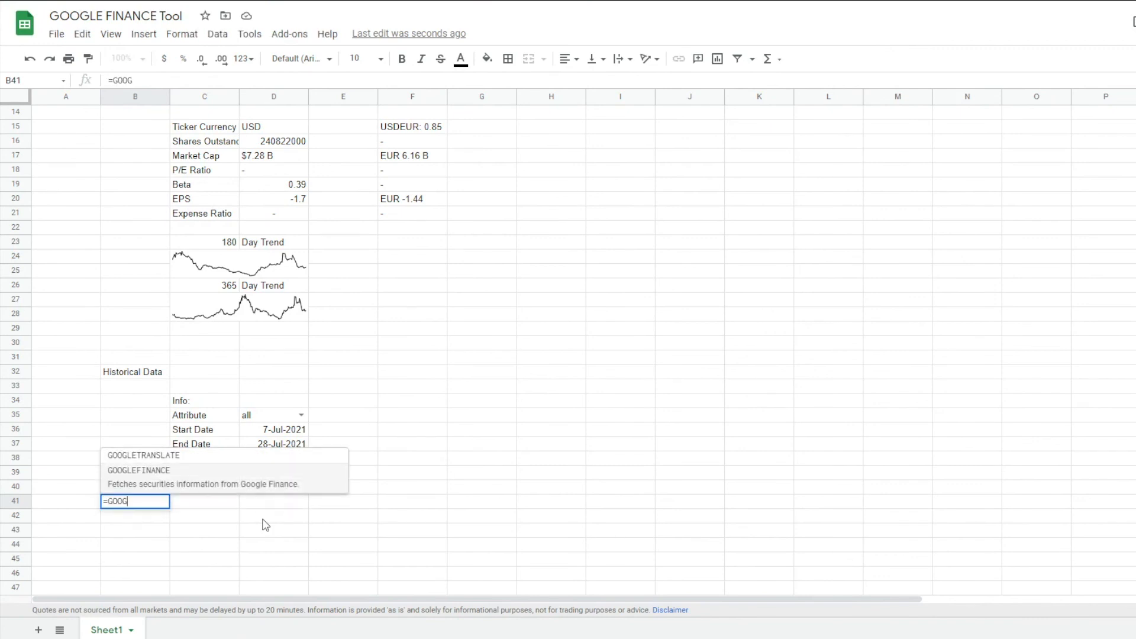
text(OOGLEFINANCE()
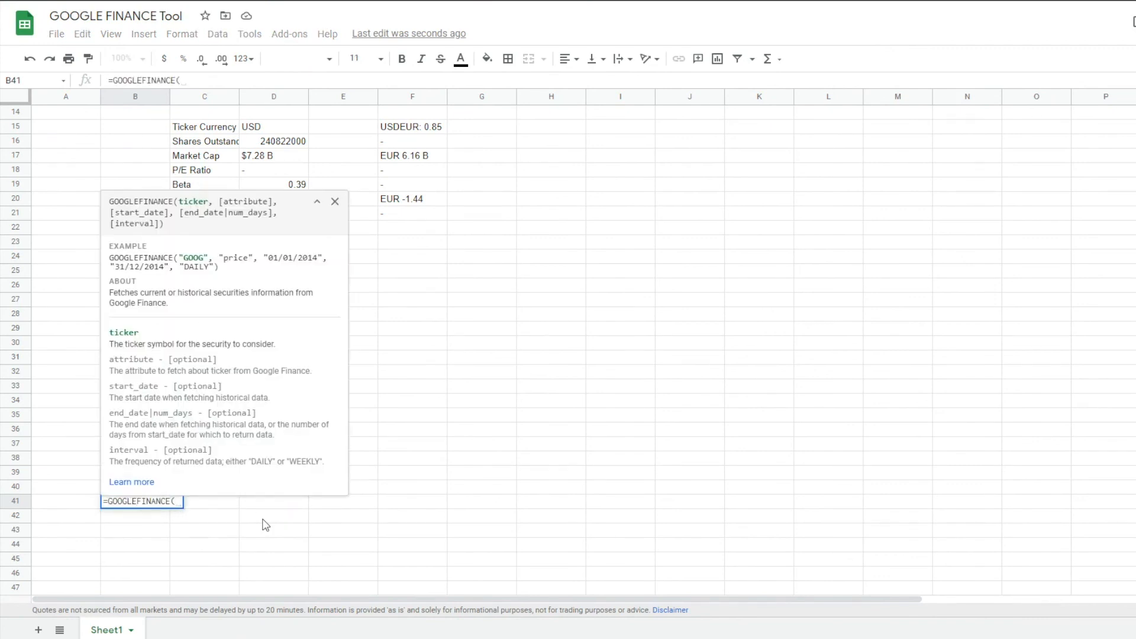
click(274, 400)
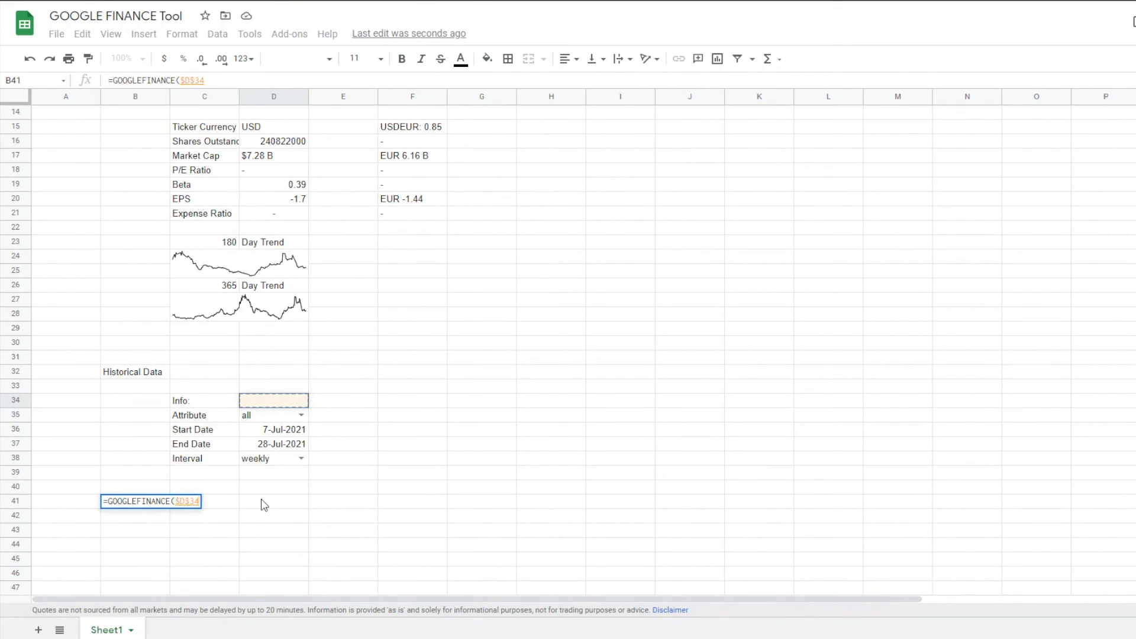
click(273, 414)
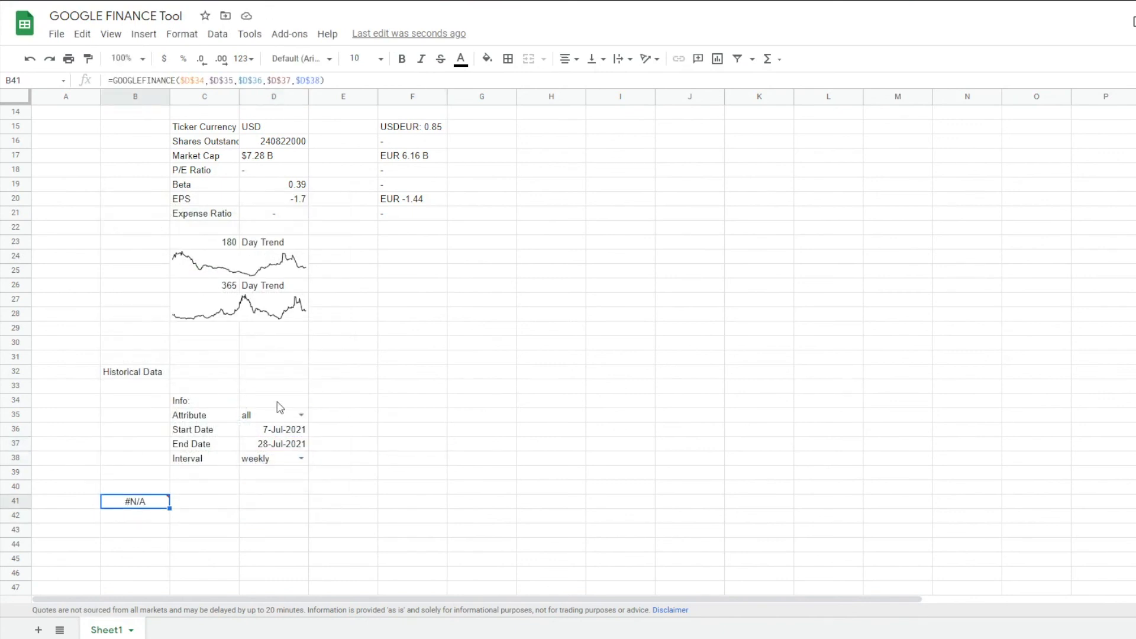
click(273, 401)
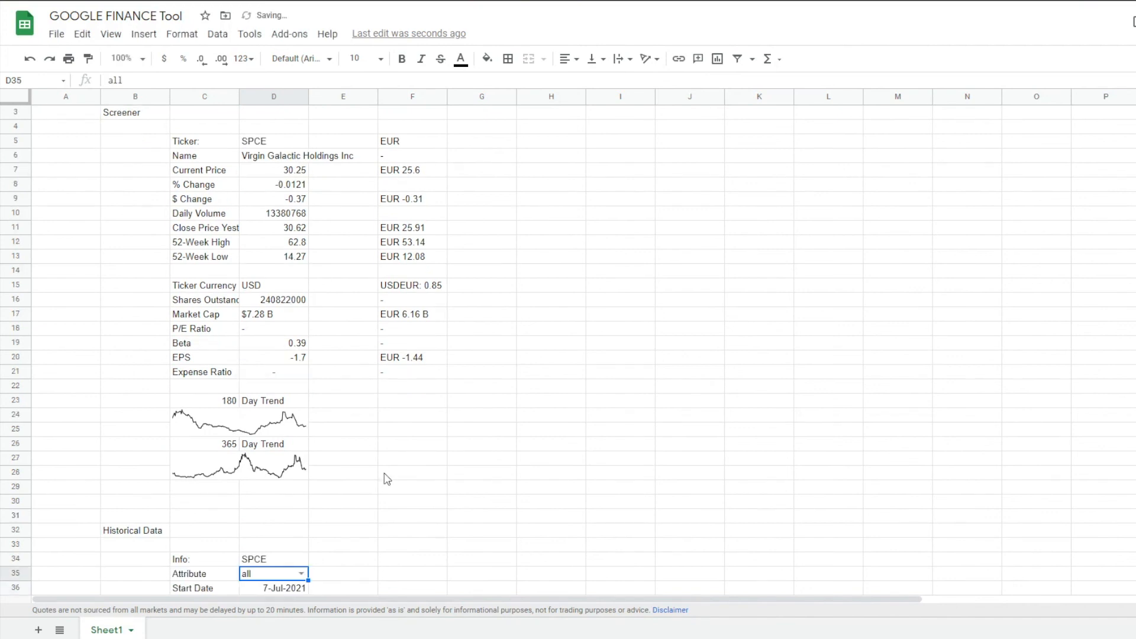
- Inspect the history table formula and change the Start Date year to 2010
scroll(down, 3)
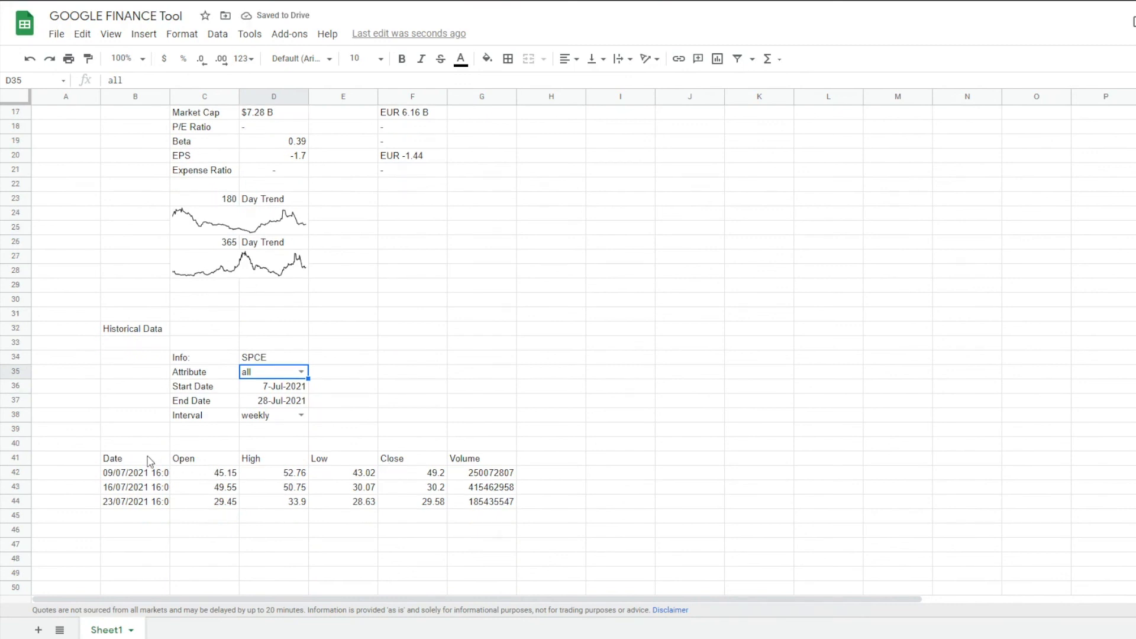
click(135, 458)
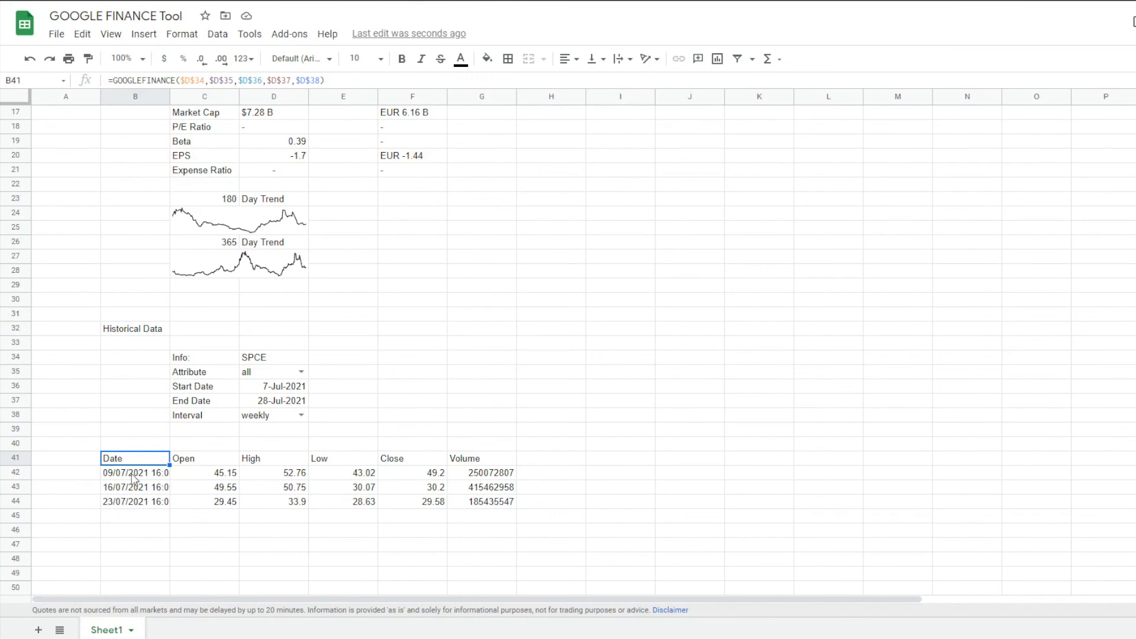
mouse_move(288, 406)
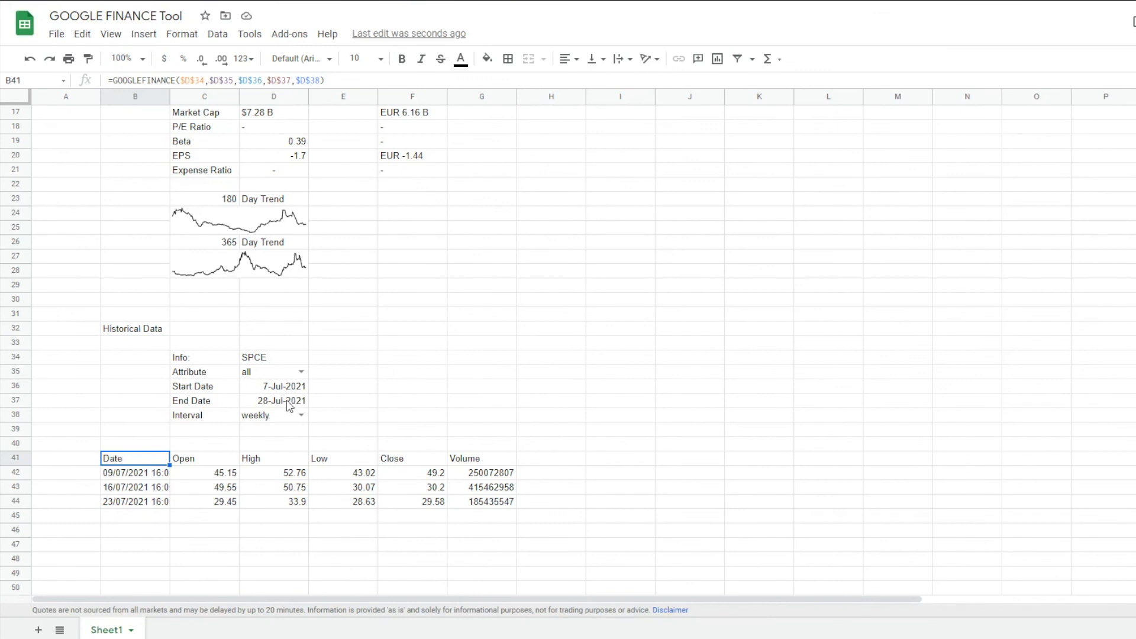
click(274, 385)
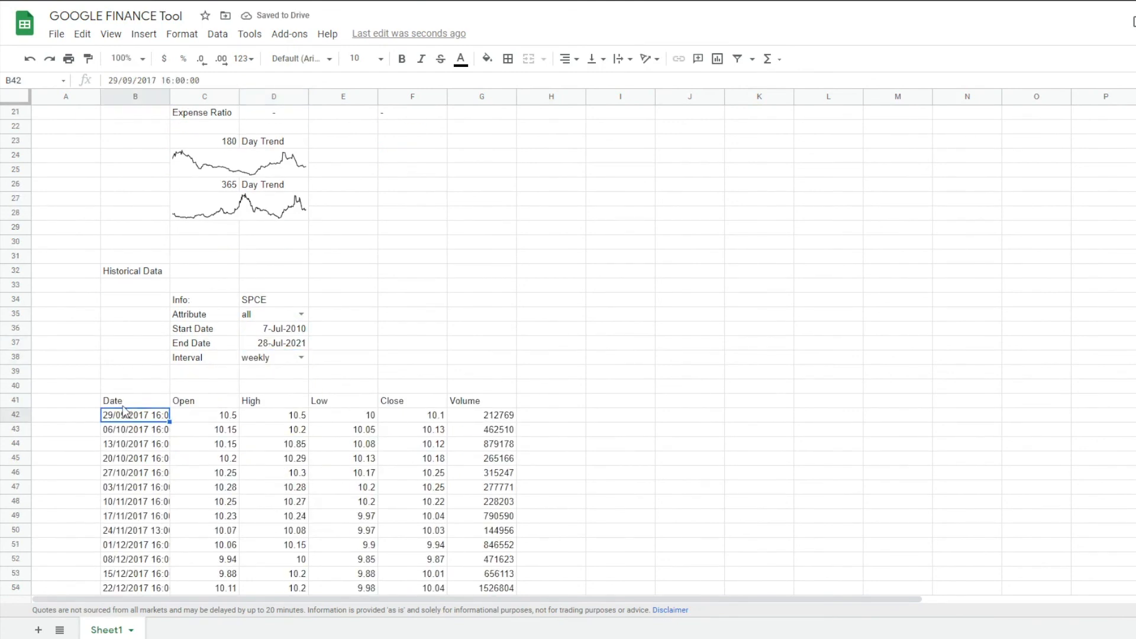
scroll(down, 3)
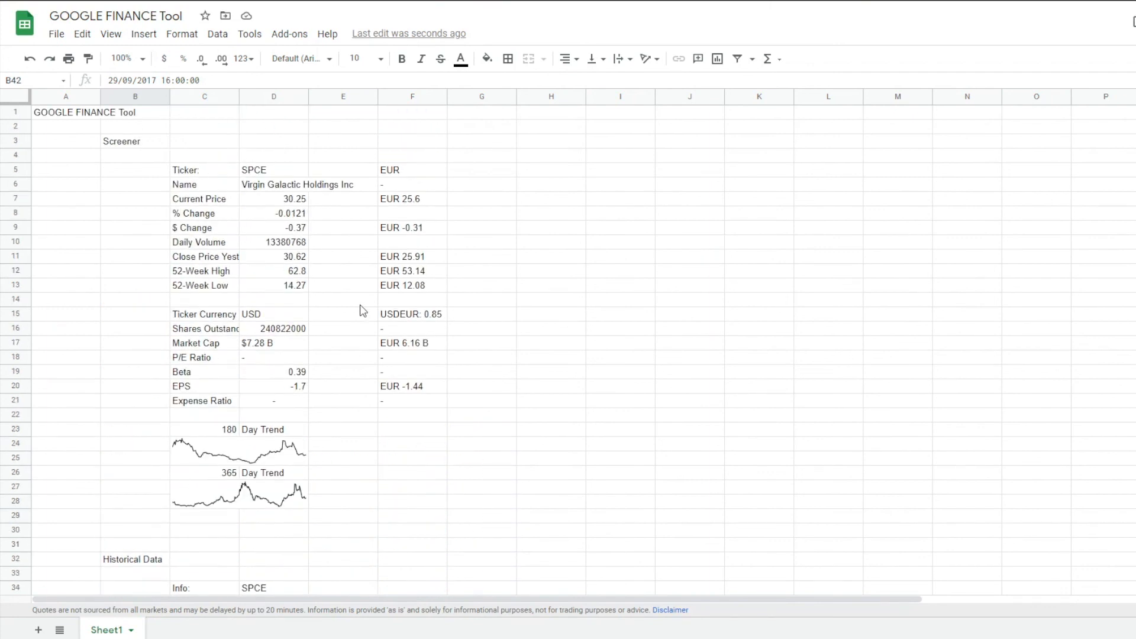
- Apply blue fills, bold centred labels, dollar prices and day-month-year dates to both sections
scroll(down, 3)
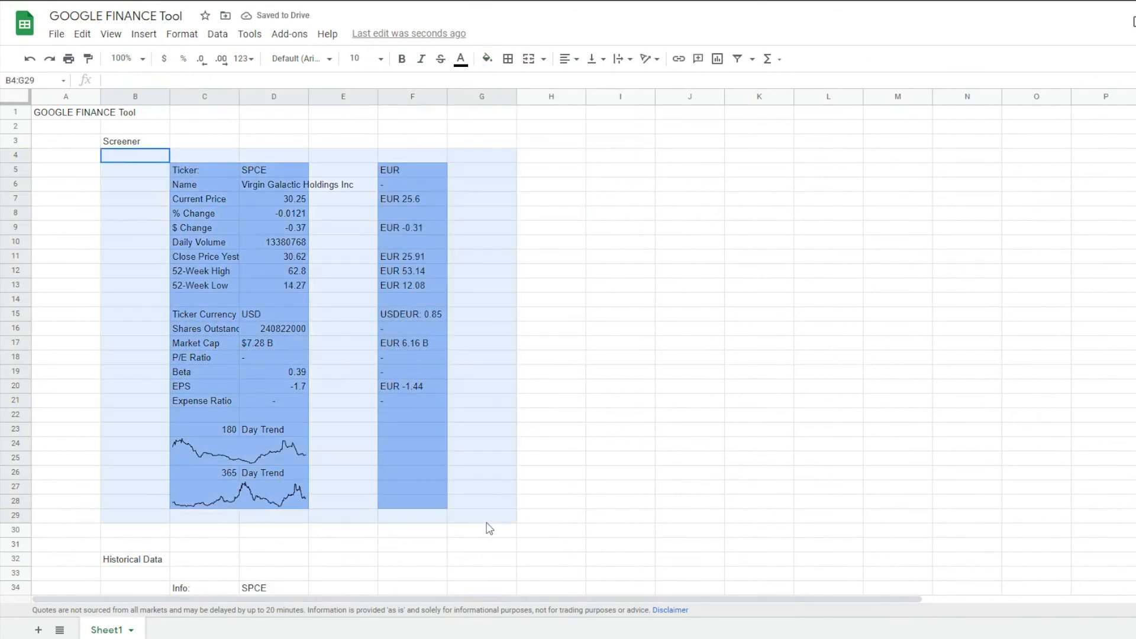
click(487, 59)
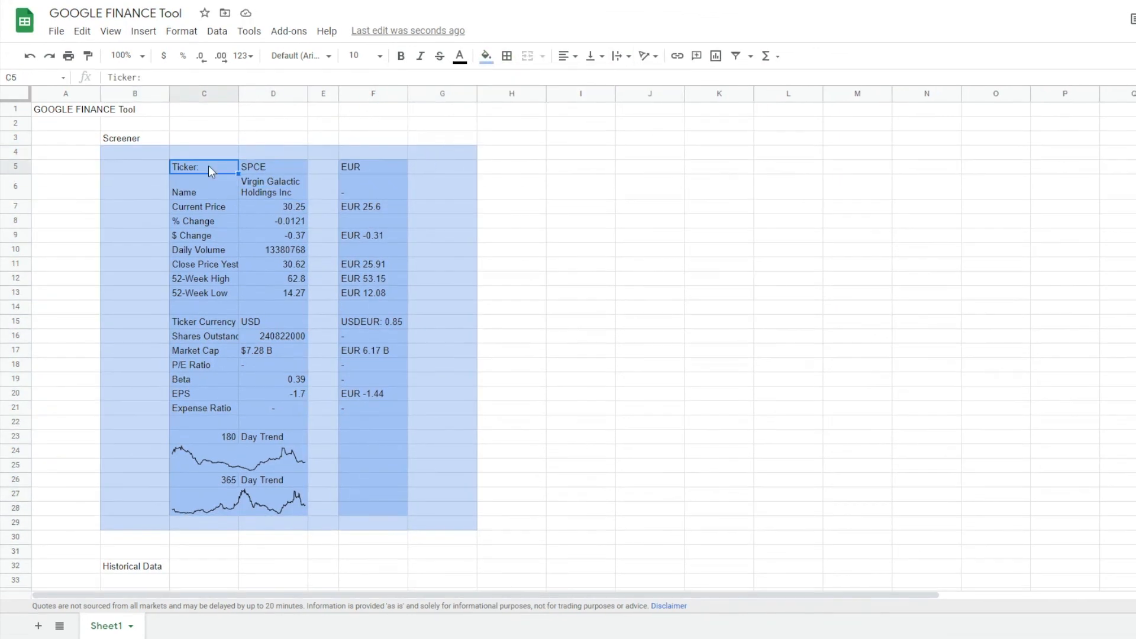
click(613, 101)
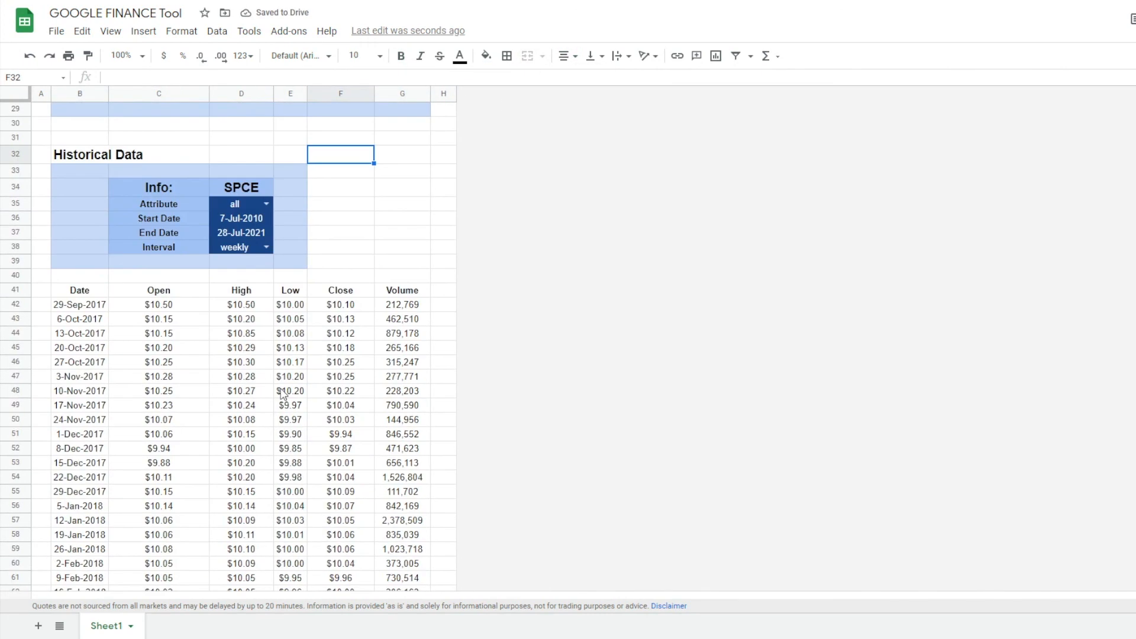
click(80, 289)
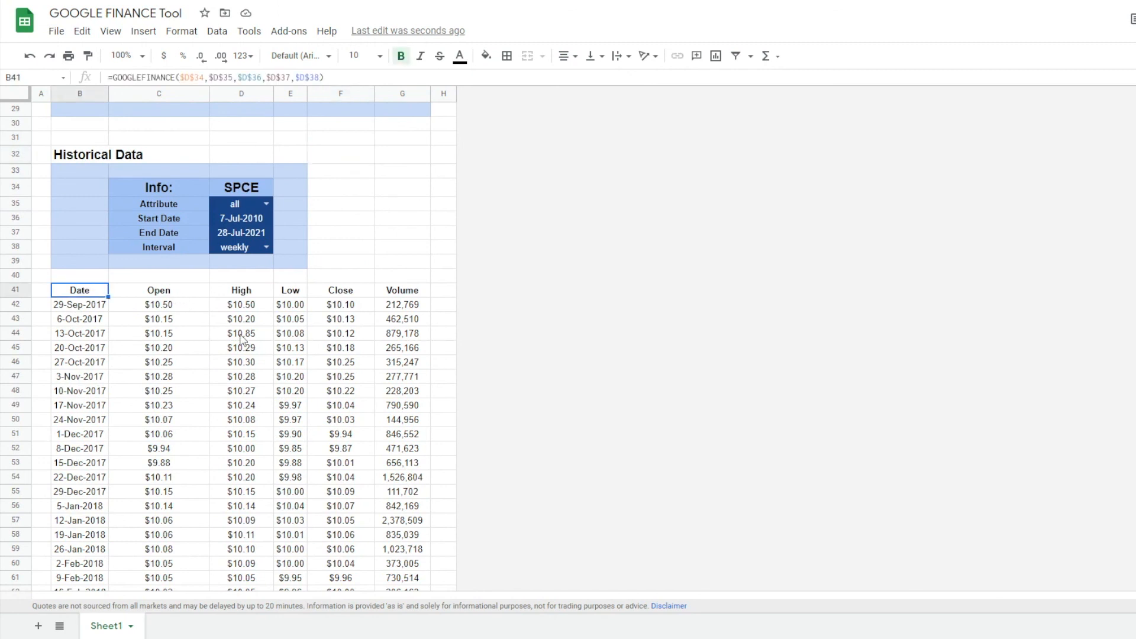
mouse_move(426, 351)
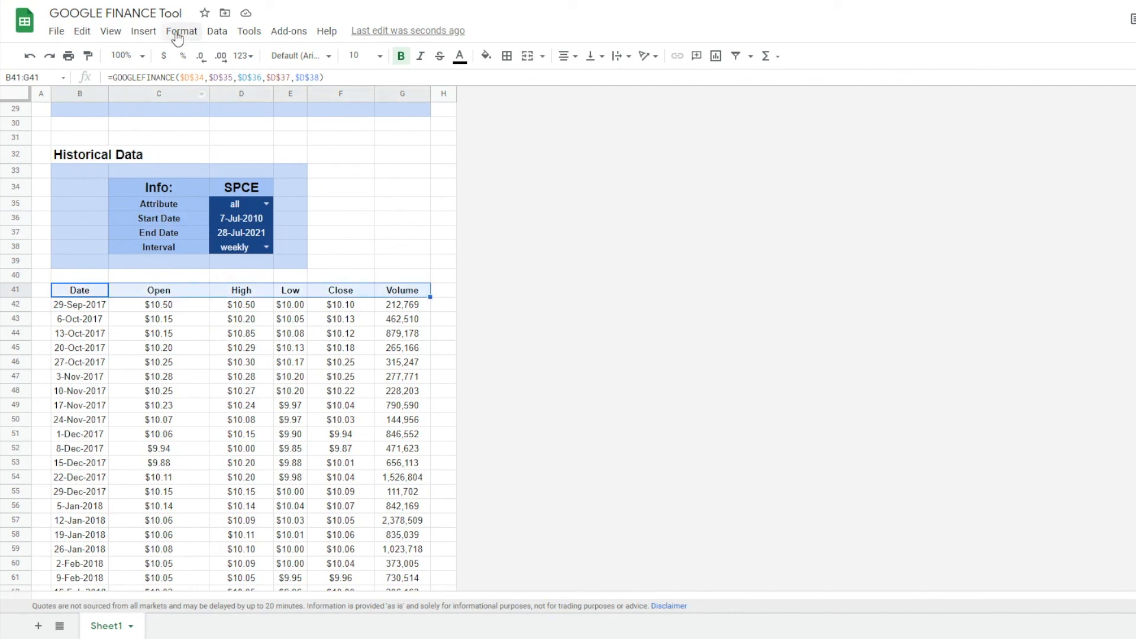
- Add an 'is not empty' rule to B41:G41: bold with light cornflower blue fill
click(181, 30)
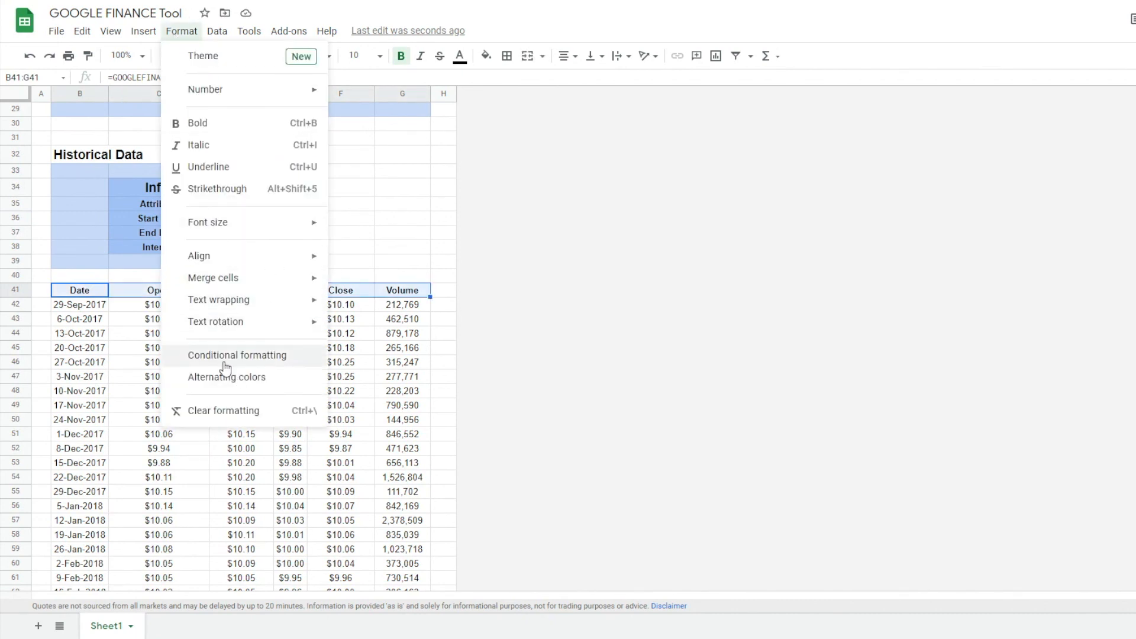
click(237, 355)
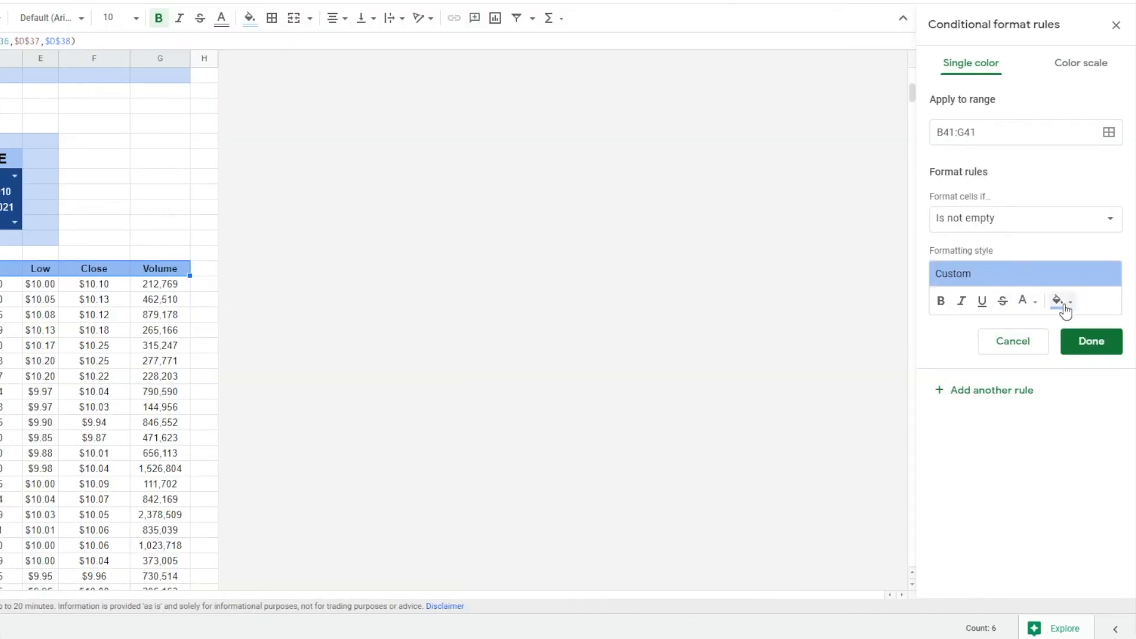
click(1058, 300)
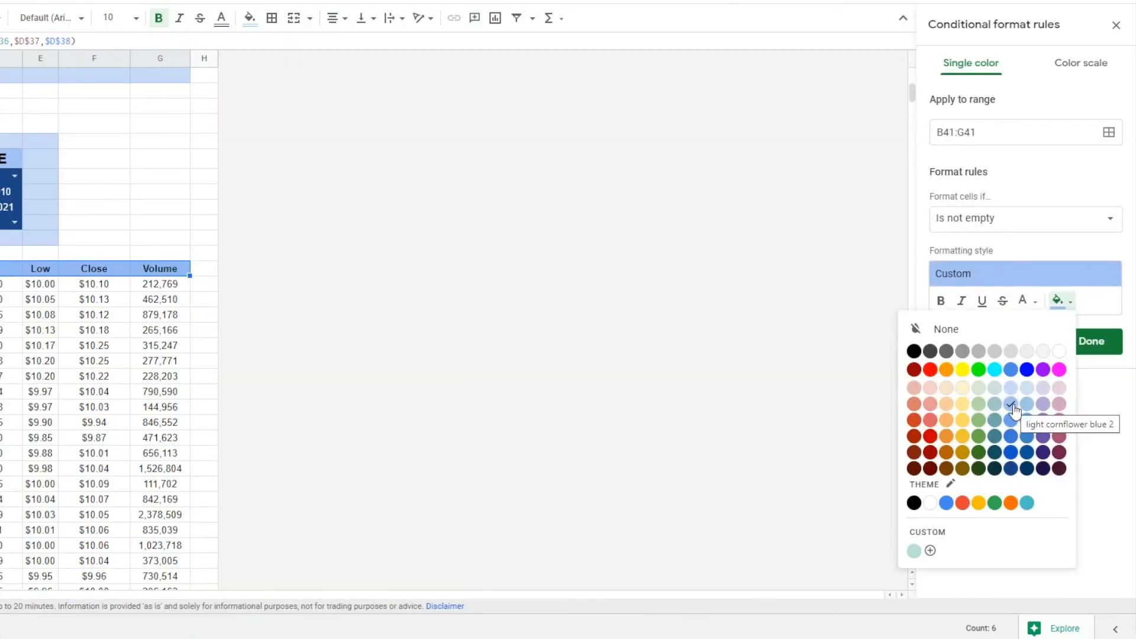
click(1004, 420)
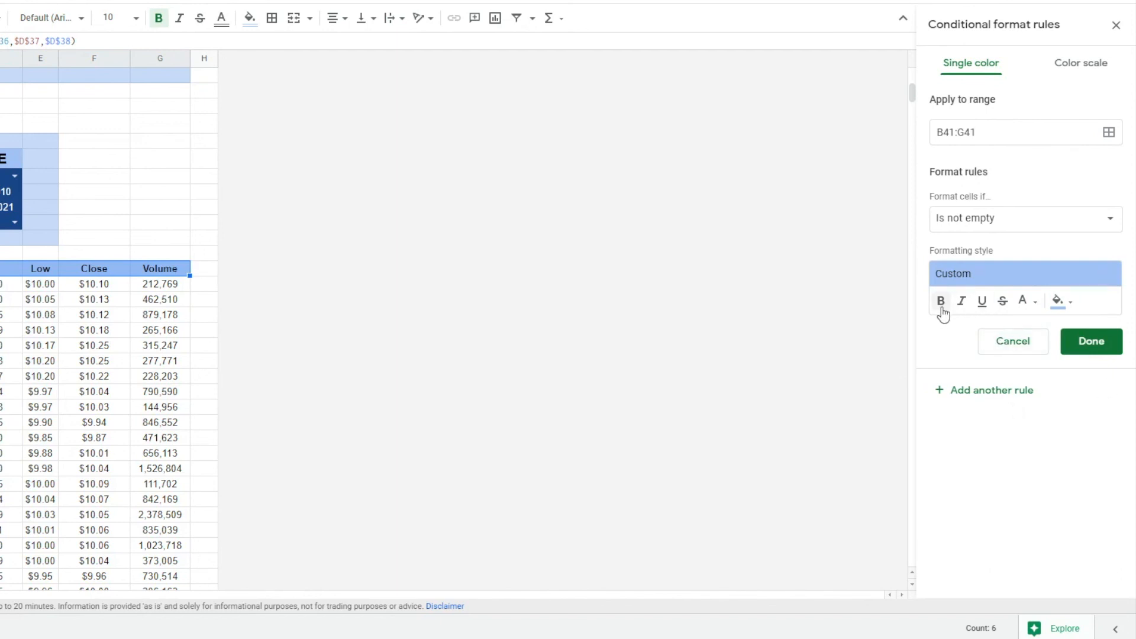
click(1090, 341)
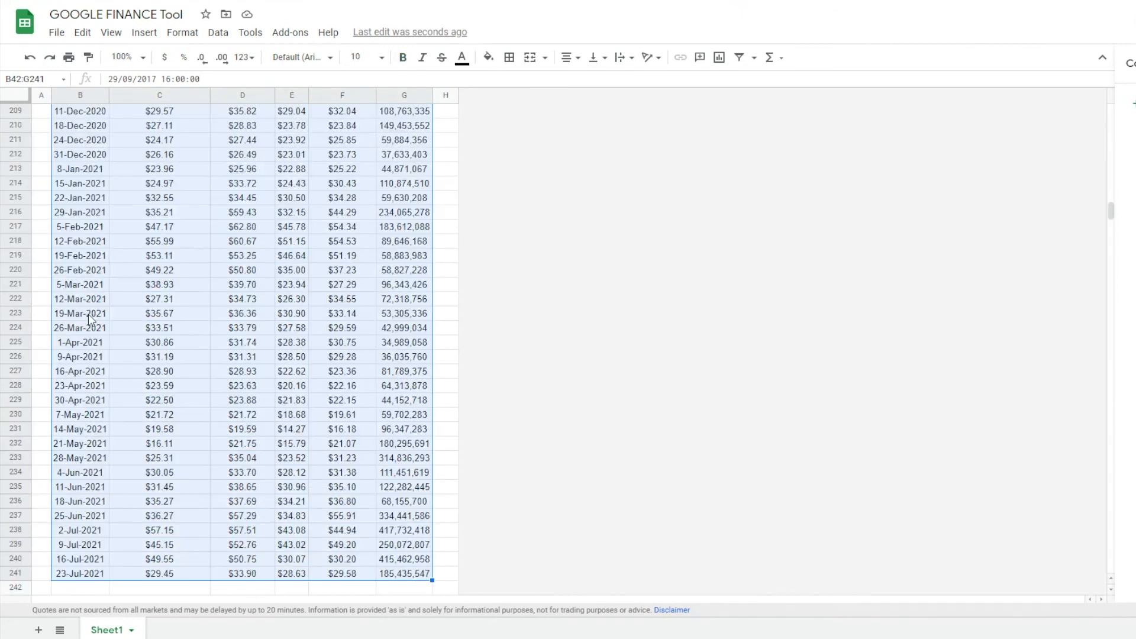
- Add a similar rule shading the B42:G1000 data rows pale blue
click(181, 32)
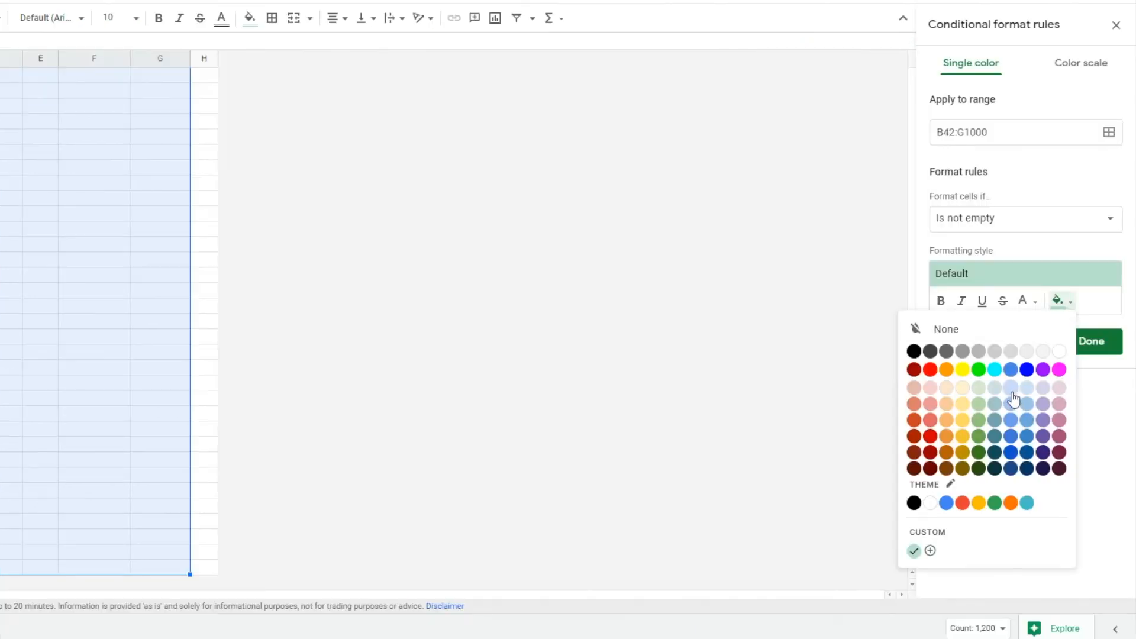
click(1014, 387)
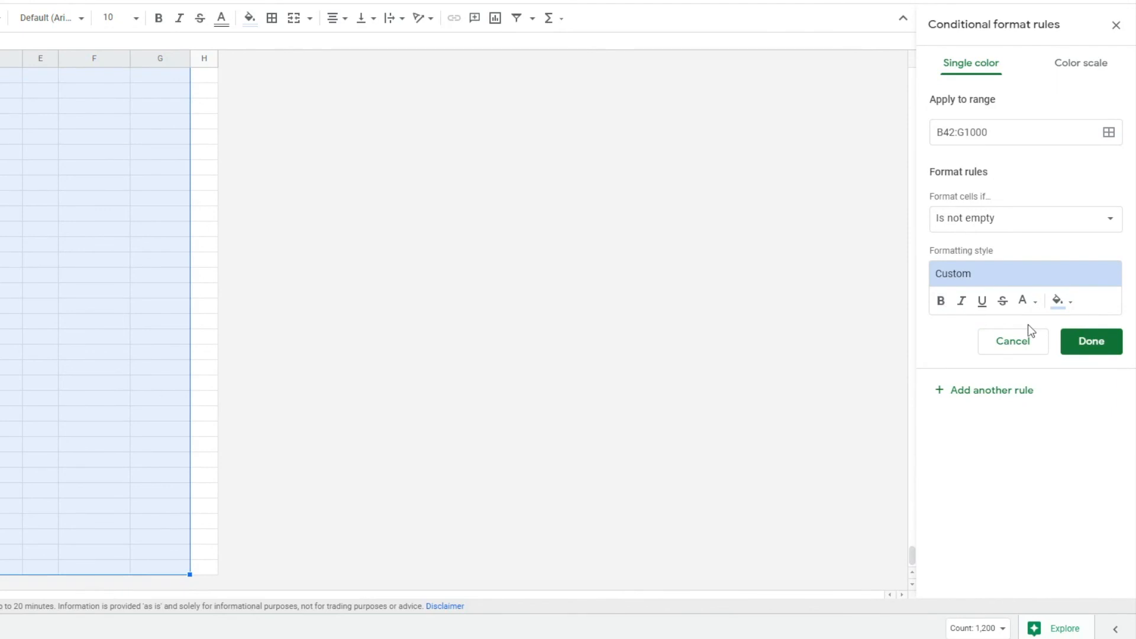
click(1090, 341)
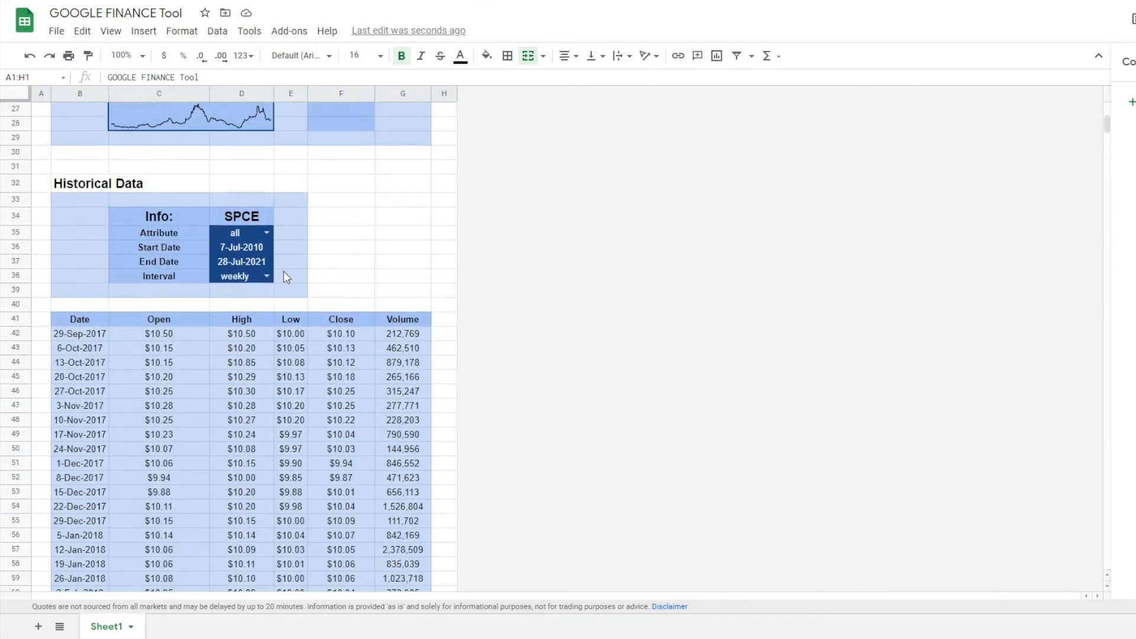
- Choose volume as the history Attribute in D35, leaving only Date and Volume columns
click(268, 233)
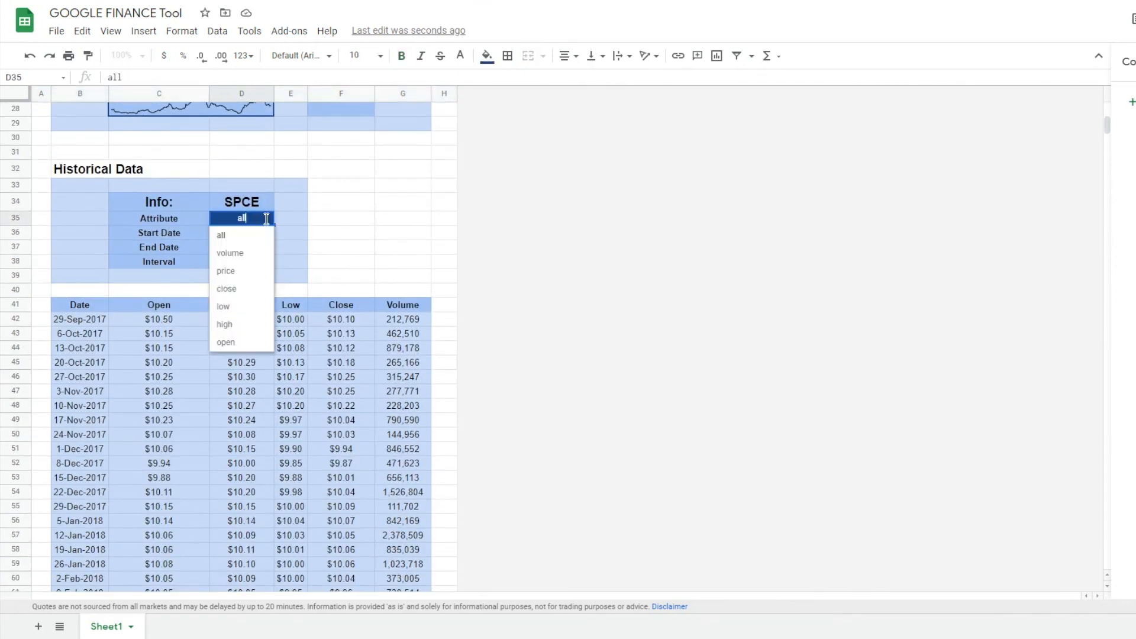
click(229, 253)
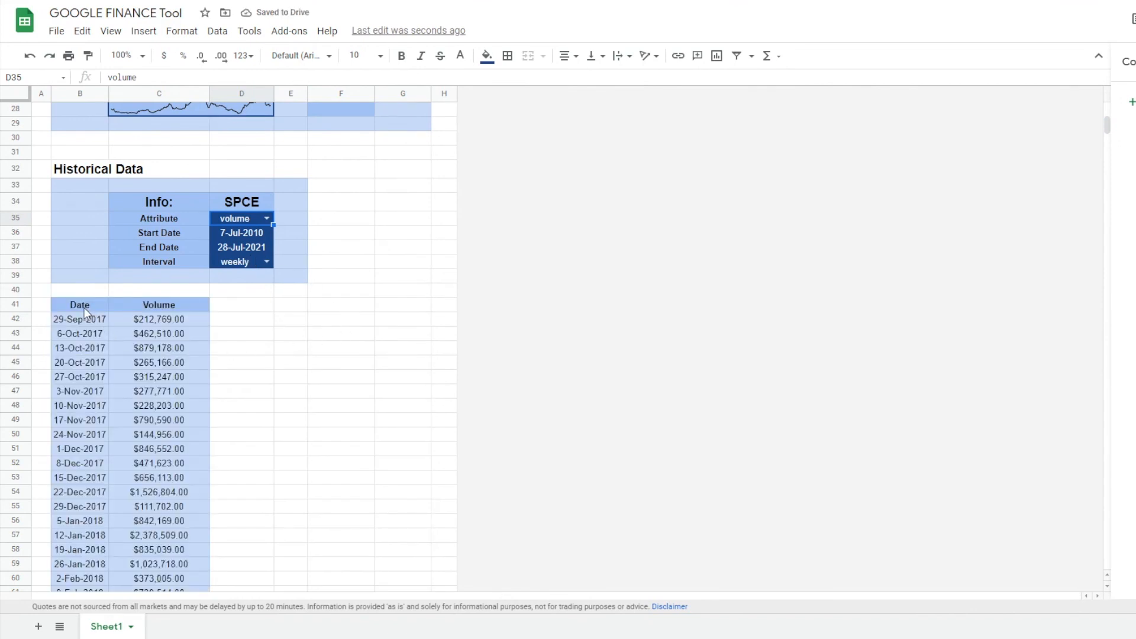
mouse_move(163, 377)
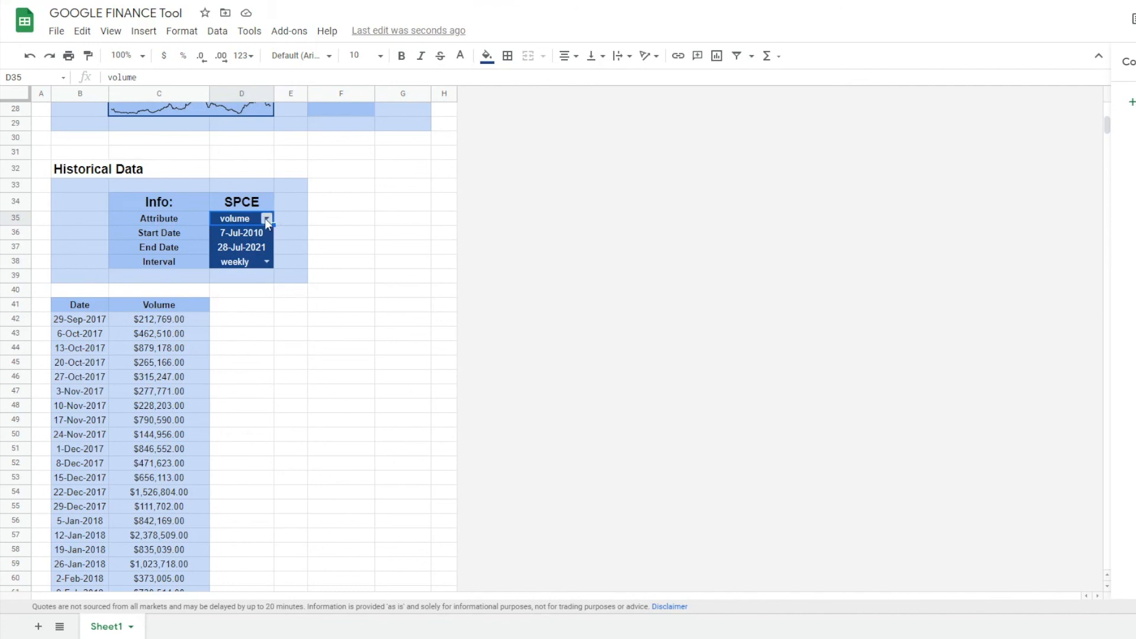
click(290, 304)
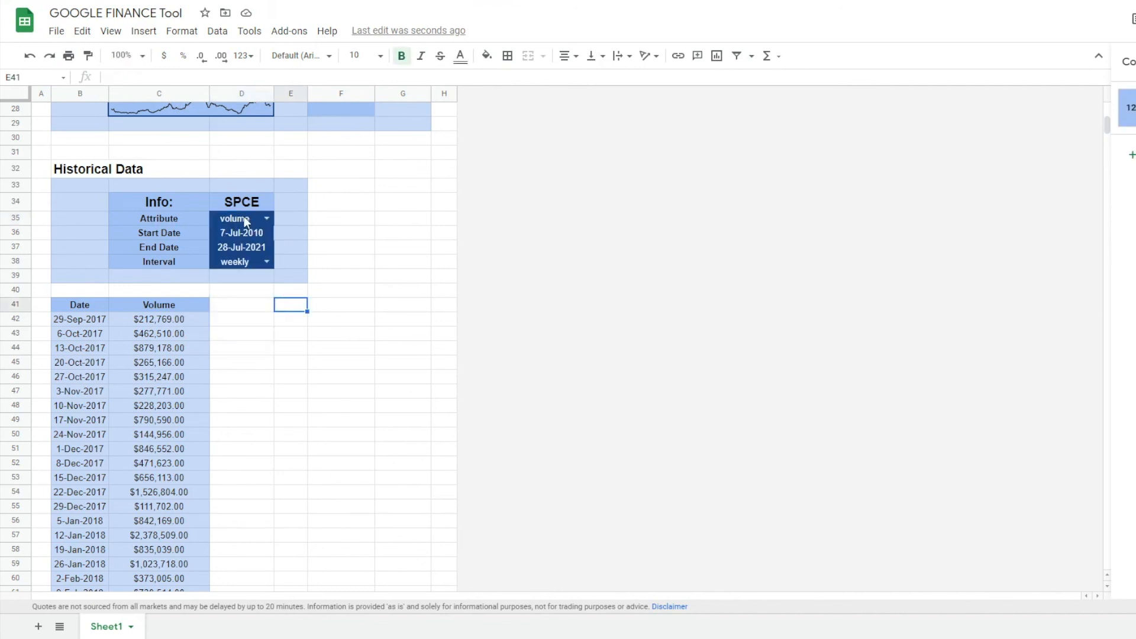
click(241, 218)
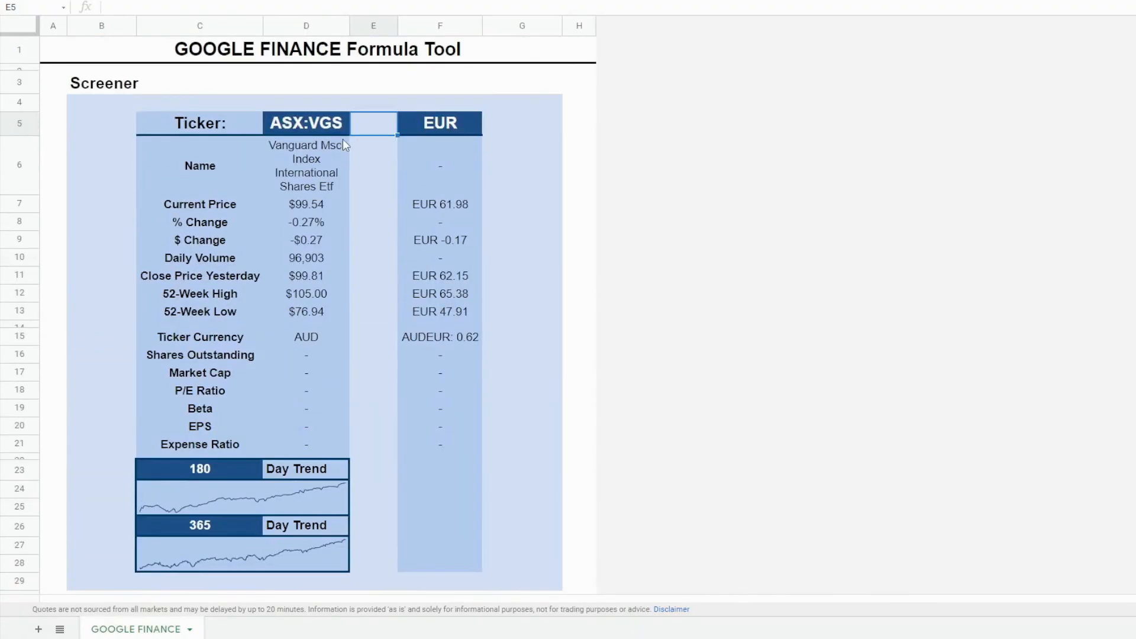
- Enter VTI as the ticker in D5 to load Vanguard Total Stock Market ETF
click(305, 122)
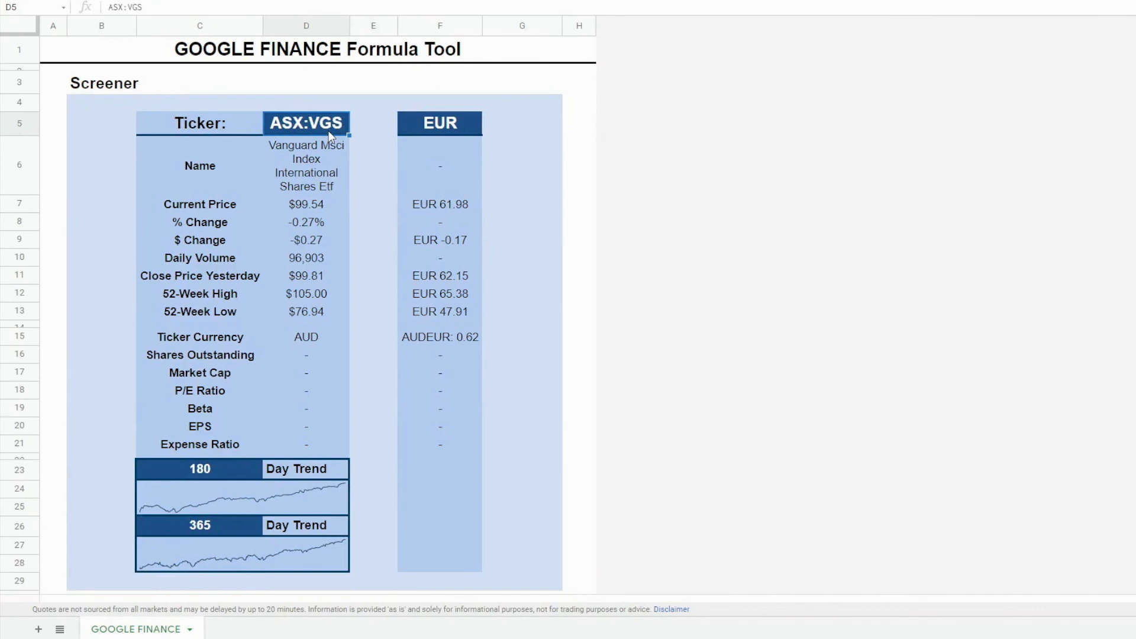
text(VTI)
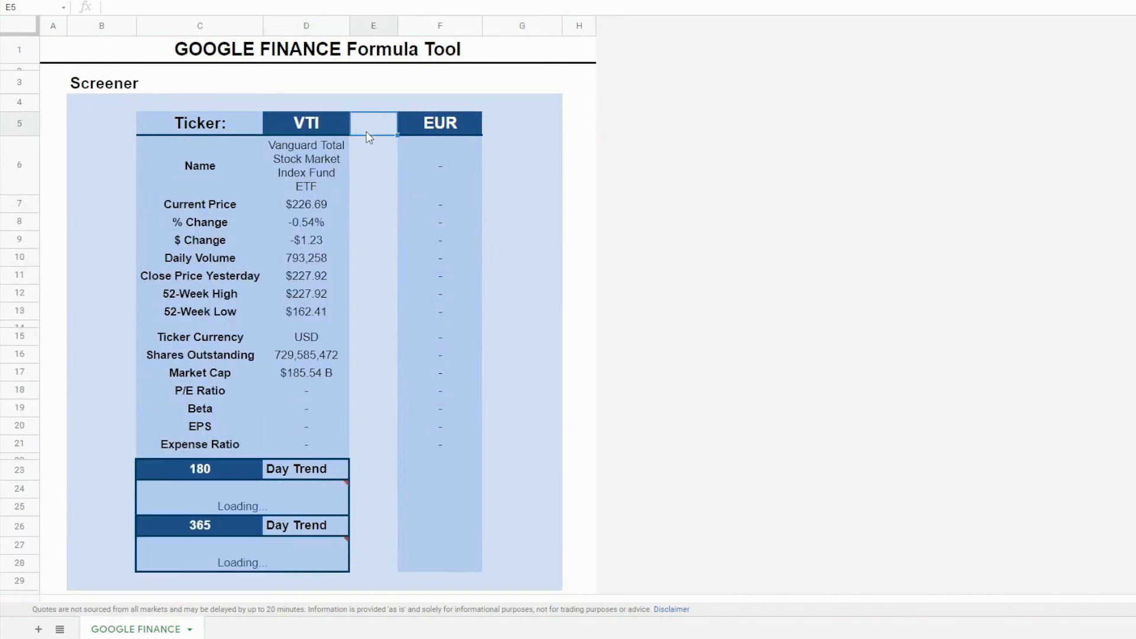